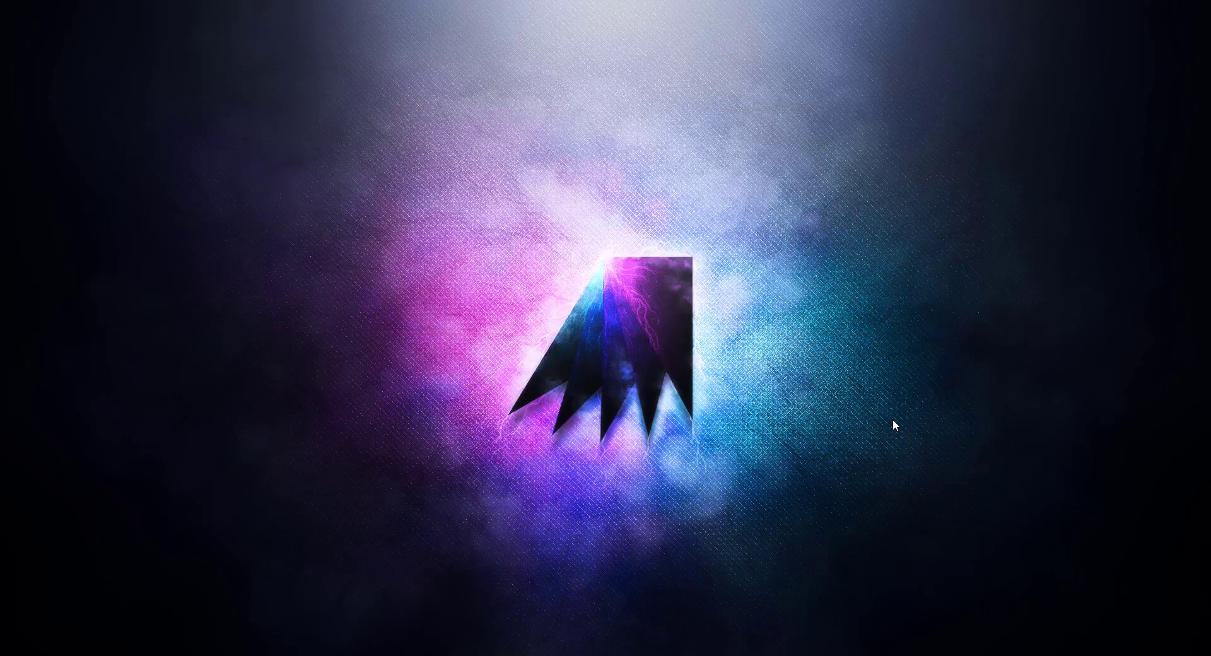
pyautogui.moveTo(761, 305)
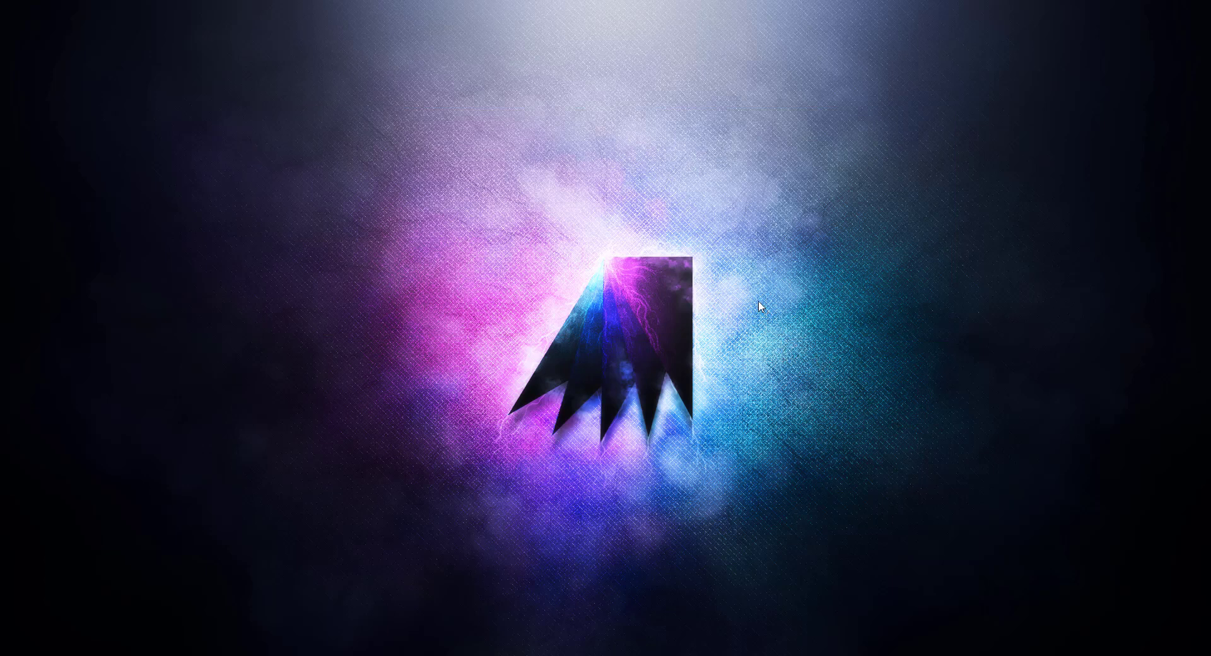
pyautogui.moveTo(772, 310)
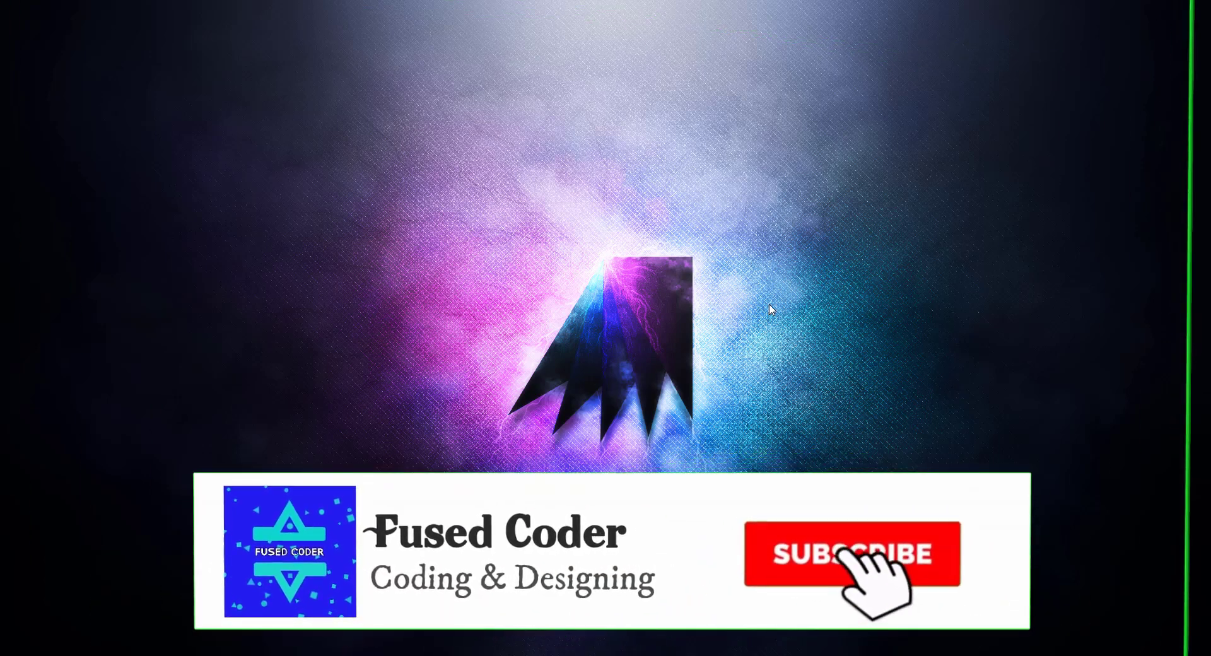
# - Tap the + icon, the bell icon and the hamburger navigation icon, confirming each shows its Toast
pyautogui.click(854, 553)
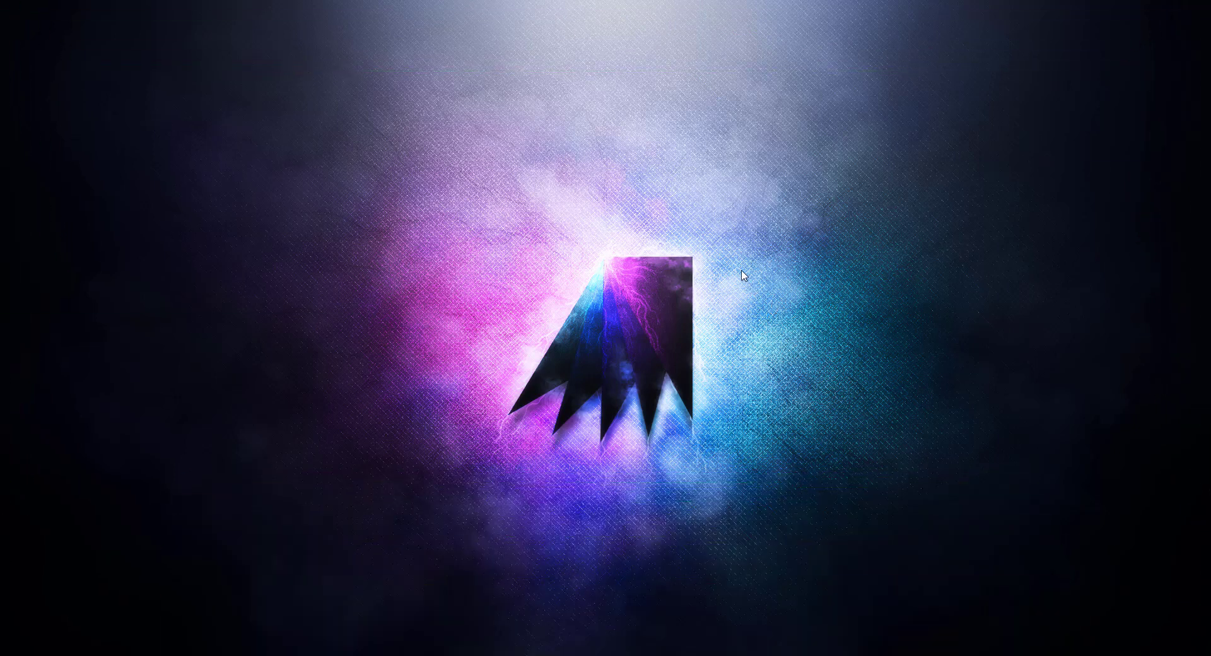
pyautogui.moveTo(583, 324)
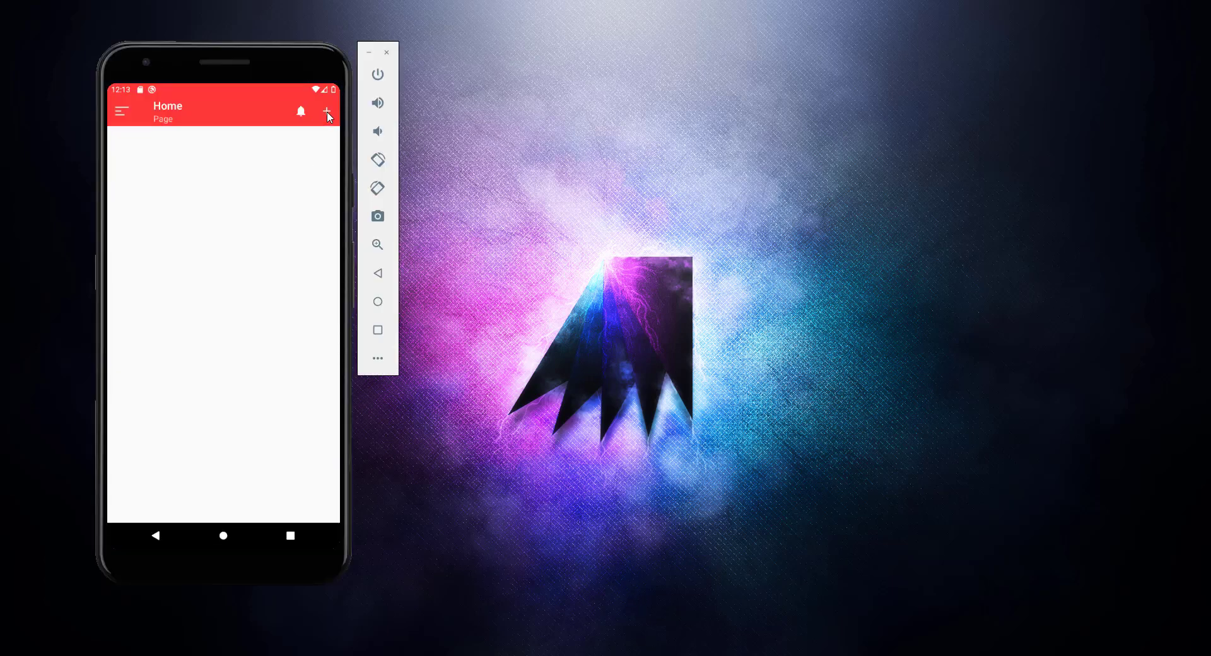
pyautogui.moveTo(255, 124)
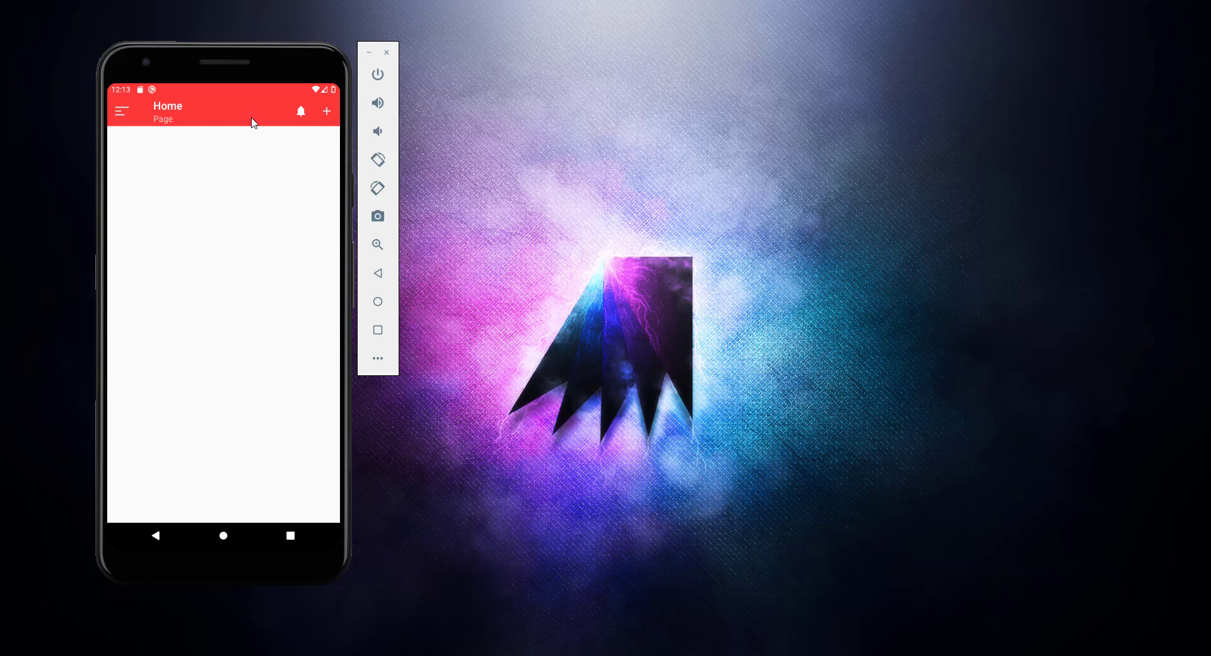
pyautogui.moveTo(260, 132)
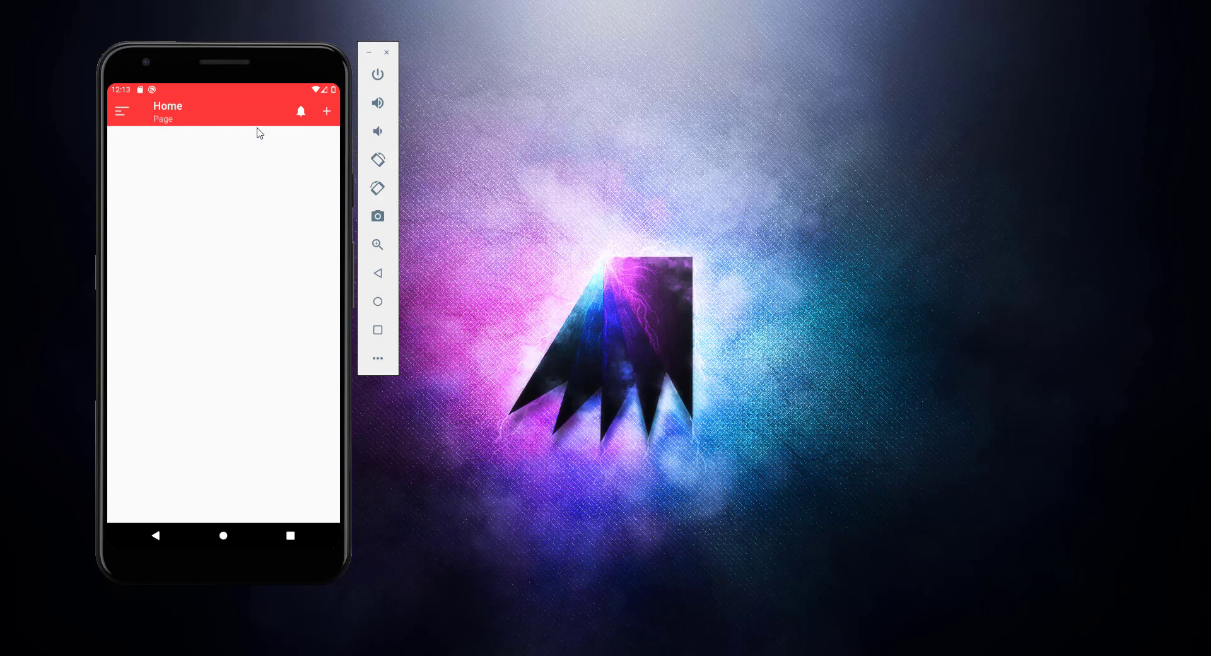
pyautogui.moveTo(180, 119)
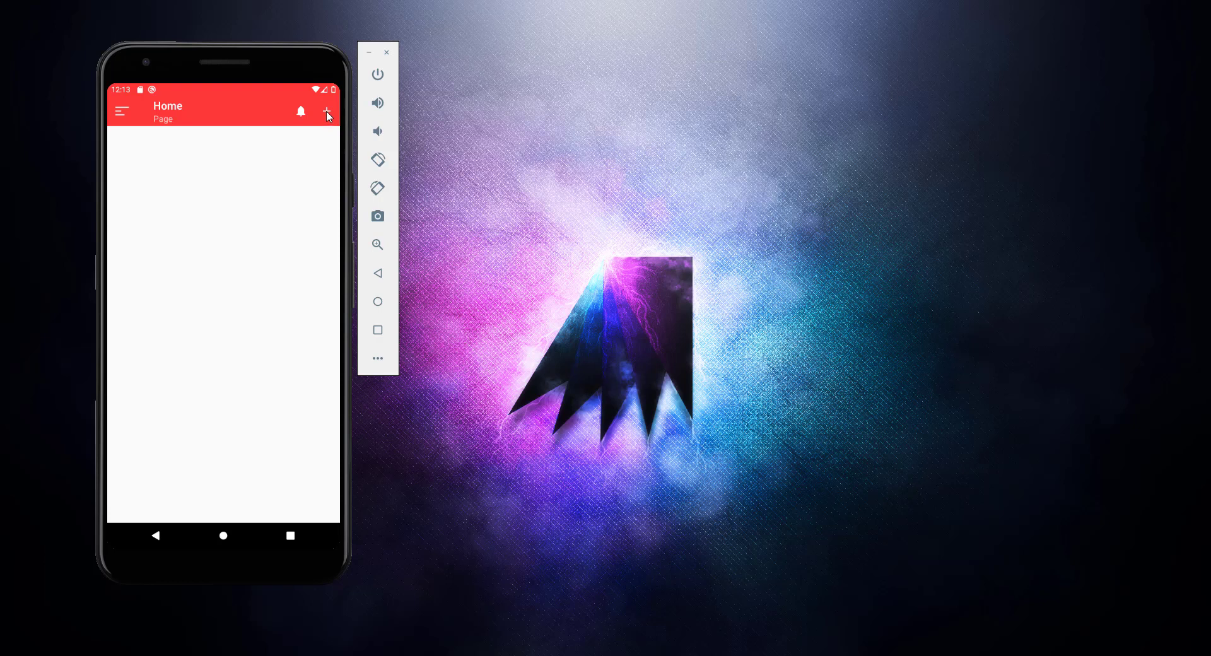
pyautogui.click(326, 111)
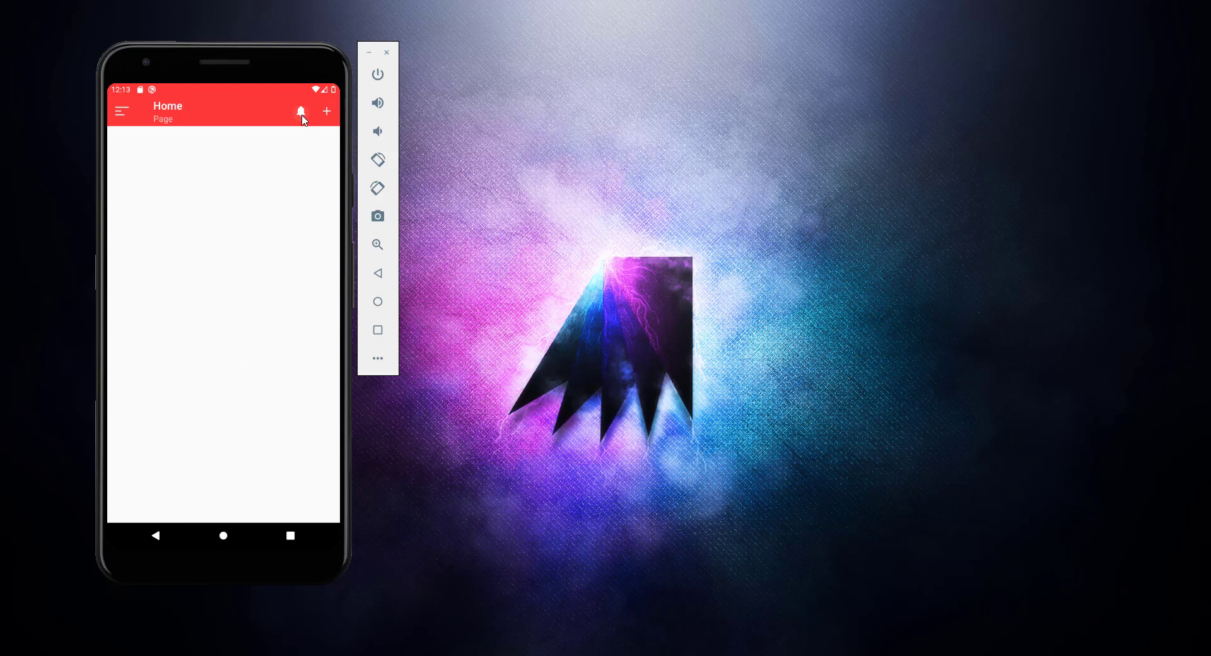
pyautogui.click(302, 111)
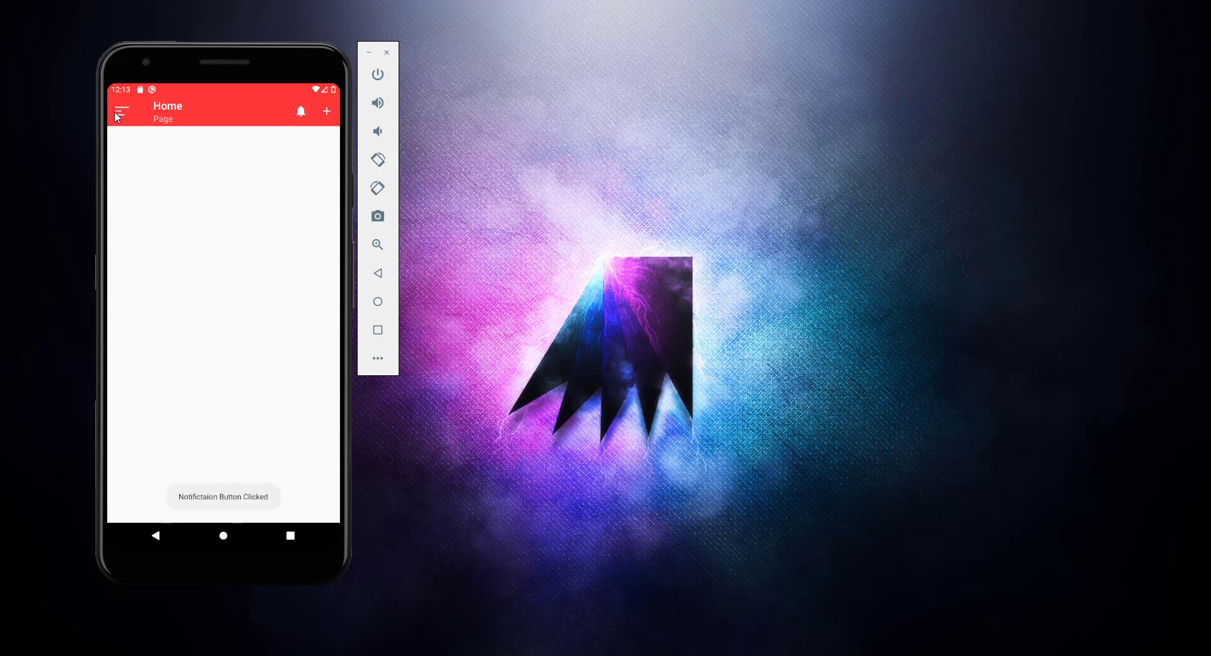
pyautogui.click(121, 111)
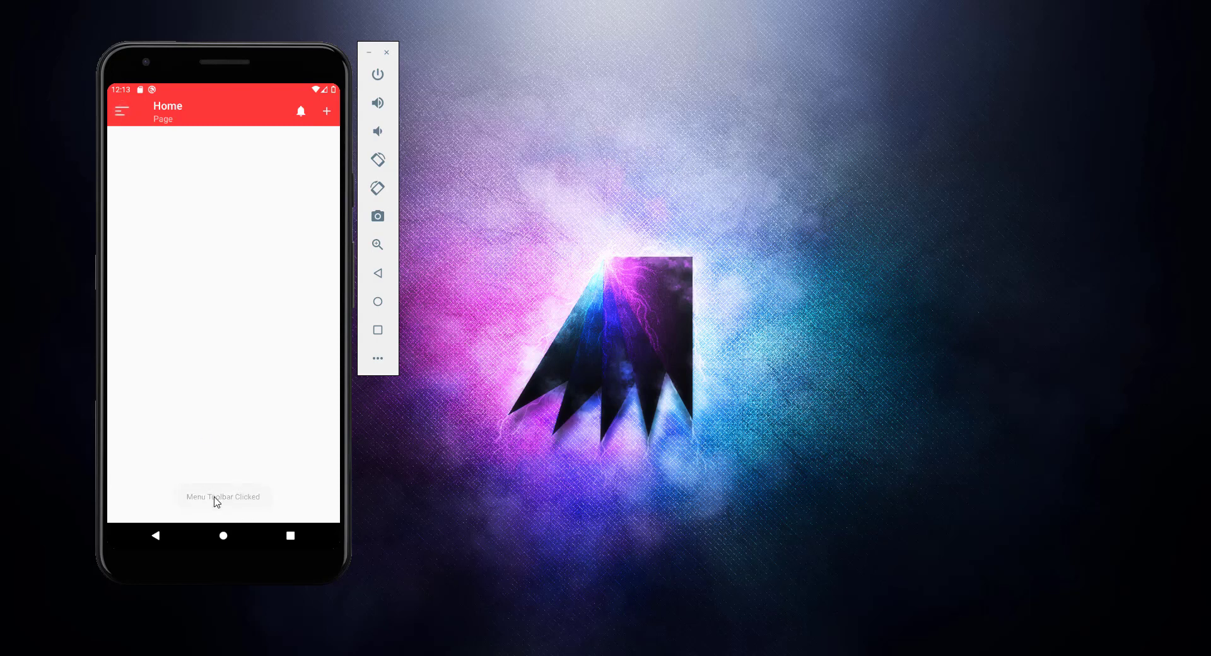
pyautogui.moveTo(456, 139)
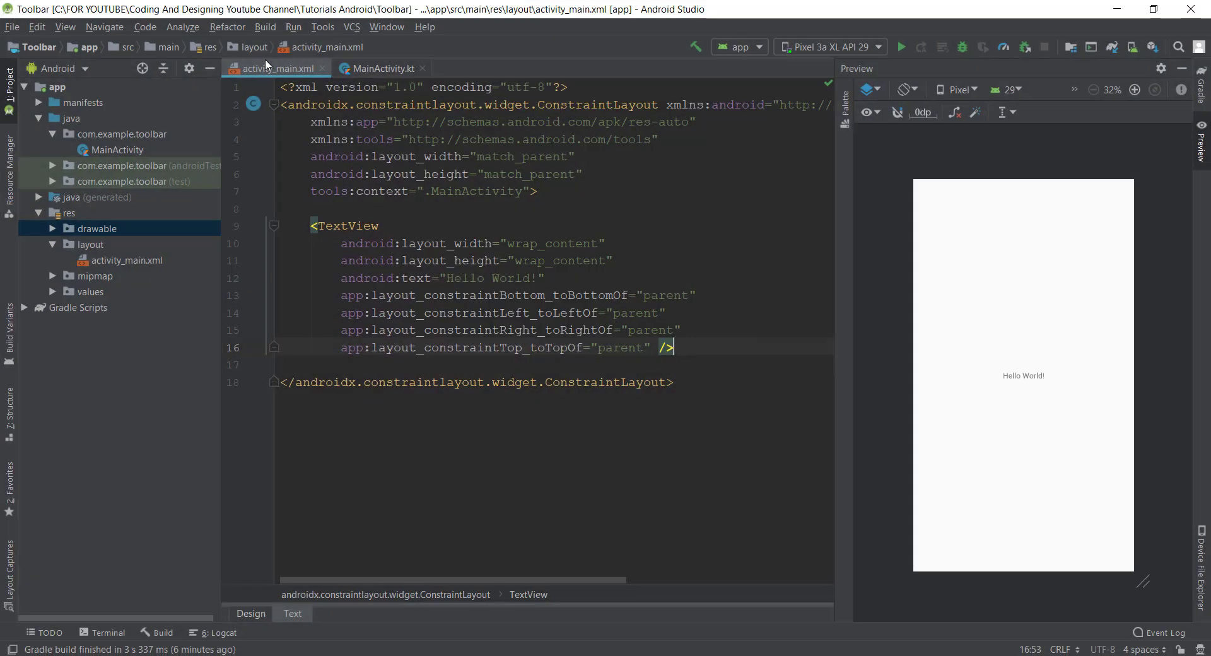
# - Show activity_main.xml with its preview, still carrying the default action bar and Hello World TextView
pyautogui.click(11, 27)
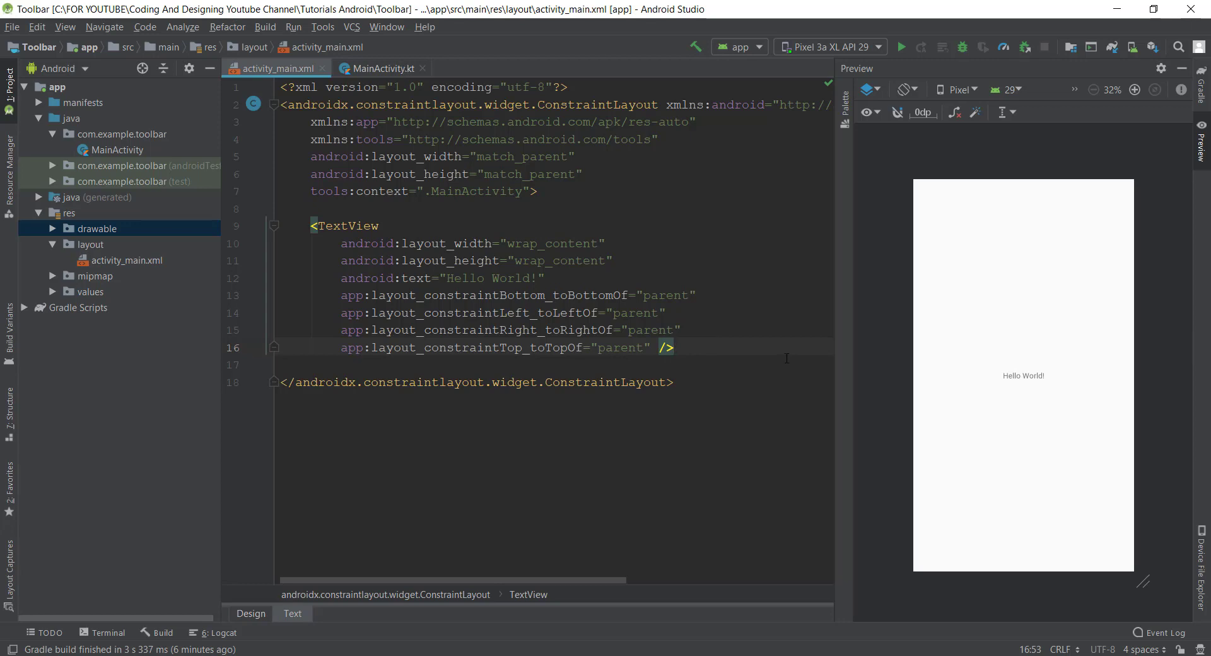
pyautogui.moveTo(873, 122)
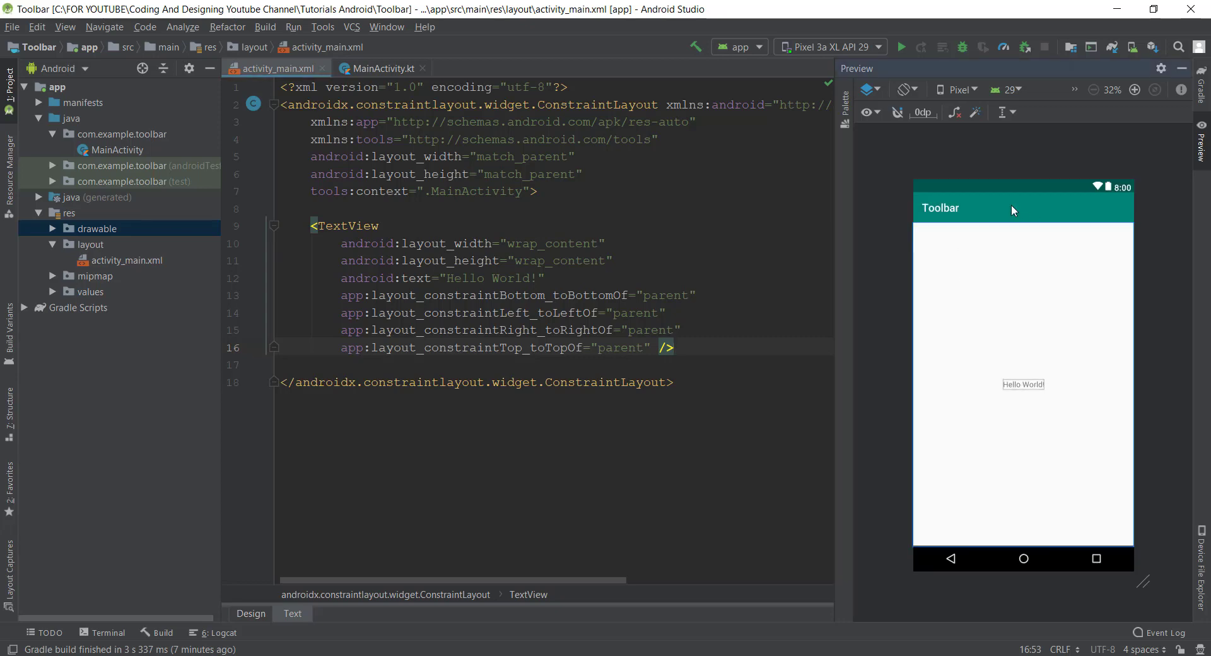
pyautogui.moveTo(1040, 215)
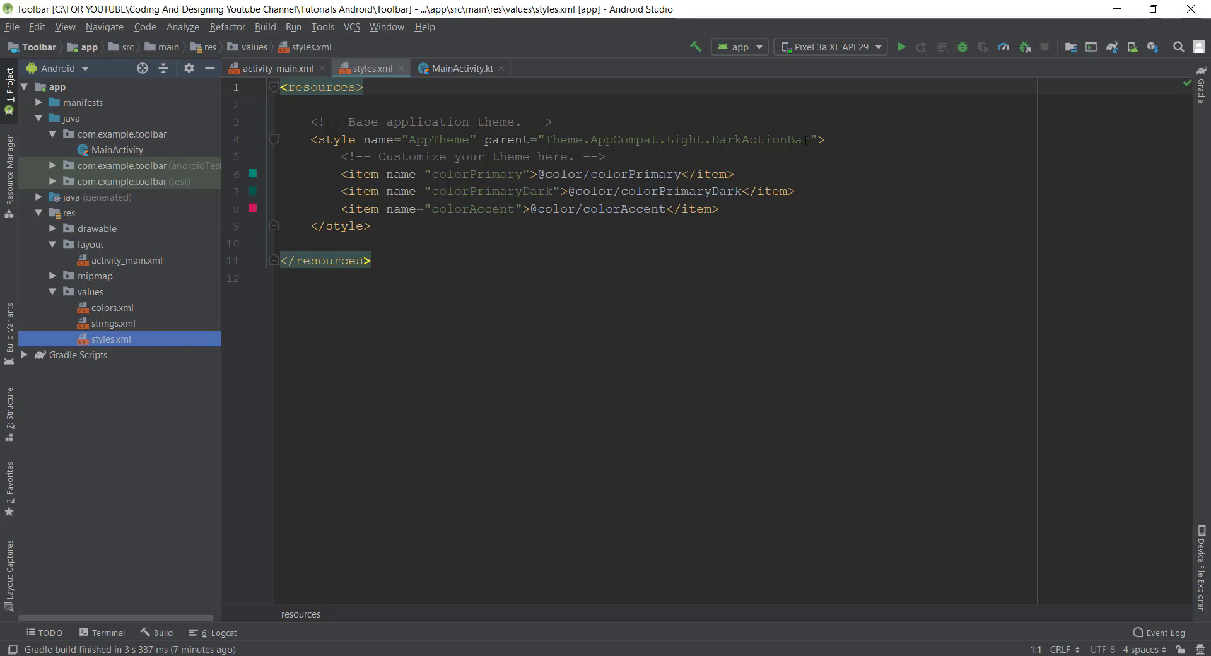
# - Change the app theme parent to Theme.AppCompat.Light.NoActionBar in styles.xml
pyautogui.doubleClick(760, 140)
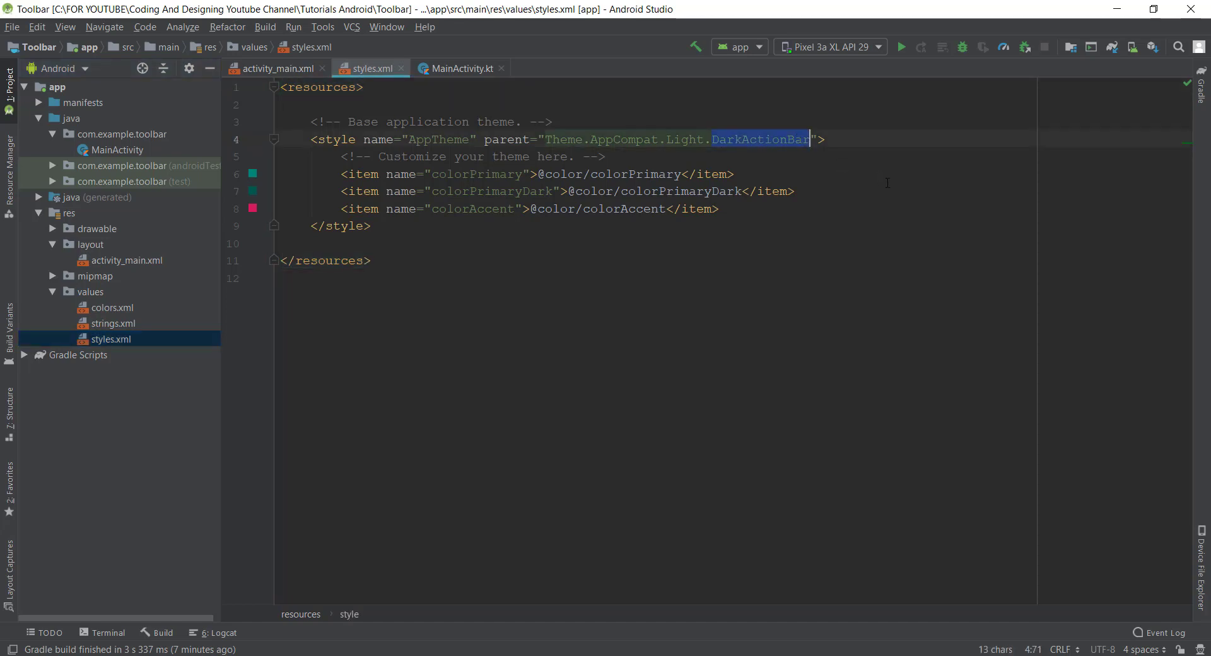
pyautogui.write('NoActionBar')
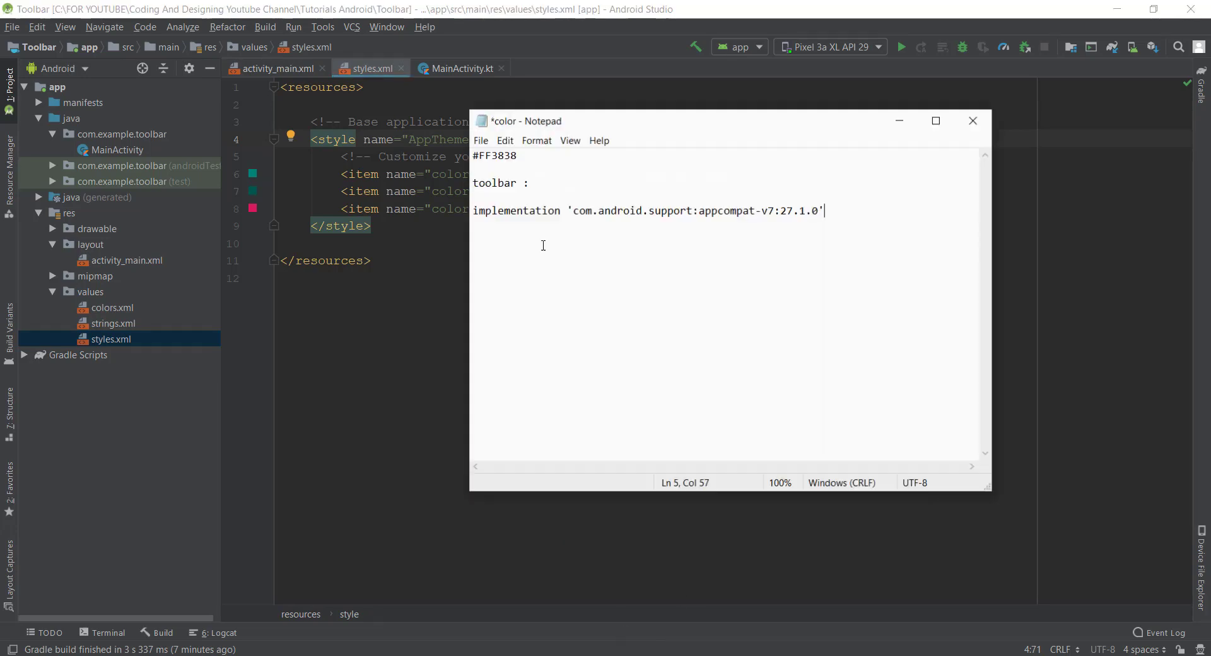
pyautogui.doubleClick(494, 153)
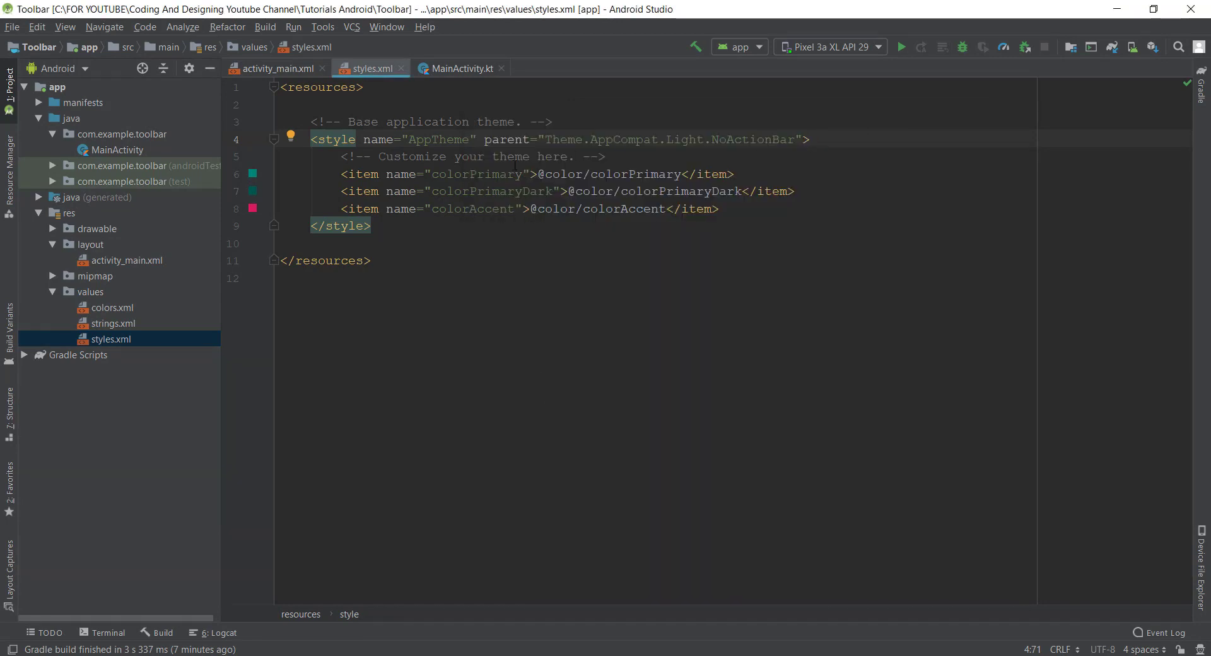
# - Follow the colorPrimary reference into colors.xml and select its hex value for replacement
pyautogui.moveTo(541, 175); pyautogui.dragTo(681, 175)
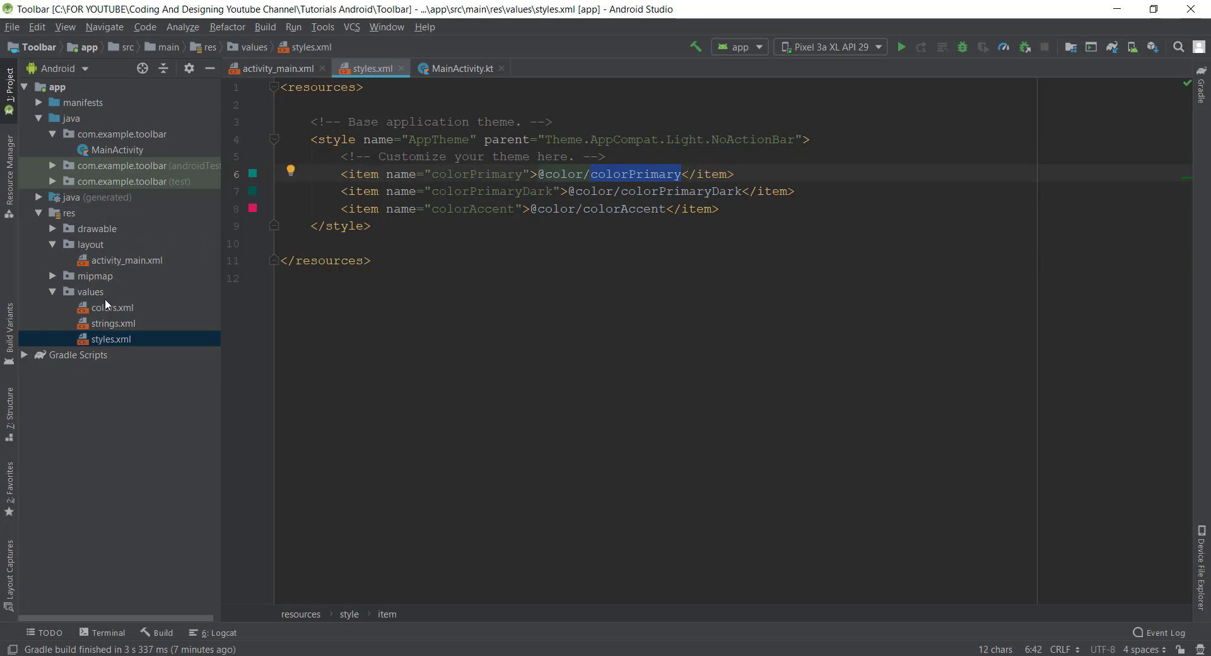
pyautogui.doubleClick(112, 308)
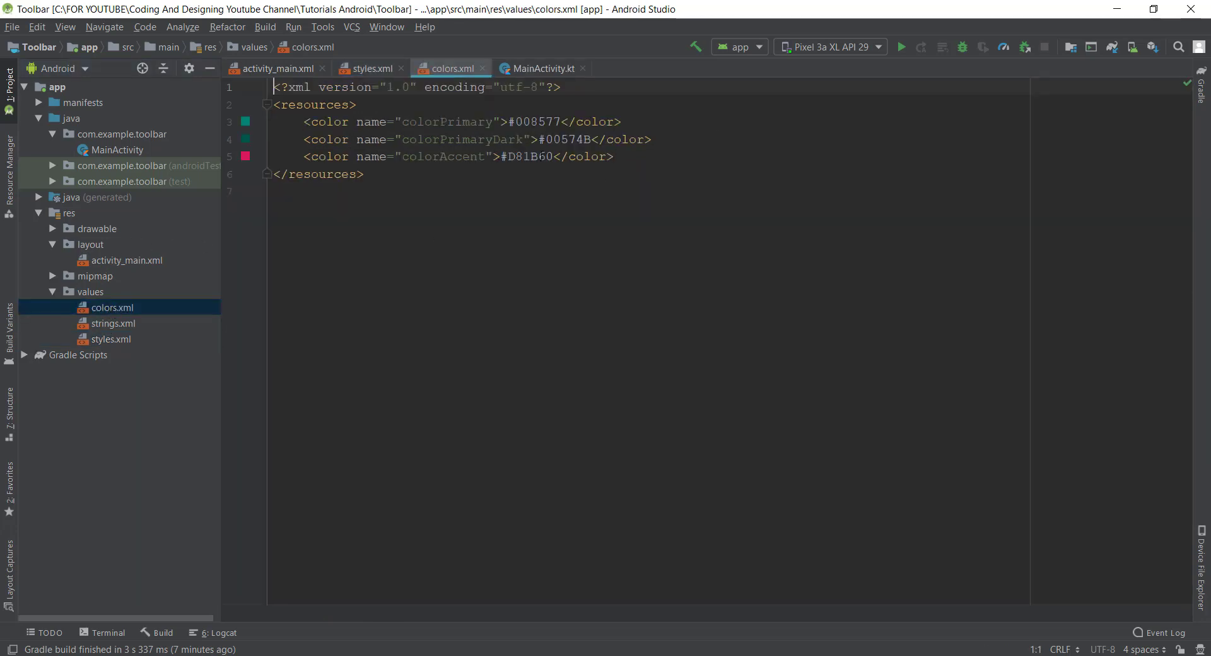
pyautogui.doubleClick(566, 139)
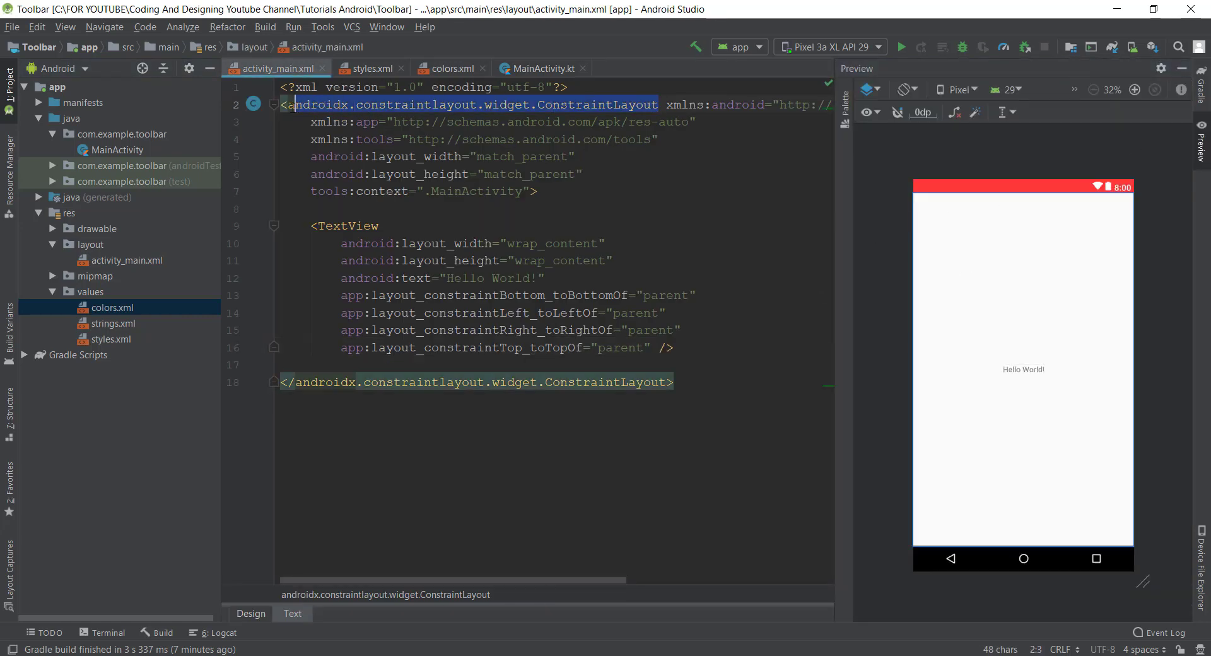
# - Make the root a LinearLayout with android:orientation="vertical" and select the Hello World TextView block
pyautogui.write('Line xmlns:android="http://schemas.android.com/apk/res/android')
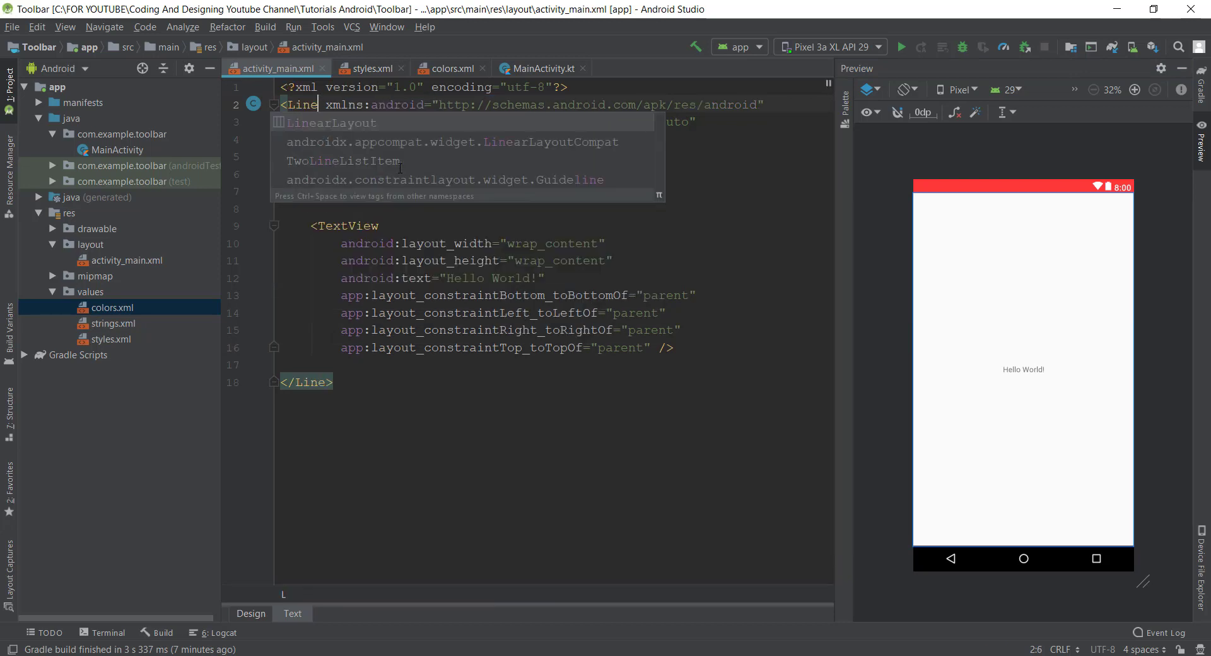
pyautogui.click(329, 122)
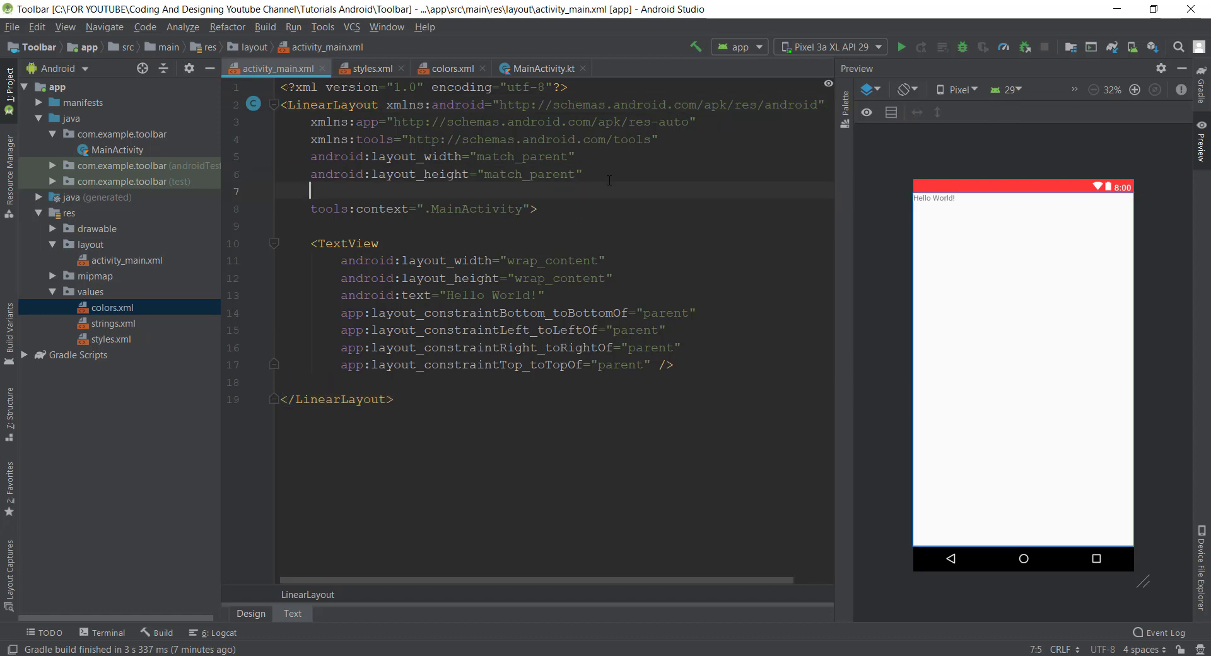
pyautogui.write('android:orientation="vertical')
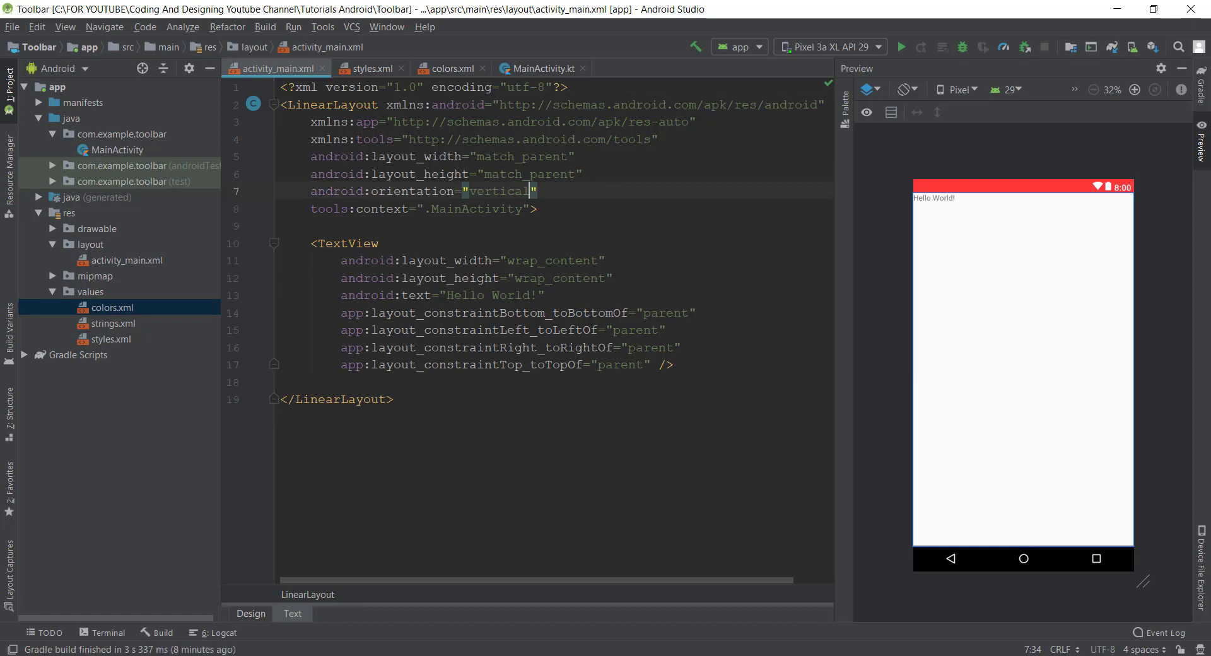
pyautogui.moveTo(598, 347); pyautogui.dragTo(672, 364)
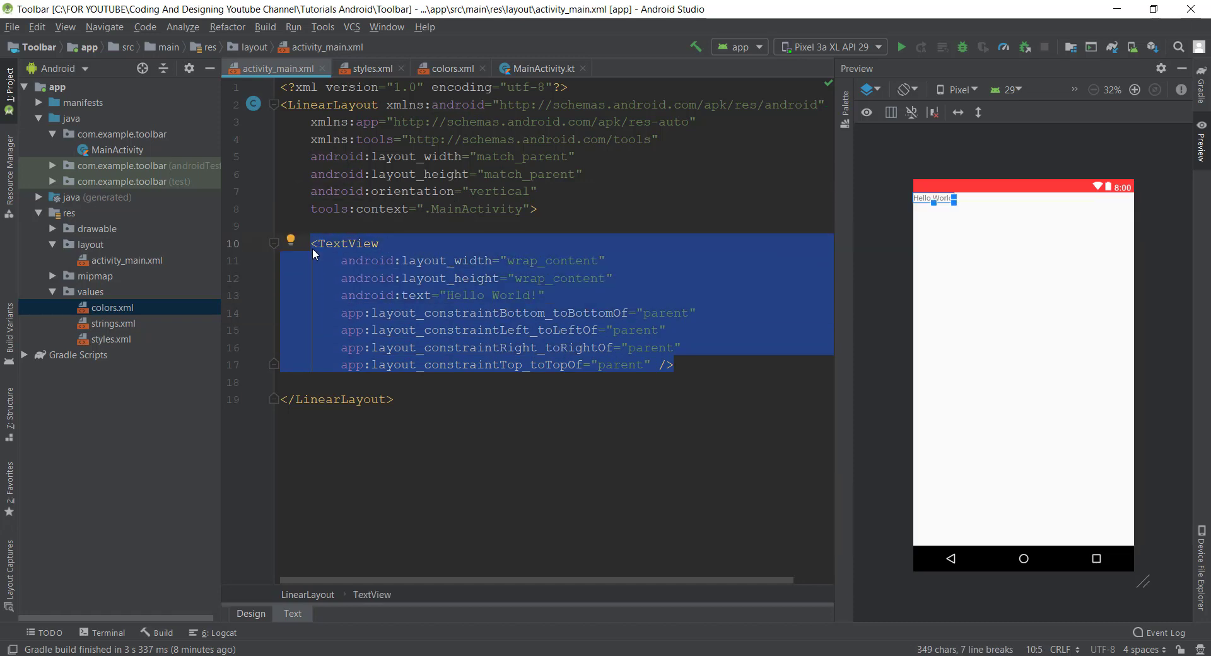
# - Replace the TextView with a Toolbar of match_parent width and wrap_content height
pyautogui.write('<Too')
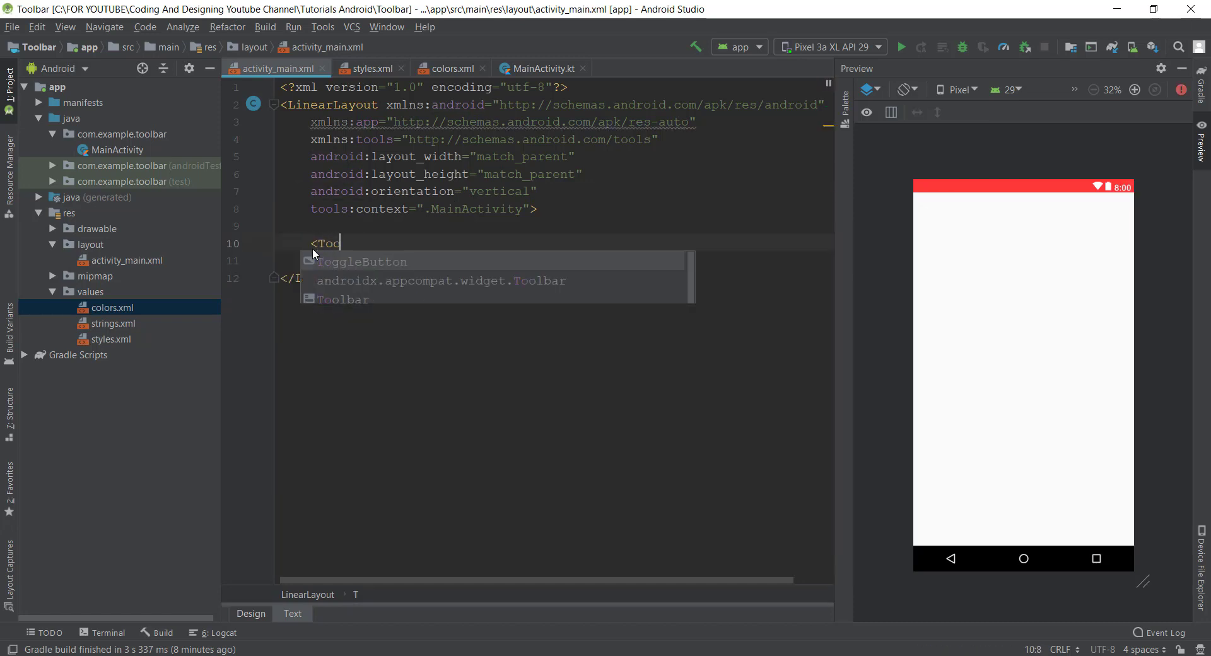
pyautogui.write('l')
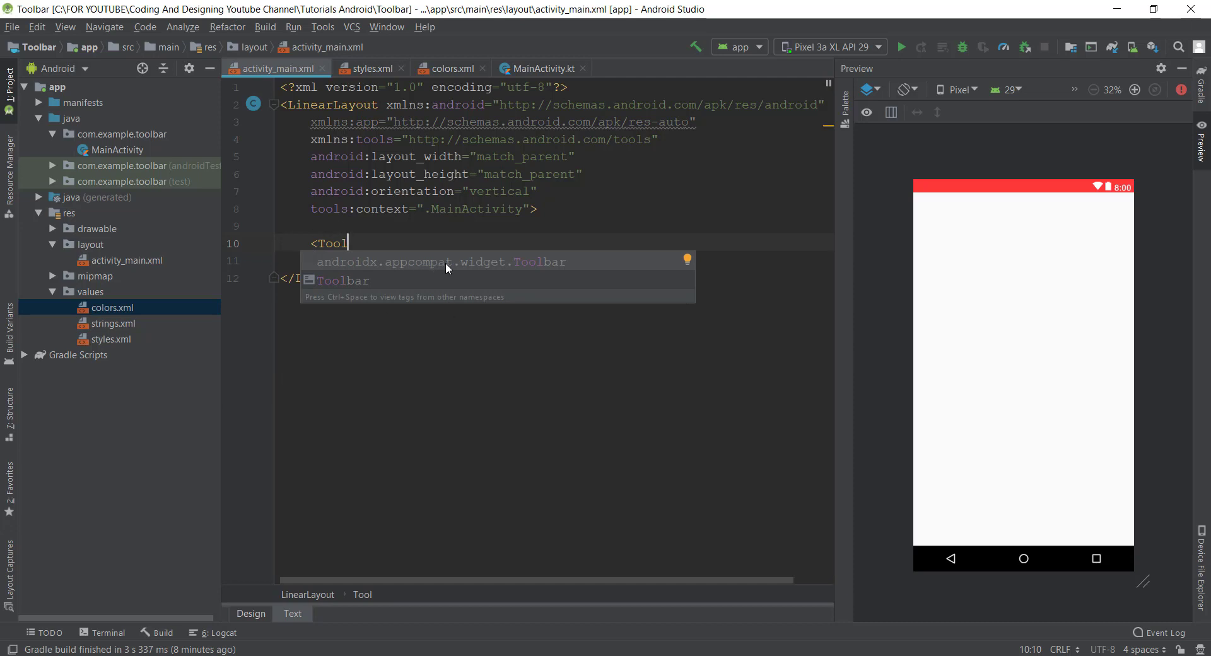
pyautogui.moveTo(507, 272)
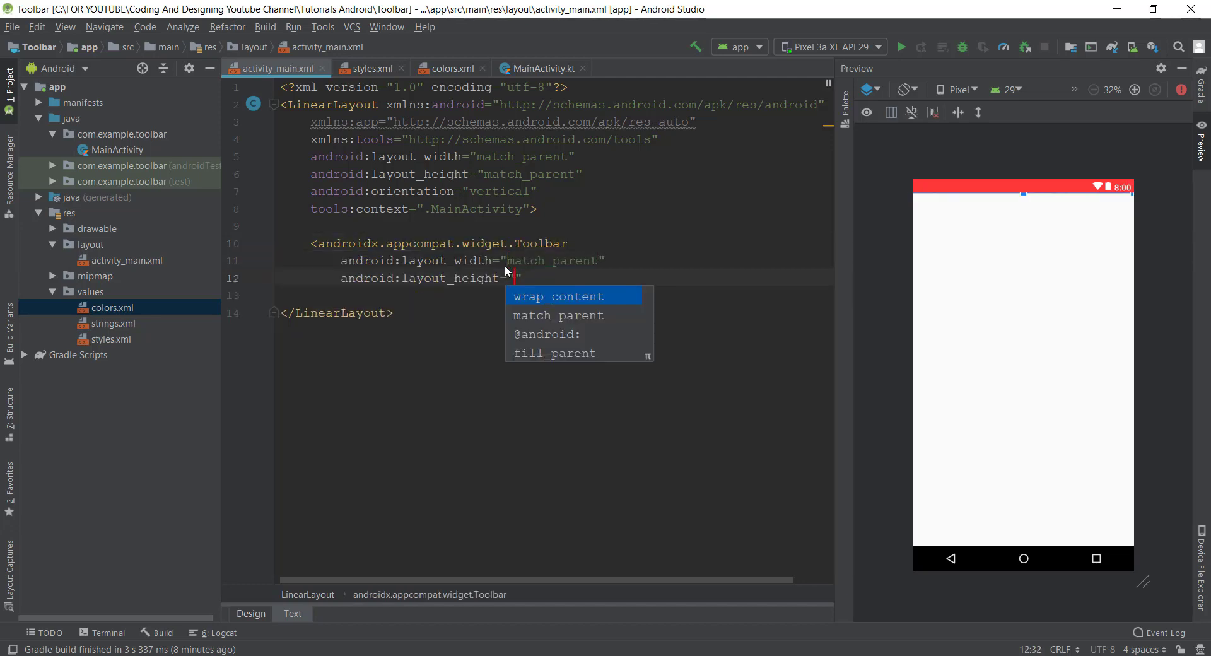
pyautogui.click(559, 296)
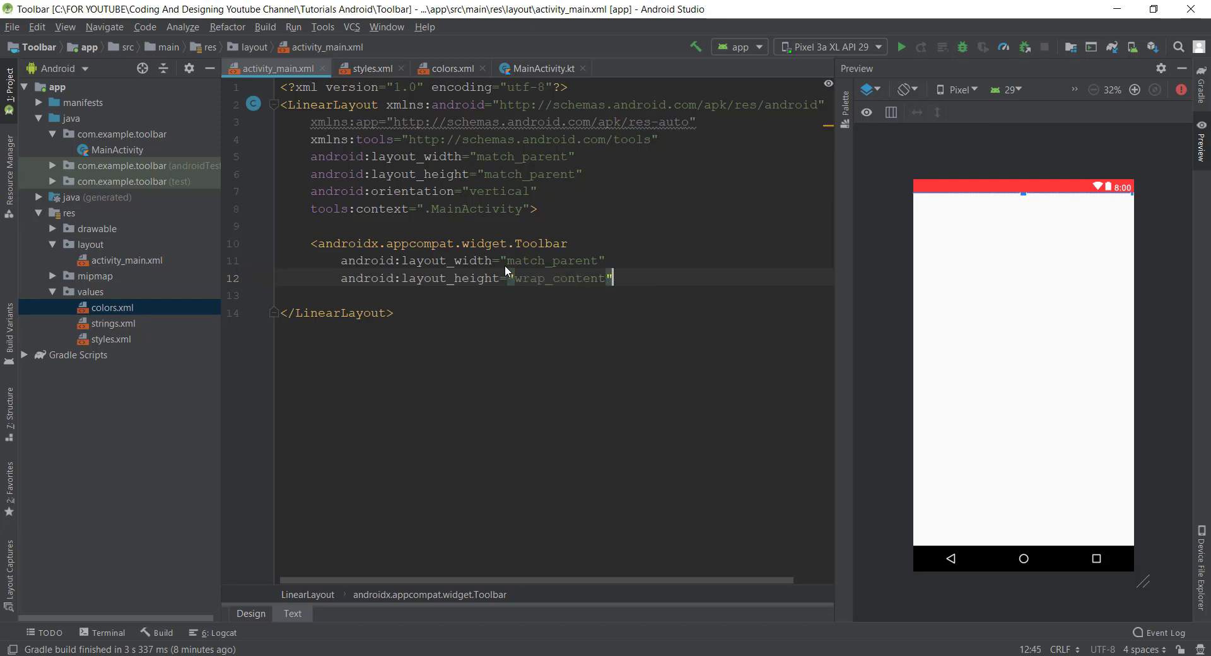
pyautogui.write('>')
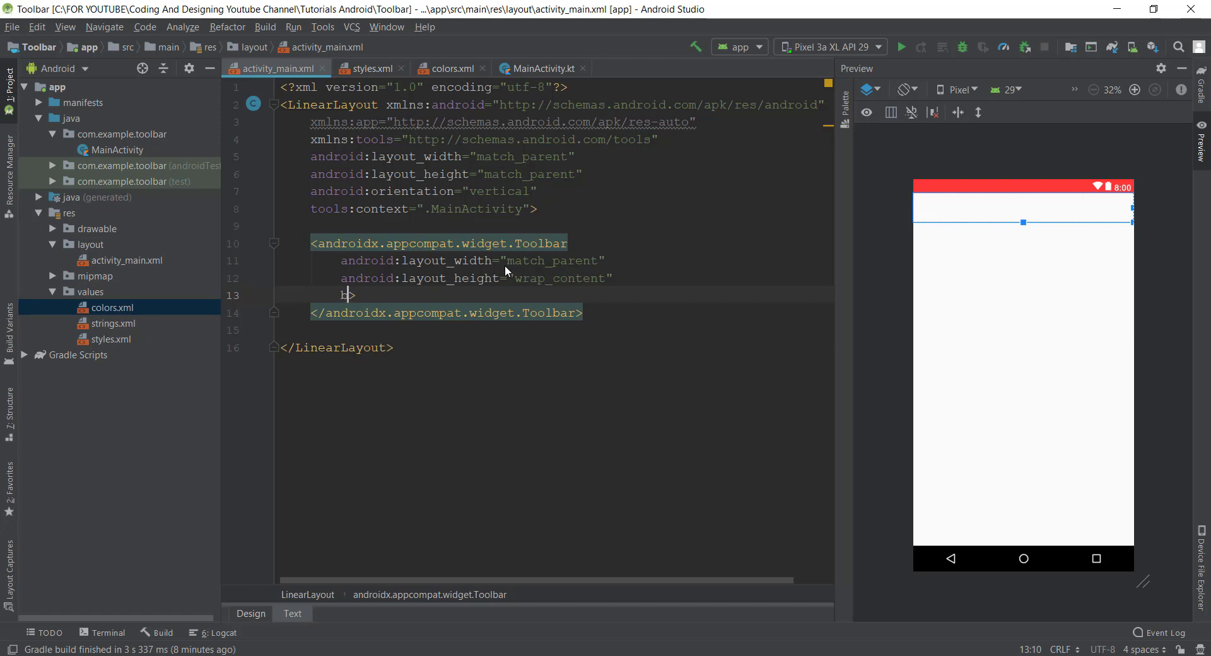
pyautogui.write('android:background="')
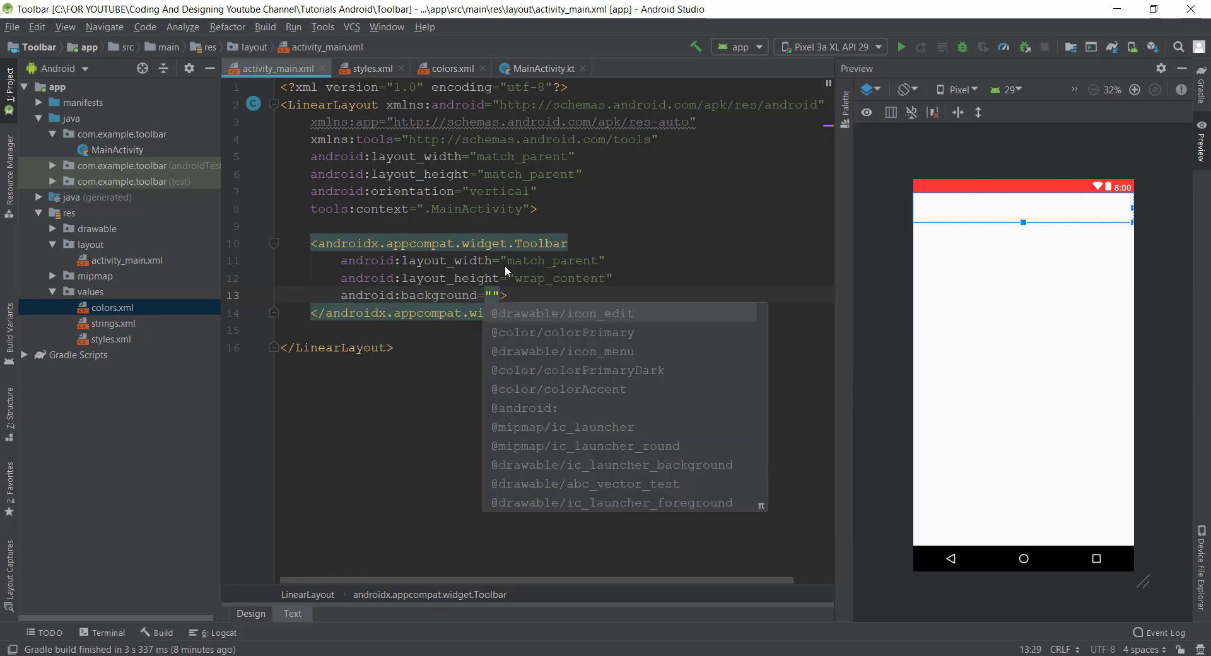
pyautogui.write('@colo')
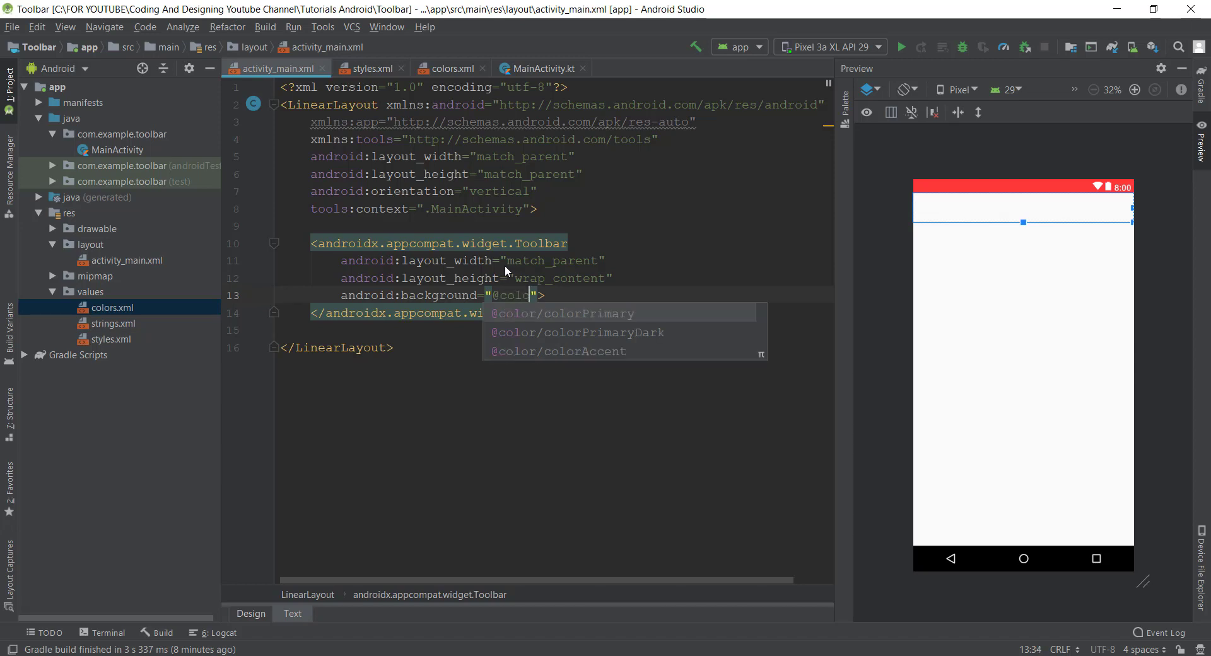
pyautogui.click(562, 312)
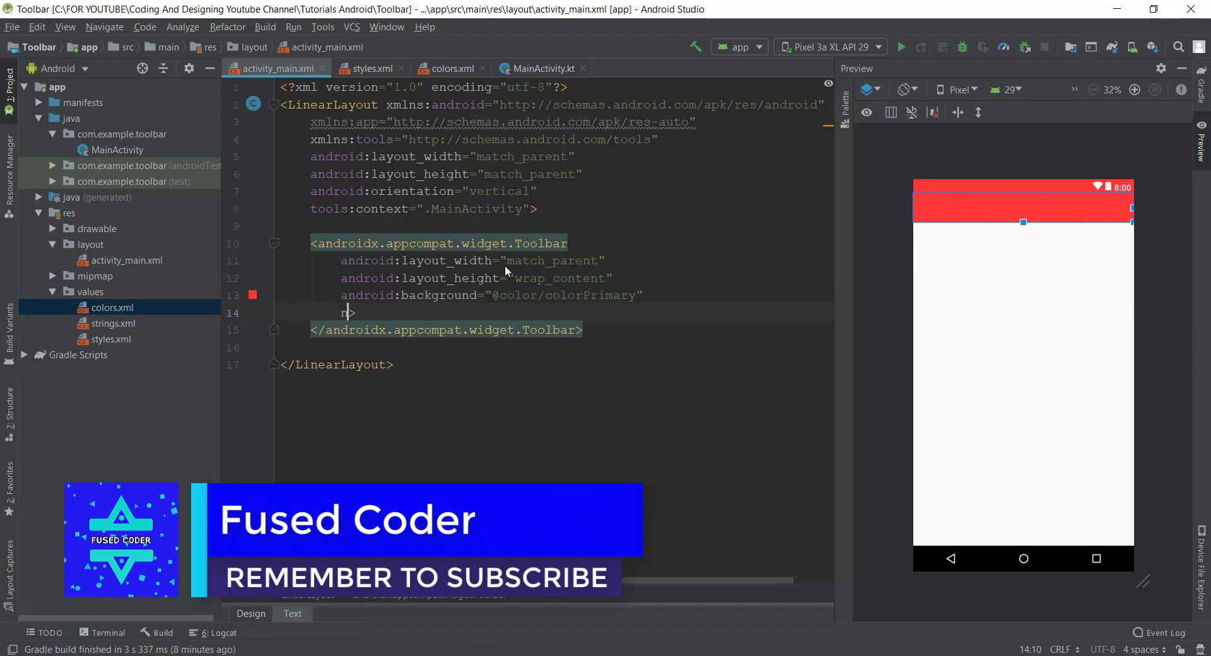
pyautogui.write('navigationIcon="@drawable/icon_menu')
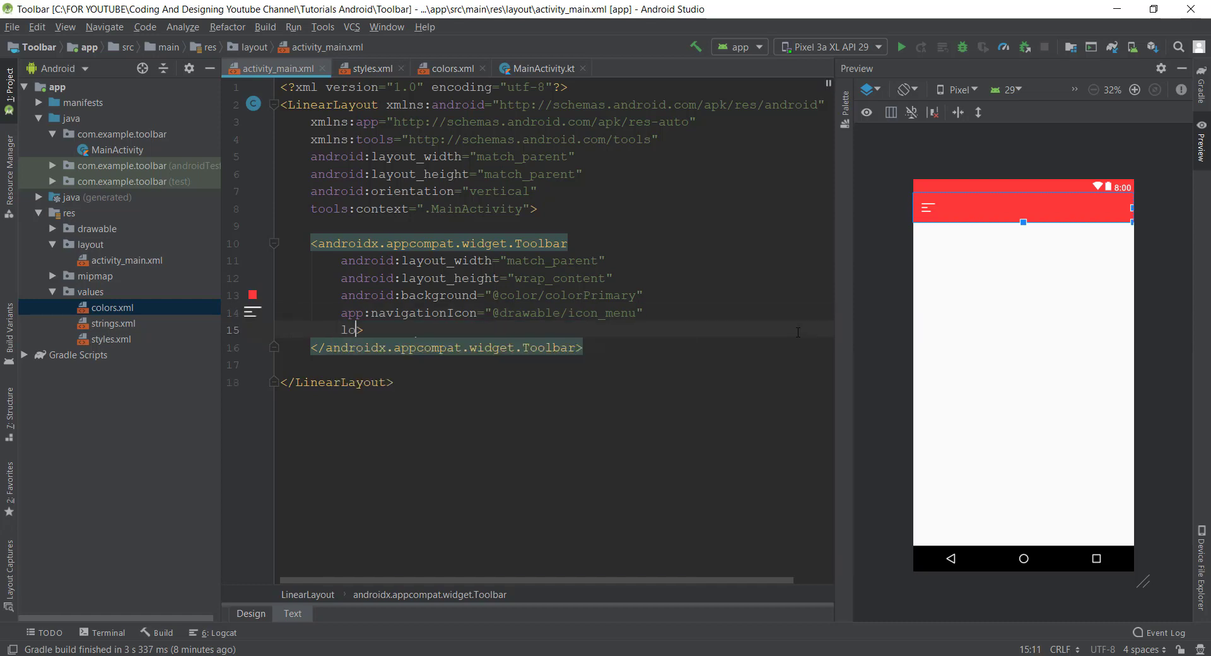
pyautogui.write('app:logo=""')
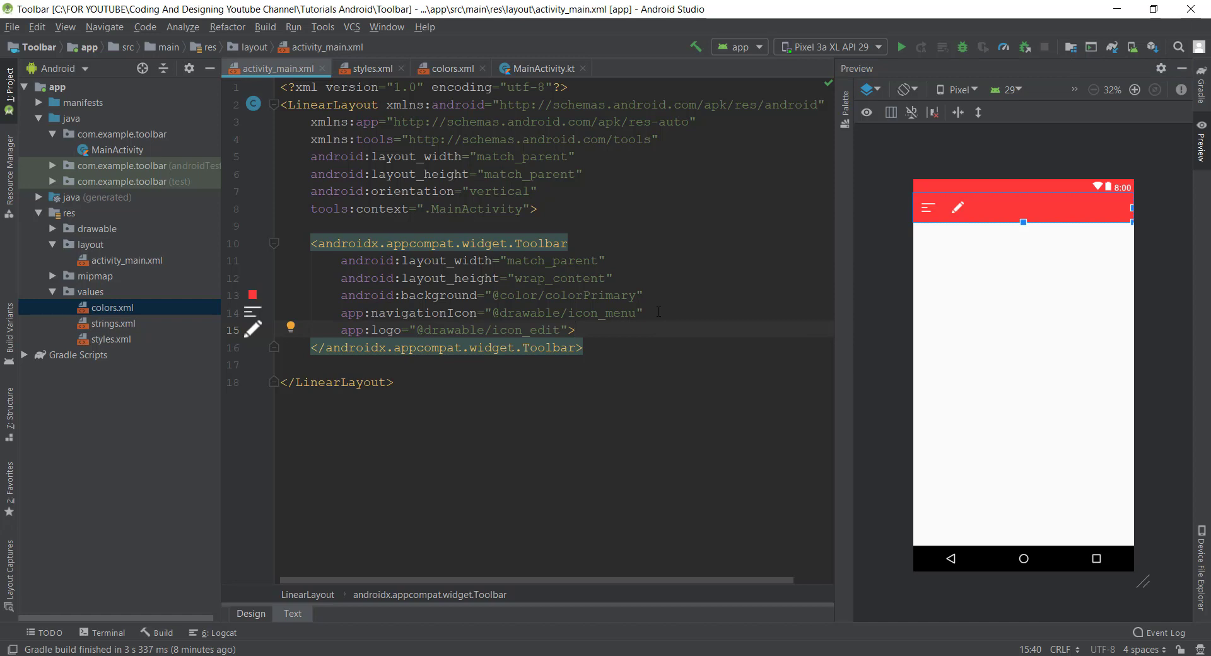
pyautogui.moveTo(909, 229)
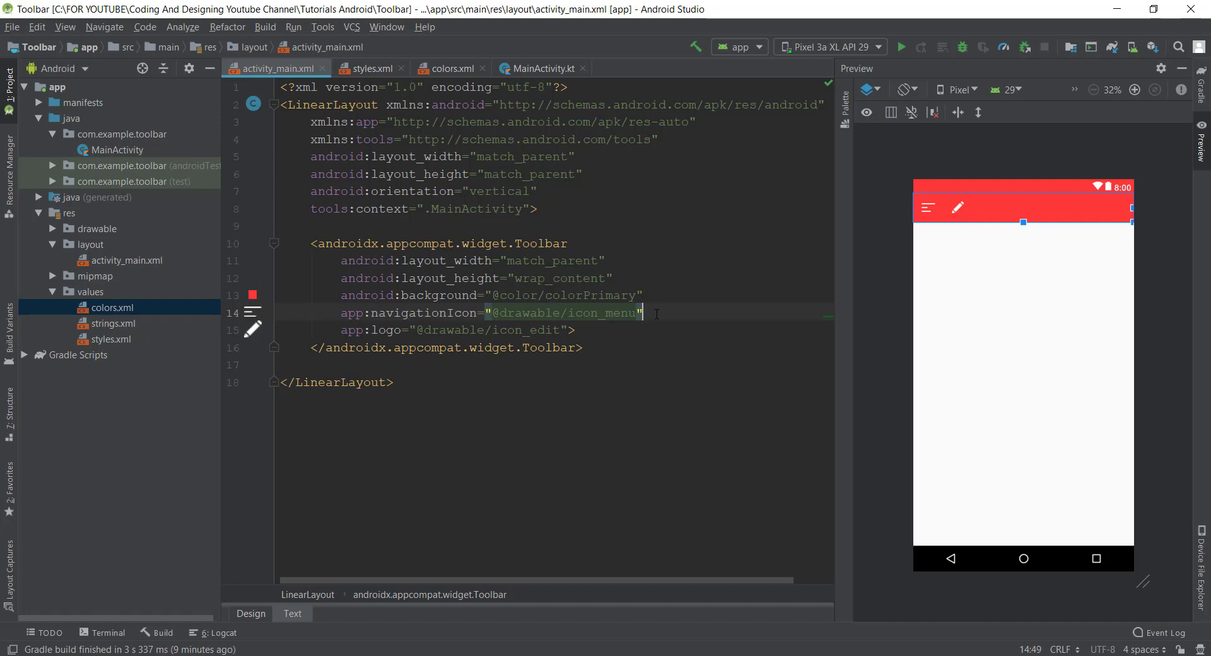
# - Give the Toolbar the ThemeOverlay.AppCompat.Dark.ActionBar theme and app:title="Home"
pyautogui.write('theme="')
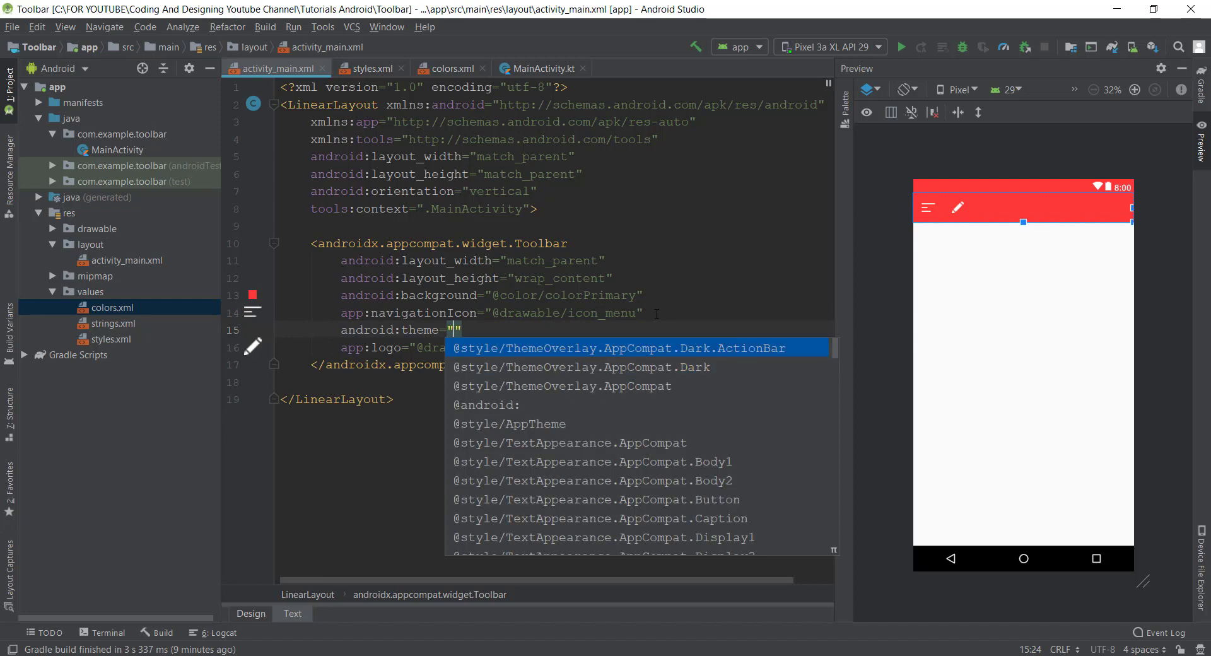
pyautogui.press('Down')
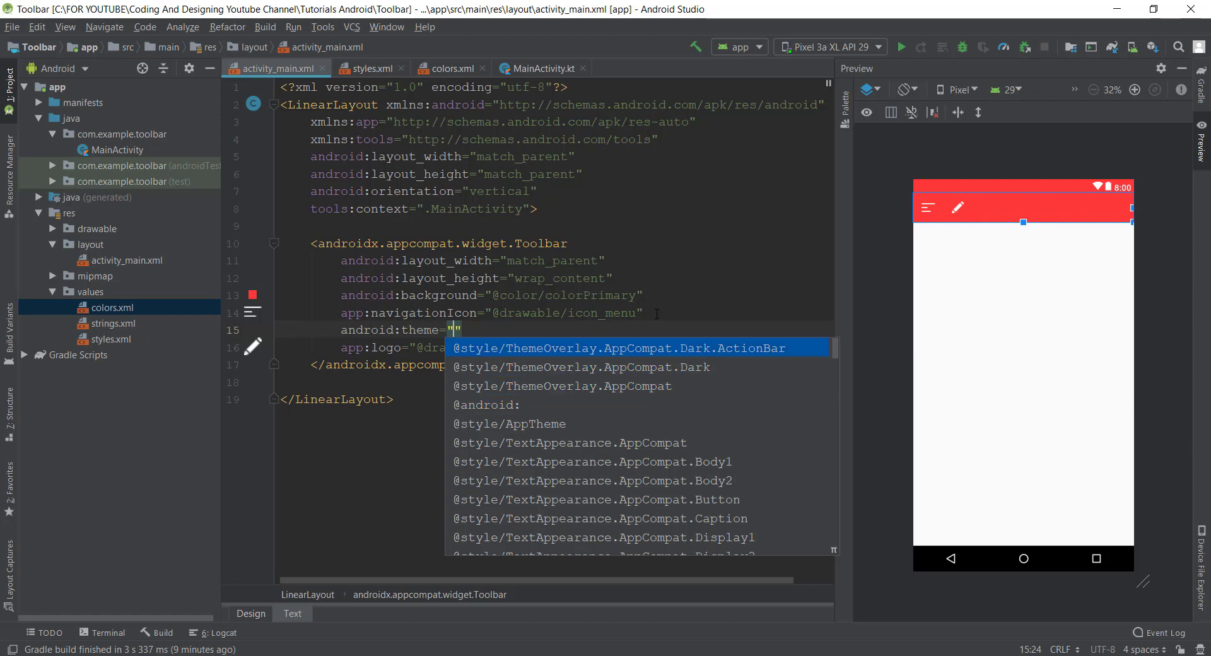
pyautogui.click(621, 348)
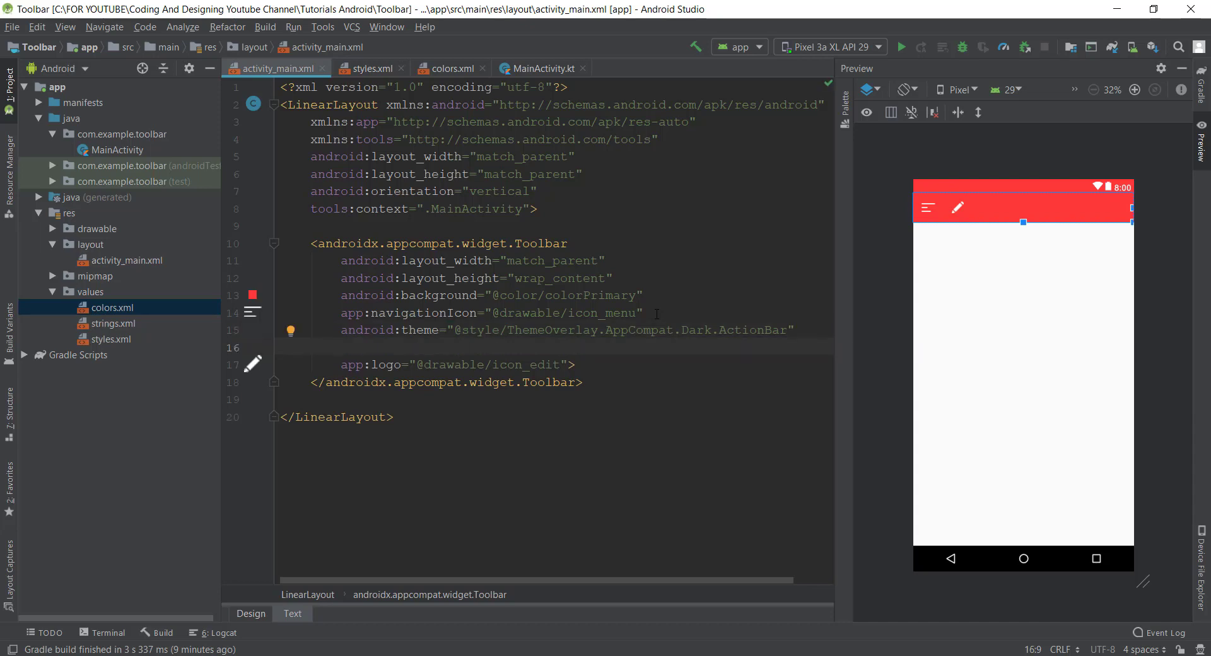
pyautogui.write('title="')
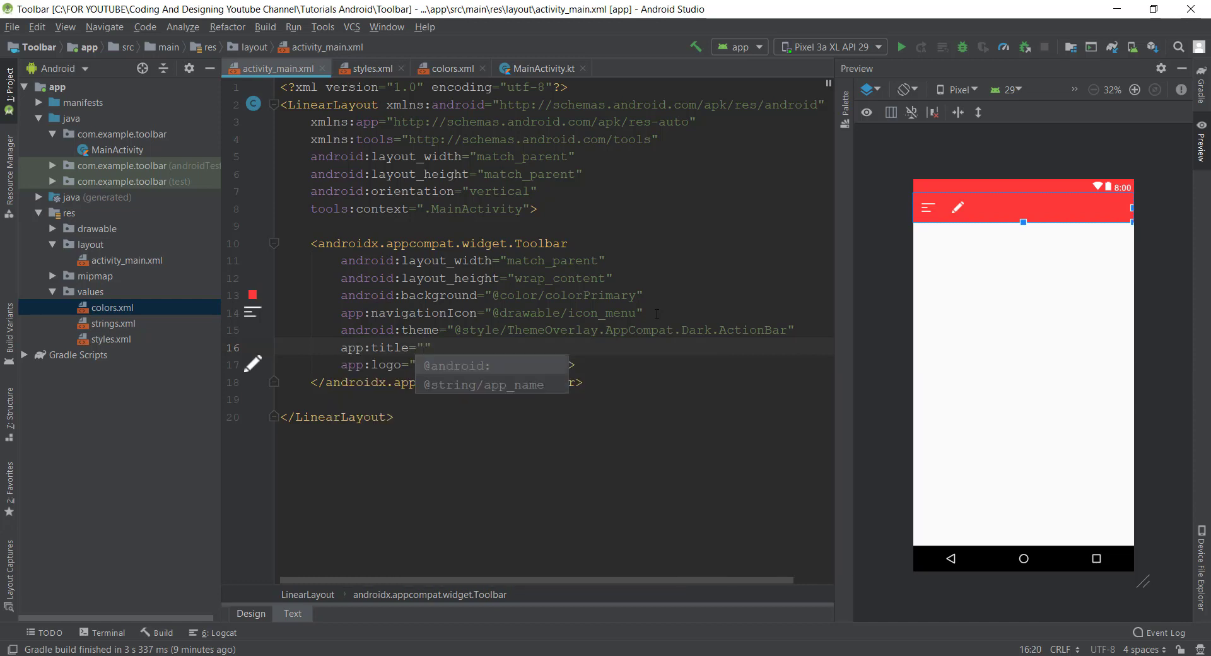
pyautogui.write('Home')
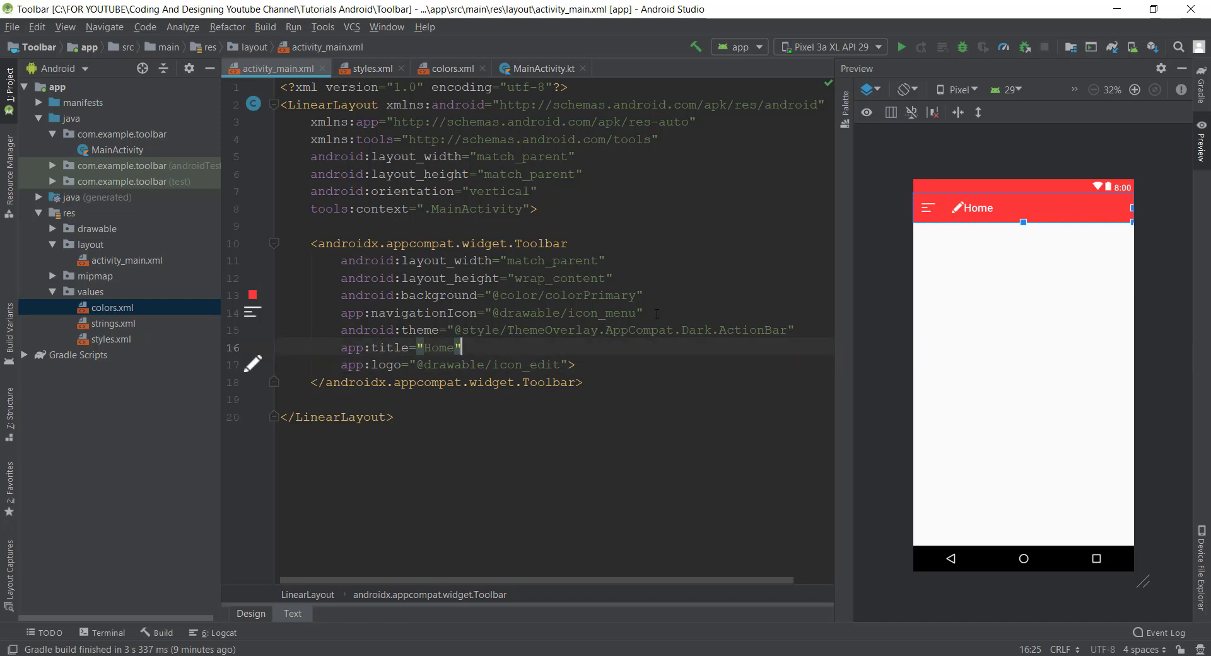
pyautogui.press('enter')
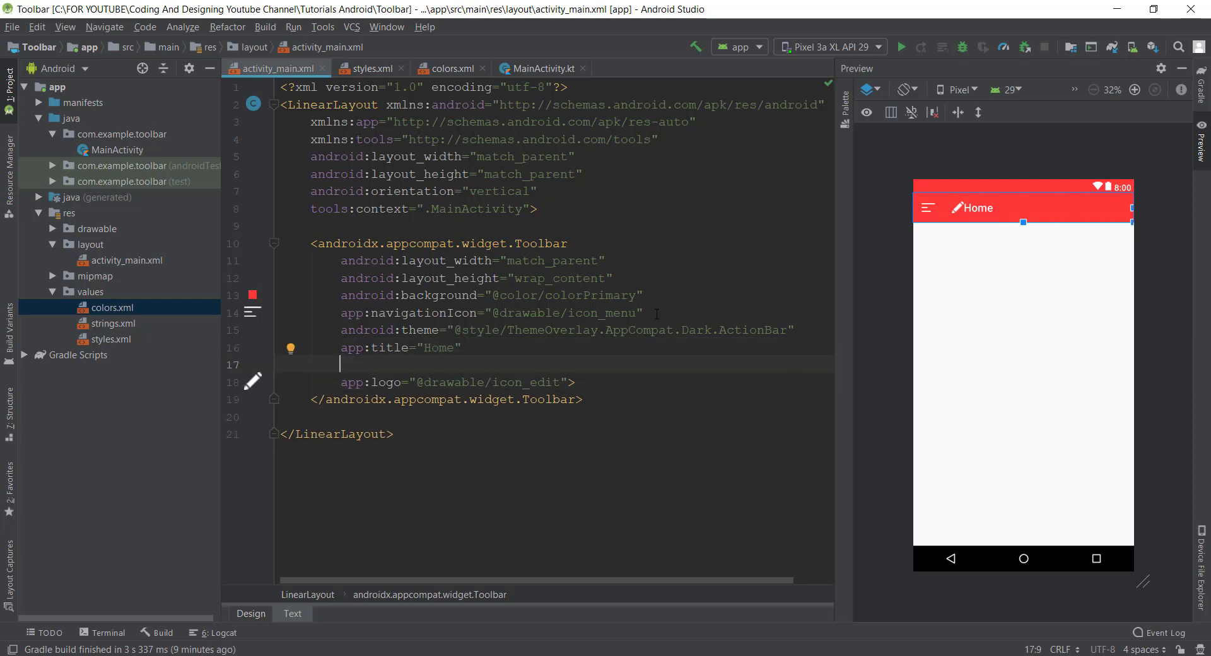
# - Add app:titleMarginStart="40dp" and app:subtitle="Page" to the Toolbar
pyautogui.write('titleMarginStart="')
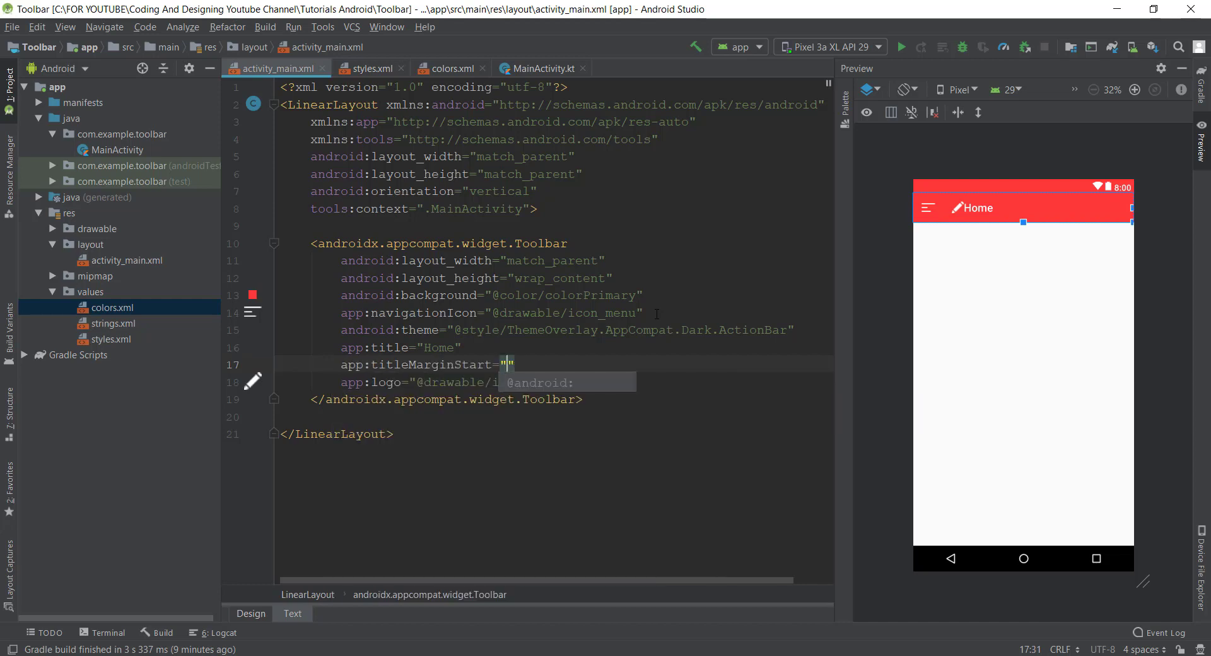
pyautogui.write('10d')
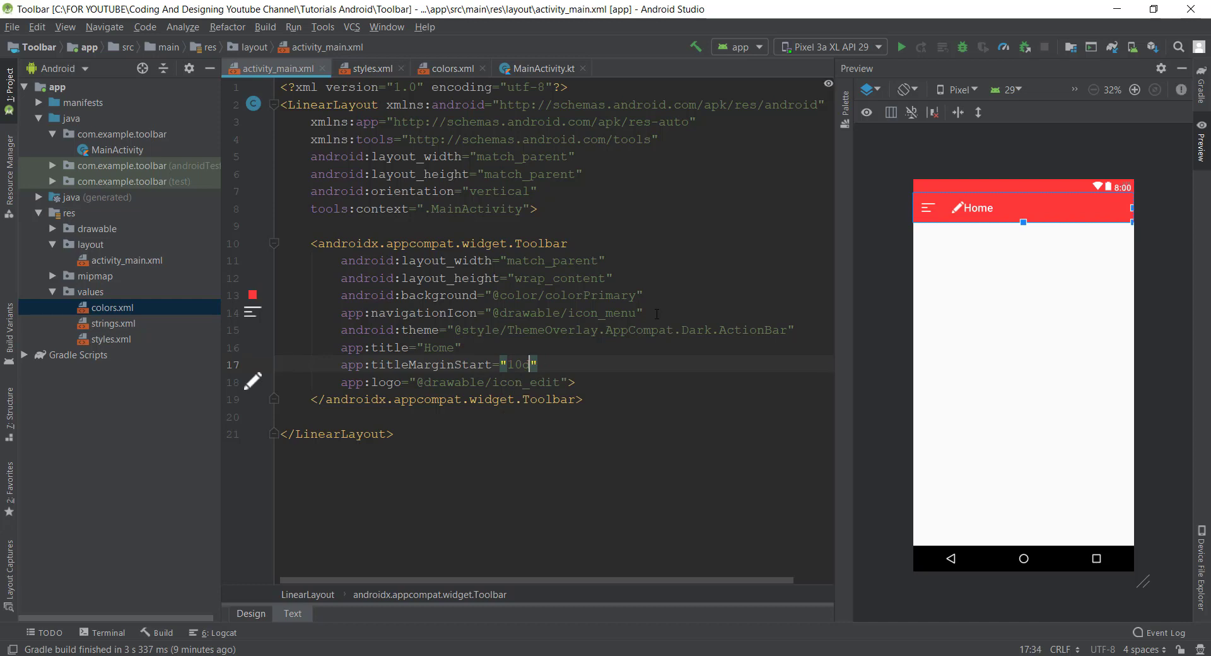
pyautogui.write('30')
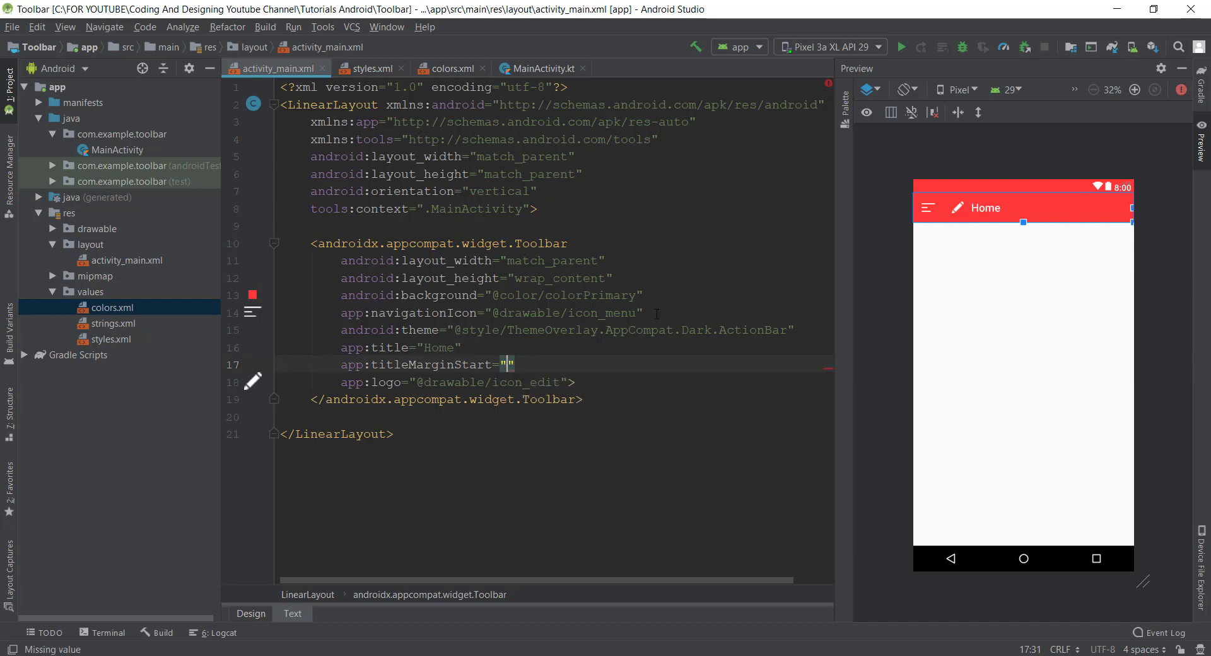
pyautogui.write('40dp')
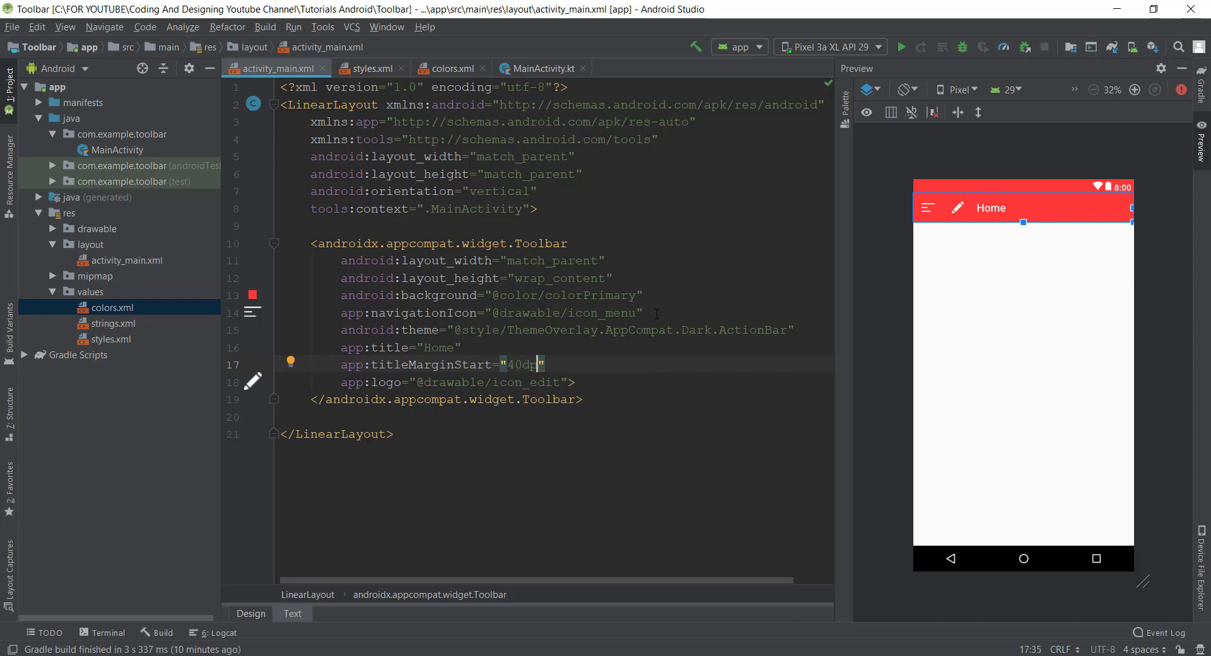
pyautogui.press('enter')
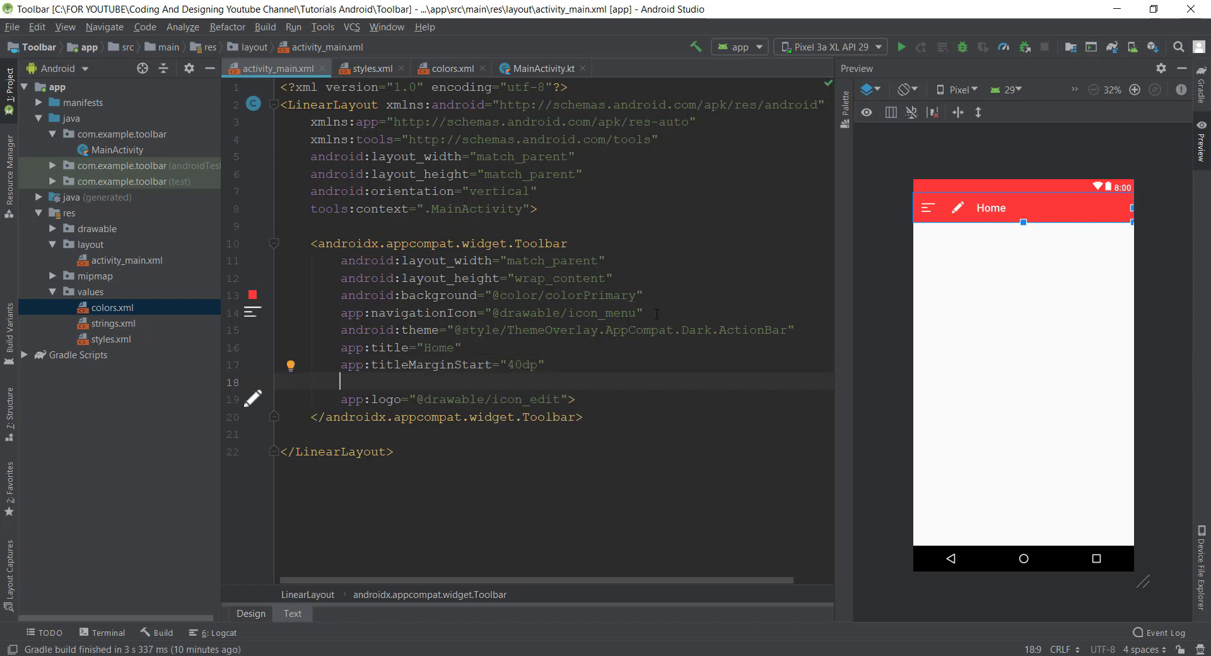
pyautogui.write('app:subtitle="')
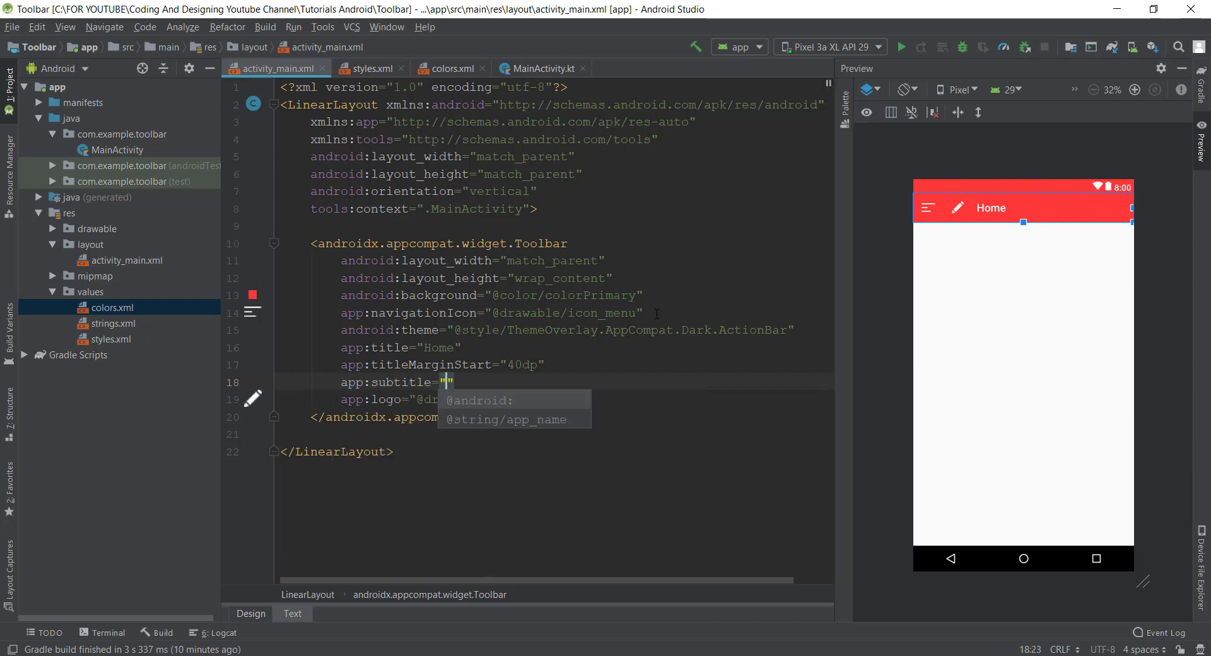
pyautogui.write('Page')
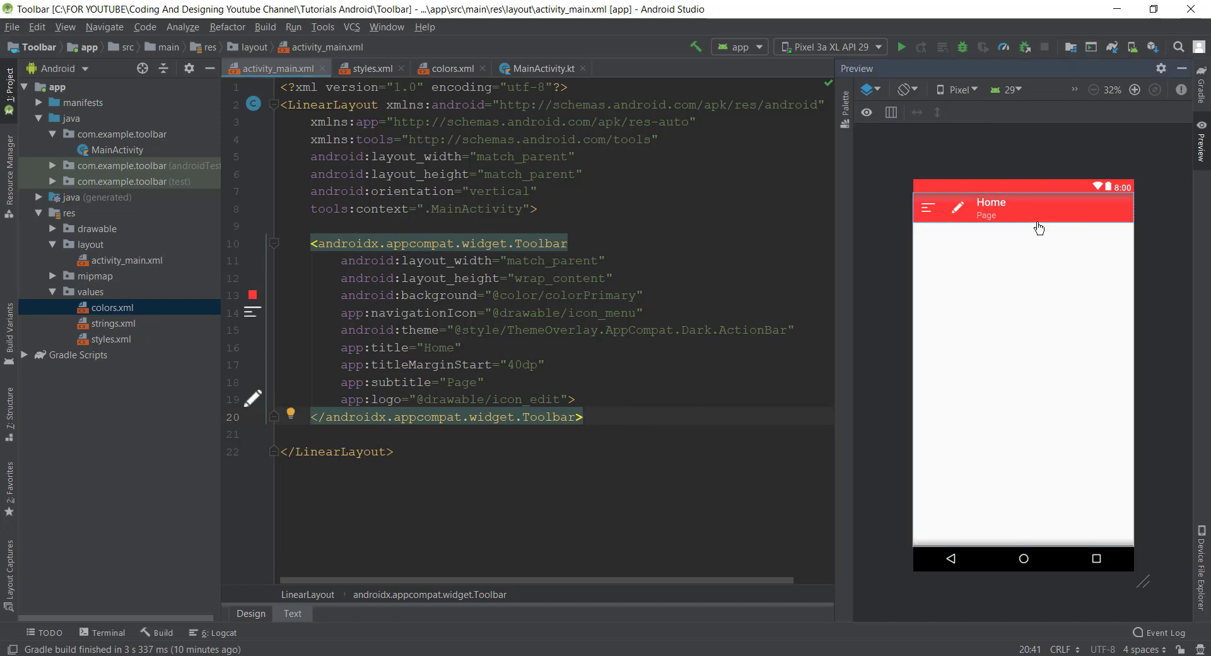
pyautogui.moveTo(1111, 225)
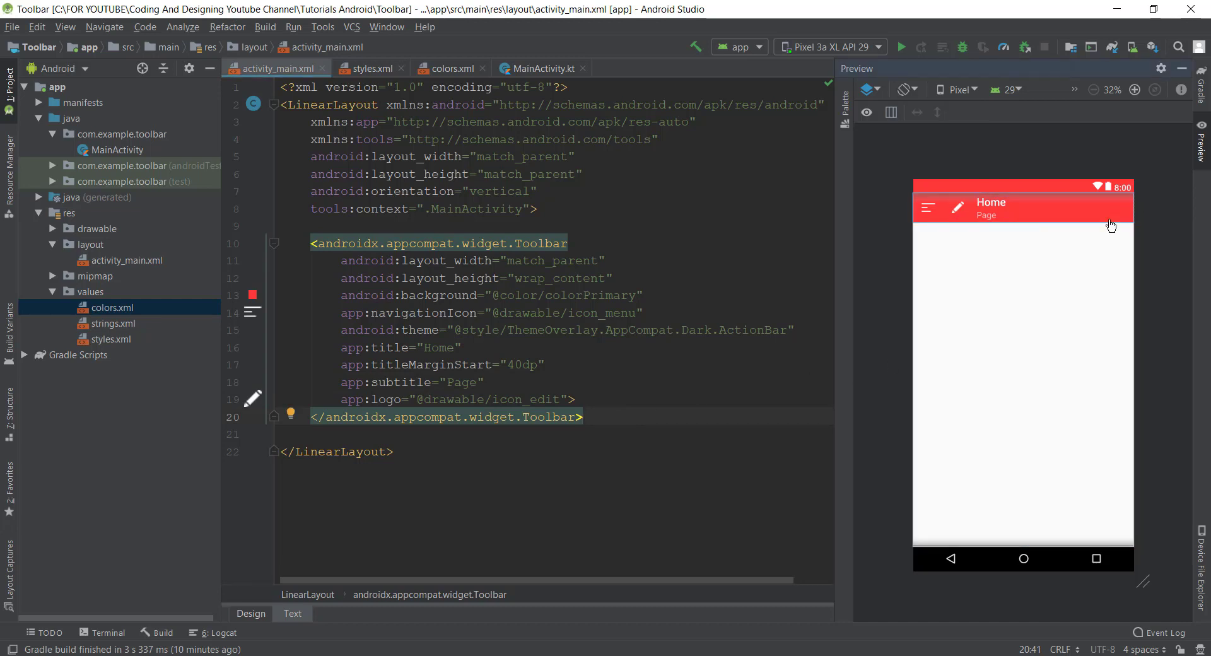
pyautogui.moveTo(899, 225)
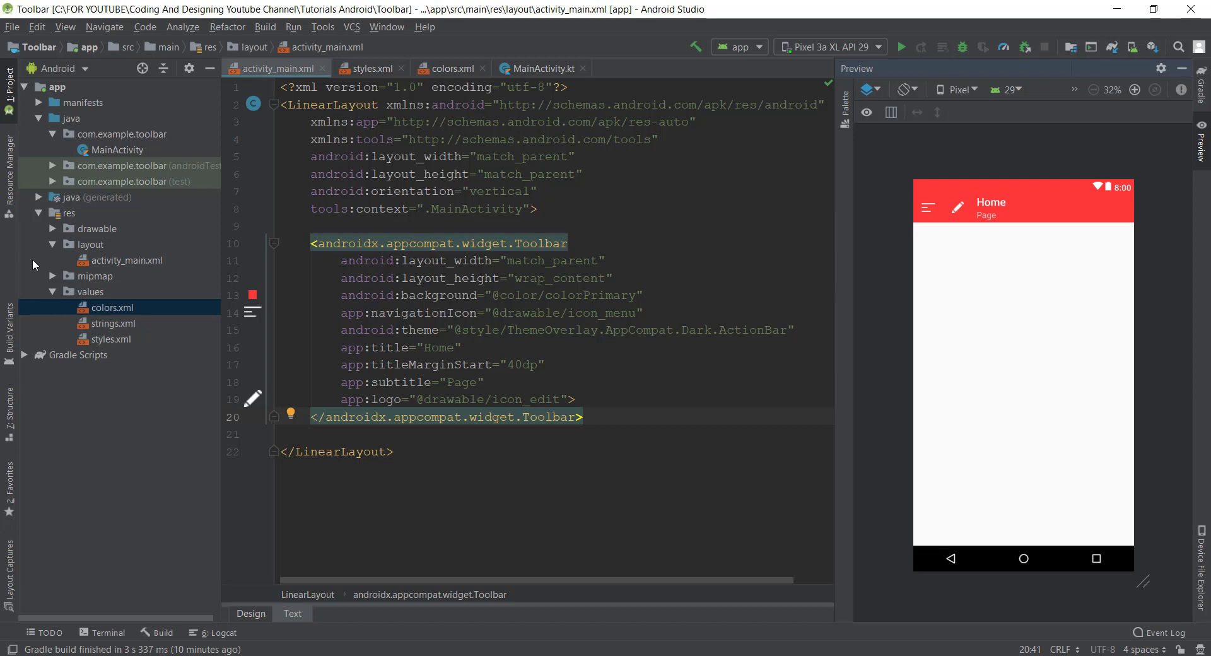
pyautogui.moveTo(57, 217)
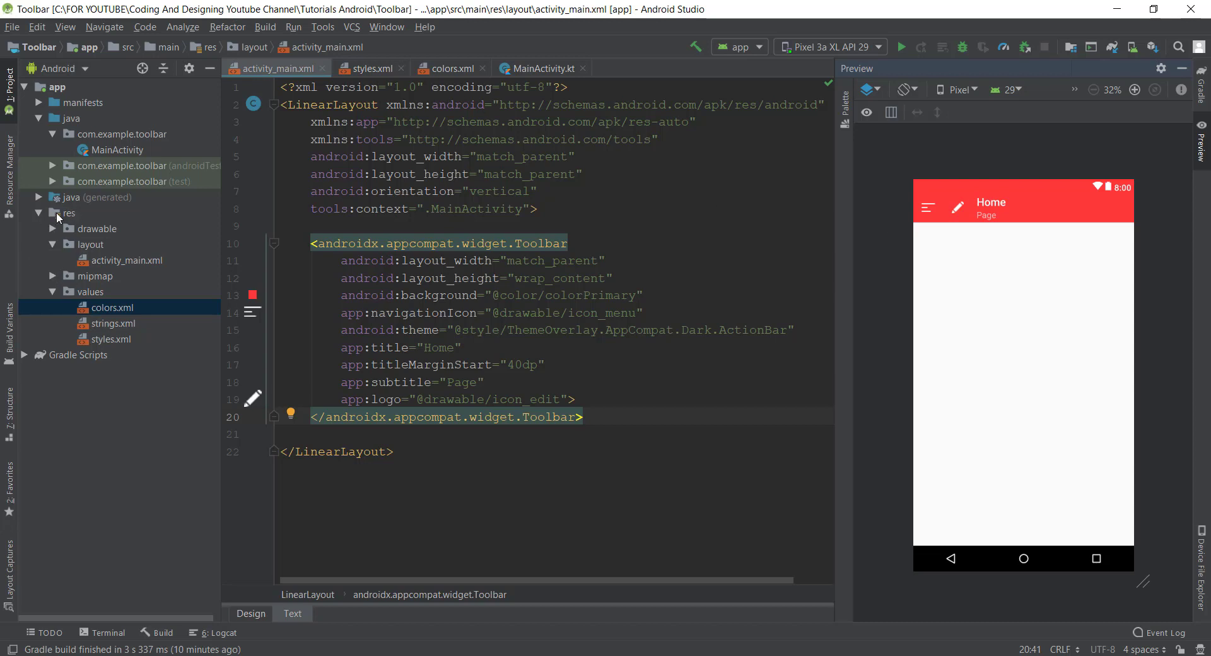
# - Create a menu-type resource directory under res and start a Menu resource file named mainmenu in it
pyautogui.rightClick(68, 212)
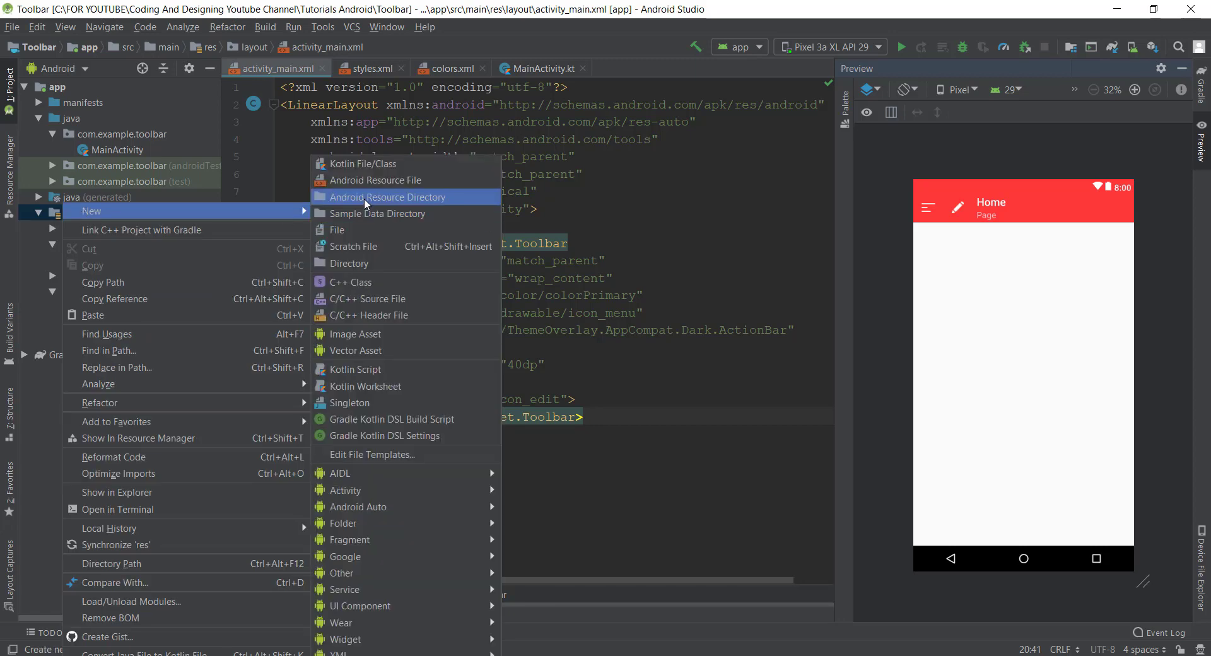
pyautogui.click(387, 197)
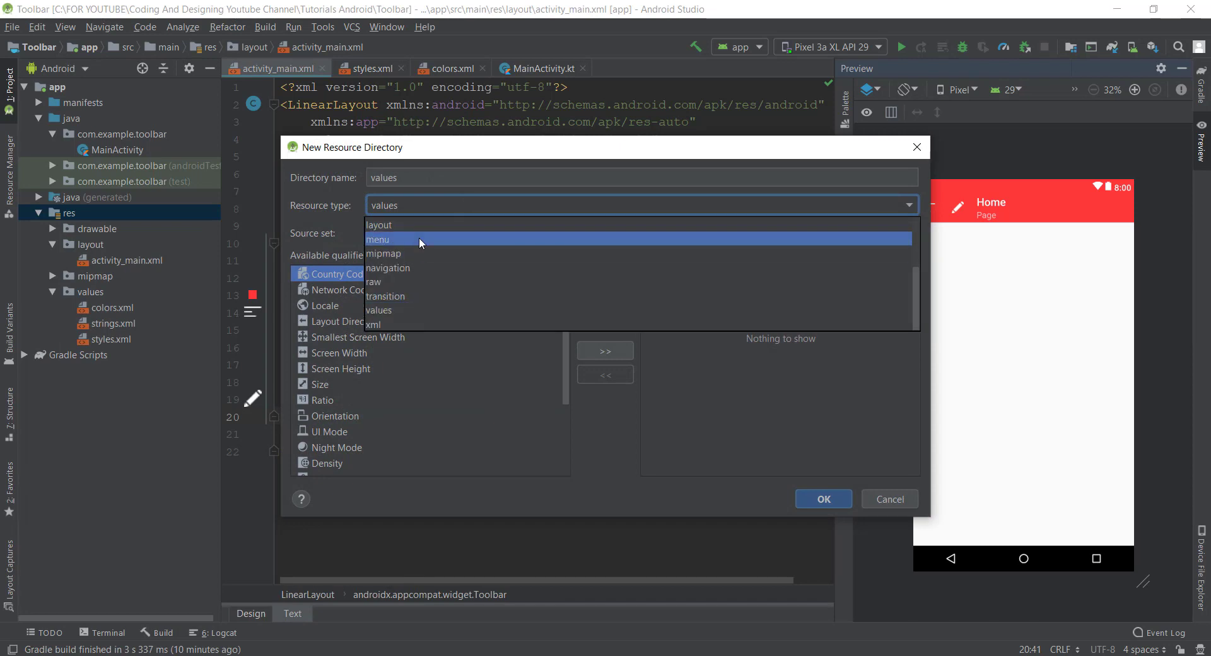
pyautogui.click(377, 238)
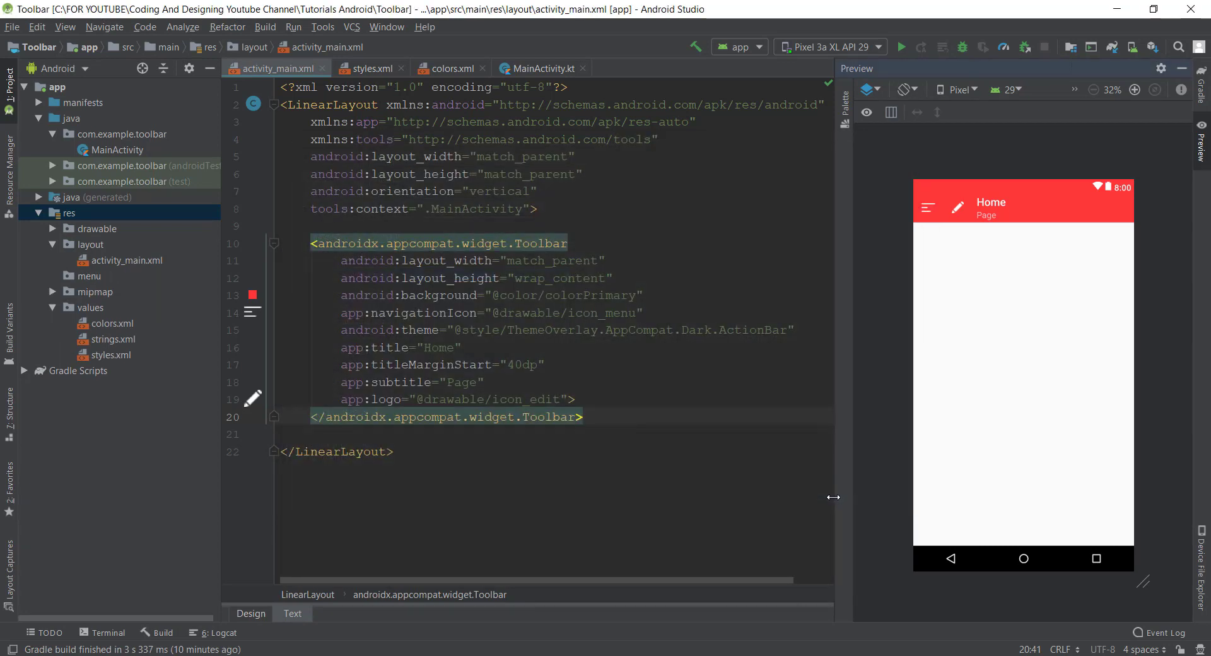
pyautogui.click(91, 277)
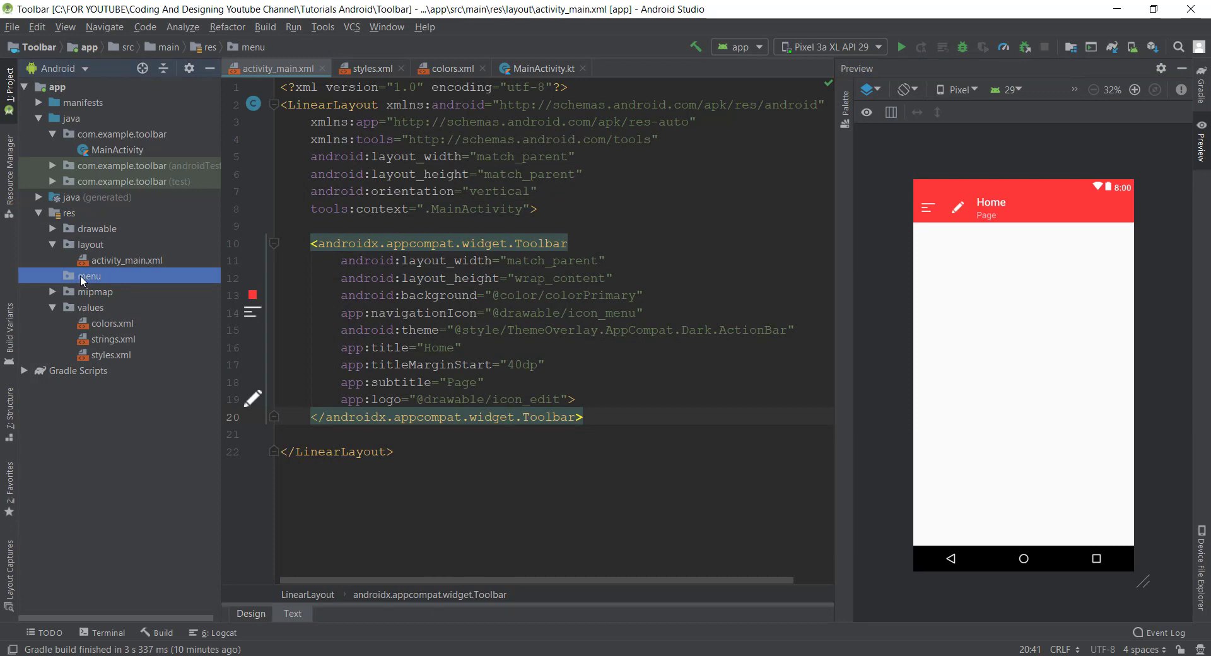
pyautogui.rightClick(91, 276)
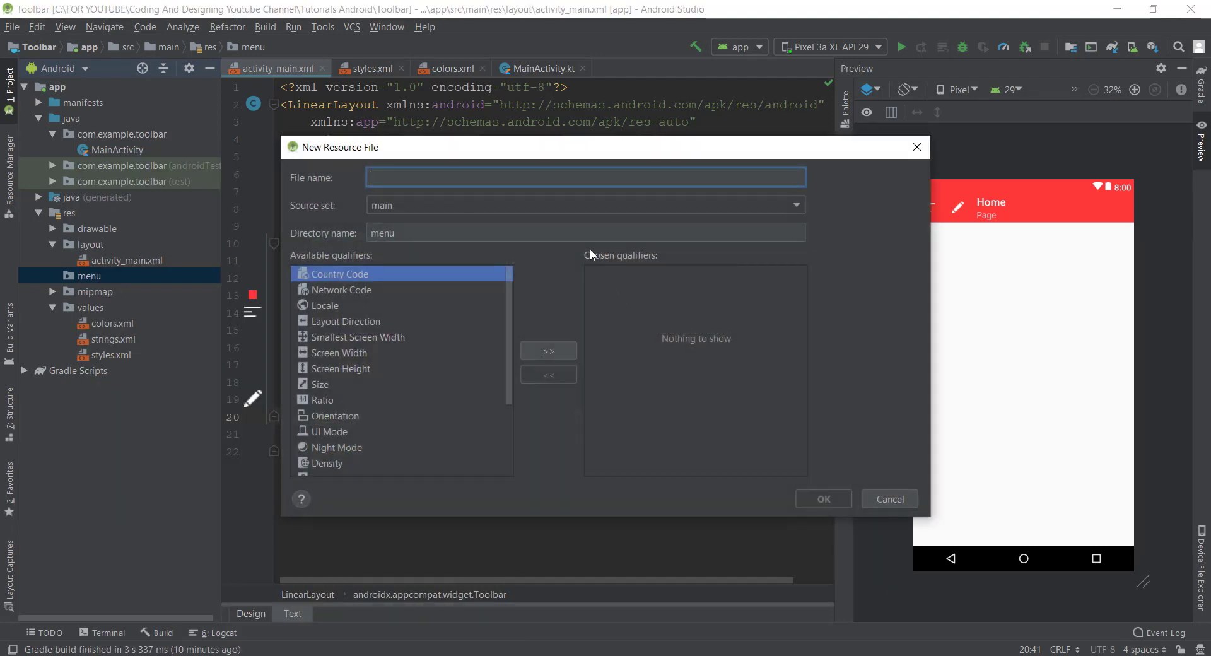
pyautogui.write('mainmenu')
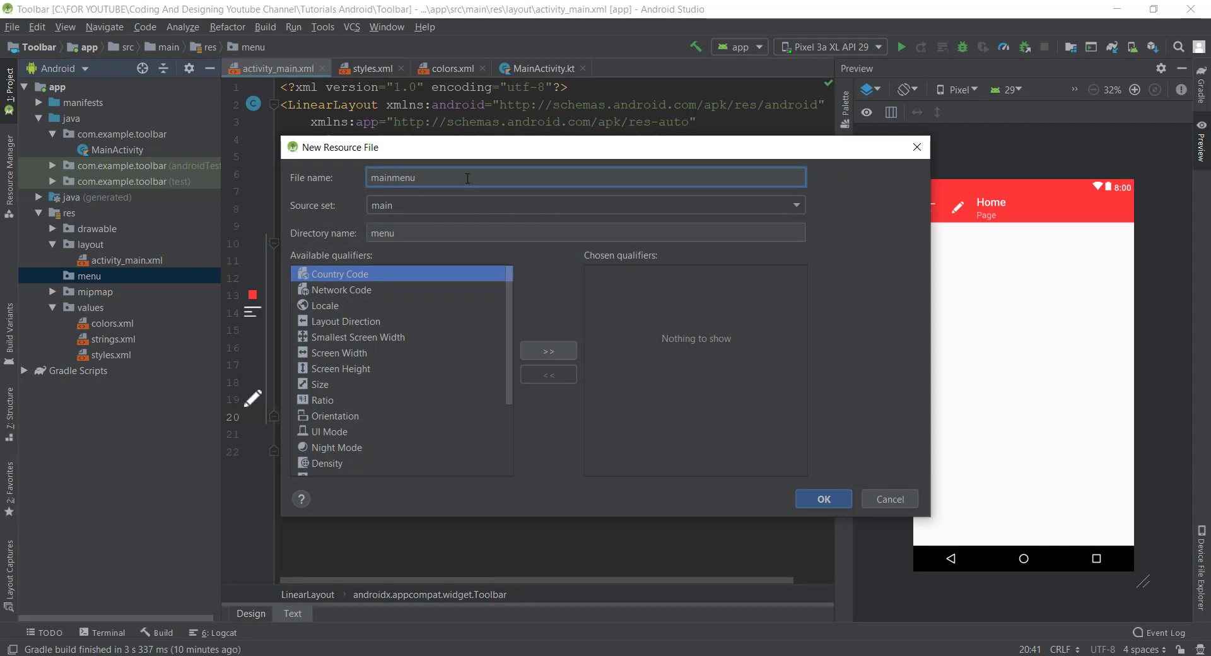
# - Finish creating mainmenu.xml and place the cursor inside its menu element in XML source view
pyautogui.click(822, 498)
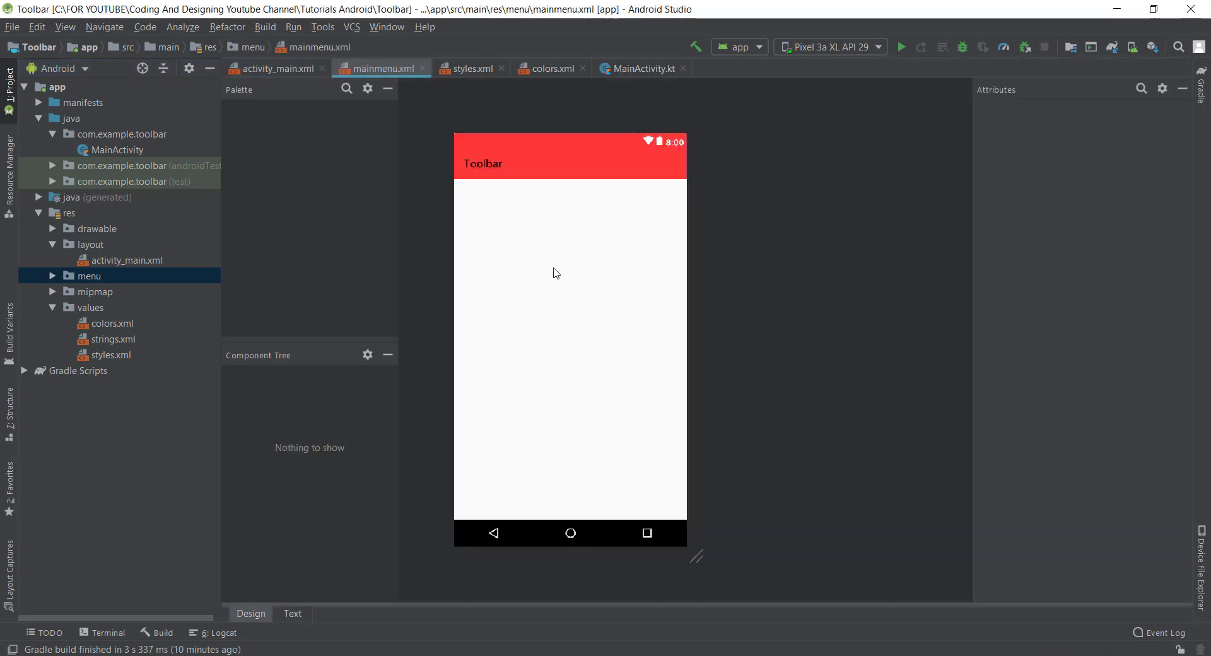
pyautogui.click(292, 613)
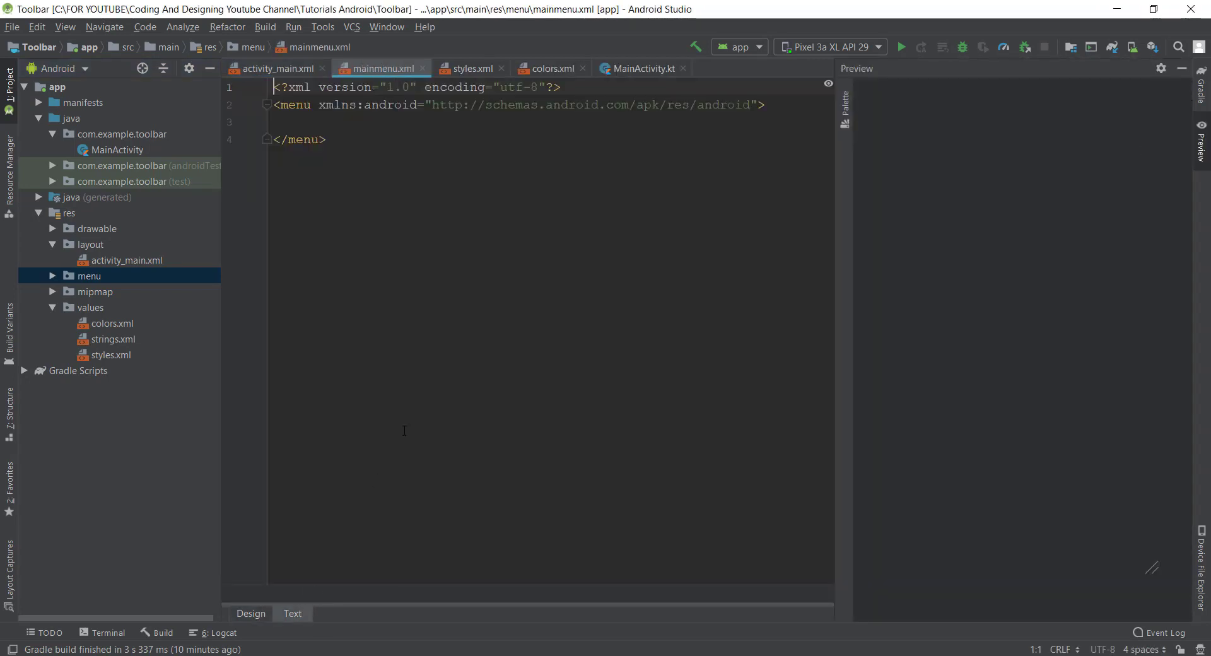
pyautogui.click(765, 105)
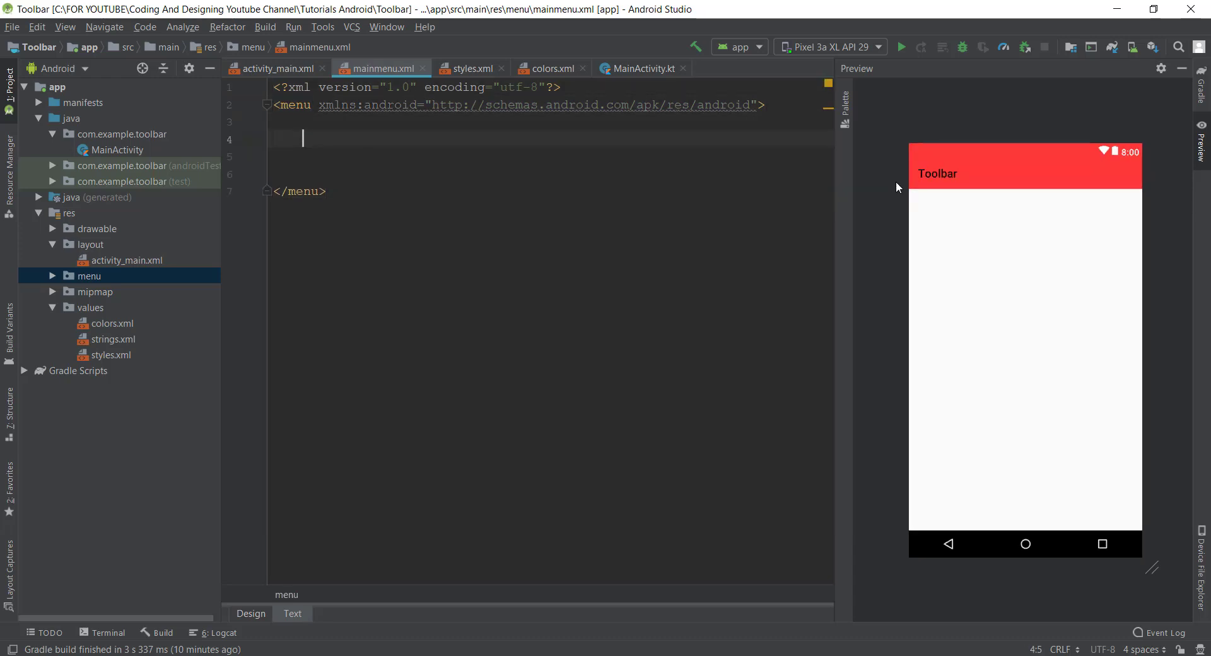
# - Add an item with android:id="@+id/add" and android:title="Add", beginning its android:icon attribute
pyautogui.write('<i')
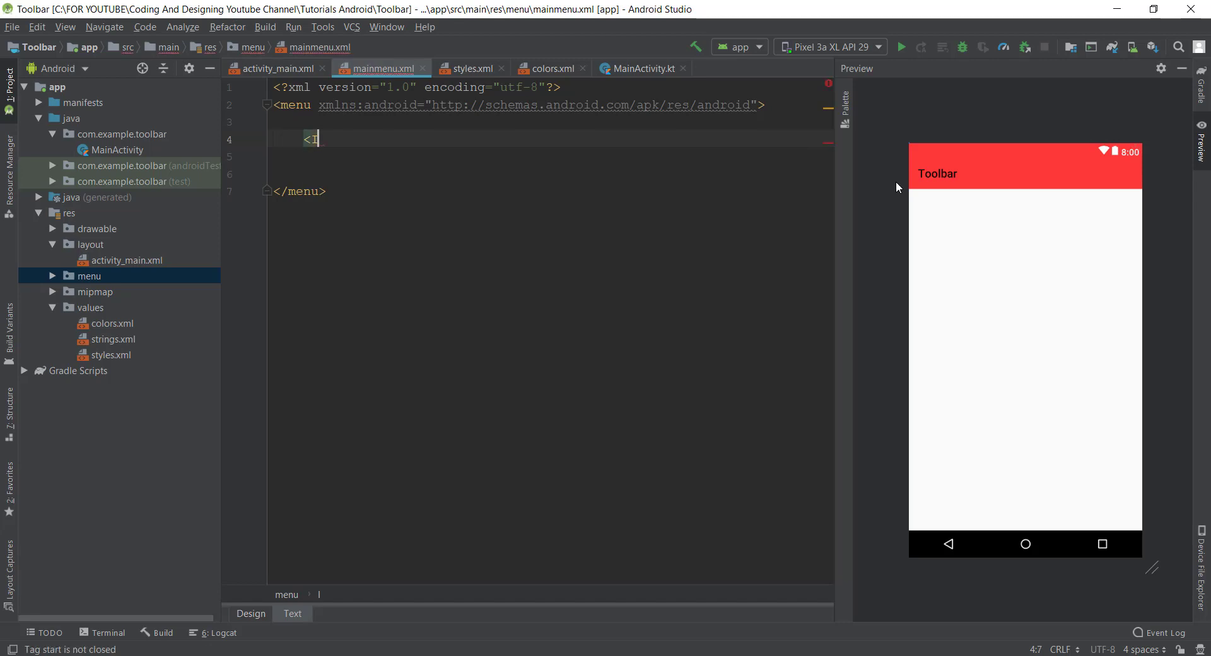
pyautogui.write('item android:id="@+id/')
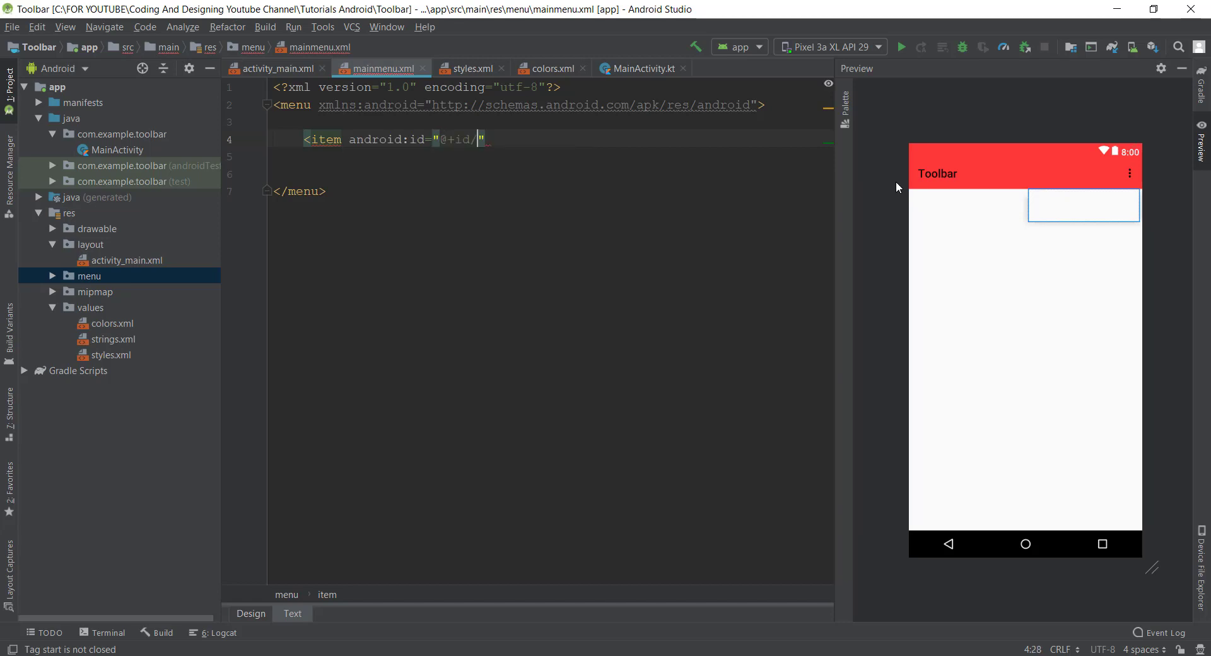
pyautogui.write('add')
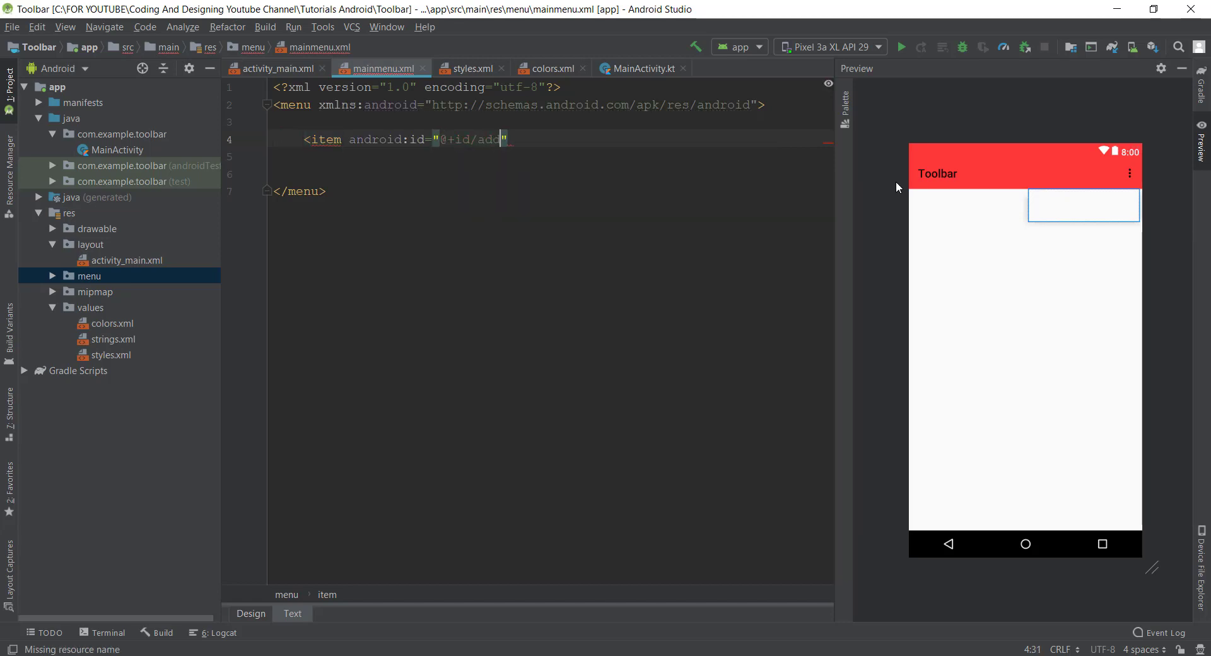
pyautogui.write('>')
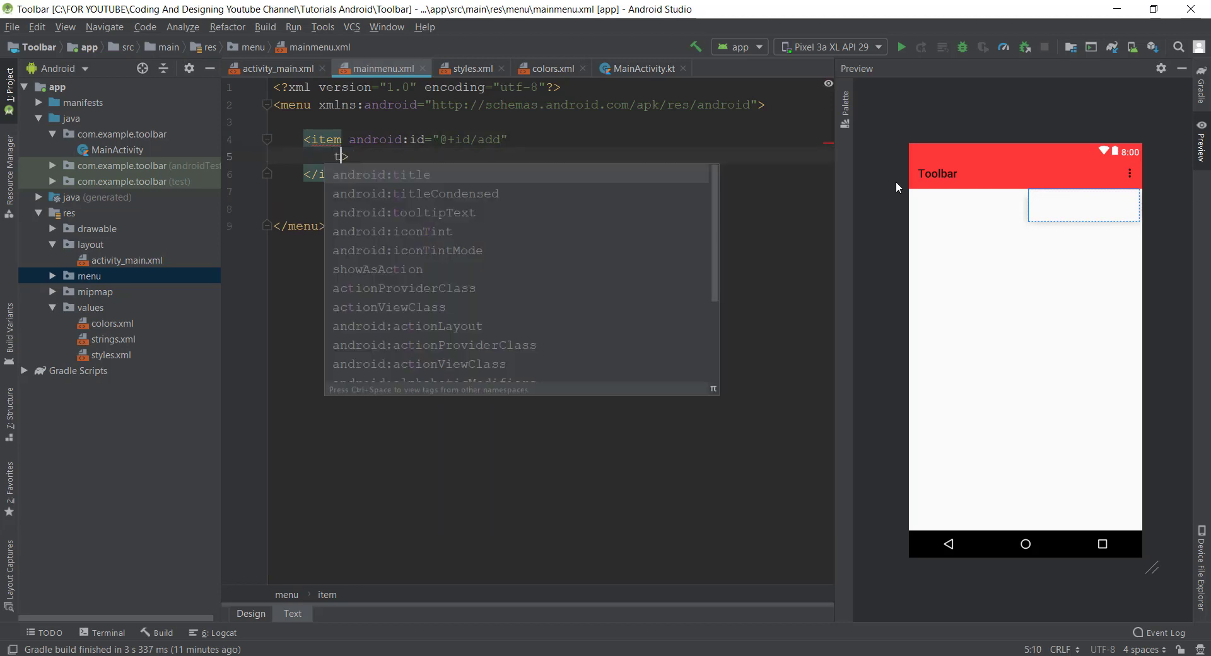
pyautogui.write('android:title="Ad"')
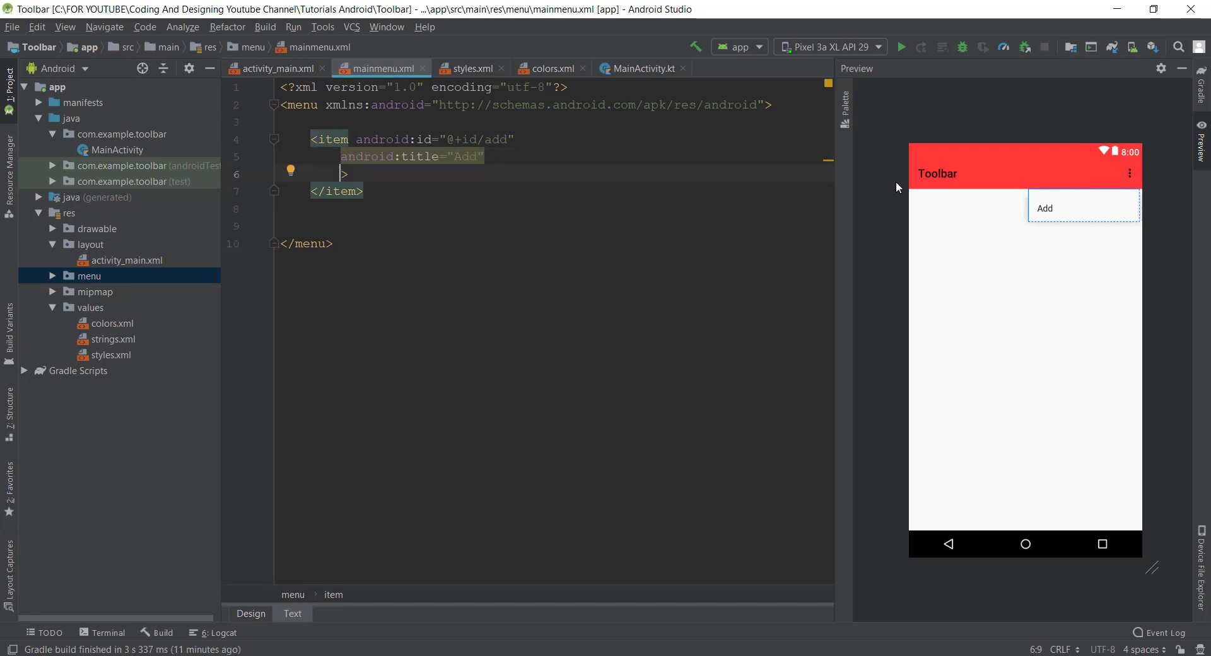
pyautogui.write('android:icon="')
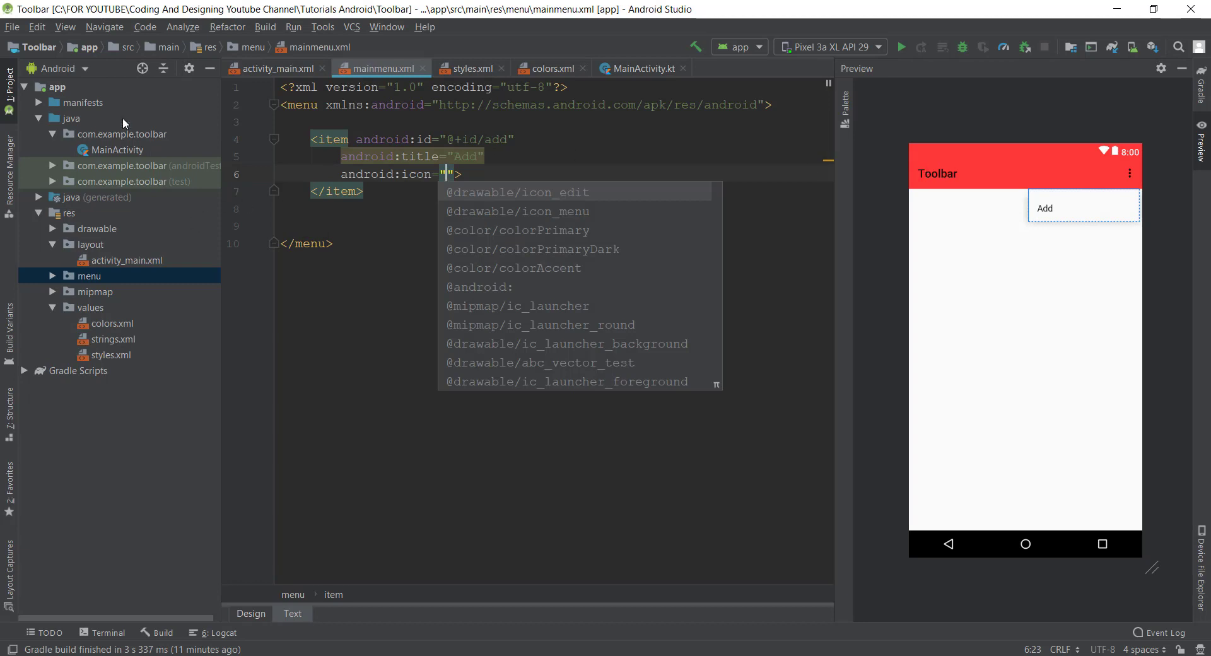
pyautogui.rightClick(56, 87)
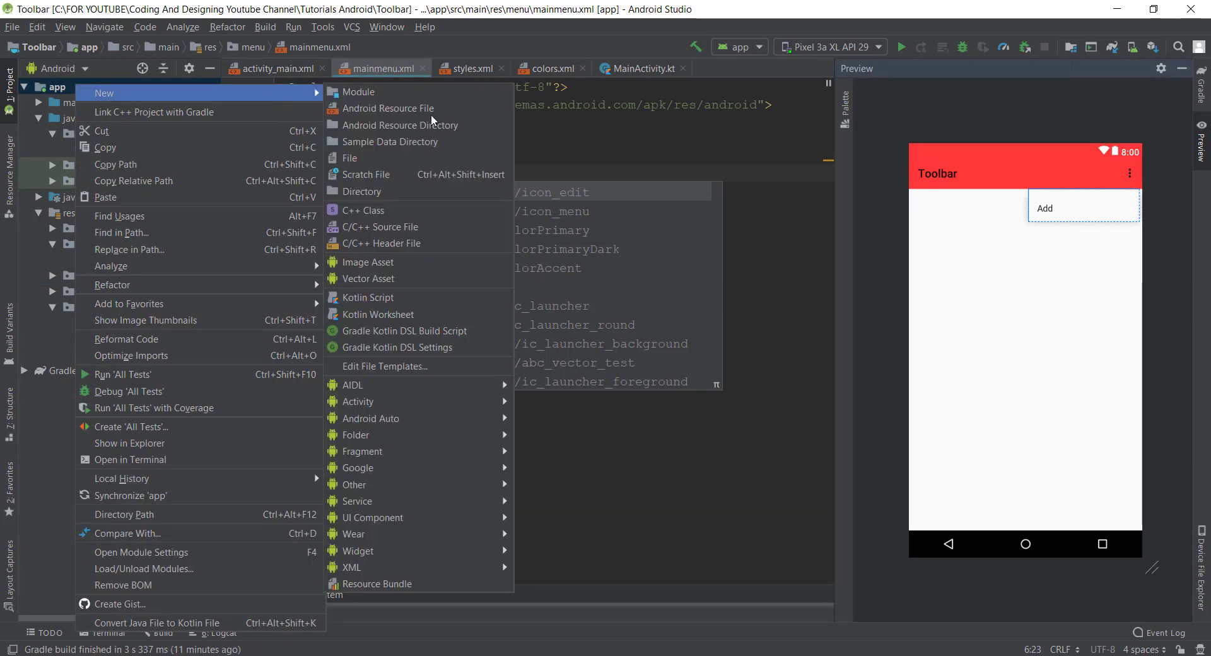
pyautogui.click(369, 278)
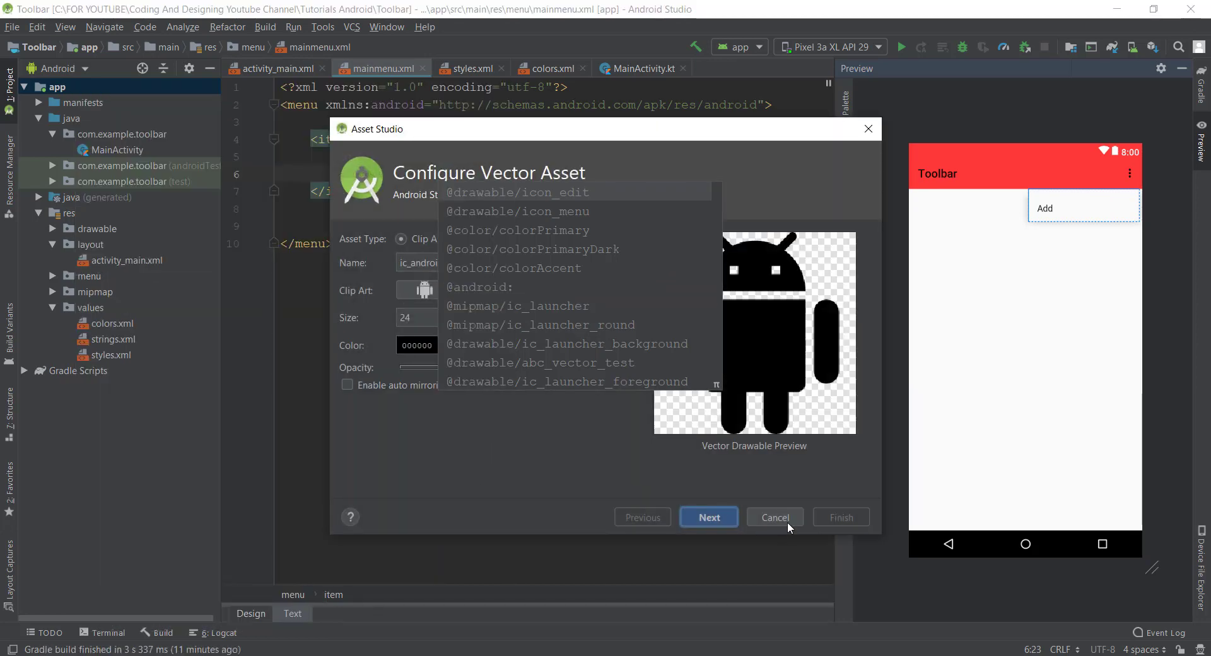
pyautogui.click(773, 517)
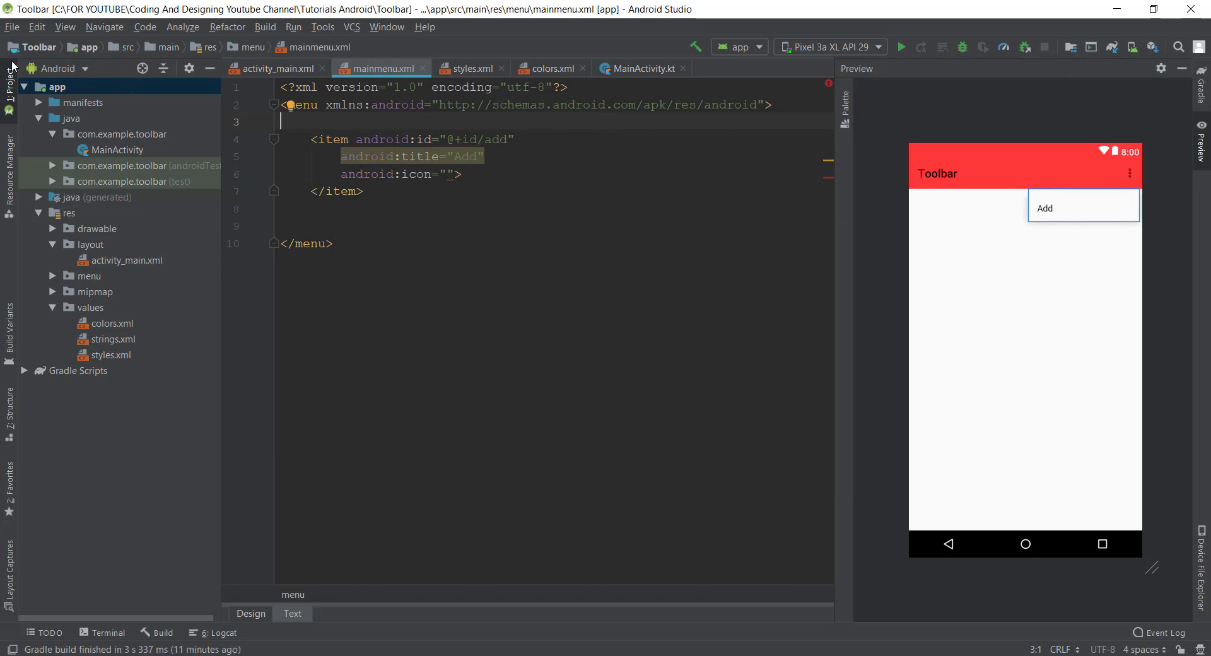
pyautogui.rightClick(58, 85)
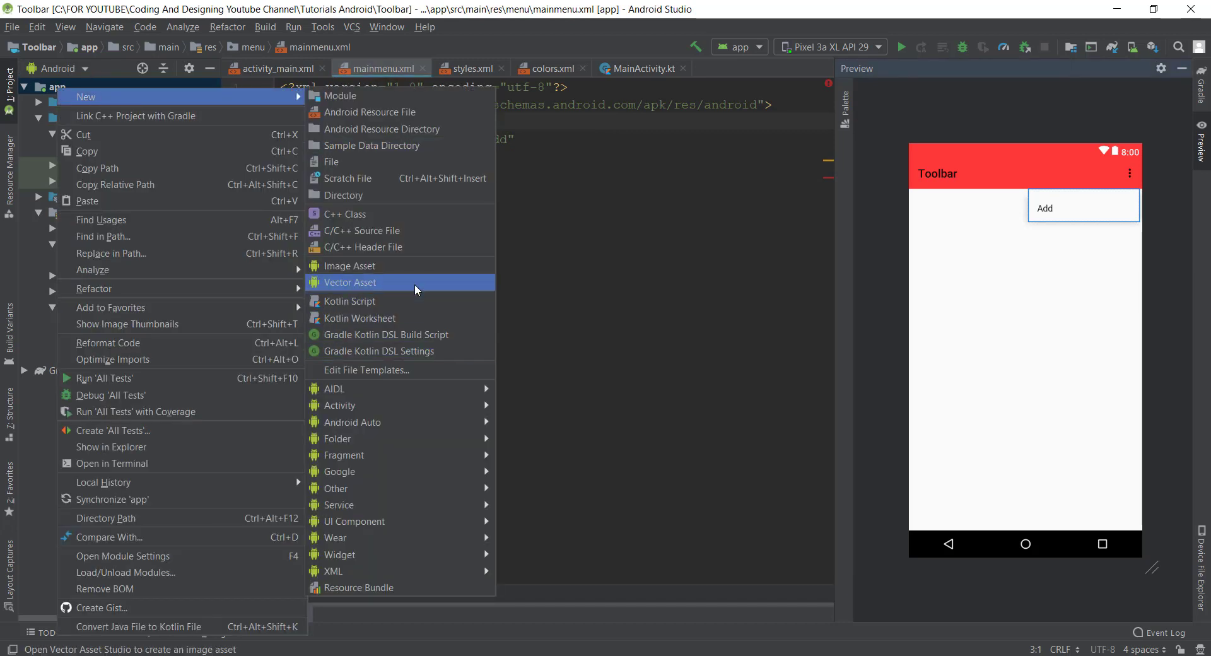
pyautogui.click(349, 282)
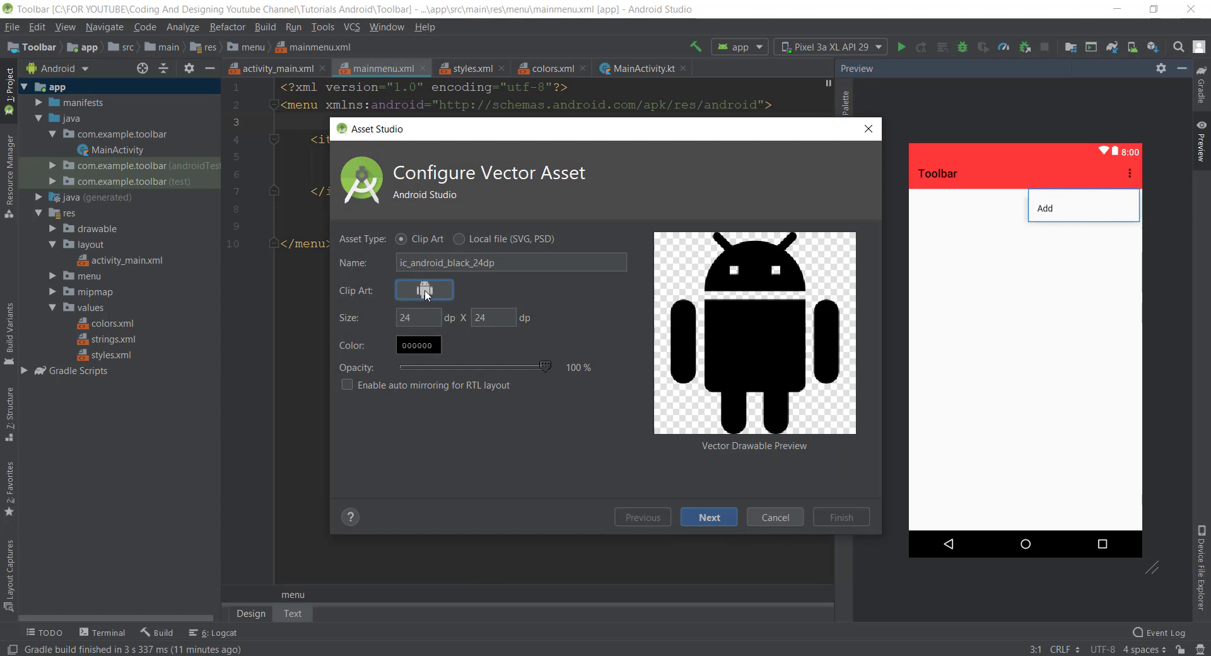
pyautogui.click(424, 290)
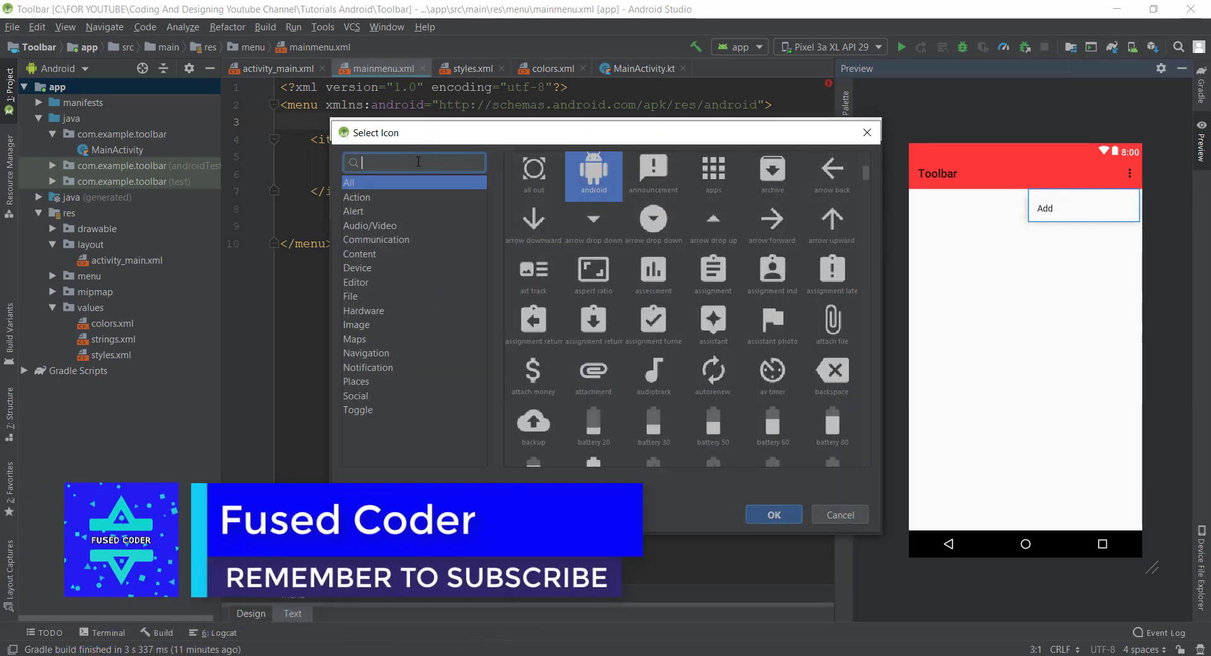
pyautogui.write('add')
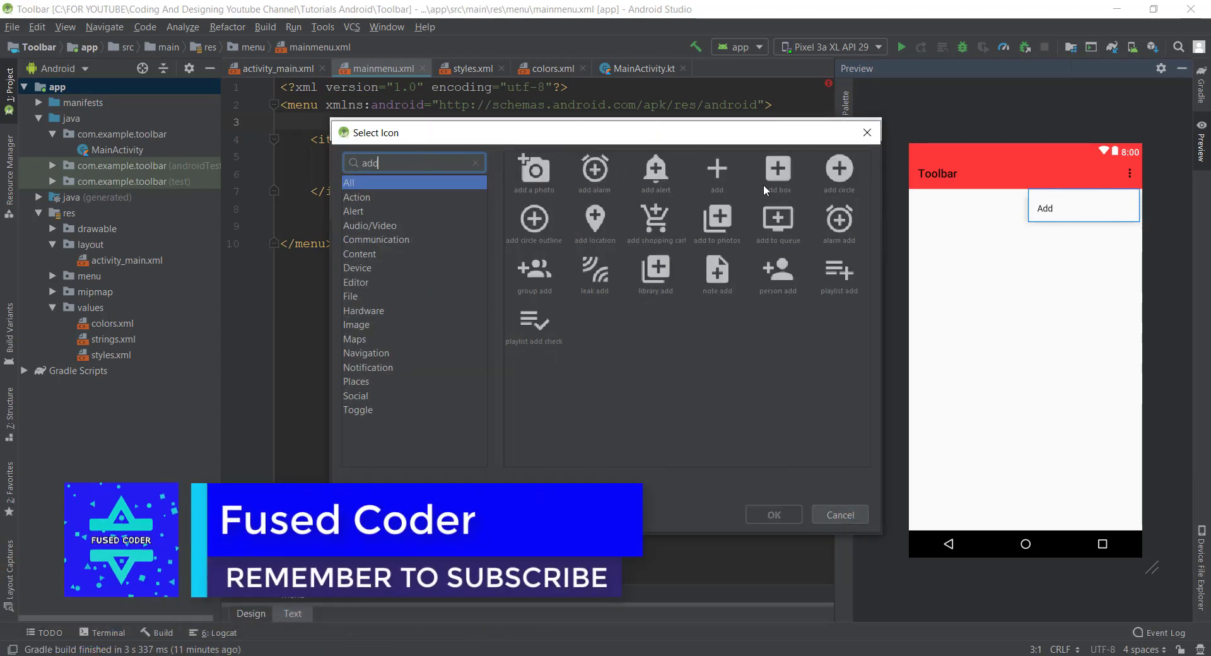
pyautogui.moveTo(834, 259)
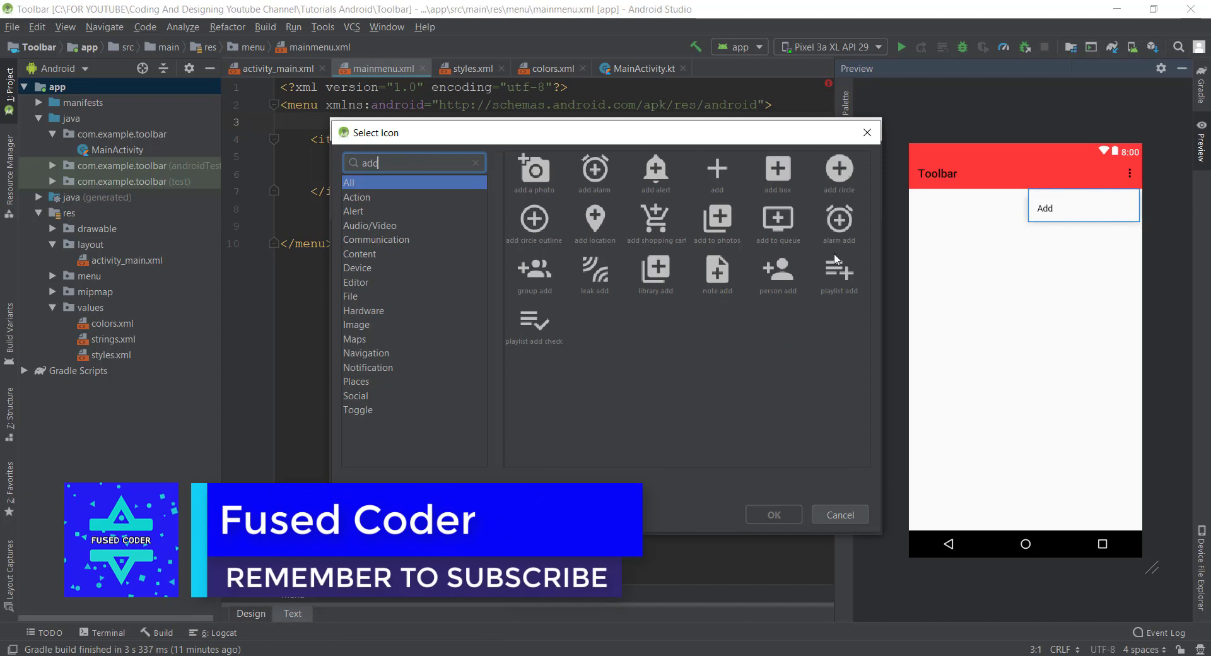
pyautogui.click(717, 169)
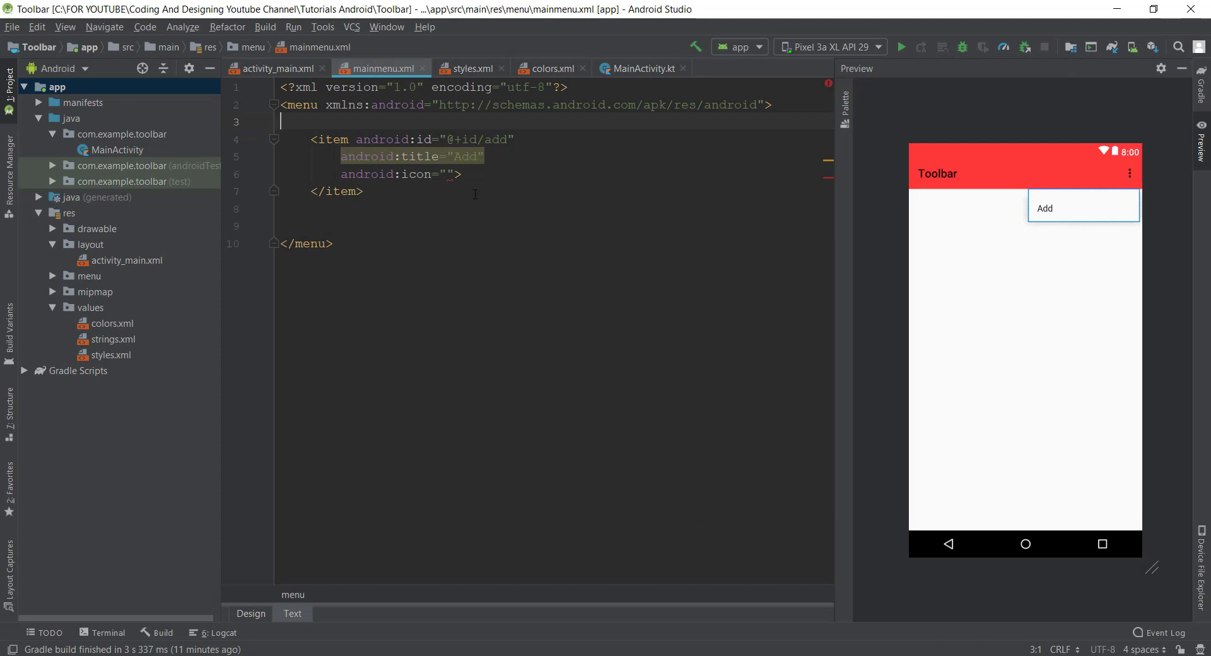
pyautogui.click(52, 228)
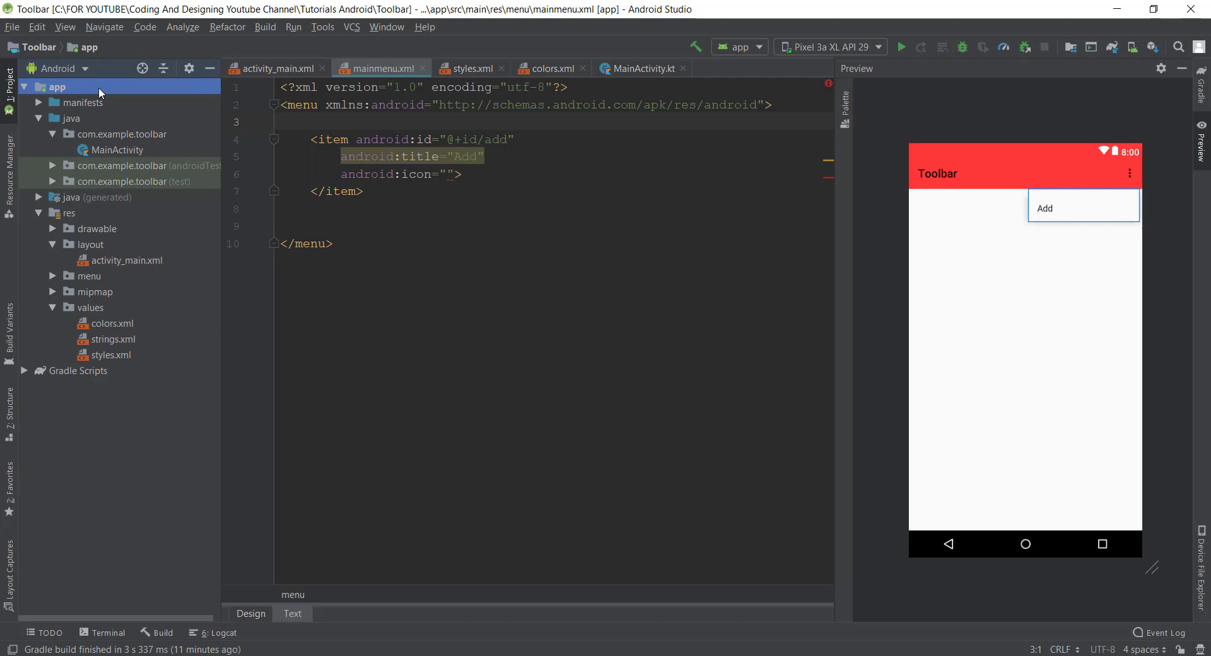
# - Create a Vector Asset from the 'add' plus clip art, renamed ic_add, and proceed to the save-path step
pyautogui.rightClick(56, 87)
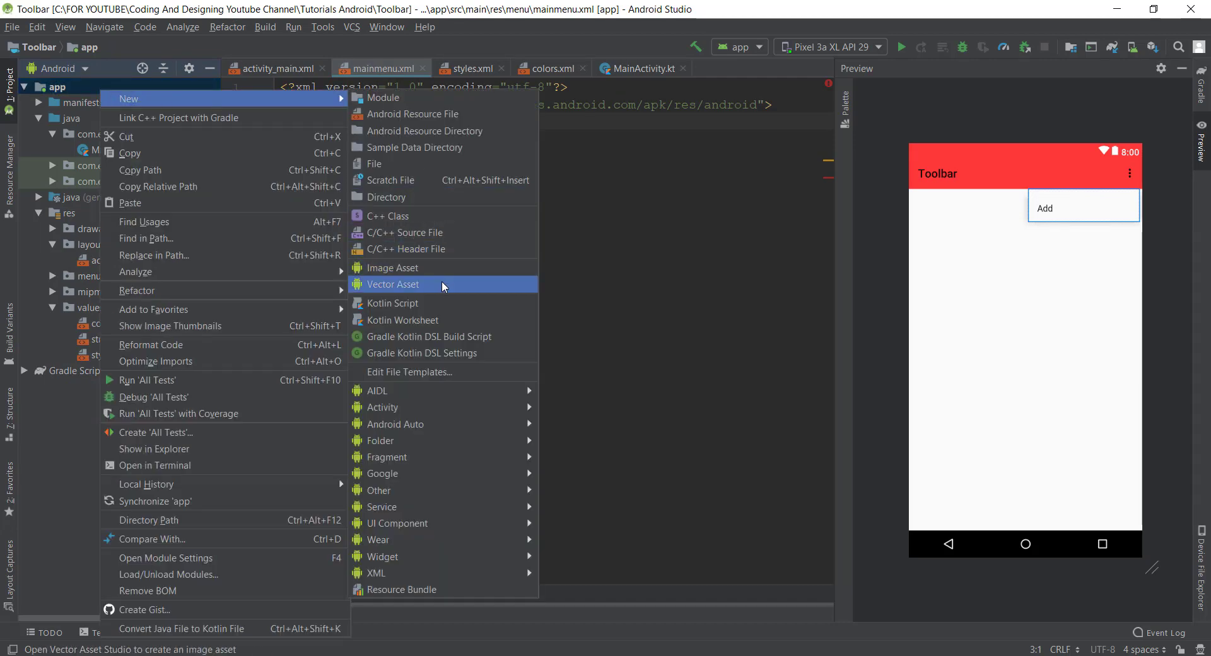
pyautogui.click(391, 283)
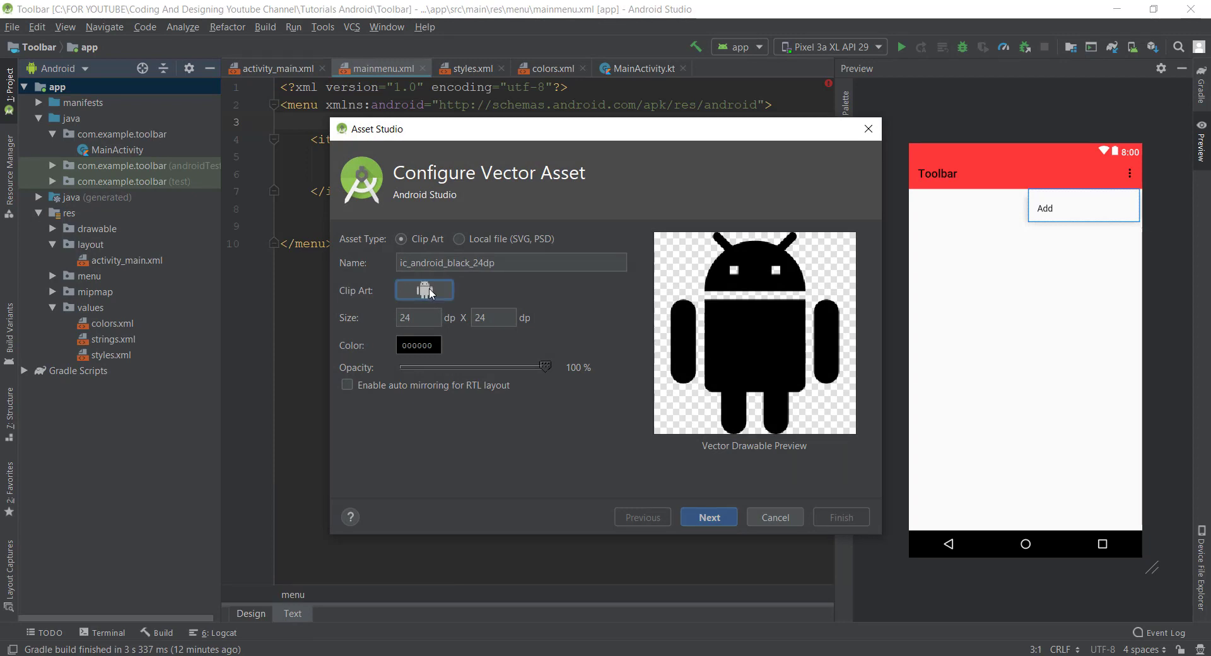
pyautogui.click(423, 290)
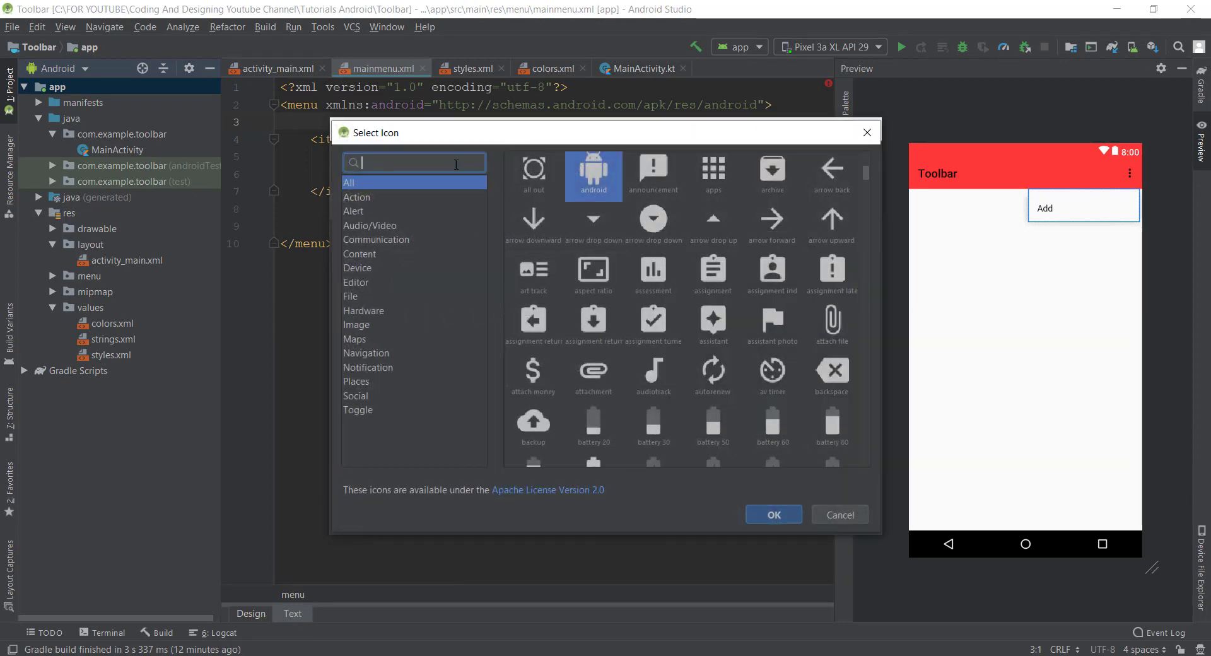
pyautogui.write('add')
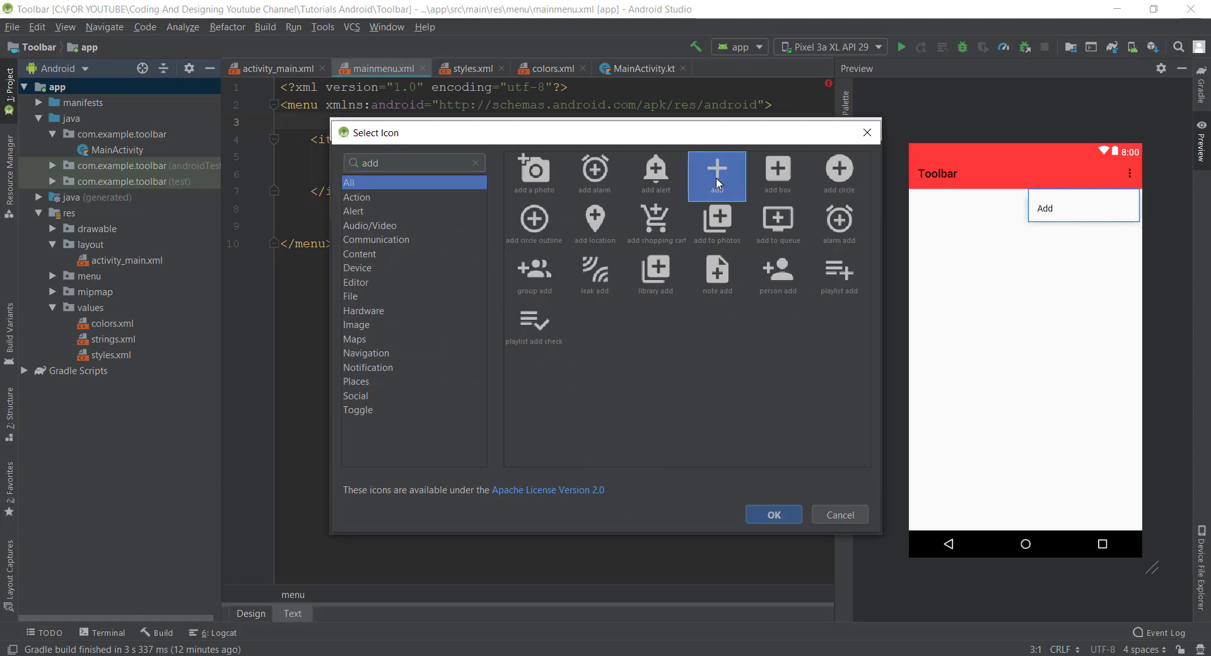
pyautogui.click(772, 515)
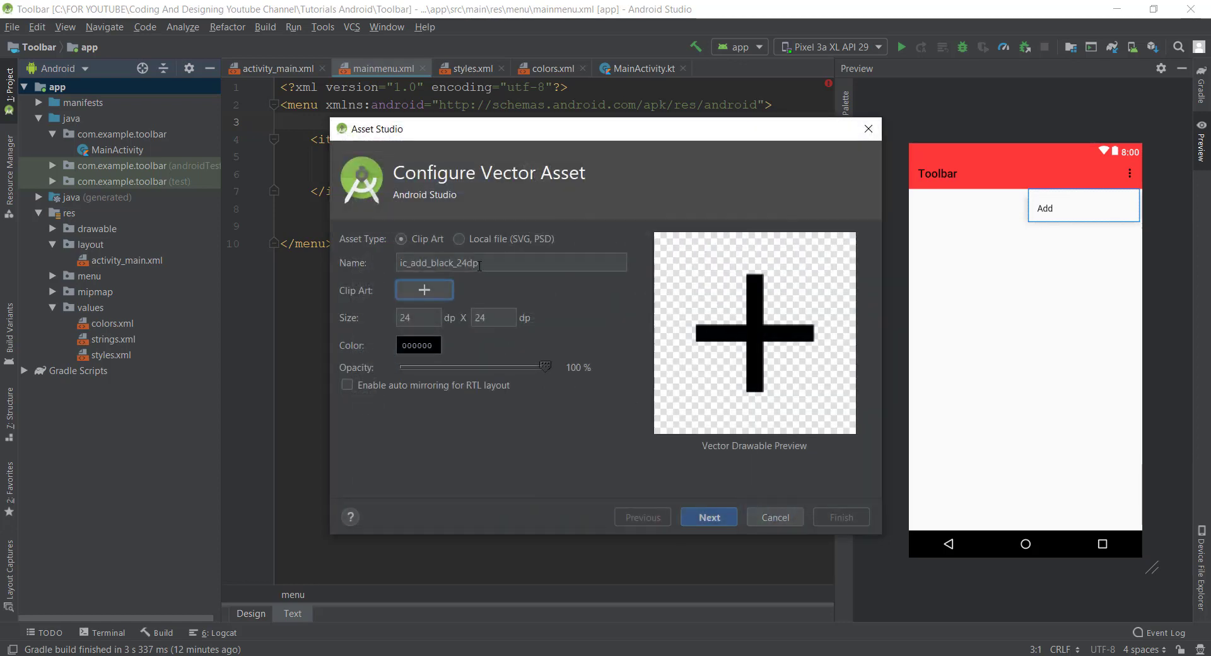
pyautogui.doubleClick(452, 263)
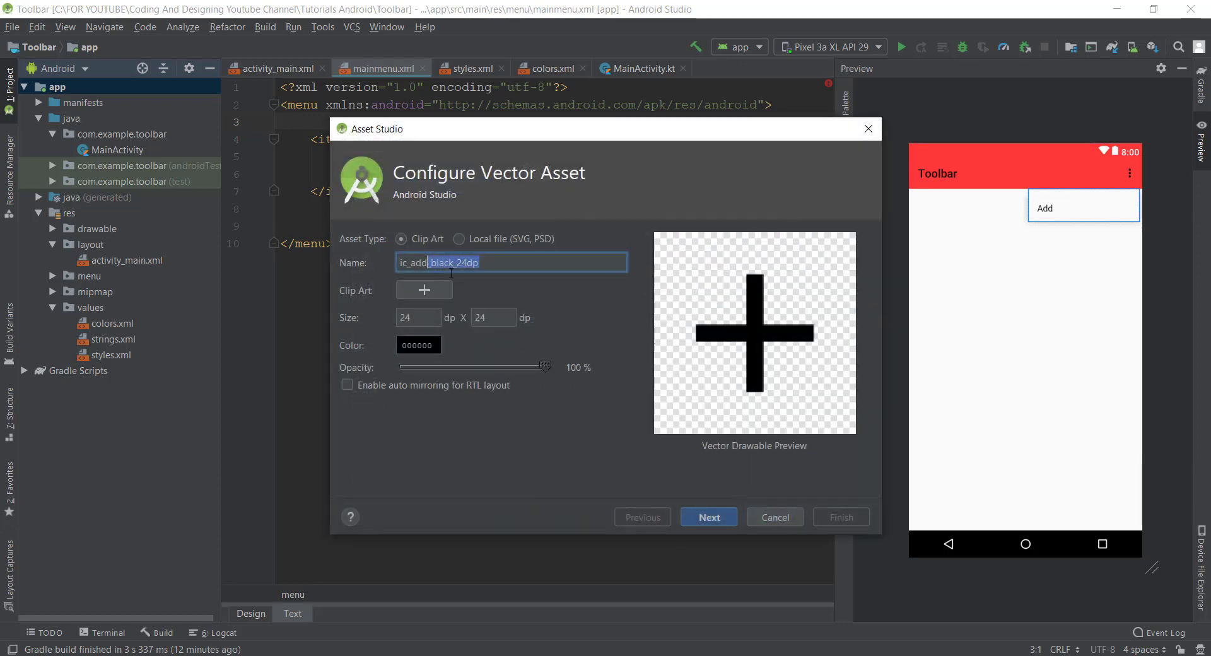
pyautogui.press('Delete')
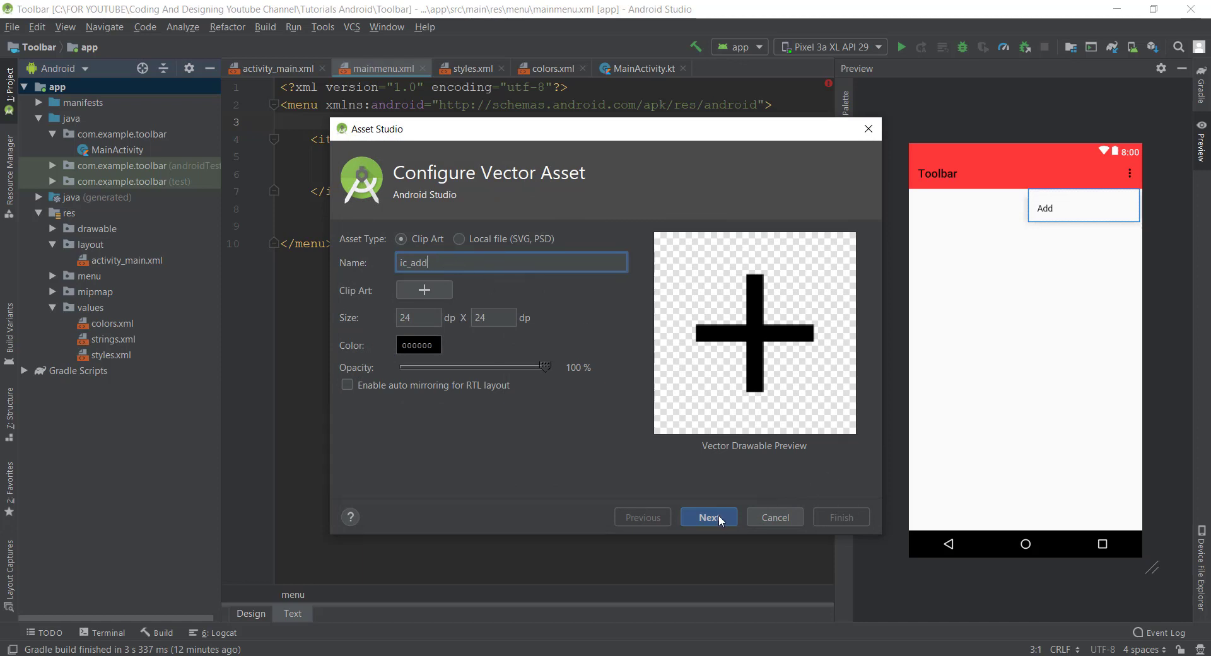
pyautogui.moveTo(722, 526)
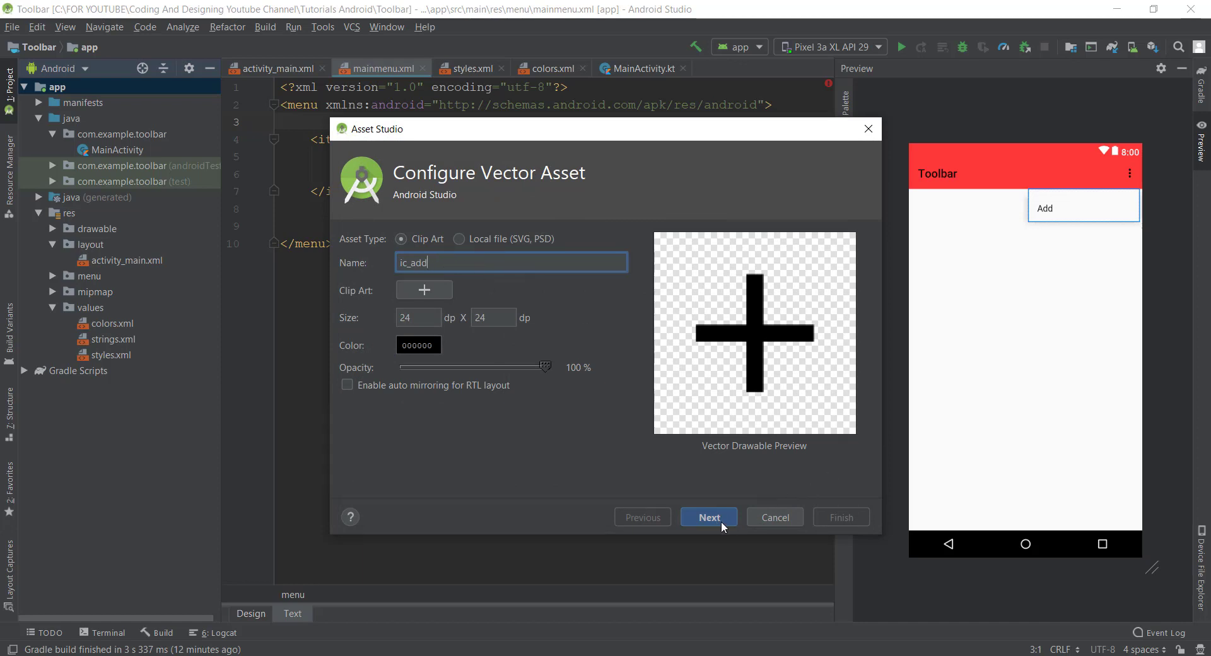
pyautogui.click(708, 517)
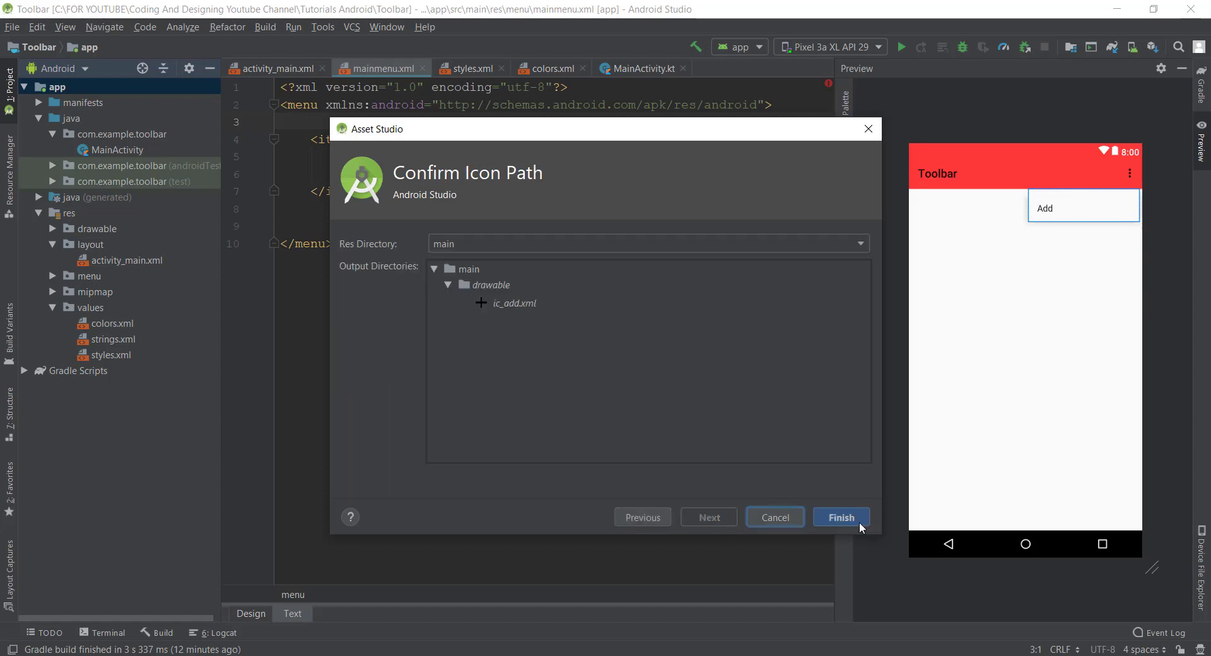
# - Finish saving ic_add and start a new Vector Asset for the app module
pyautogui.click(840, 517)
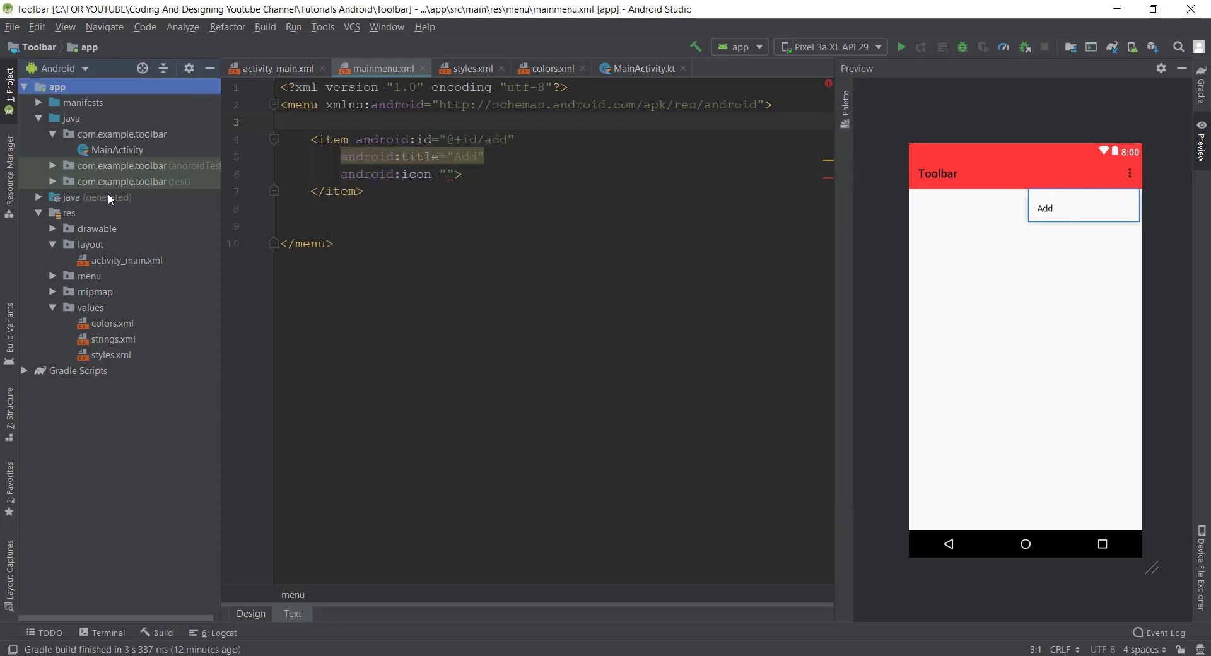
pyautogui.click(52, 228)
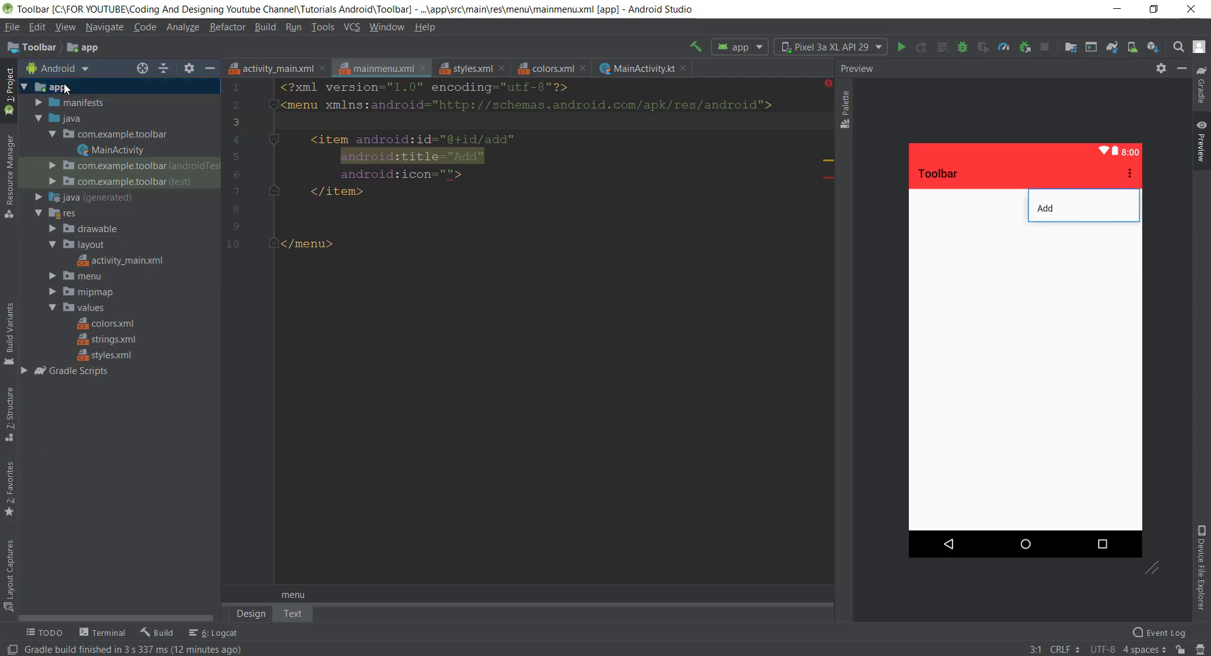
pyautogui.rightClick(58, 87)
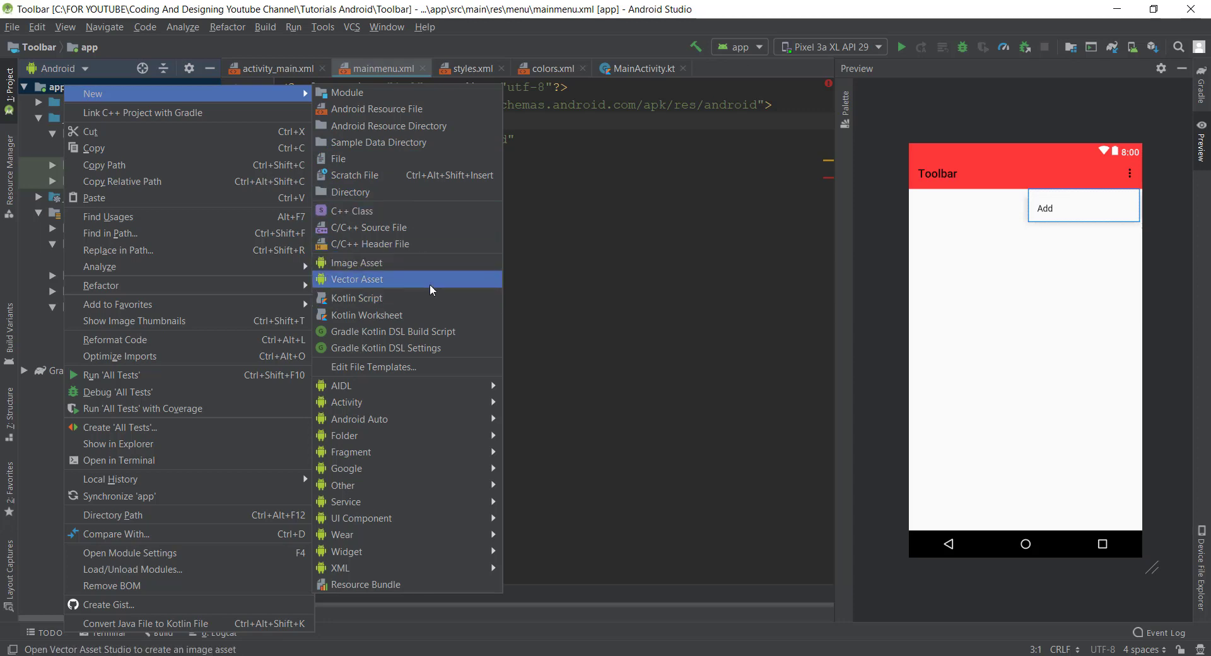
pyautogui.click(356, 279)
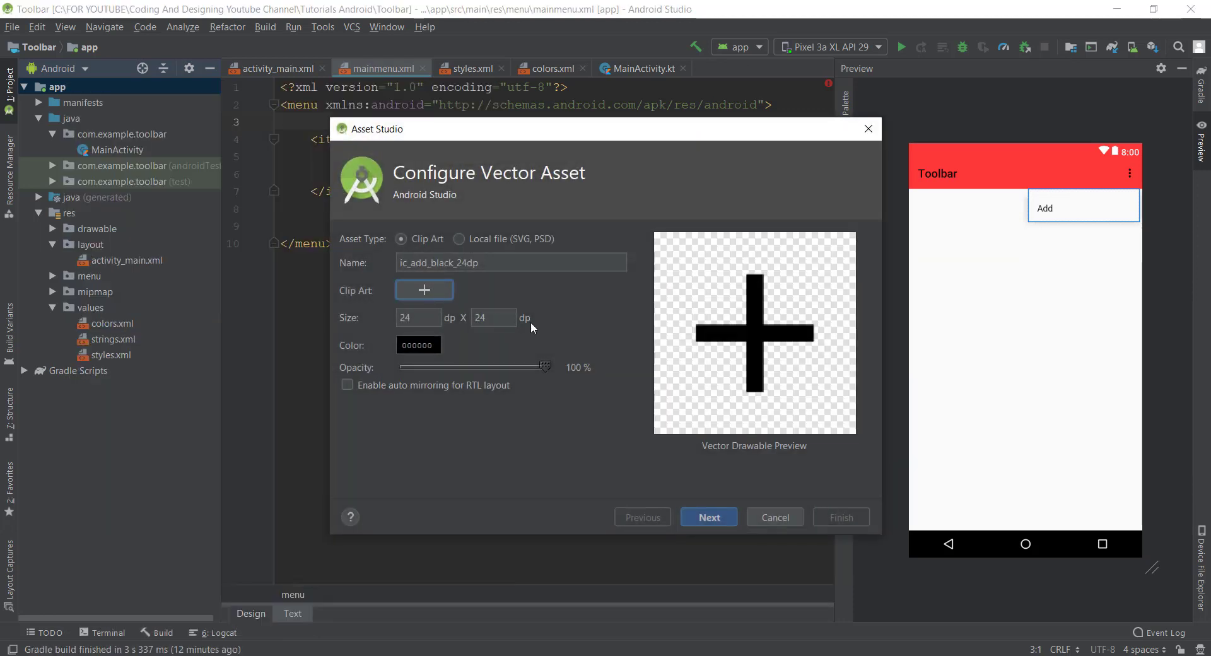
# - Choose the filled notifications bell clip art and create it as ic_notifications
pyautogui.click(424, 291)
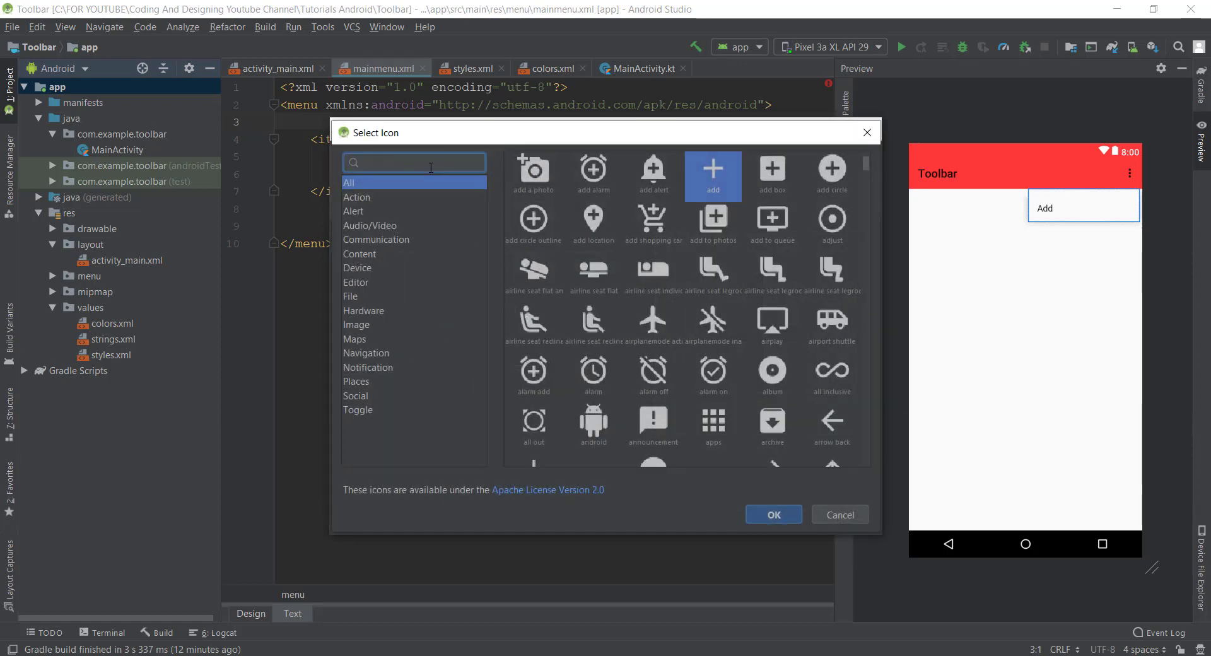
pyautogui.write('notif')
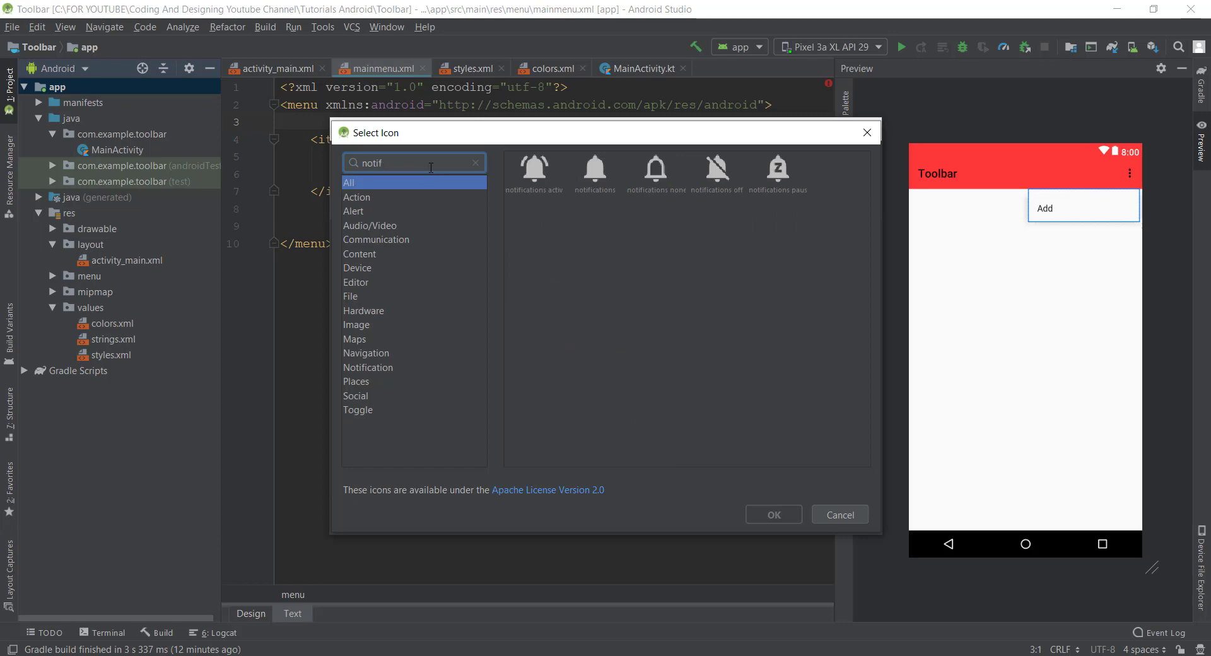
pyautogui.click(594, 171)
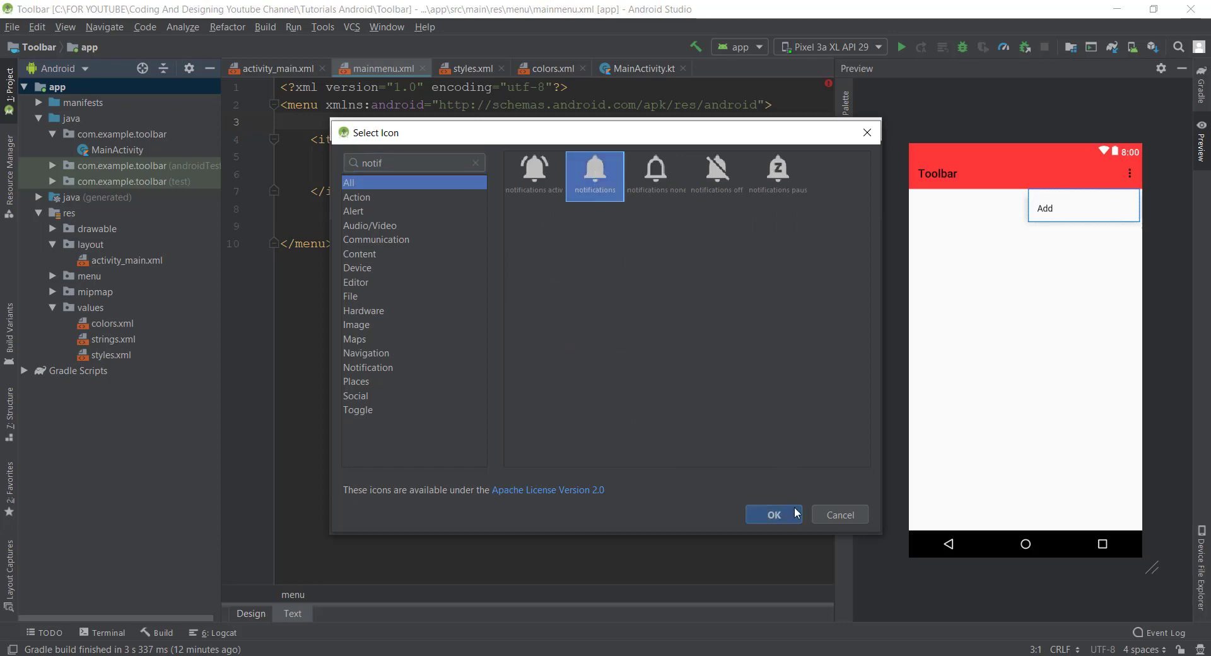
pyautogui.moveTo(594, 177)
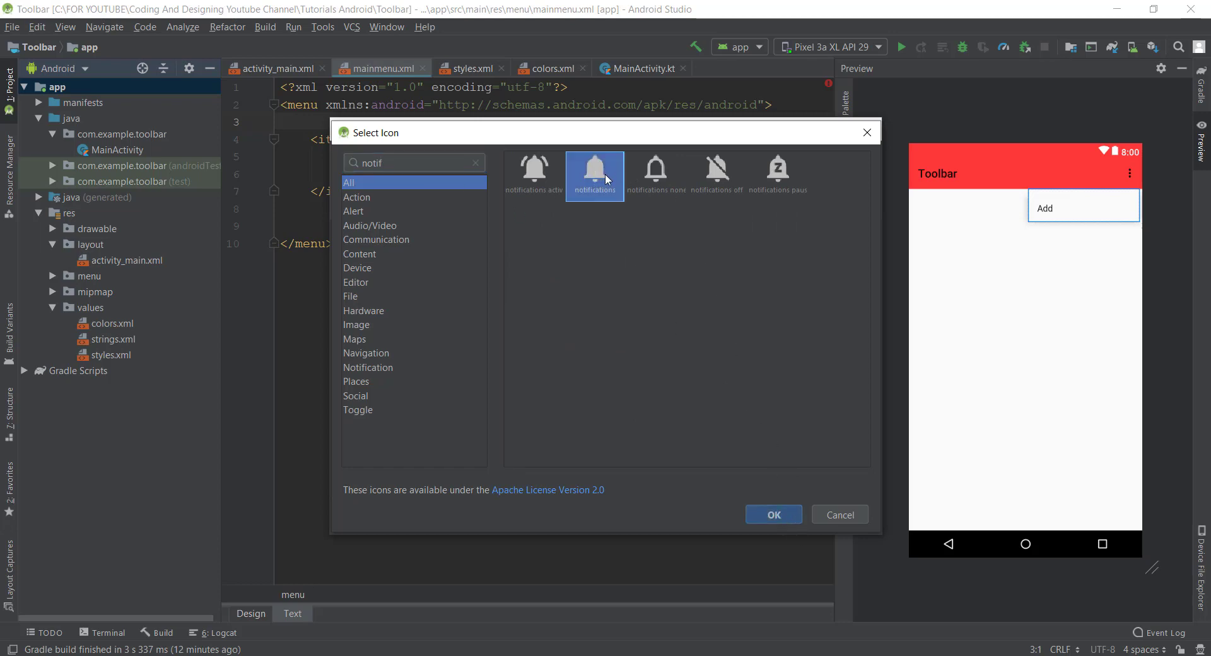
pyautogui.click(773, 515)
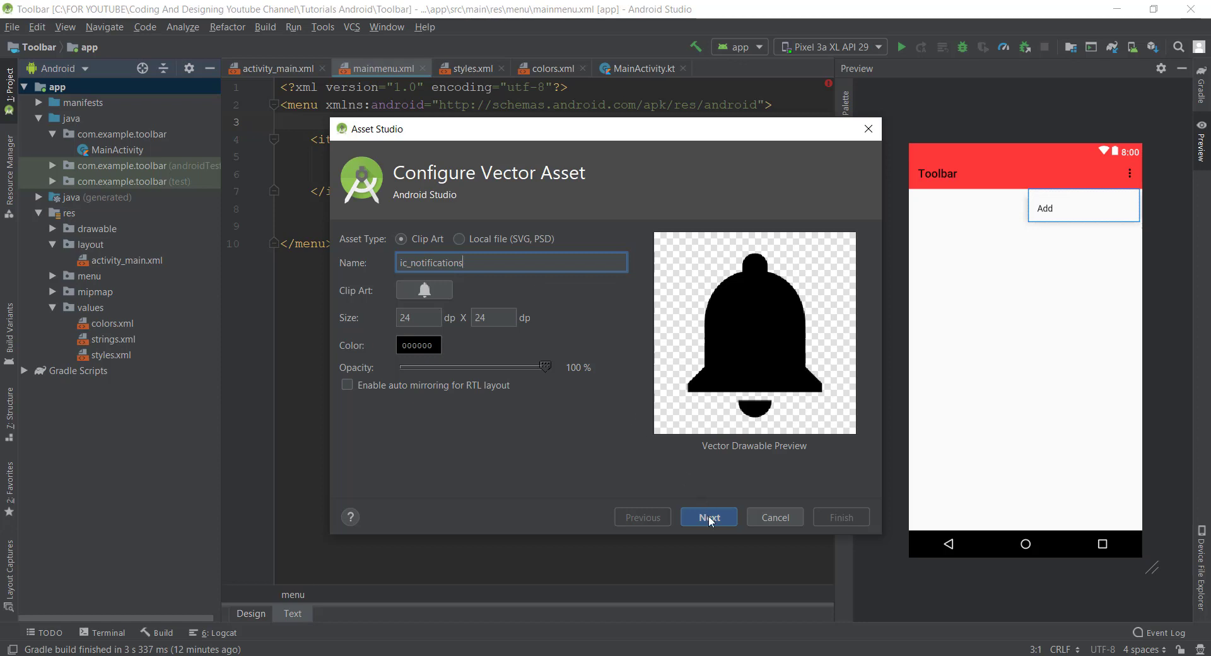
pyautogui.click(707, 518)
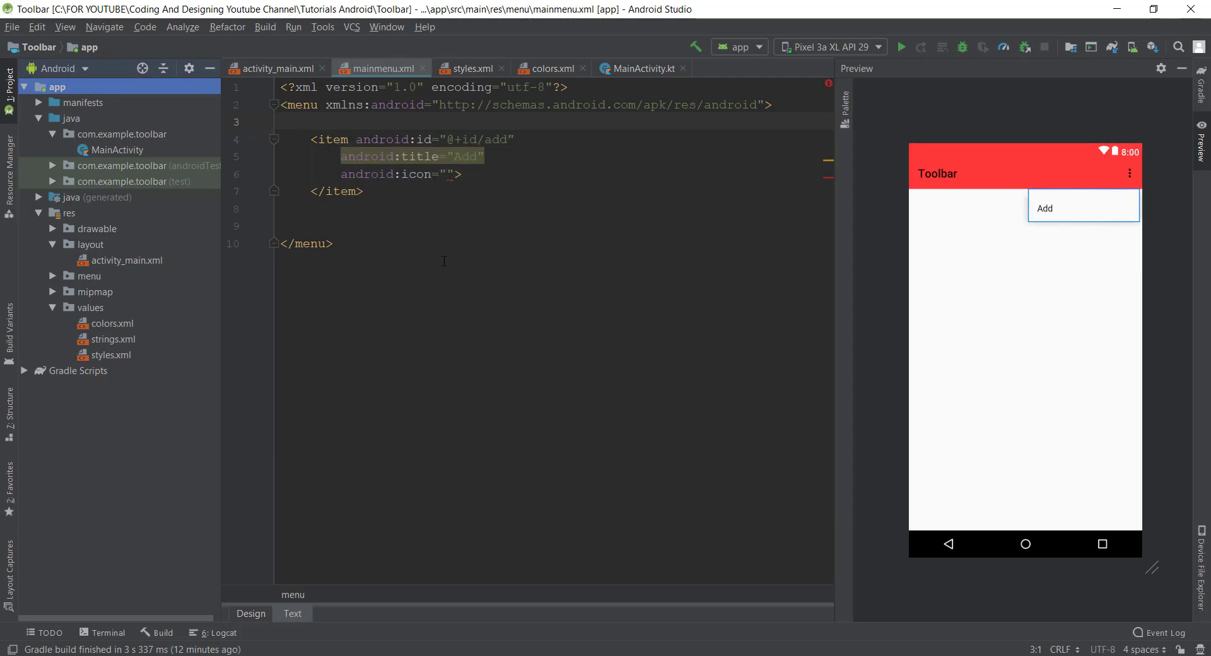
pyautogui.click(447, 174)
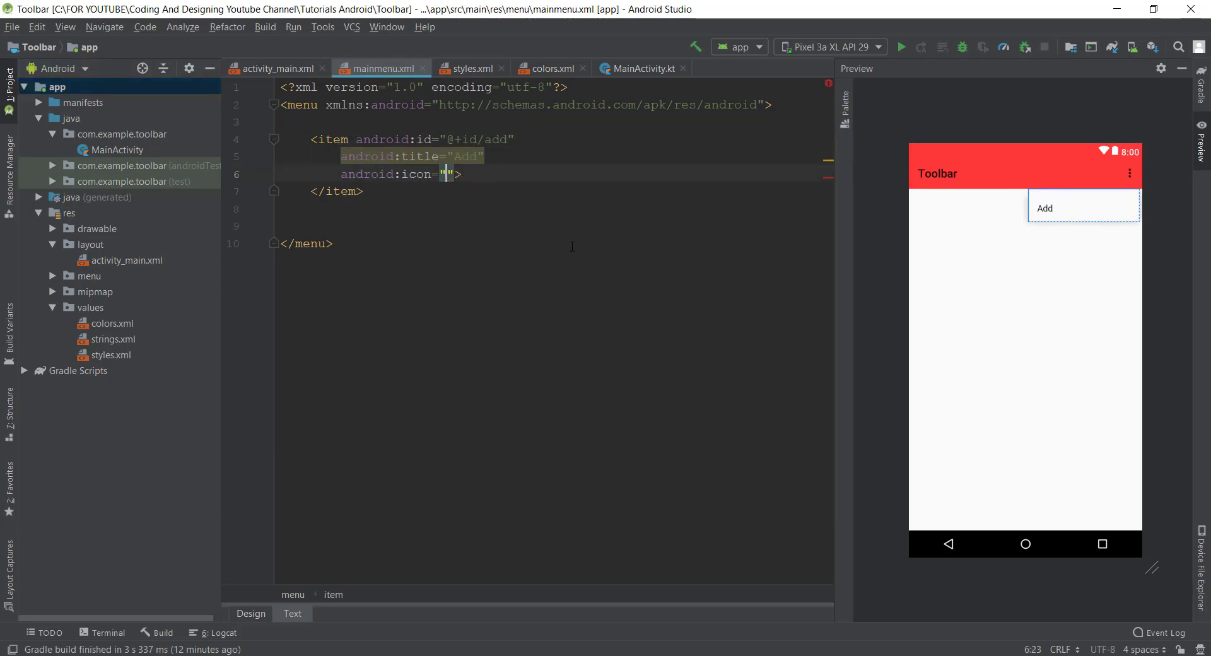
pyautogui.write('@')
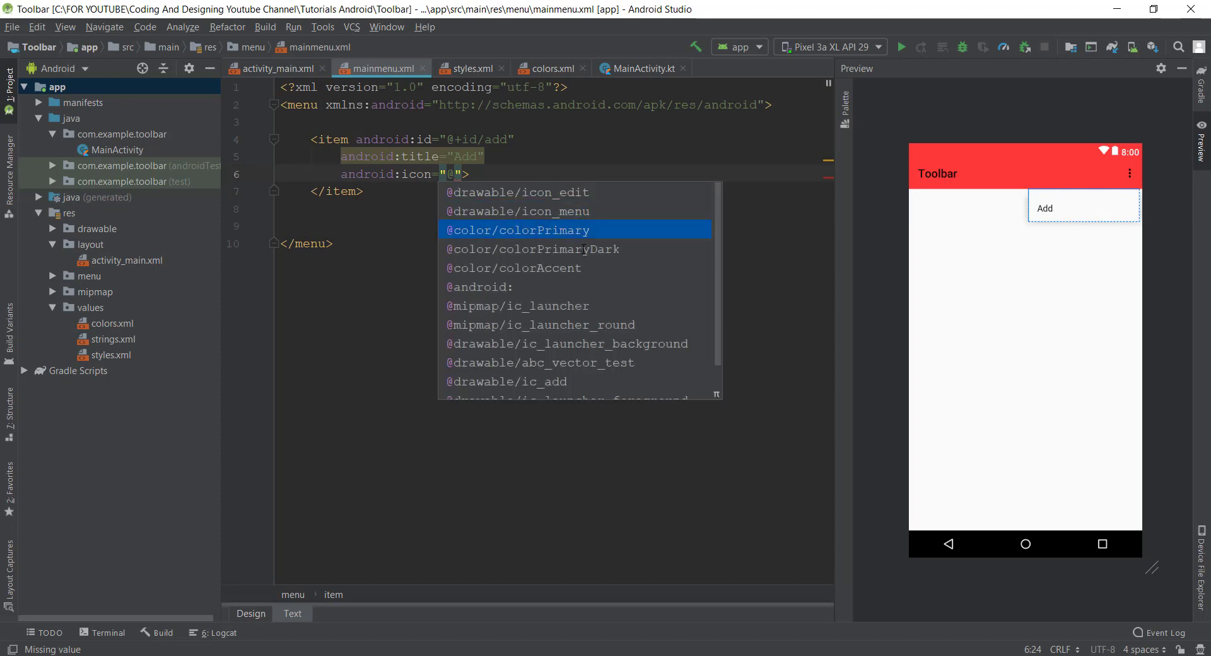
pyautogui.click(570, 343)
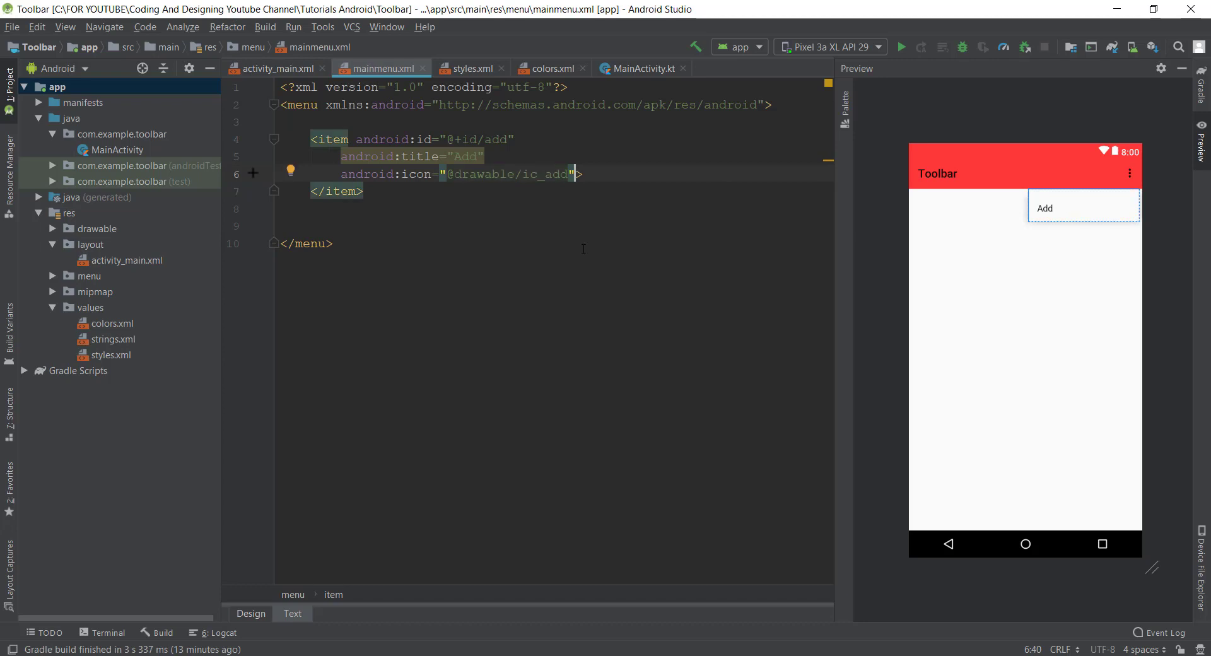
pyautogui.press('enter')
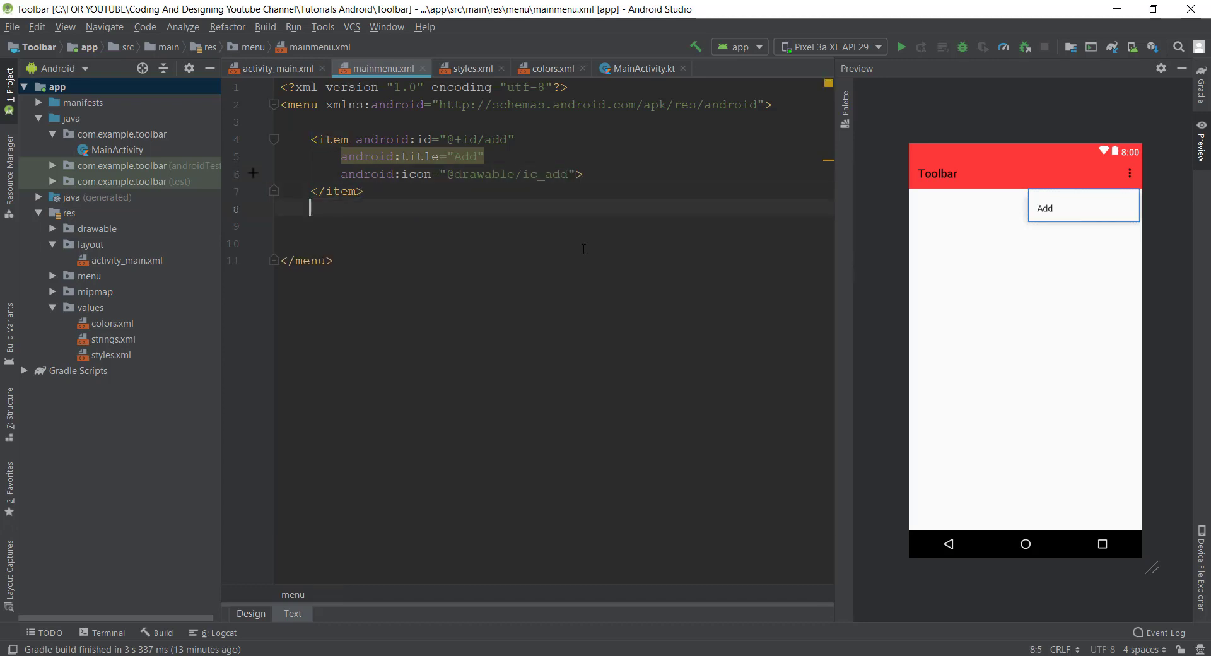
# - Add a second <item> with id @+id/notify and title Notifictaion
pyautogui.write('<')
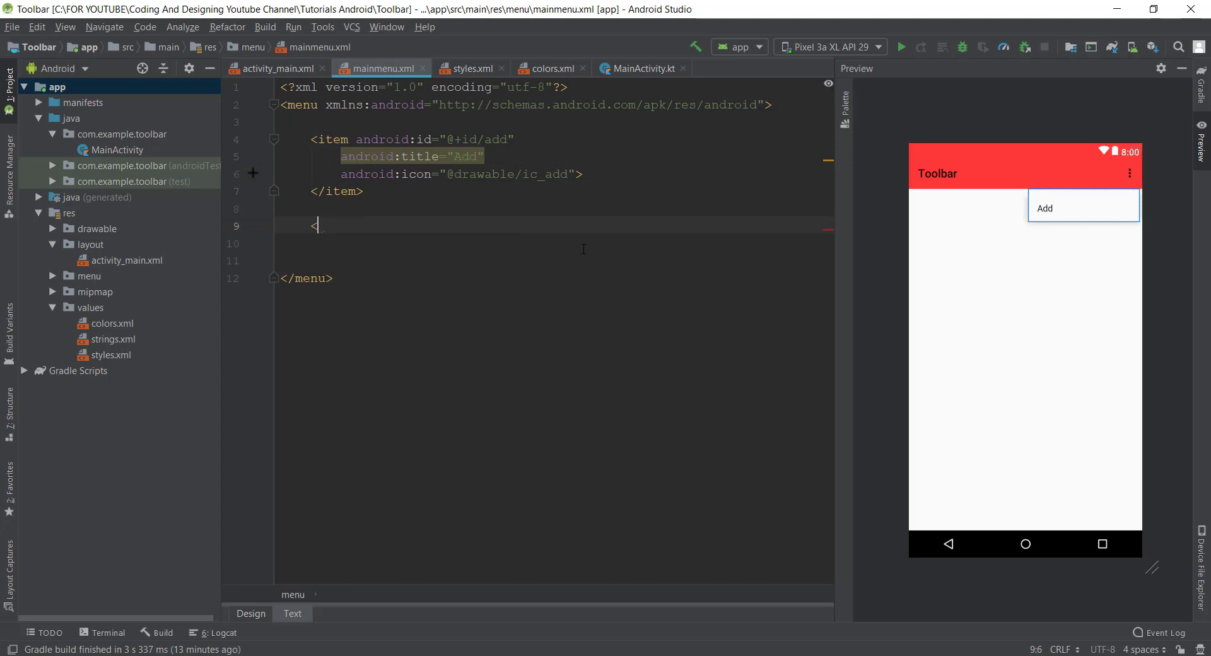
pyautogui.write('<item android:id="@+id/not')
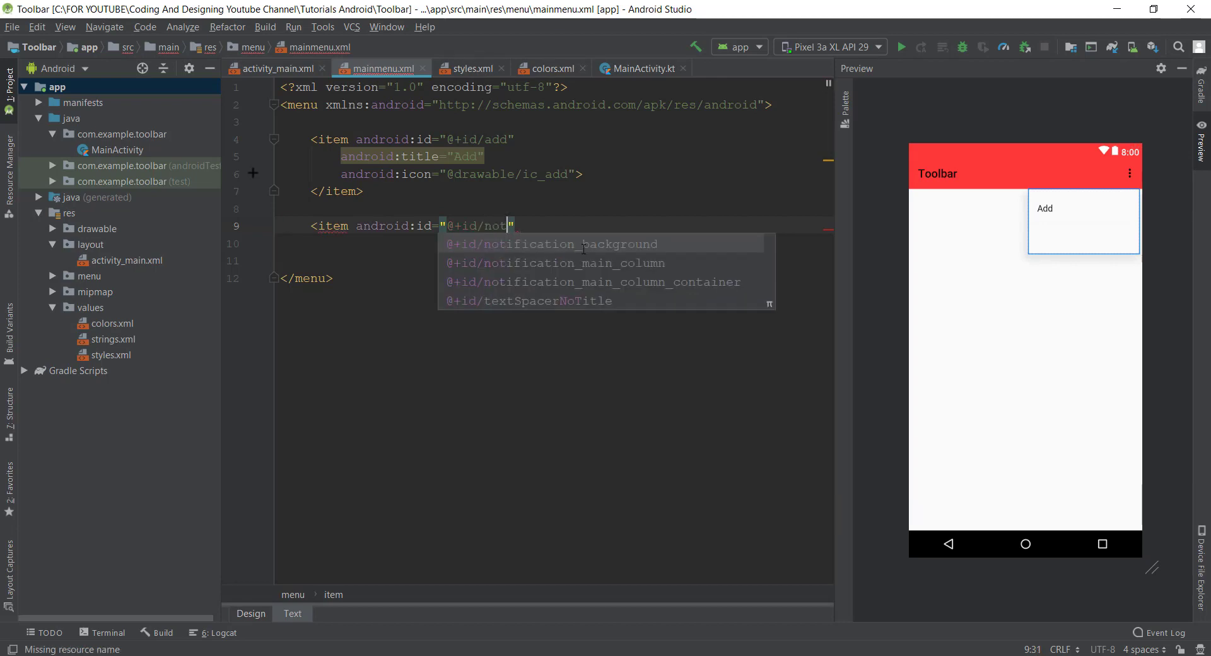
pyautogui.write('ify')
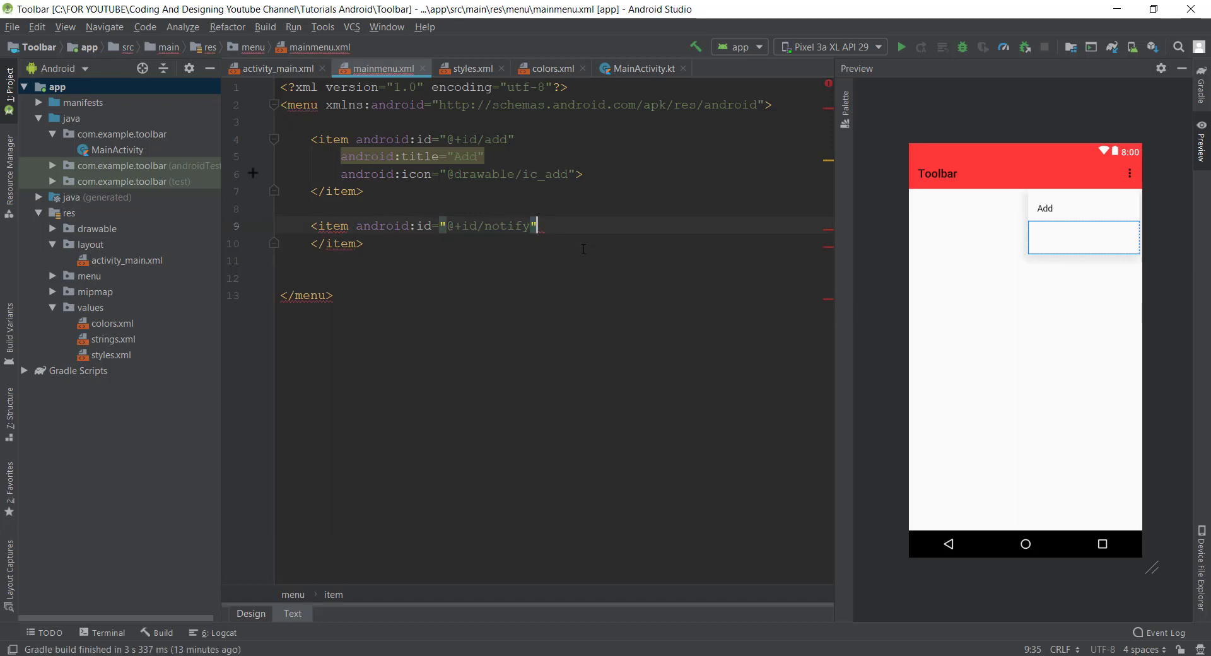
pyautogui.press('Enter')
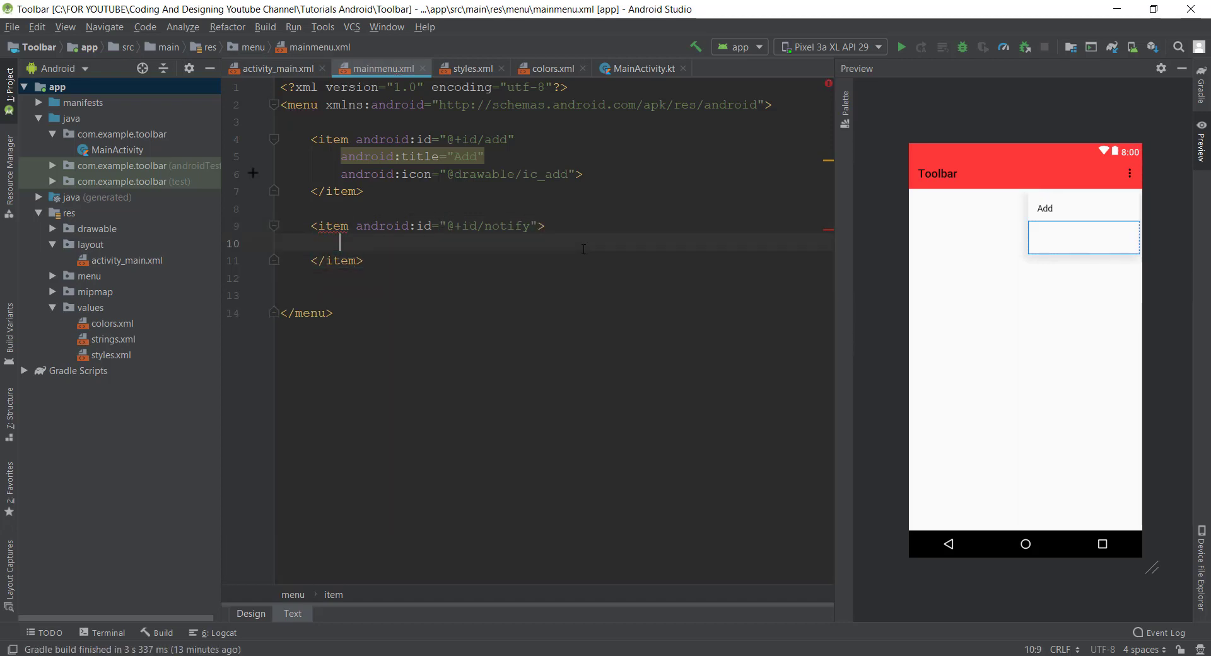
pyautogui.write('>')
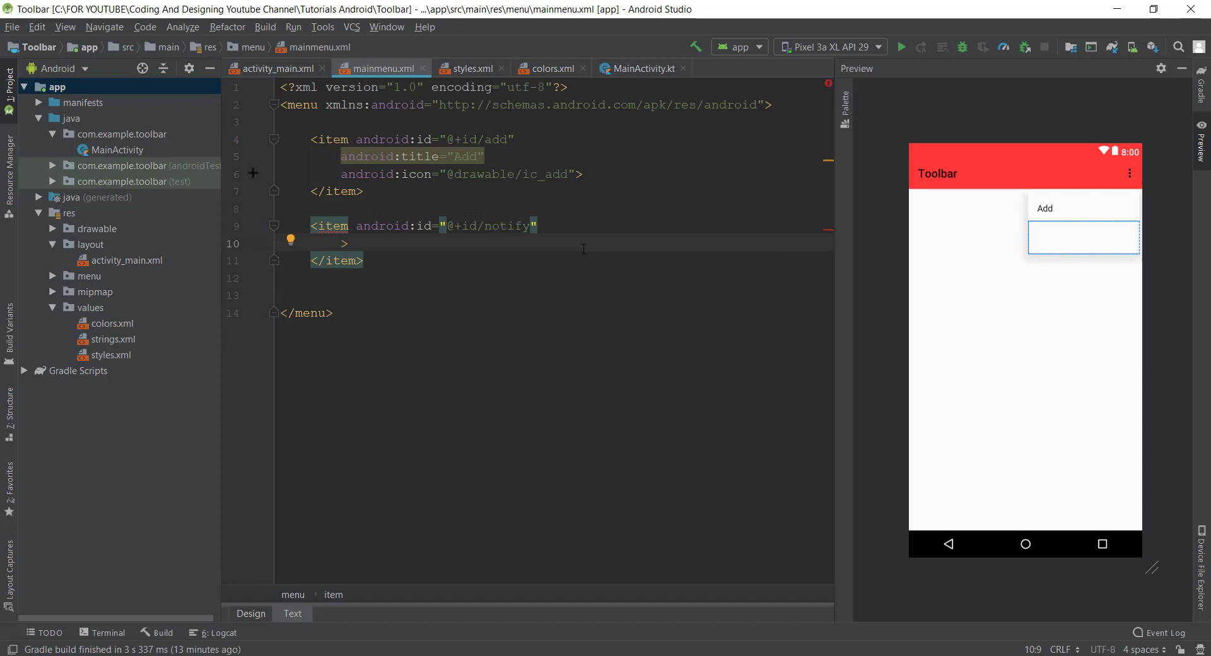
pyautogui.write('android:title="')
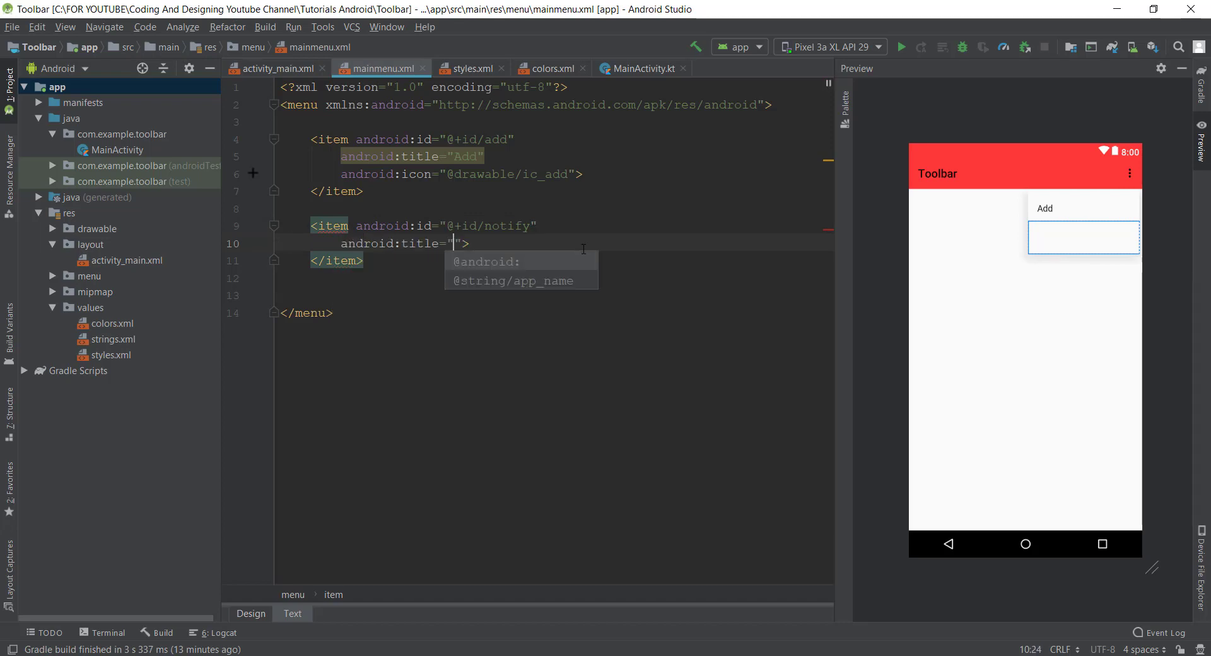
pyautogui.write('Notifictaion')
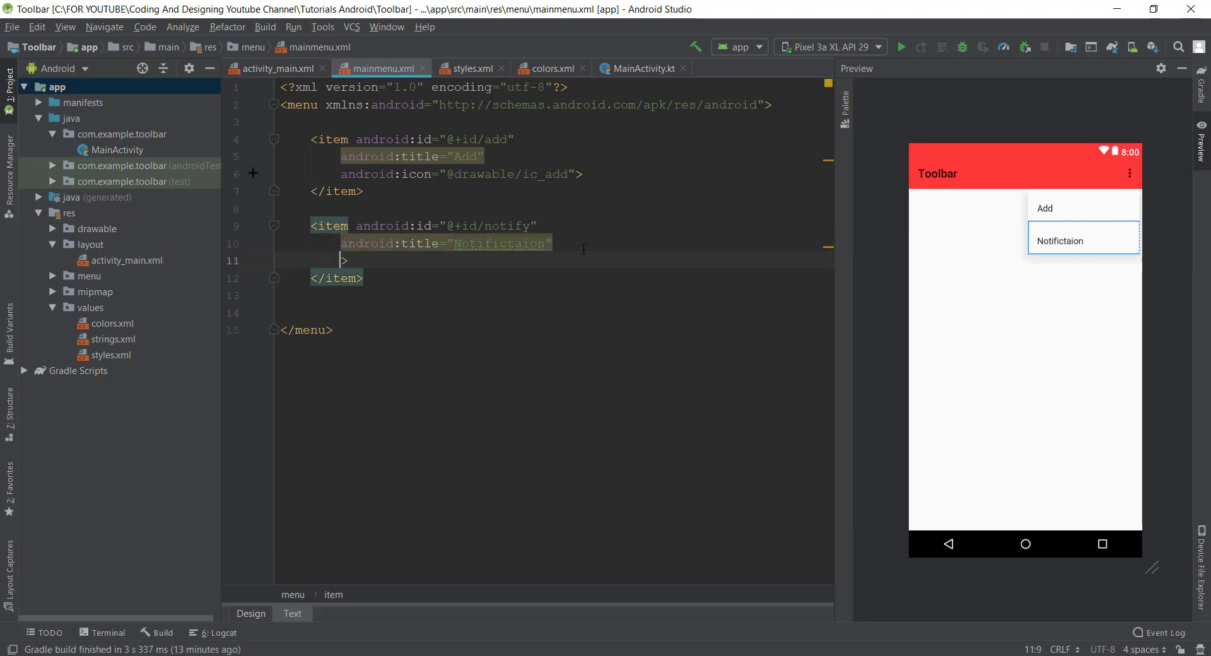
pyautogui.write('icon="@drawable/ic_notifications"')
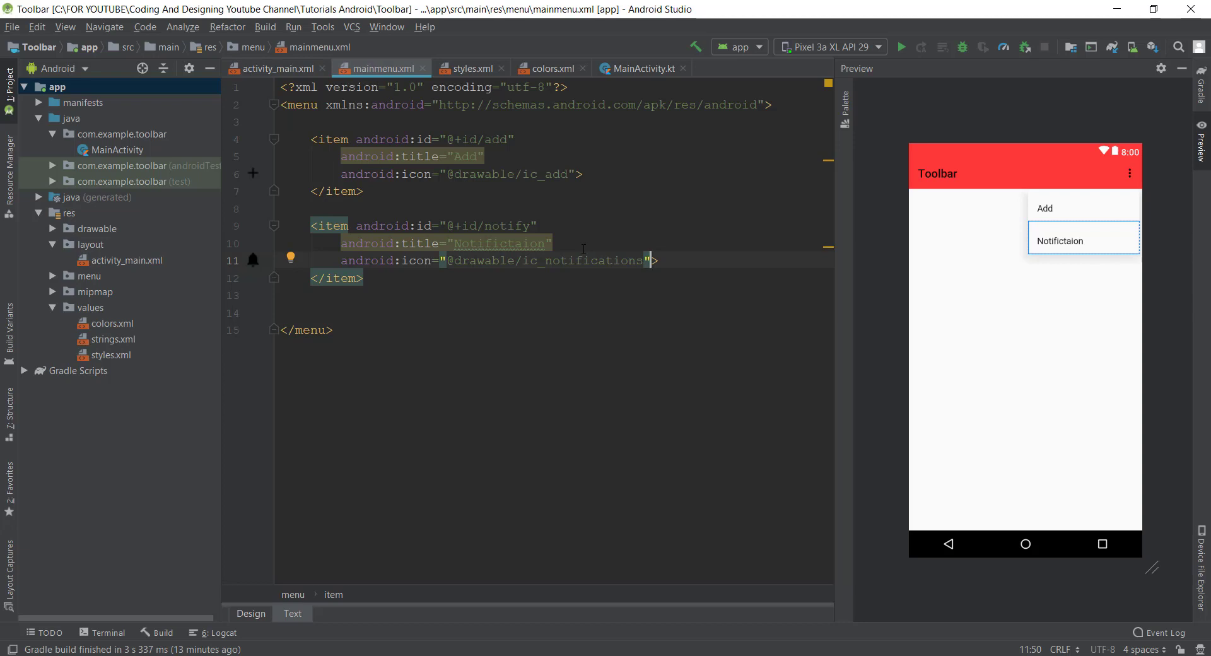
pyautogui.press('enter')
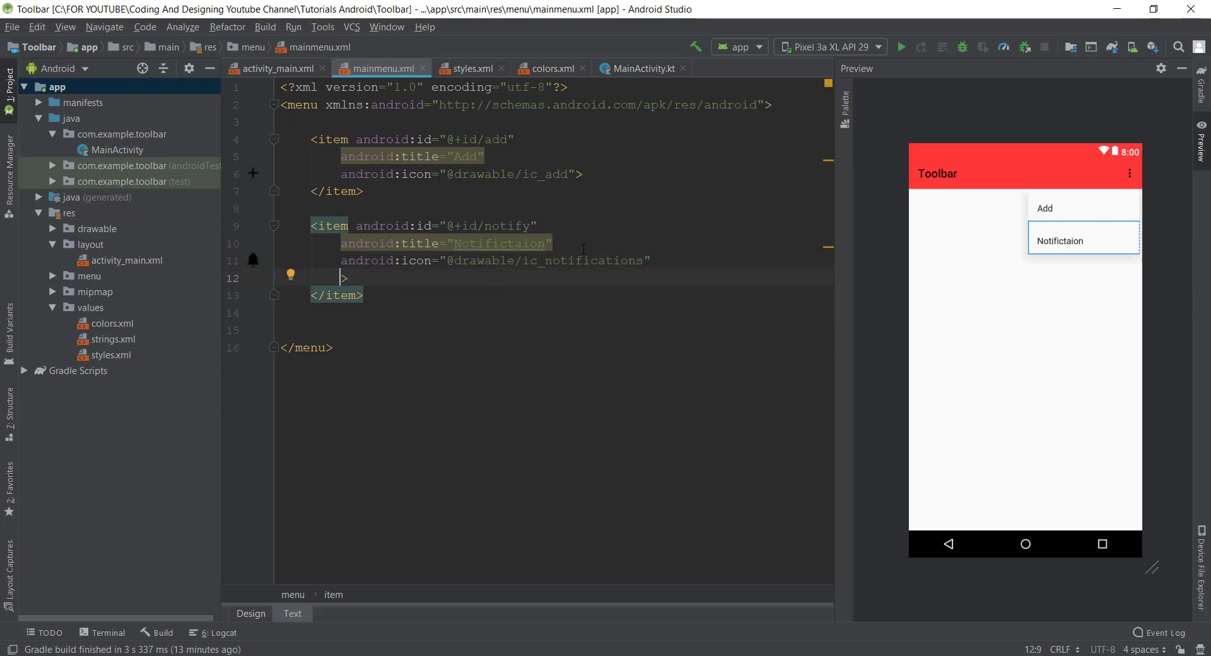
pyautogui.write('i')
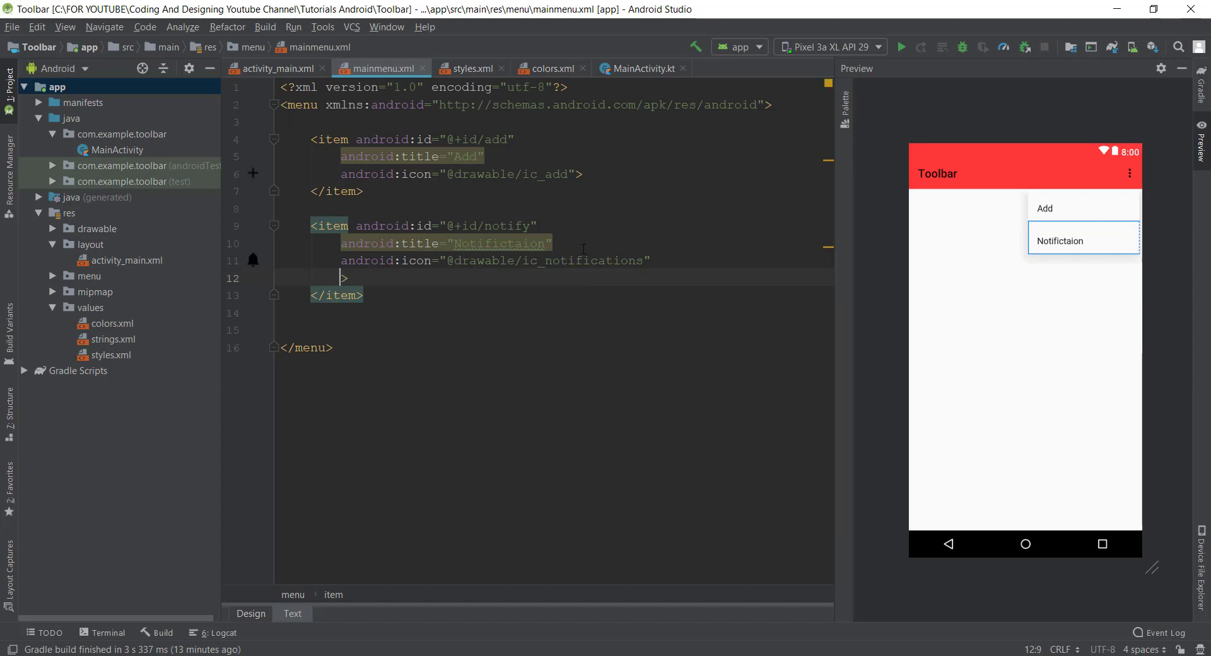
pyautogui.write('al')
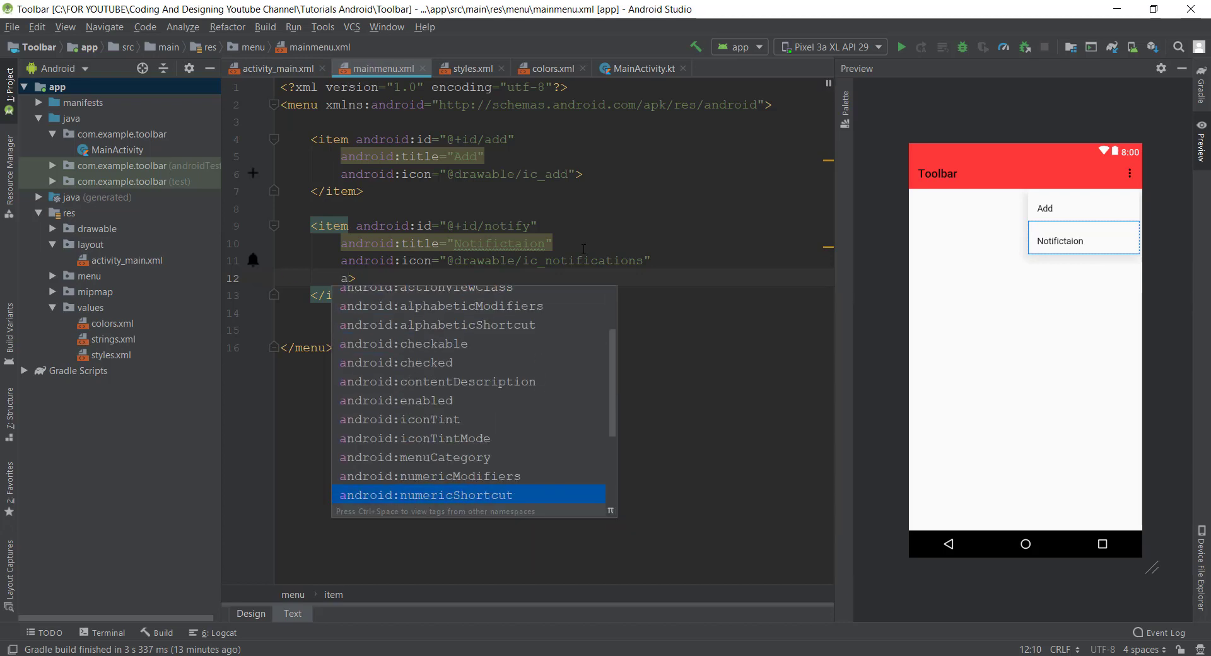
# - Add app:showAsAction="always" to both items, then select the notify item block
pyautogui.scroll(-3)
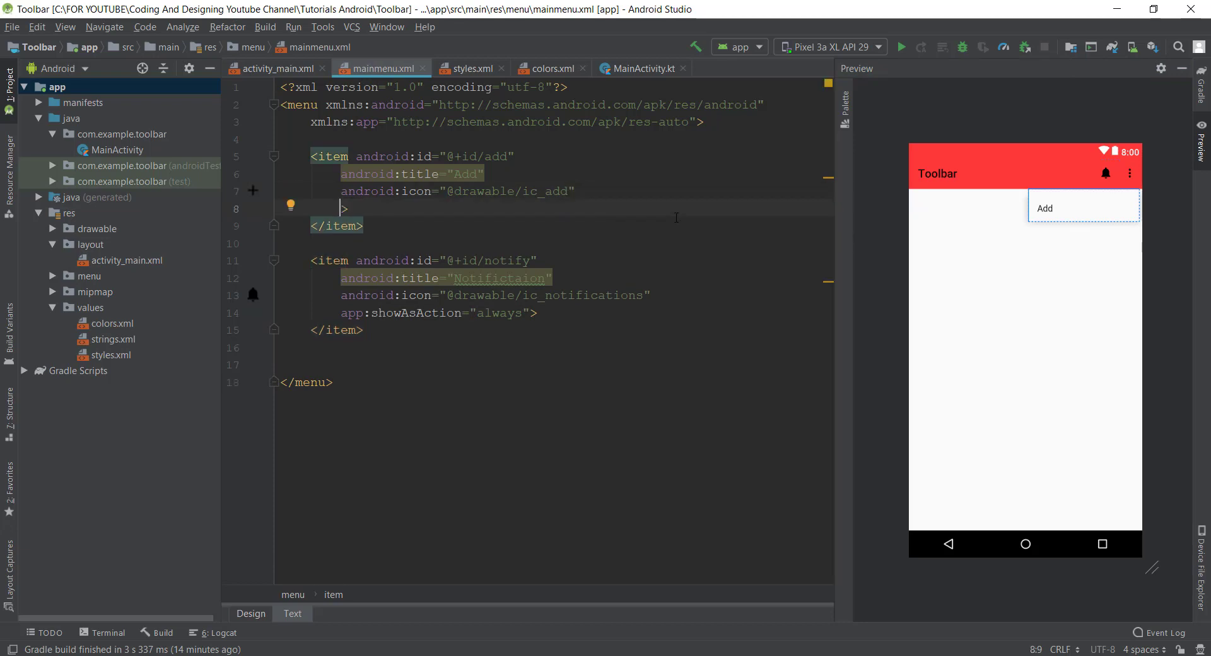
pyautogui.write('app:showAsAction="always"')
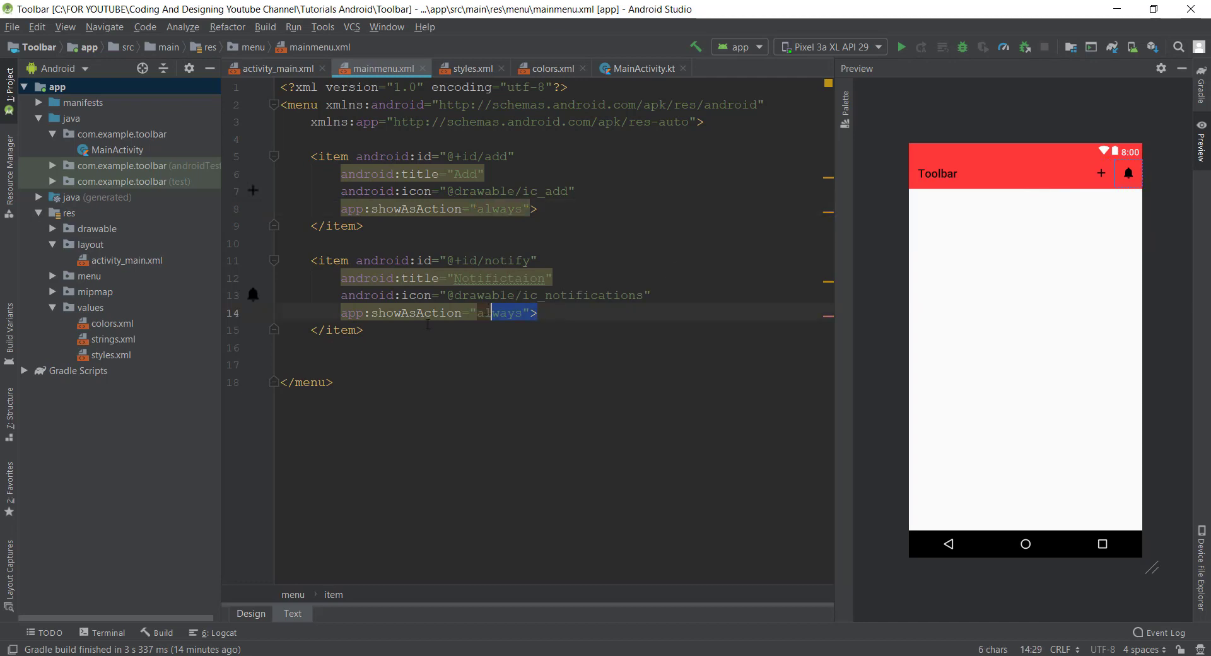
pyautogui.moveTo(308, 260); pyautogui.dragTo(363, 330)
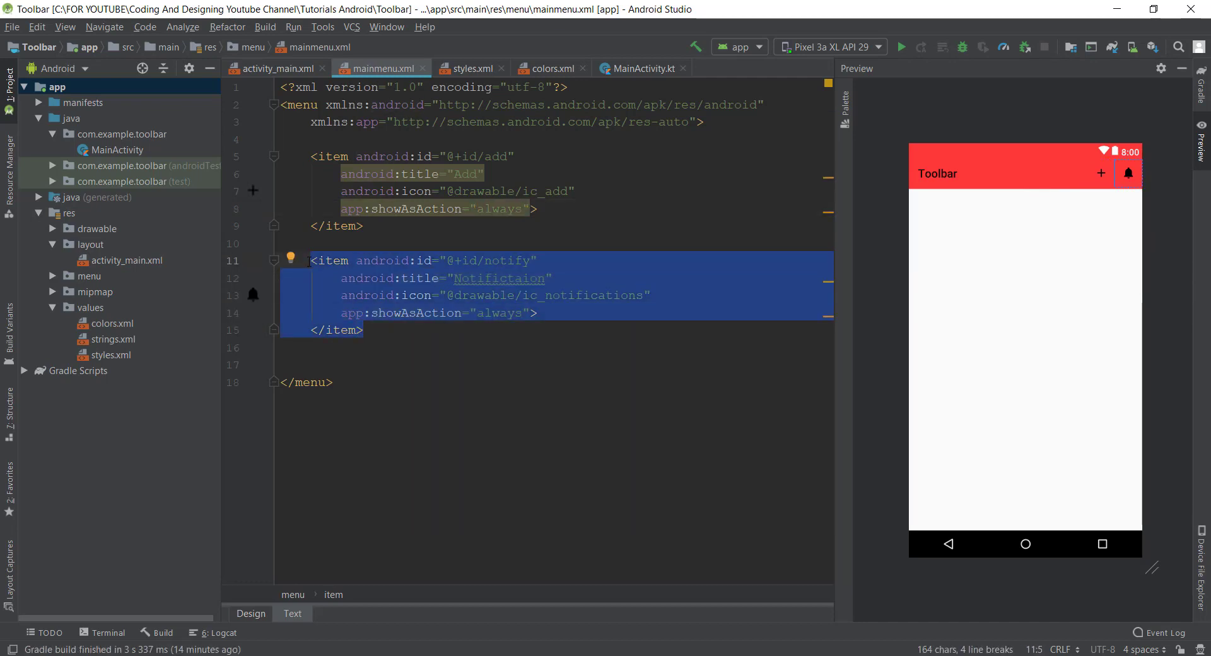
# - Move the notify item above the add item, then switch to MainActivity.kt
pyautogui.press('Delete')
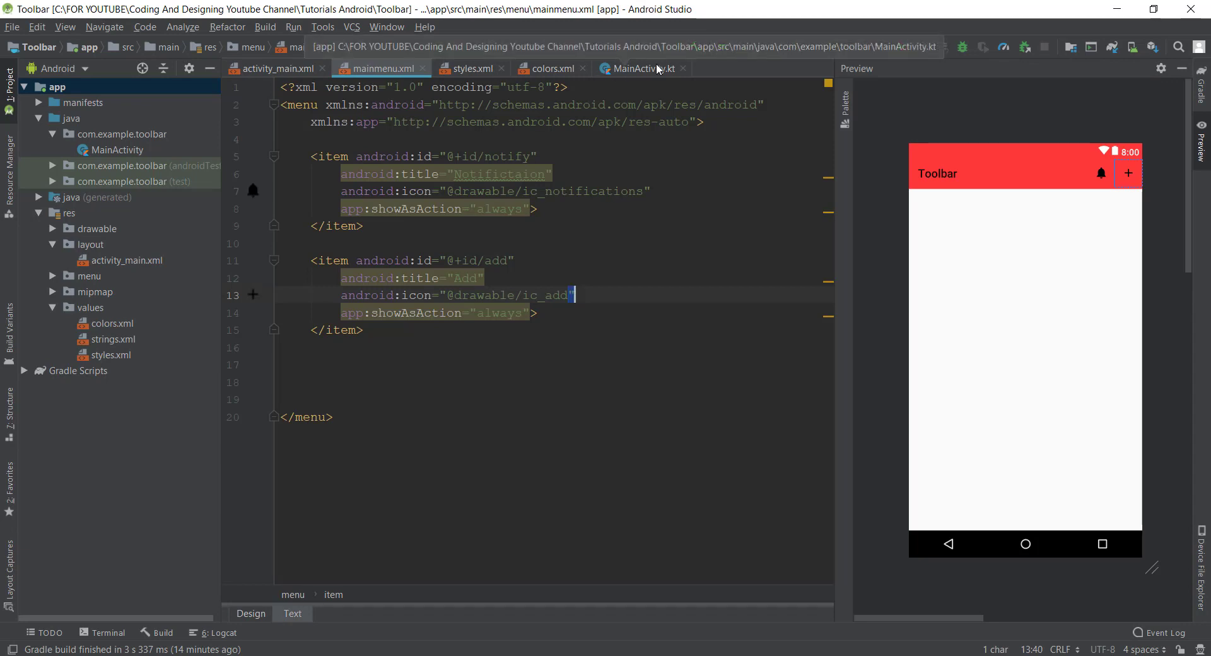
pyautogui.click(640, 69)
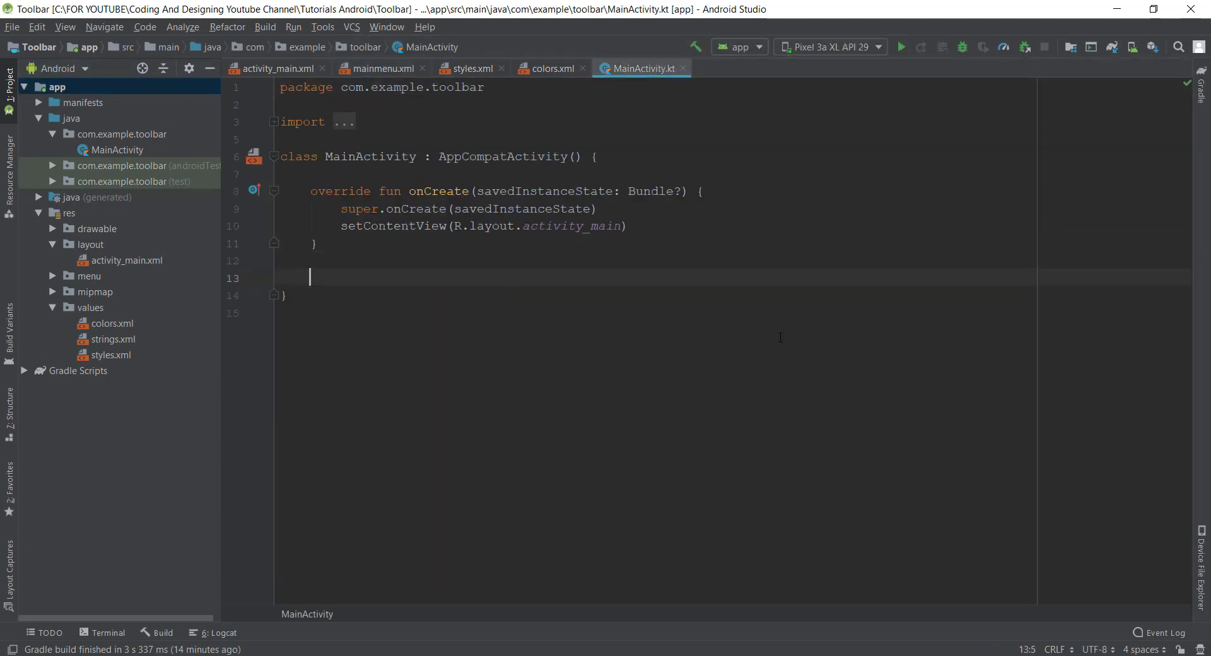
# - Insert the onCreateOptionsMenu override in MainActivity.kt via completion
pyautogui.write('oc')
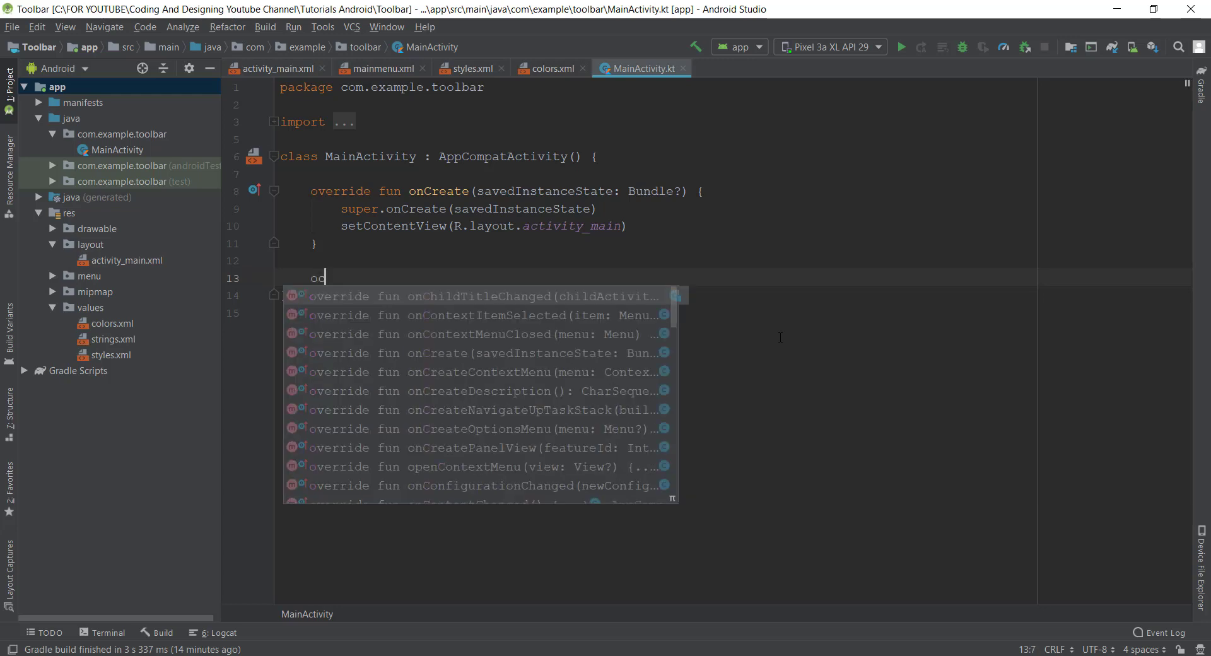
pyautogui.write('c')
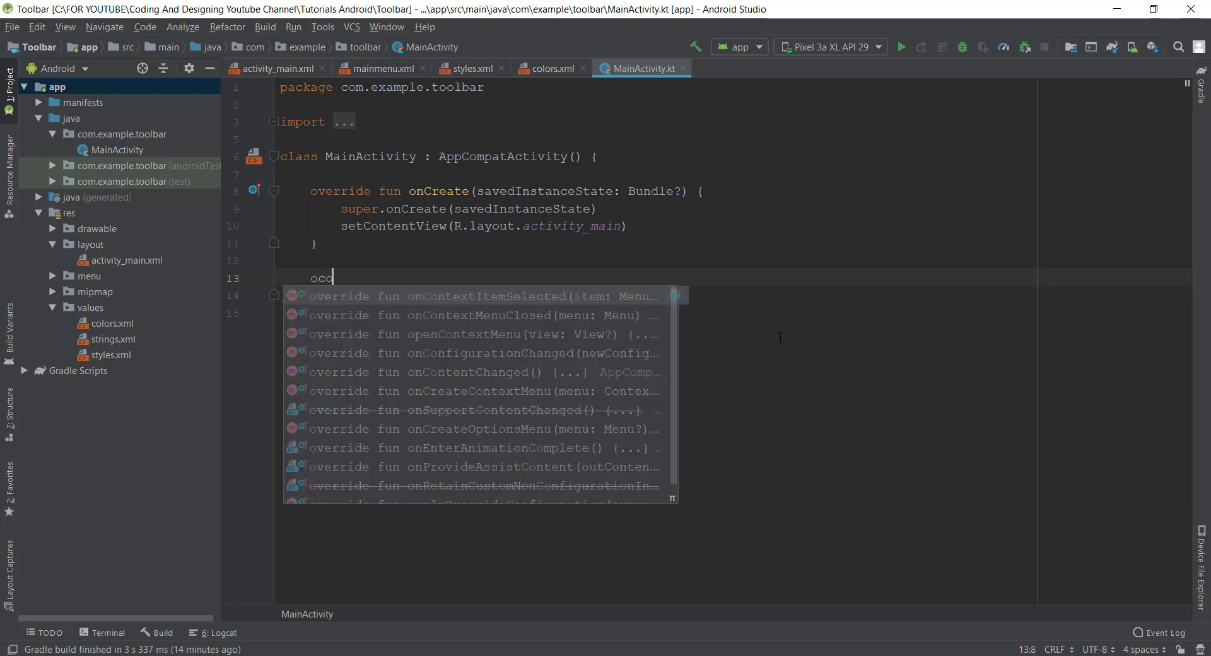
pyautogui.press('Backspace')
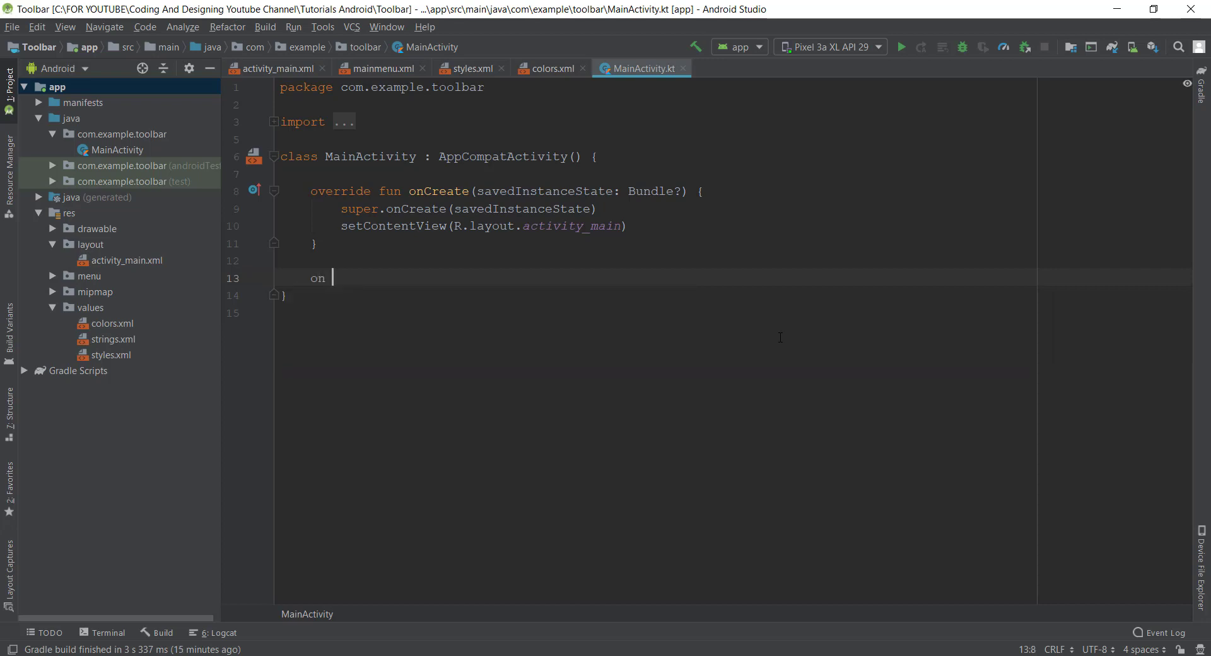
pyautogui.write('Cre')
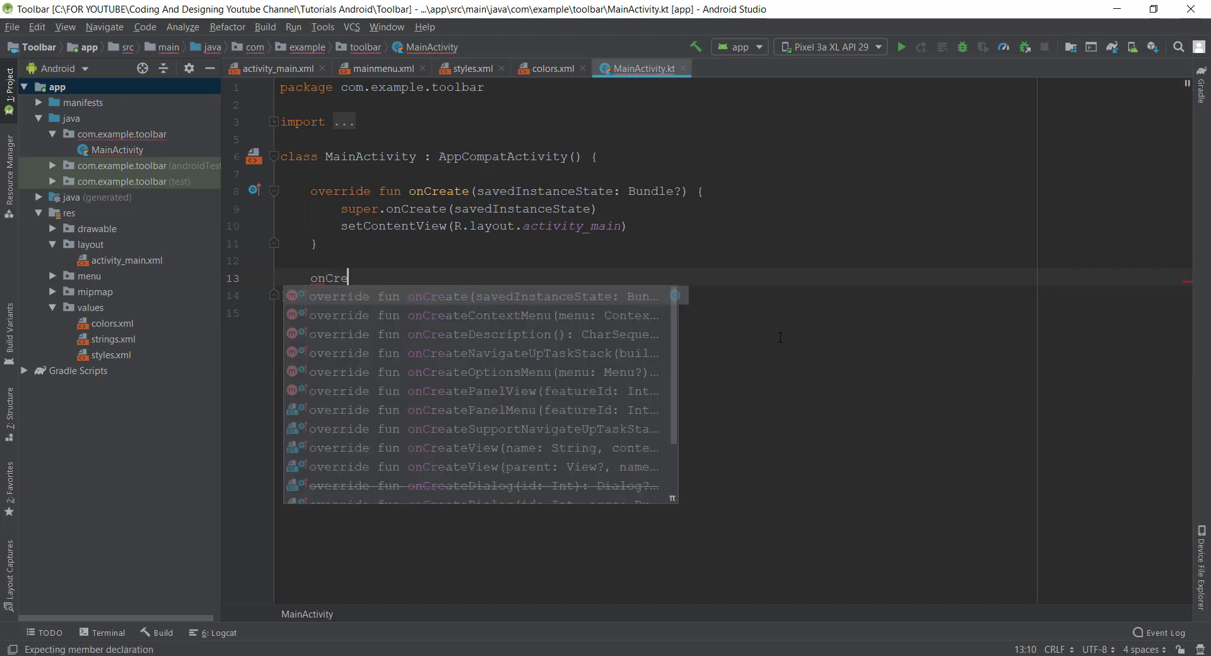
pyautogui.write('ate')
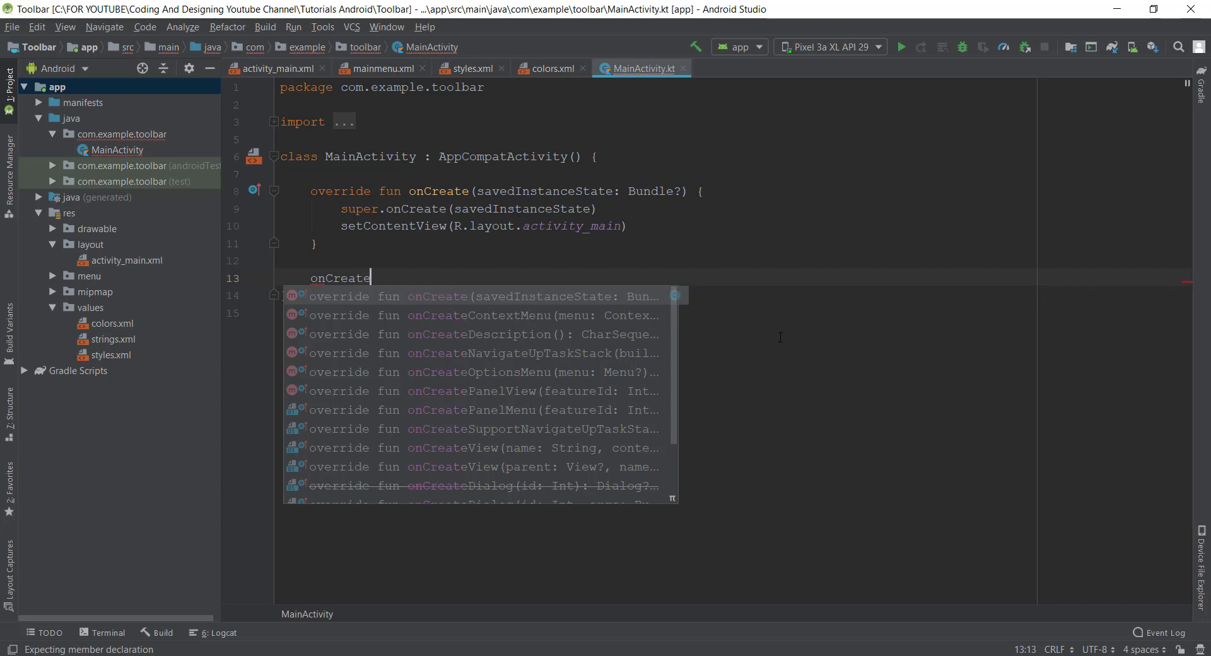
pyautogui.press('Escape')
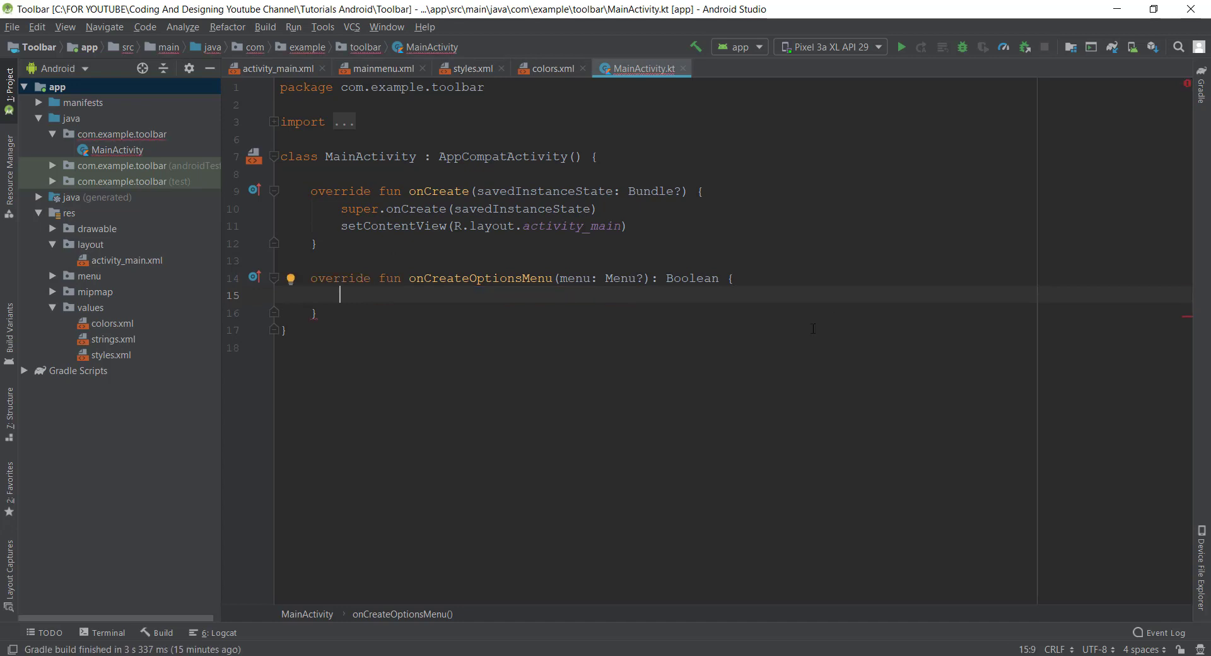
# - Write menuInflater.inflate with R.menu.mainmenu as the resource
pyautogui.write('menuInflater.inflate(')
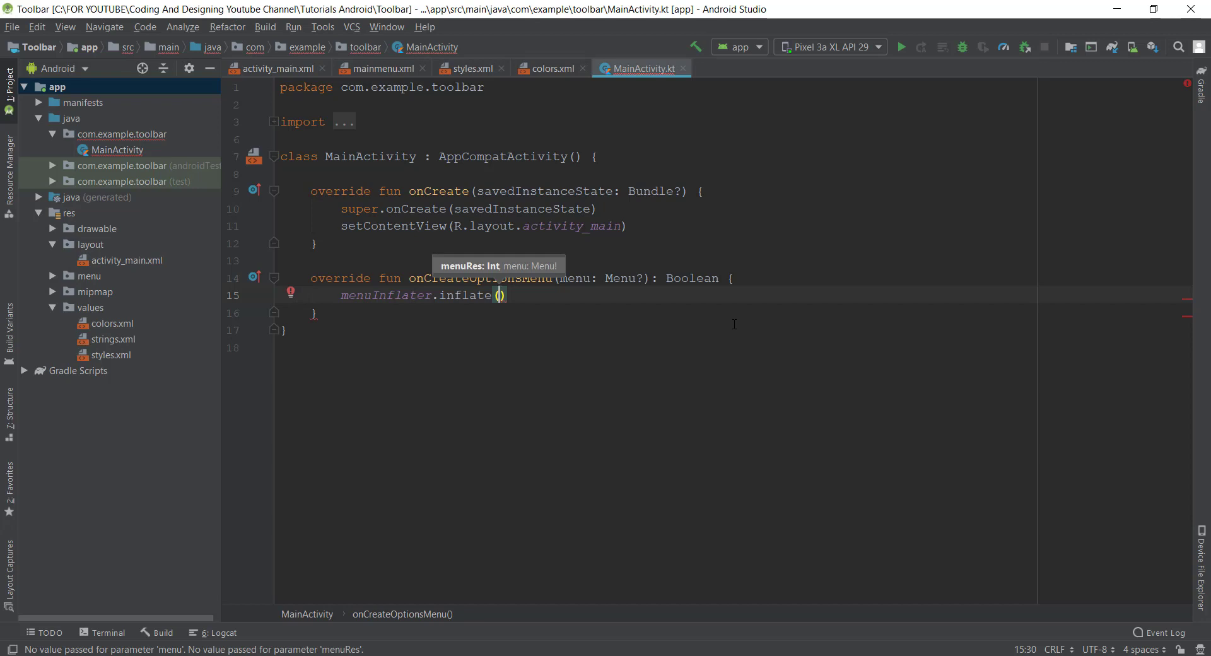
pyautogui.write('R.')
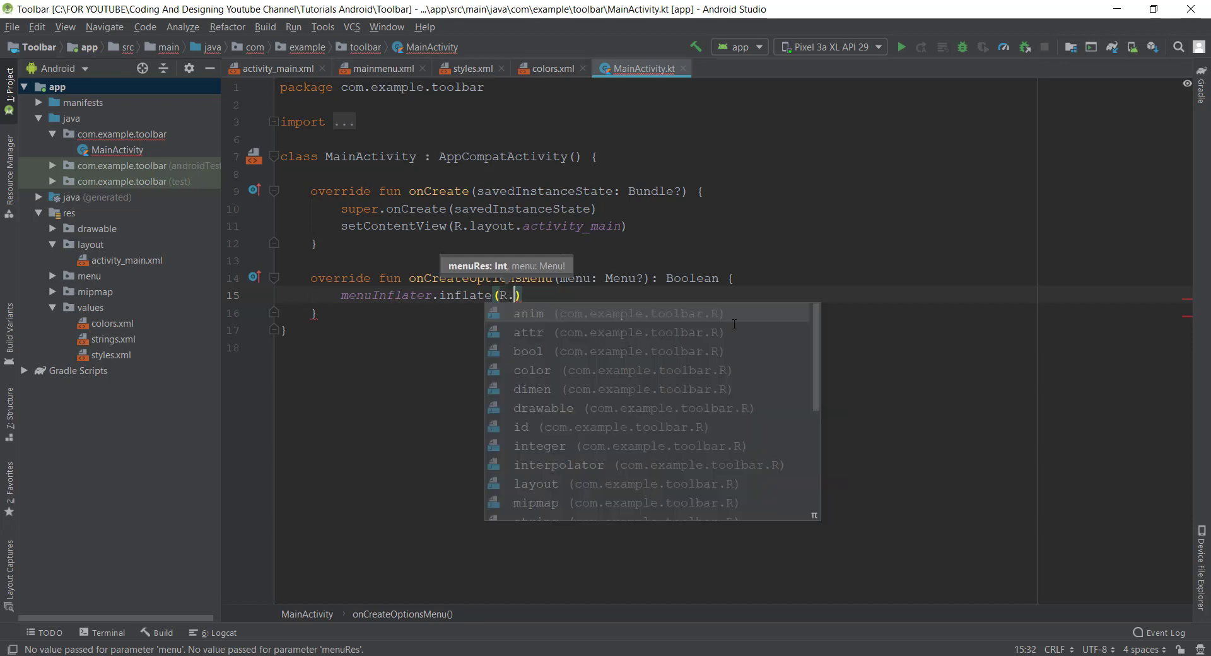
pyautogui.write('me')
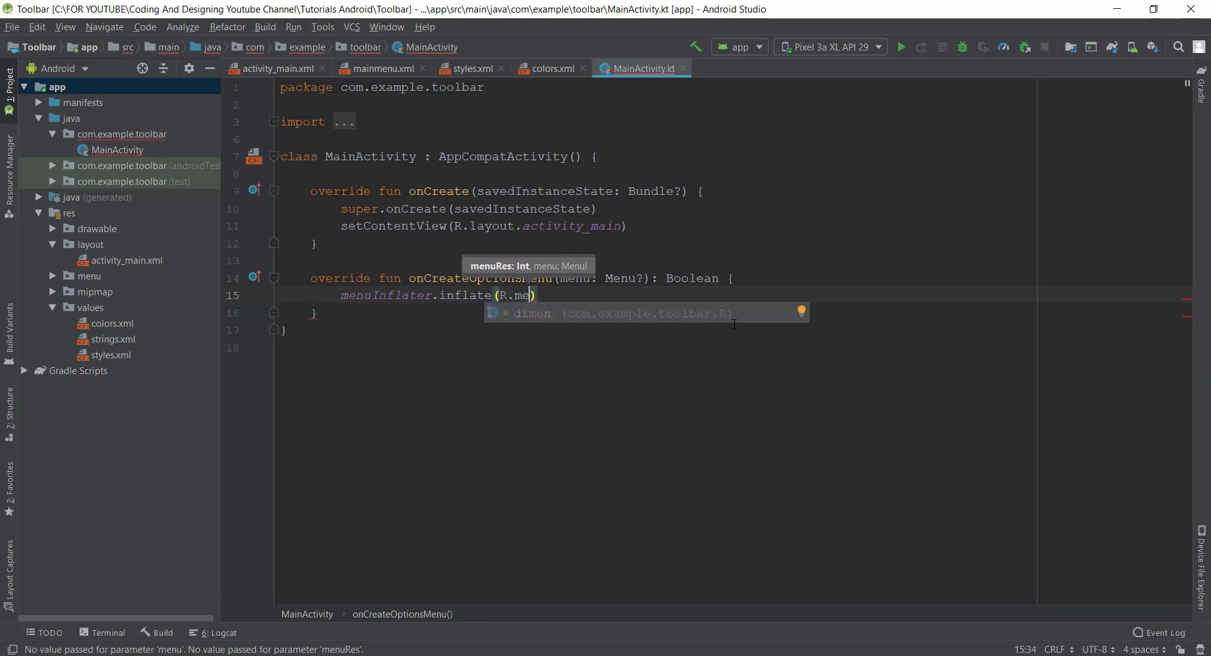
pyautogui.press('Backspace')
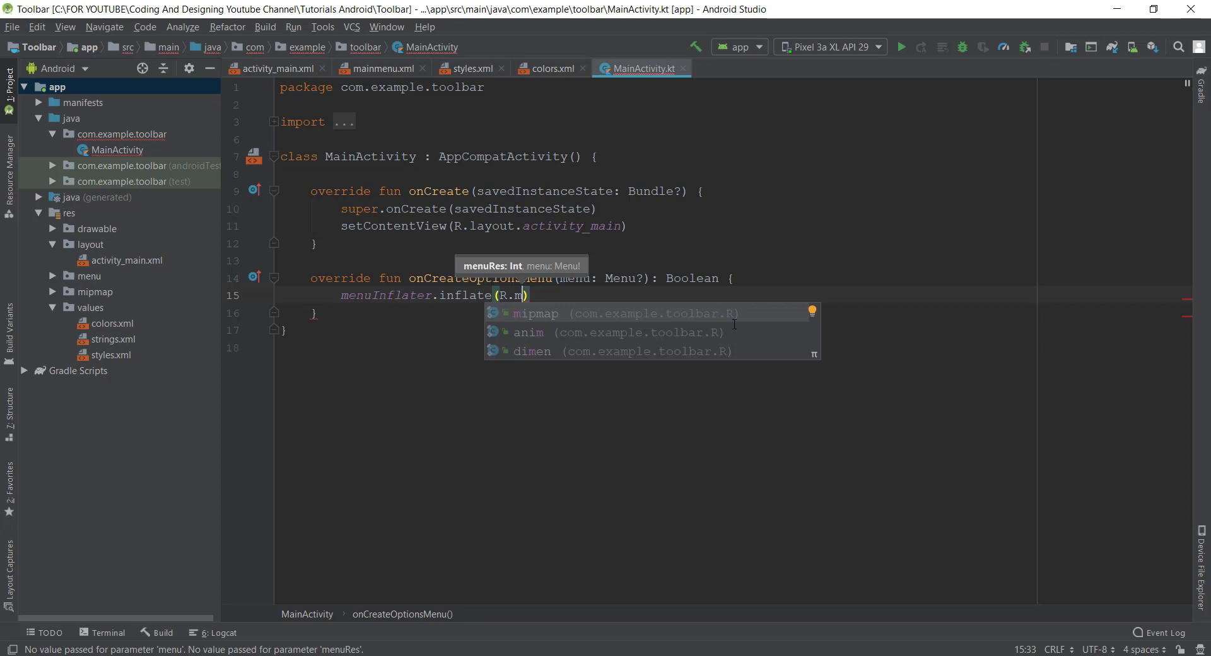
pyautogui.write('en')
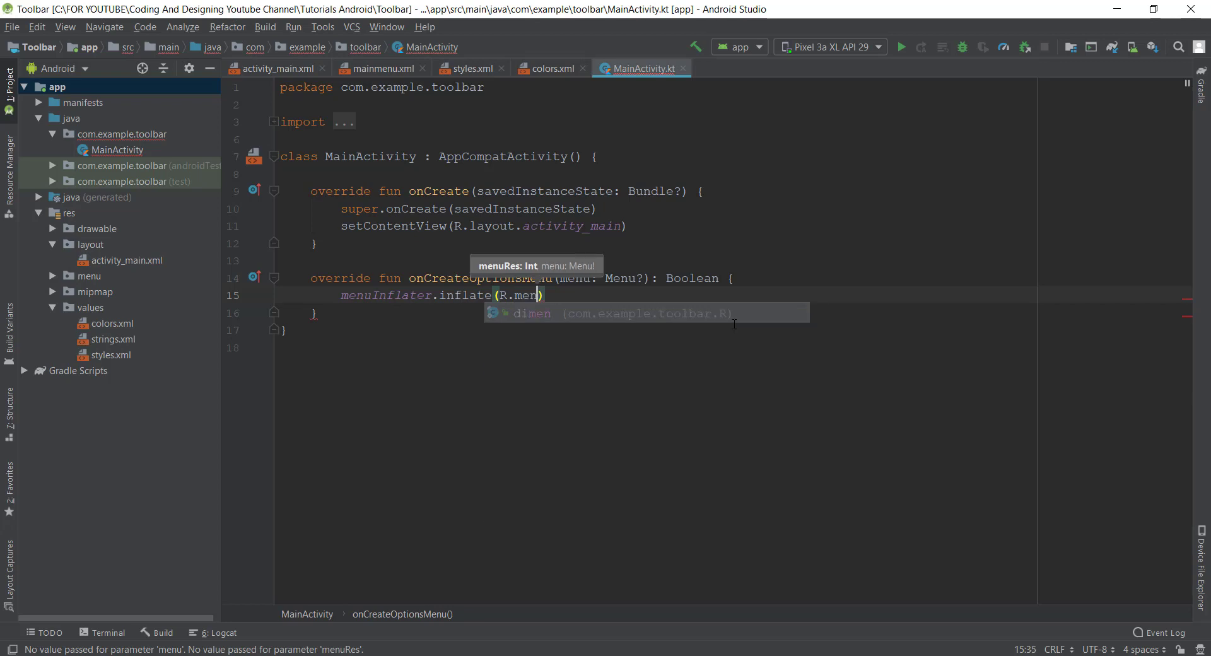
pyautogui.write('u,')
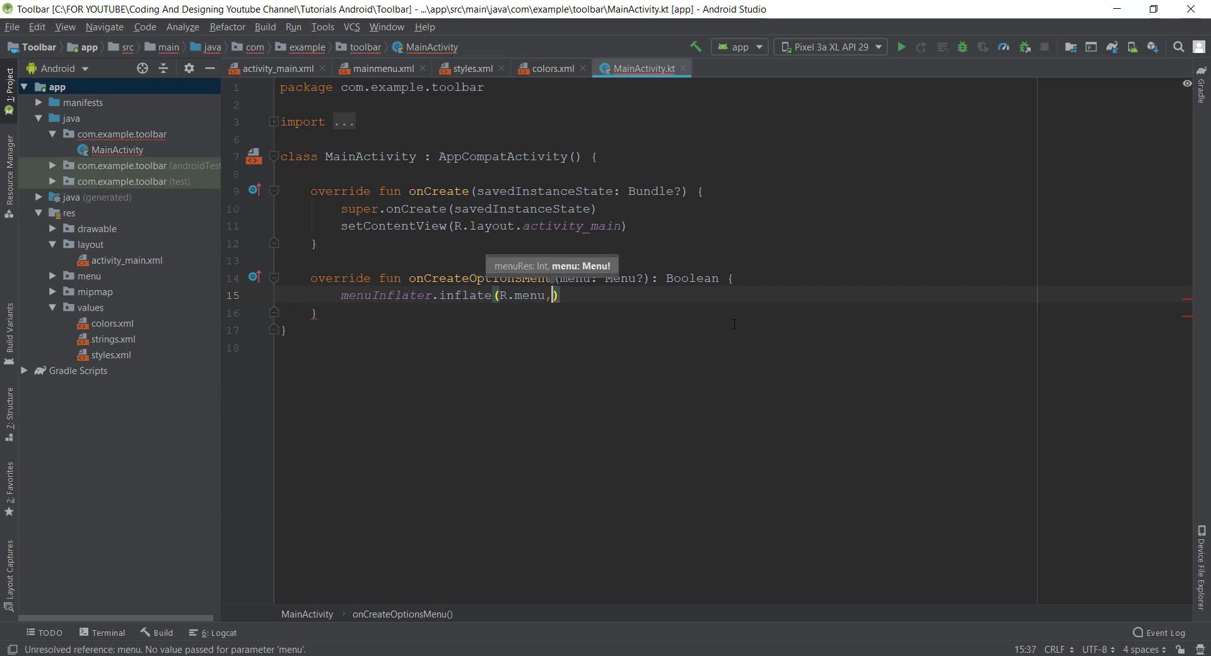
pyautogui.write('.')
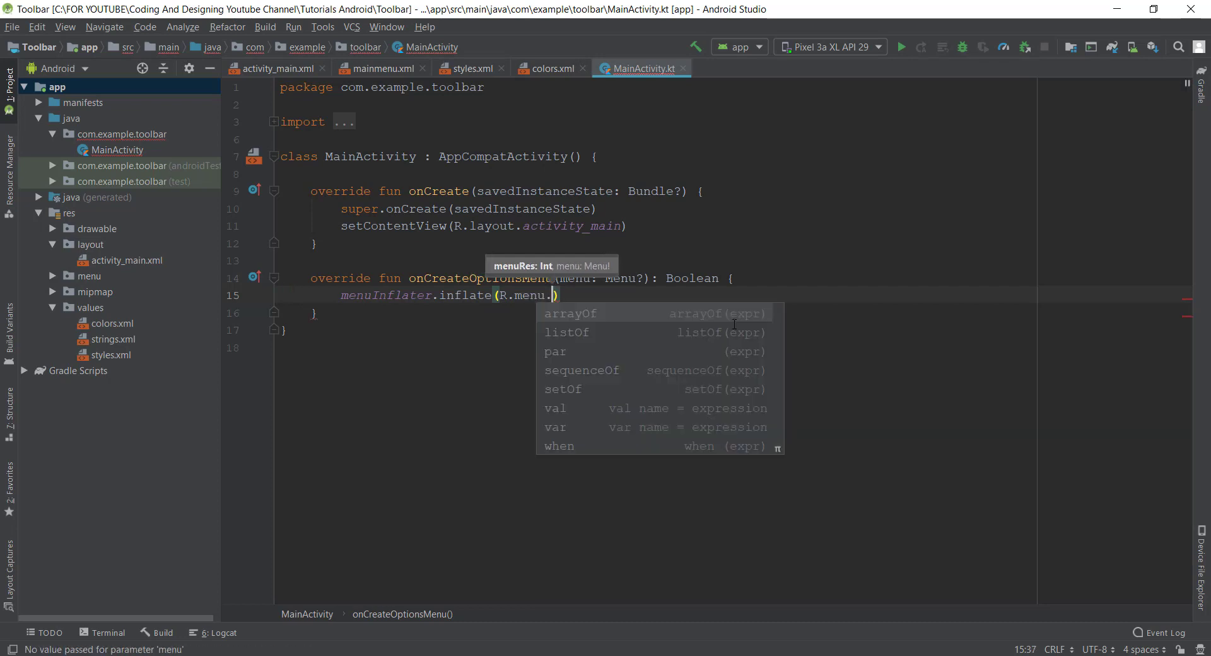
pyautogui.write('mainmenu')
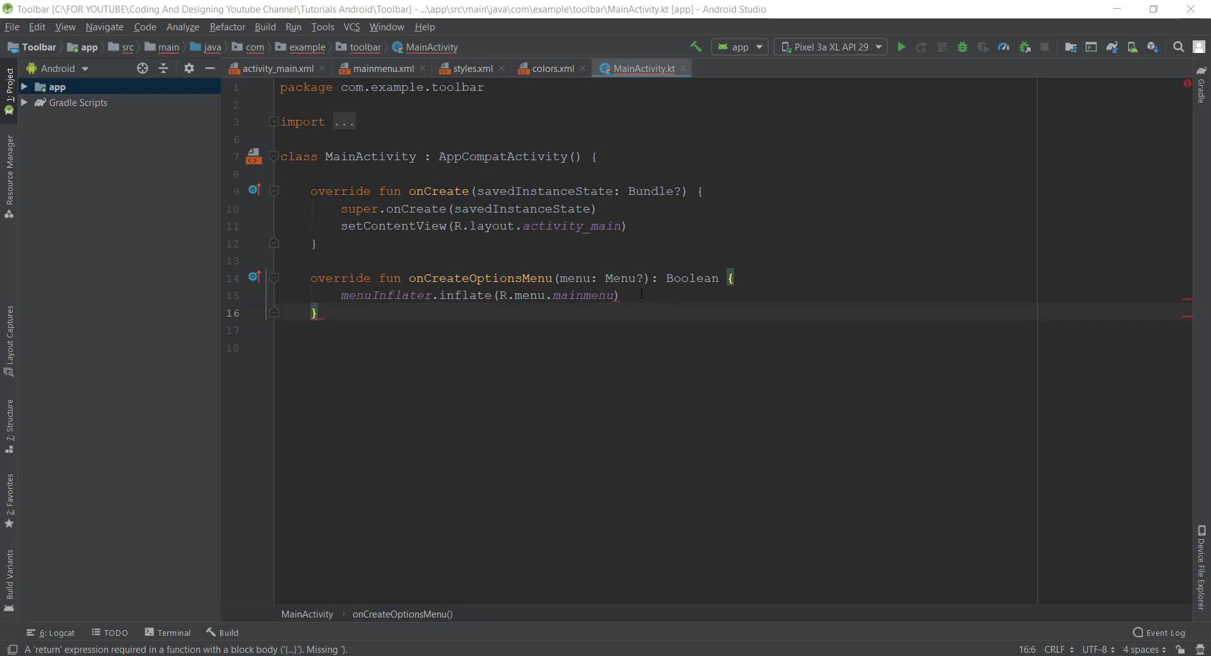
# - Add menu as the second inflate argument and return true
pyautogui.click(614, 295)
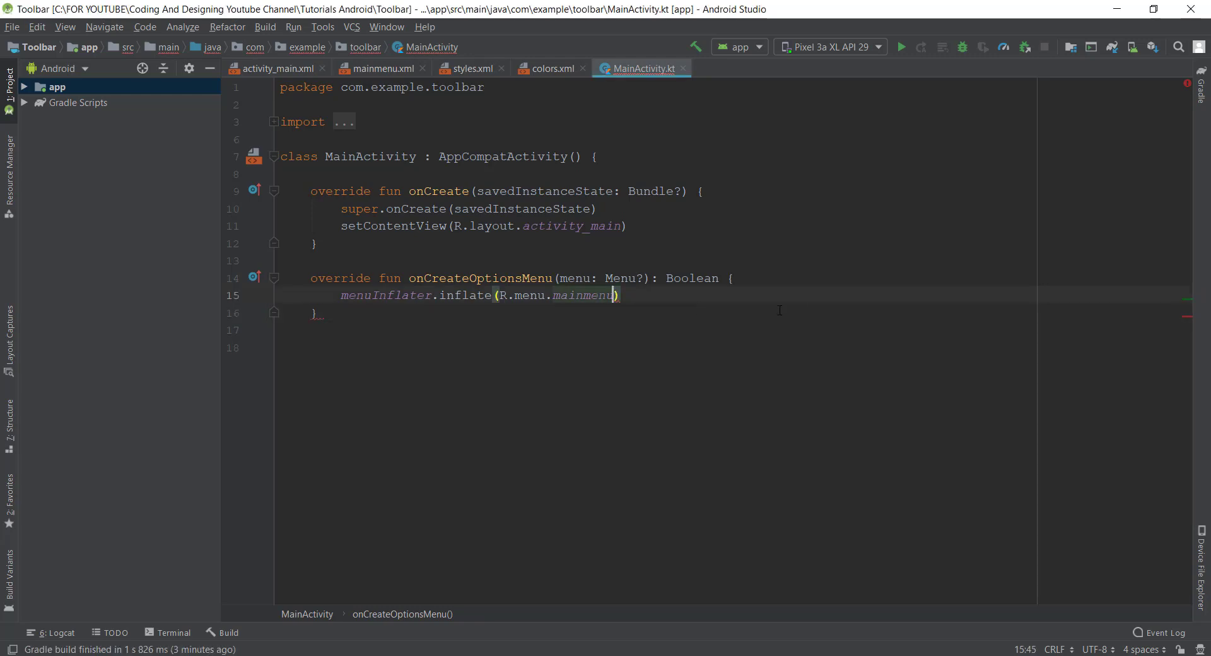
pyautogui.write(',')
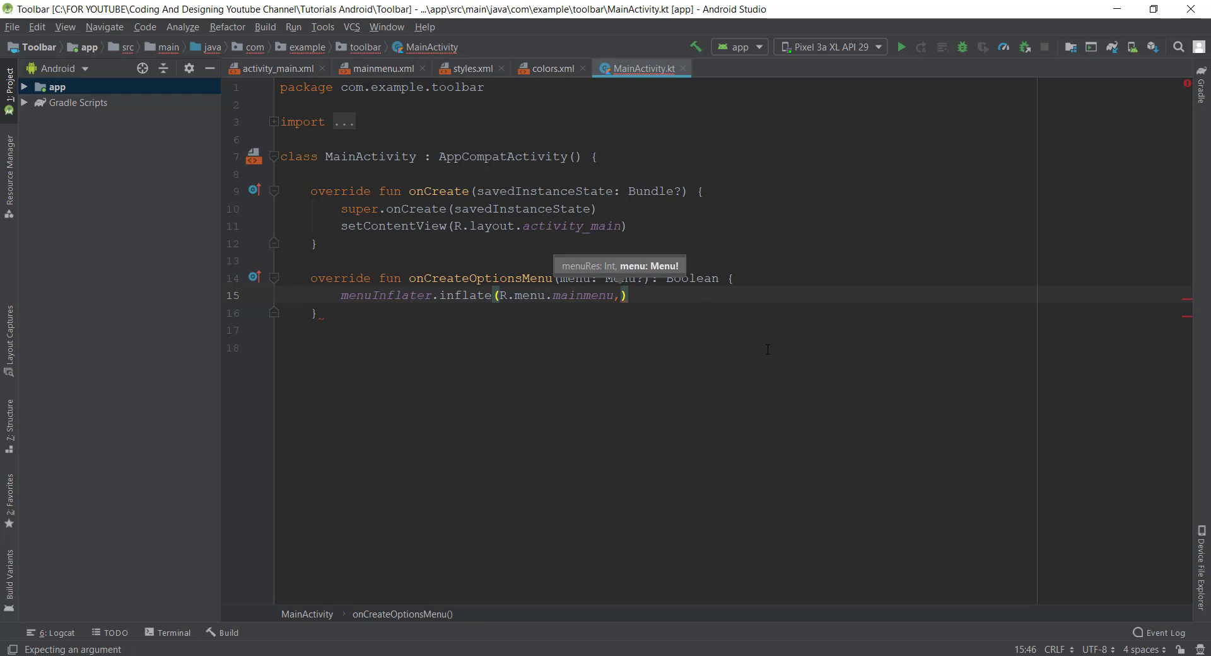
pyautogui.write('menu')
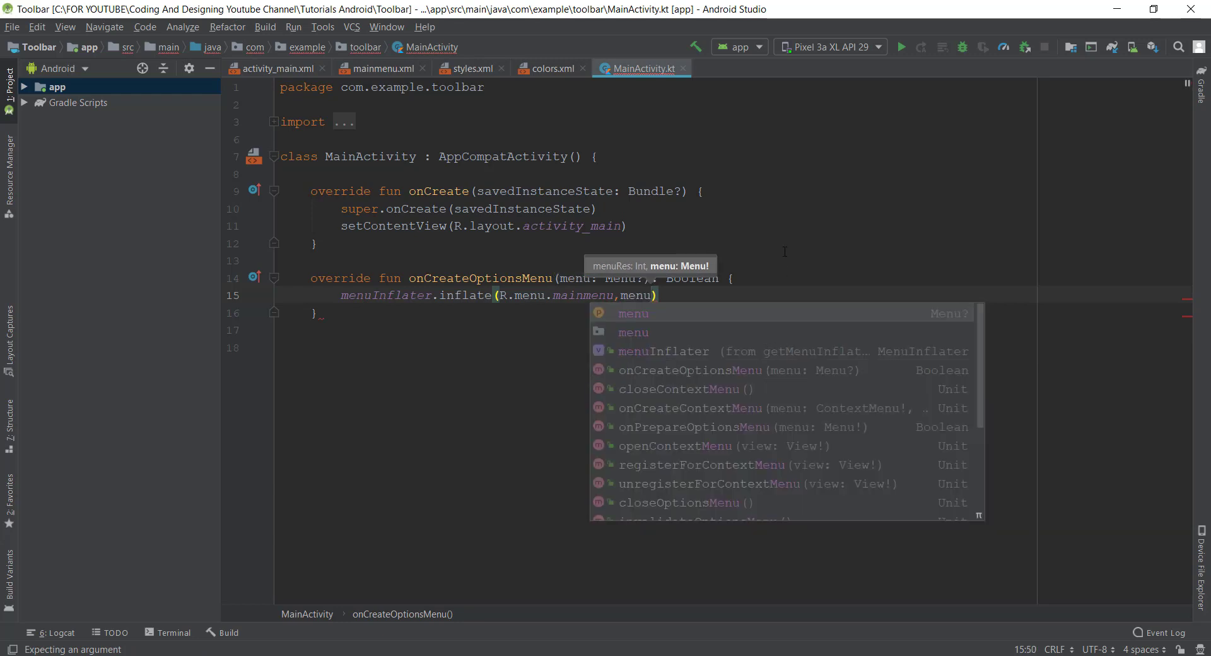
pyautogui.write('ret')
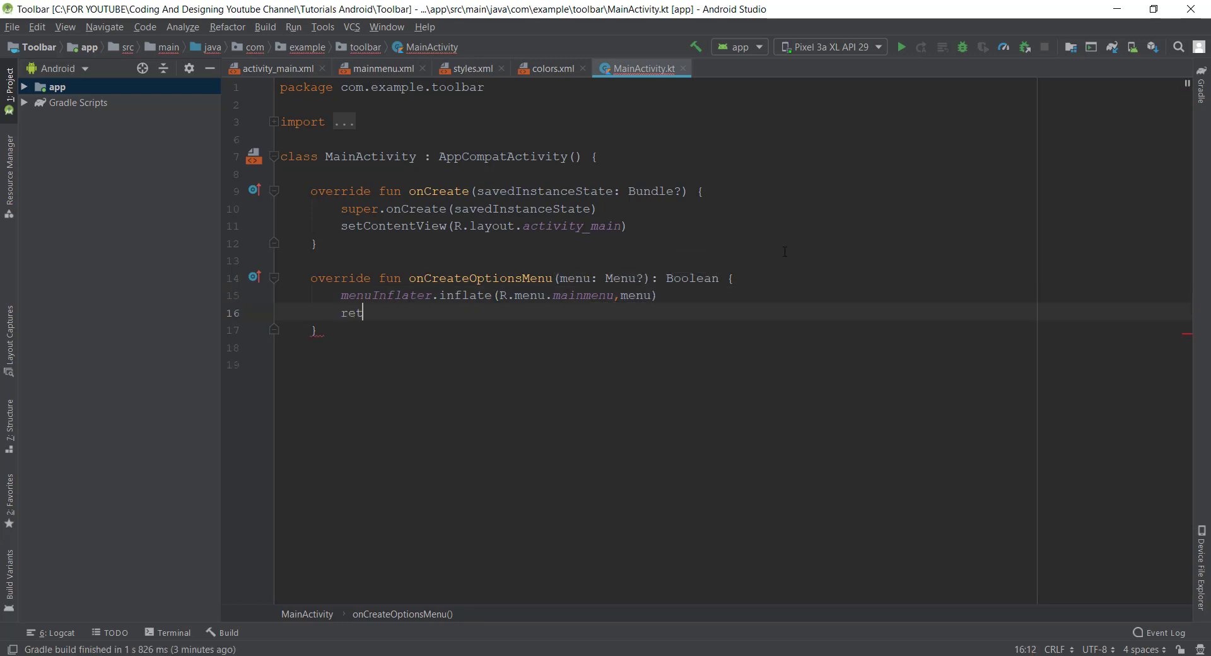
pyautogui.write('urn true')
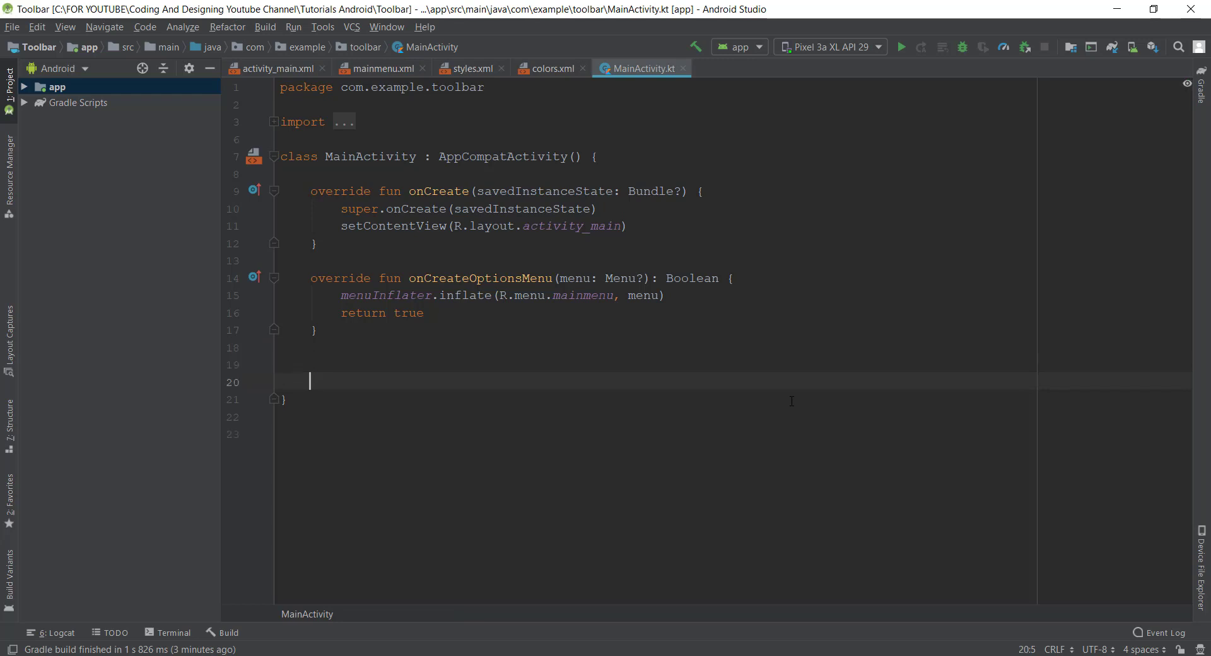
# - Insert the onOptionsItemSelected override and remove its default super call
pyautogui.write('on')
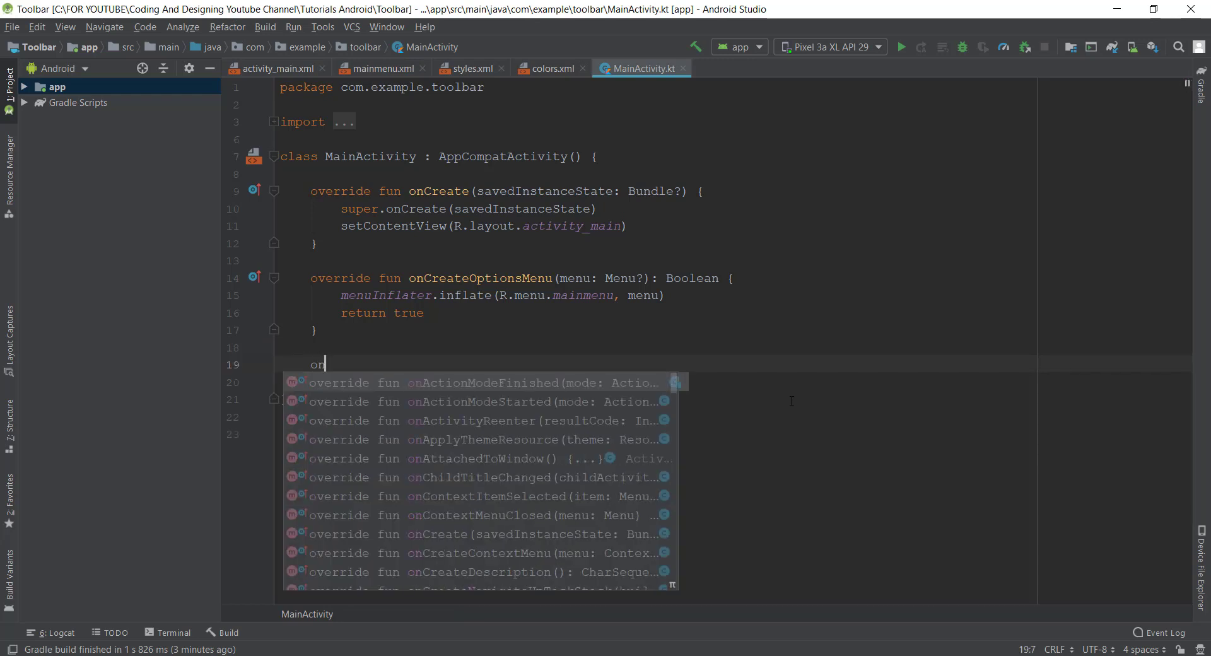
pyautogui.write('c')
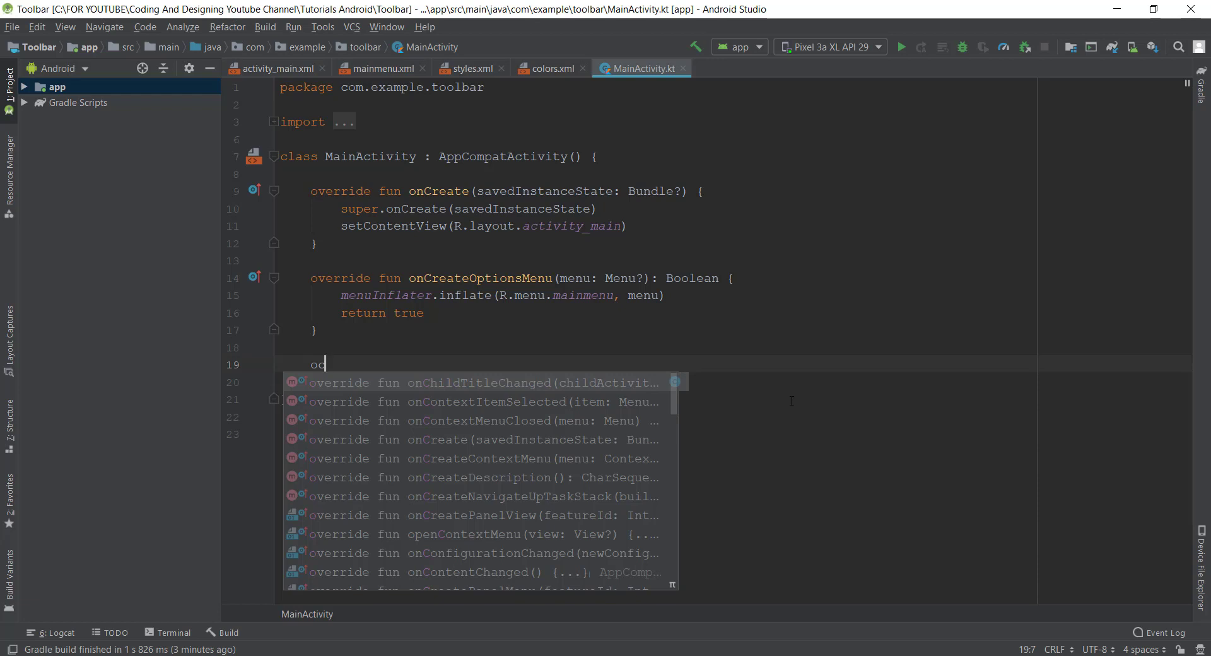
pyautogui.write('i')
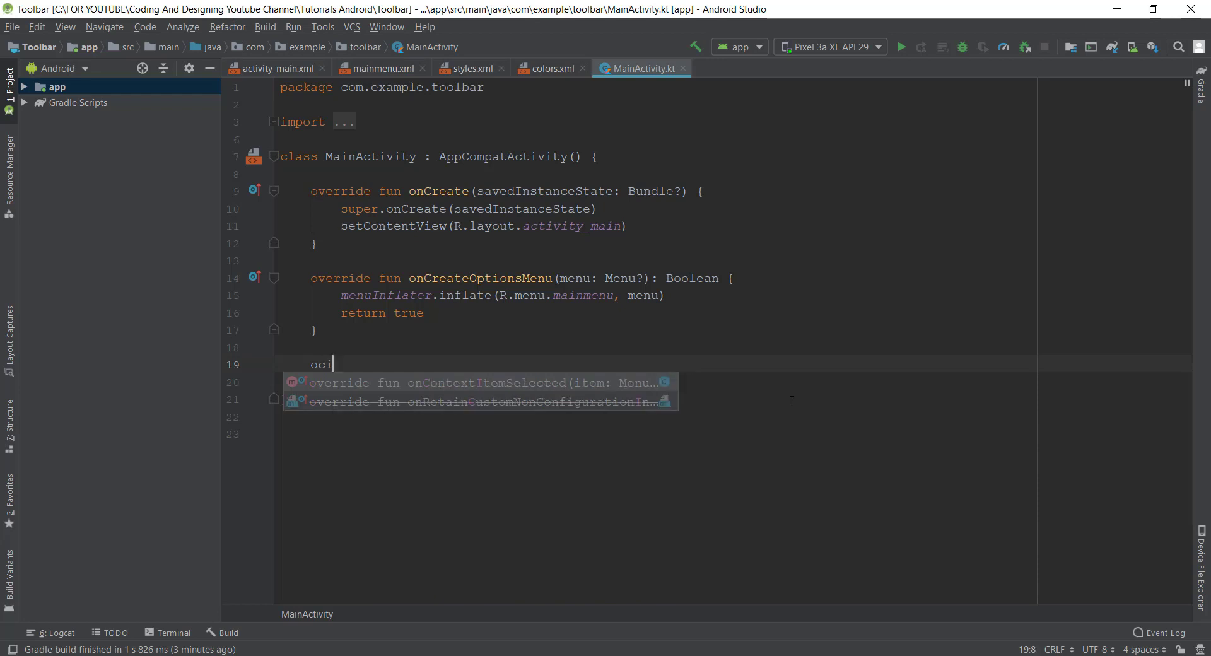
pyautogui.press('BackSpace')
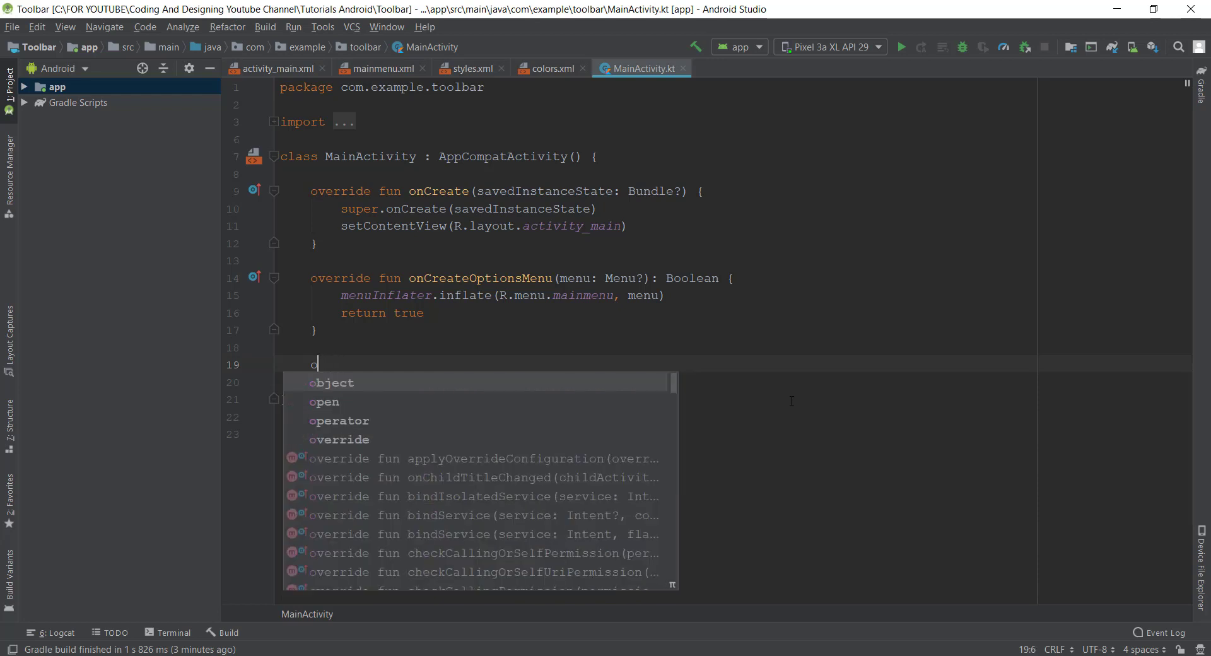
pyautogui.write('o')
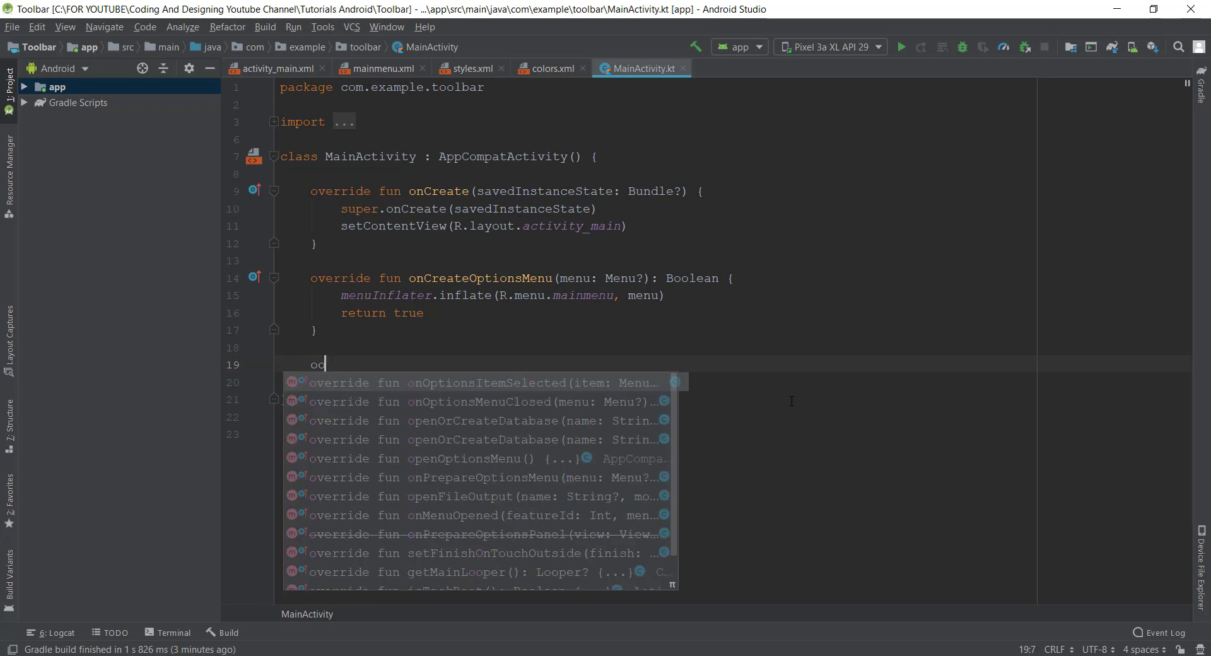
pyautogui.click(483, 382)
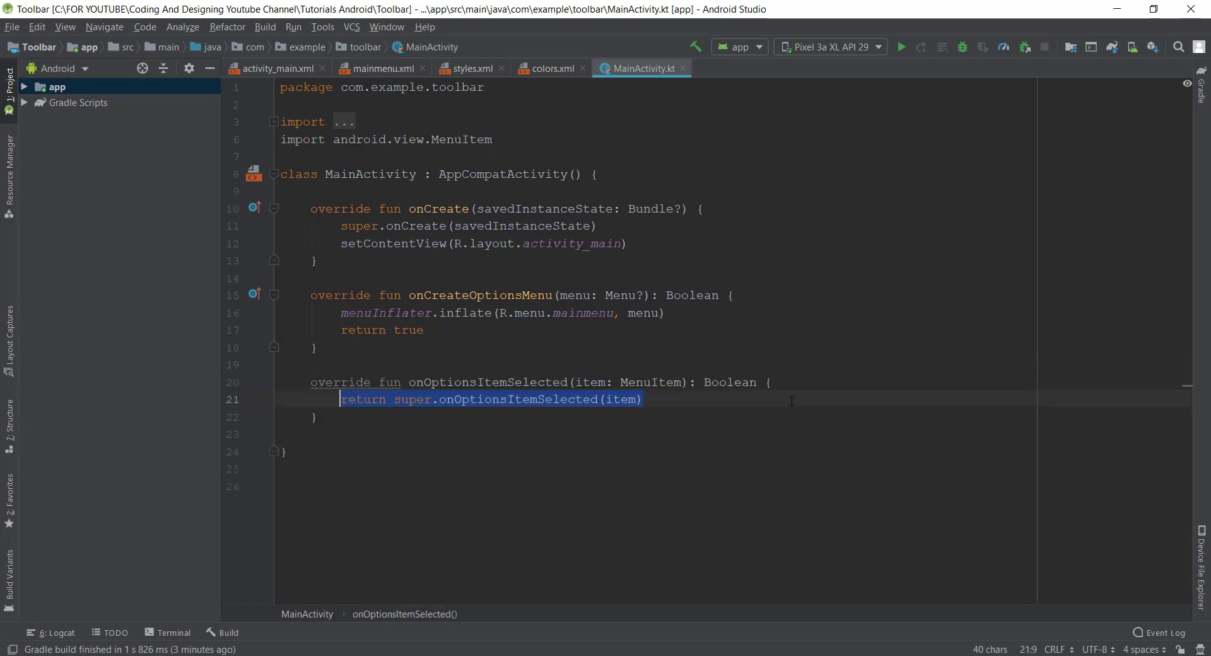
pyautogui.press('Delete')
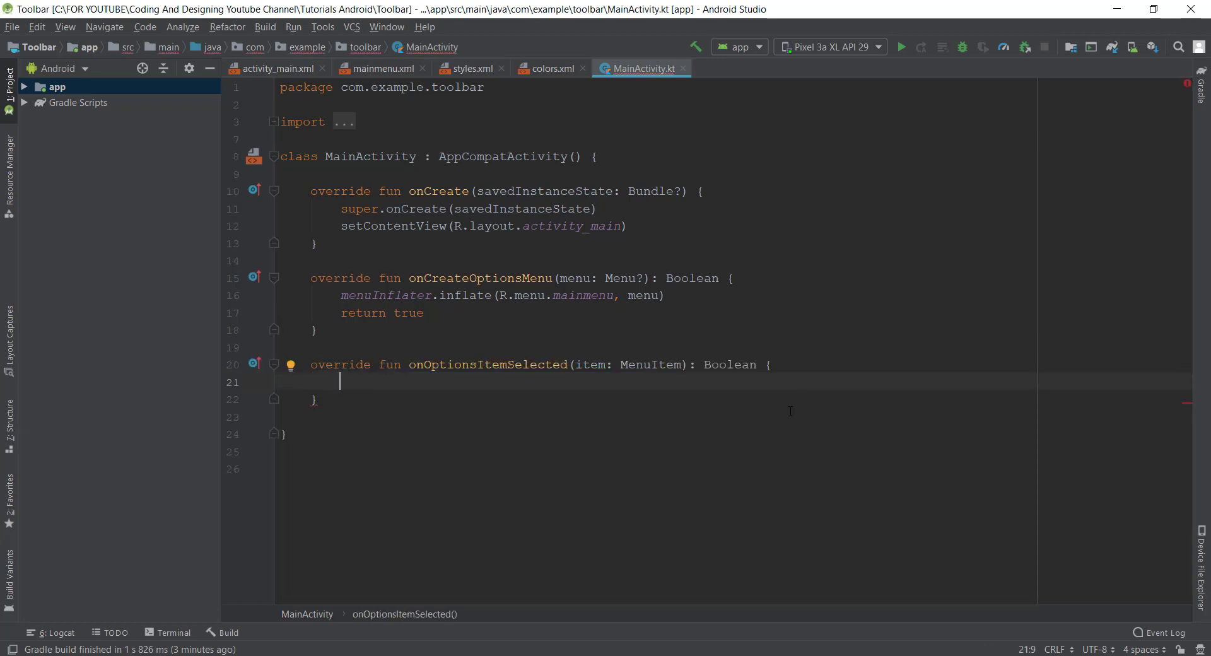
pyautogui.moveTo(856, 436)
pyautogui.write('var')
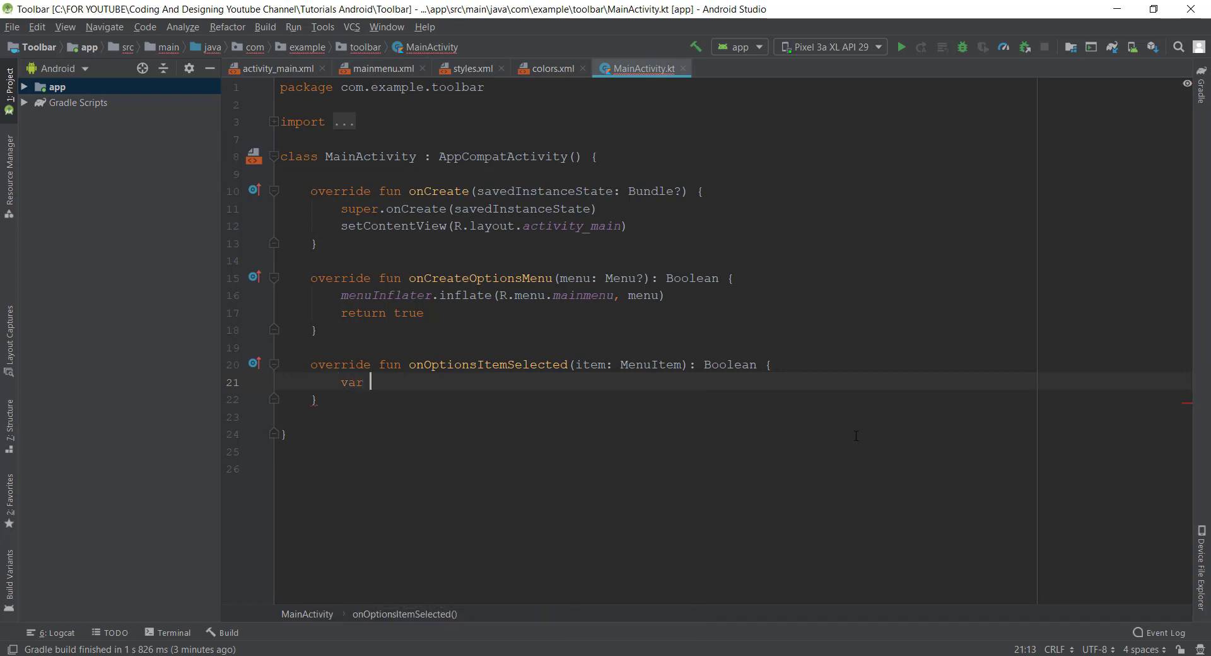
# - Declare var itemview = item.itemId inside the handler
pyautogui.write('ite')
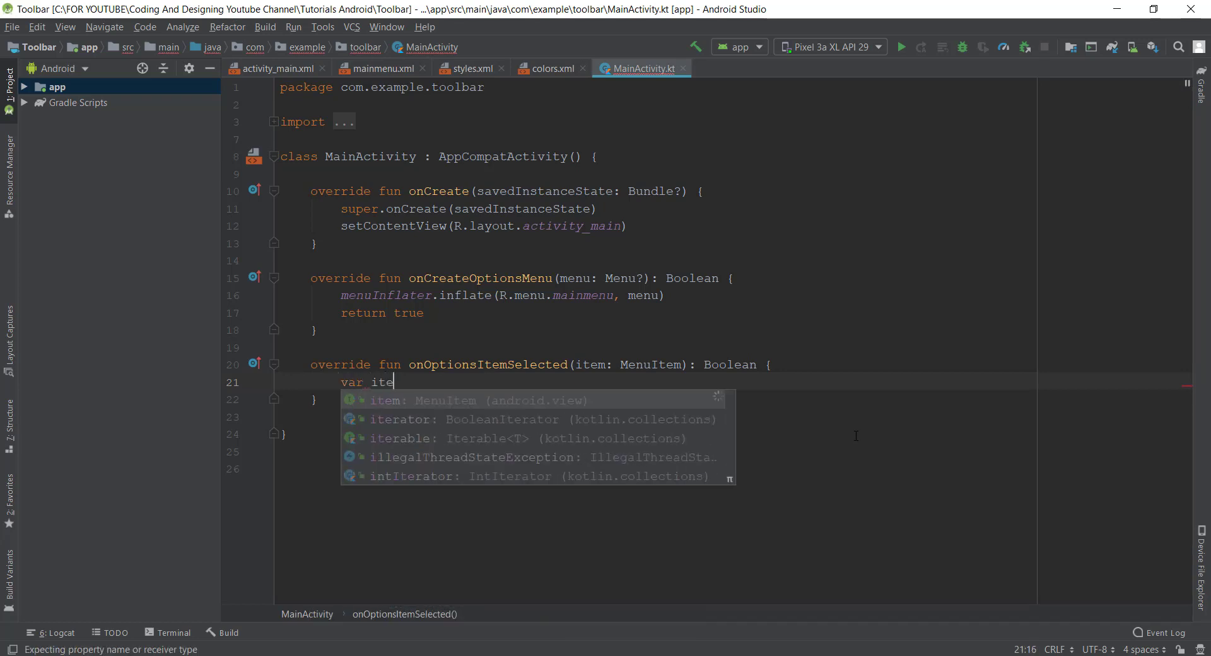
pyautogui.write('mview =')
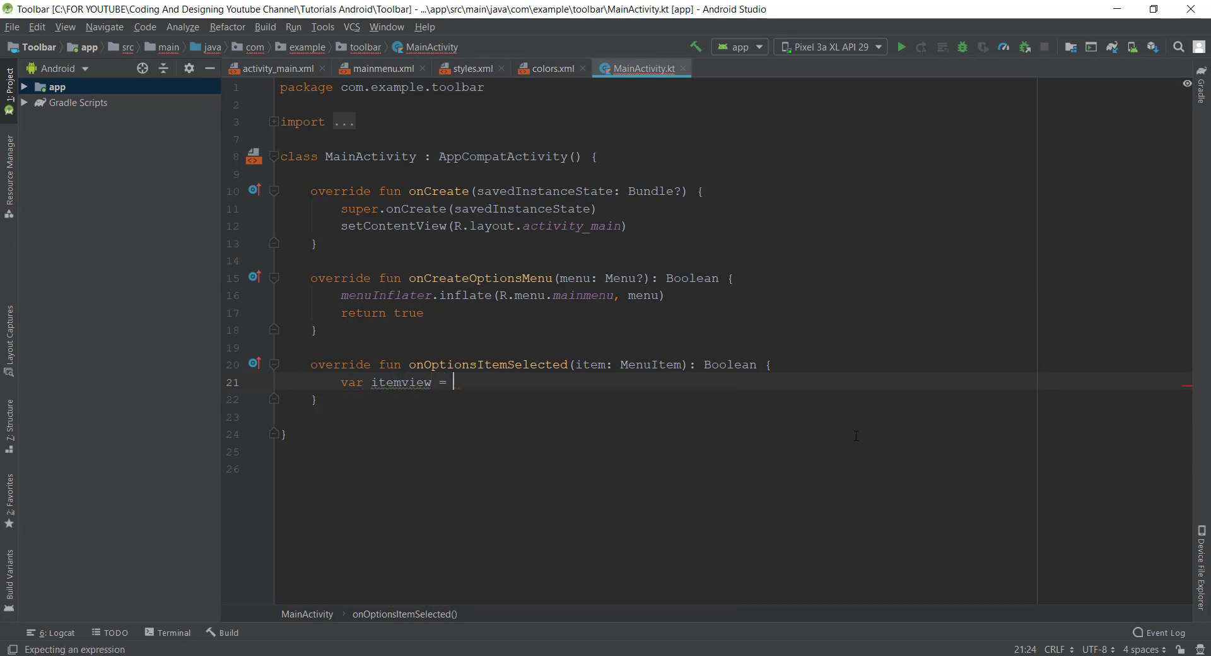
pyautogui.write('item')
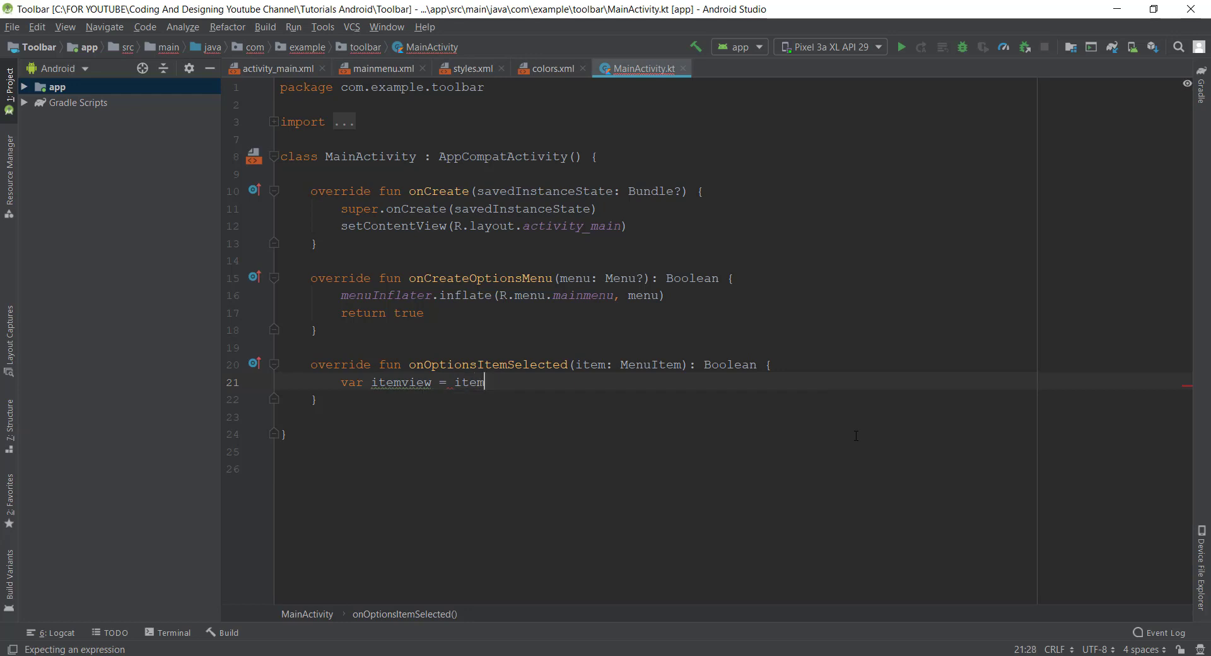
pyautogui.write('.get')
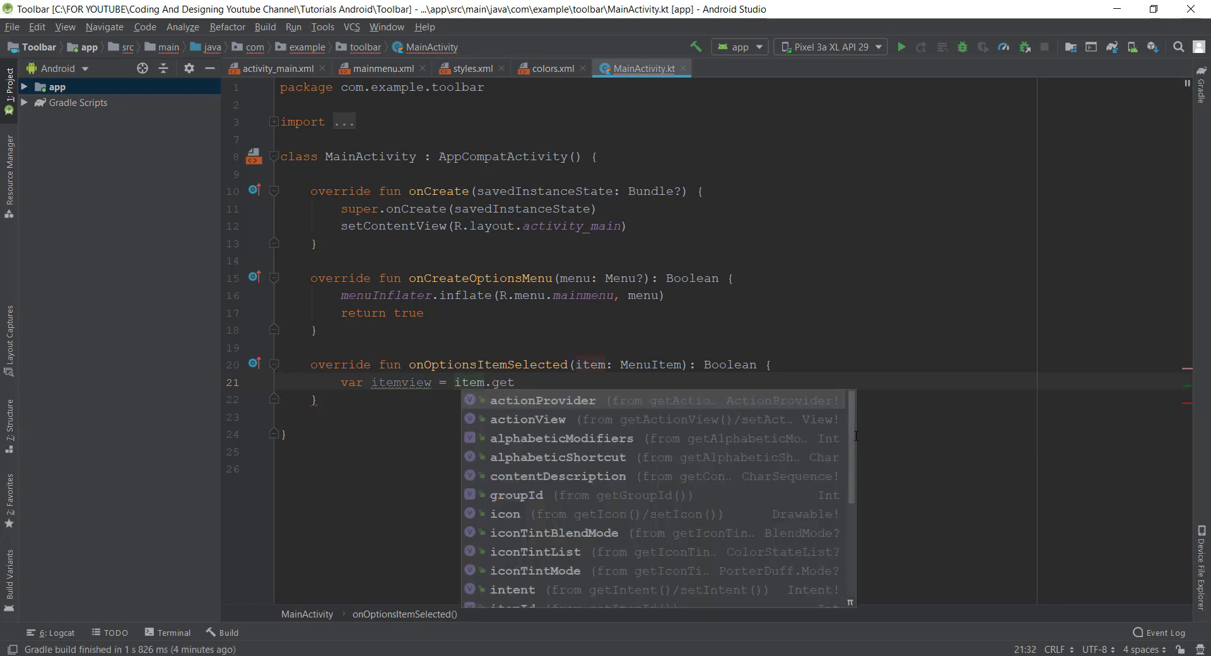
pyautogui.write('Id')
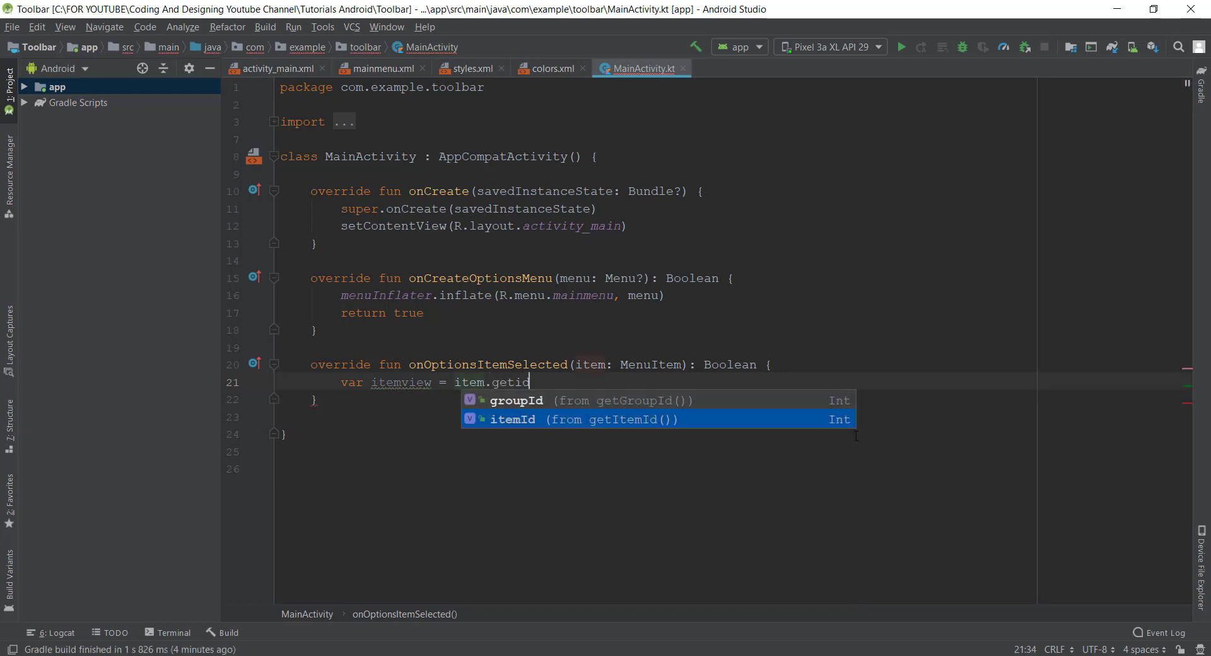
pyautogui.press('Enter')
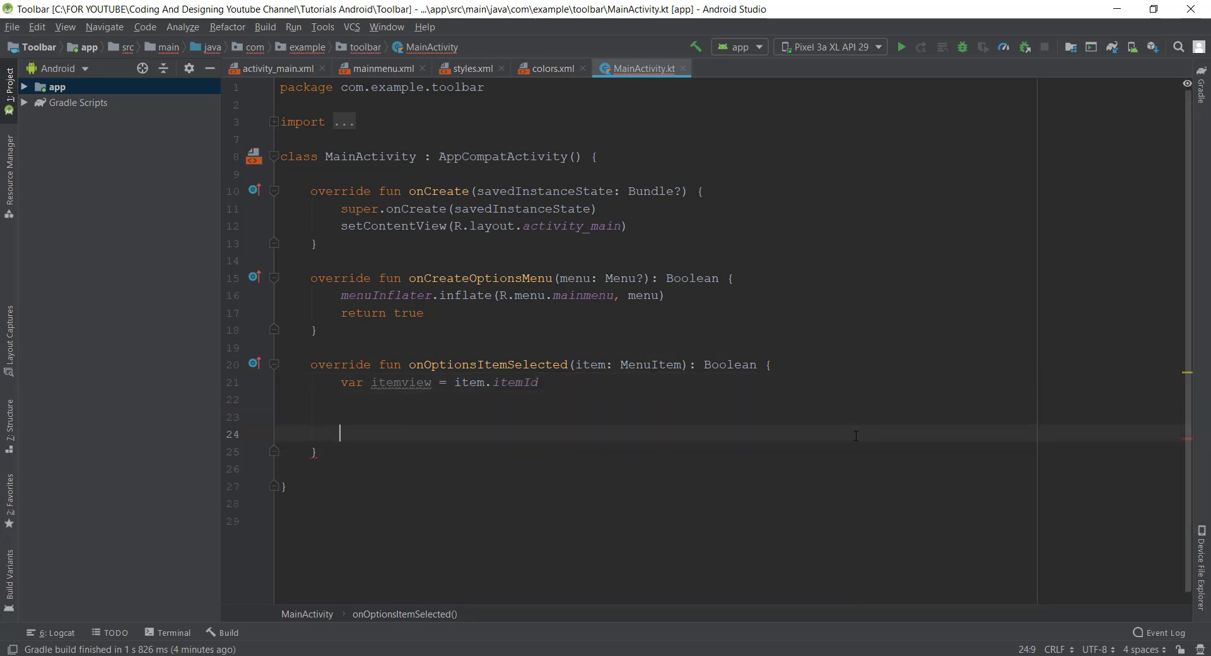
# - Write when(itemview) { with its first branch started as R.id.add
pyautogui.write('whe')
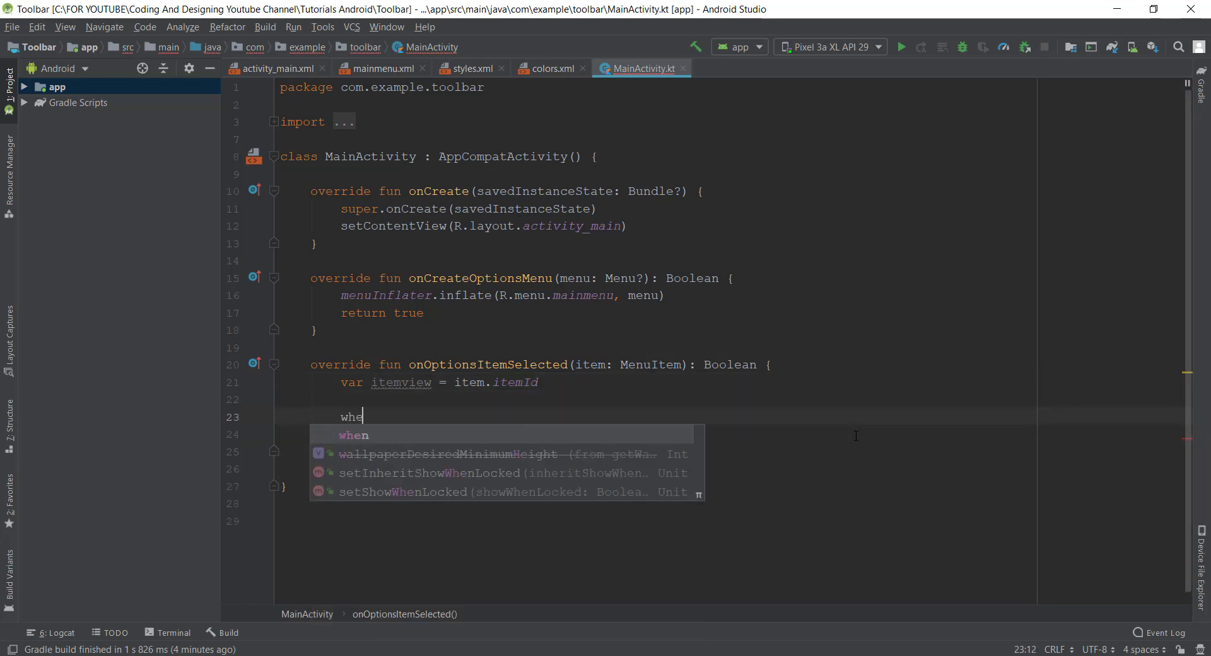
pyautogui.write('n')
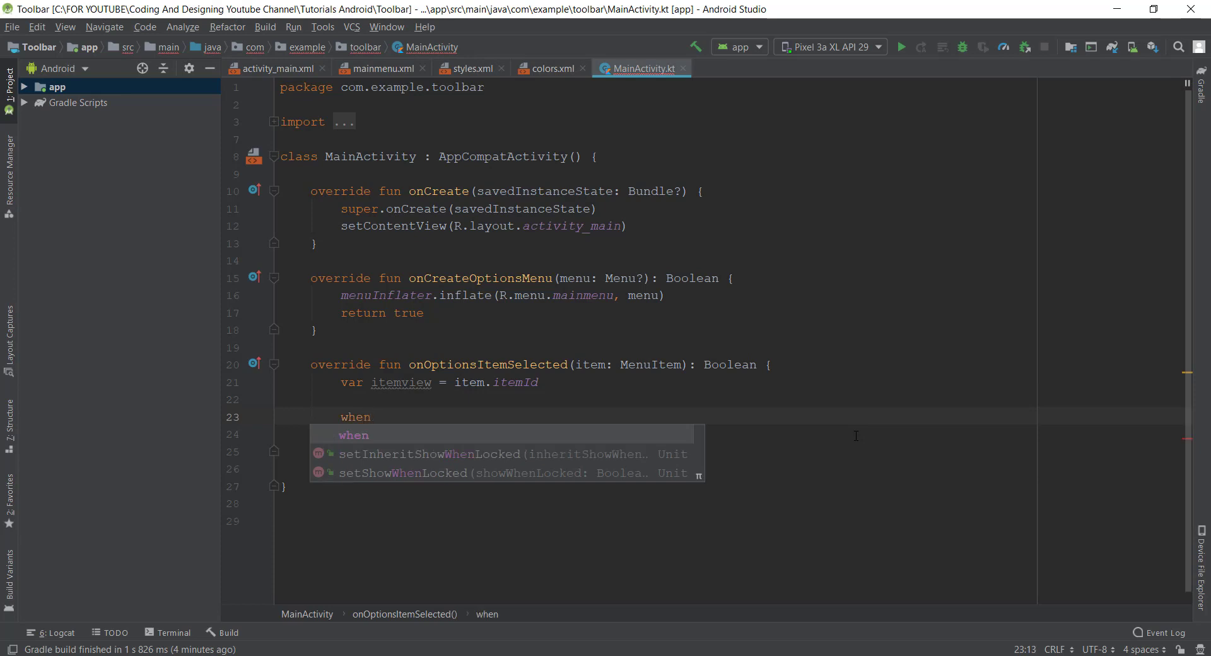
pyautogui.write('(i')
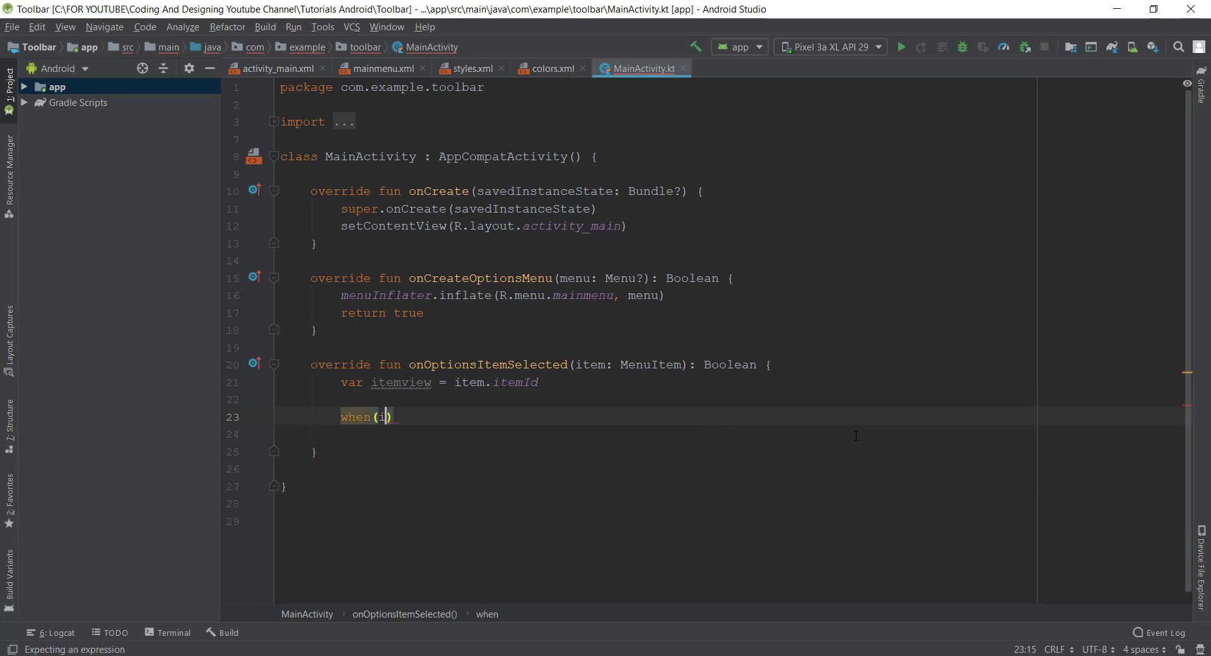
pyautogui.write('temview')
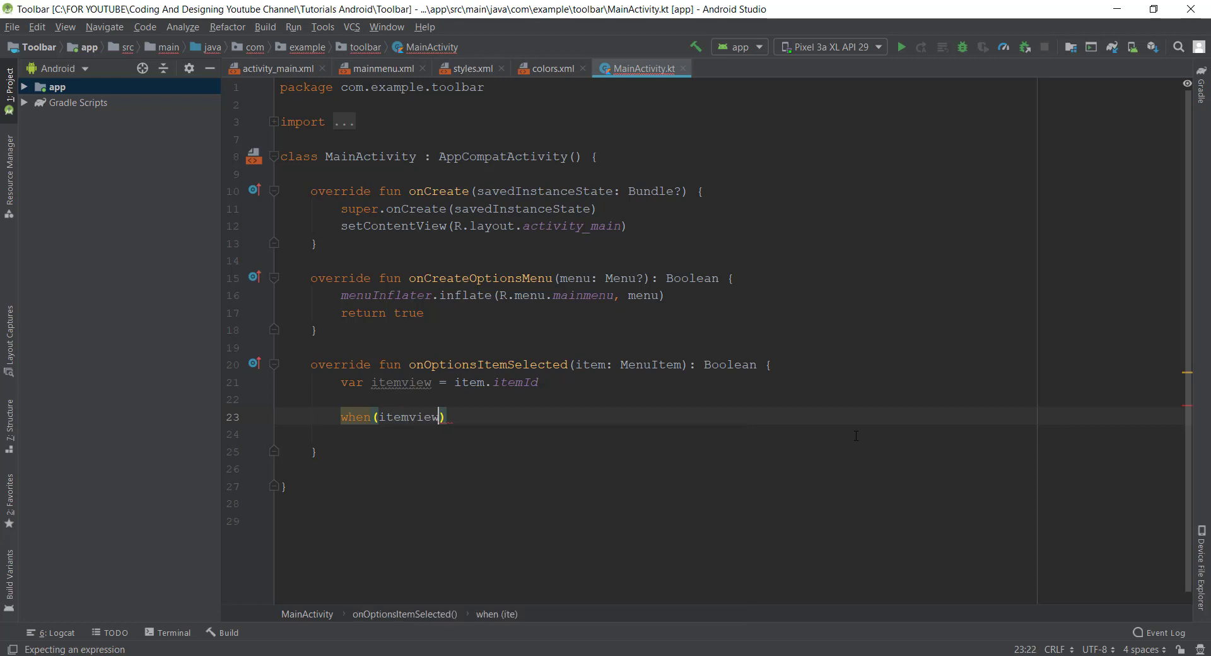
pyautogui.write('{')
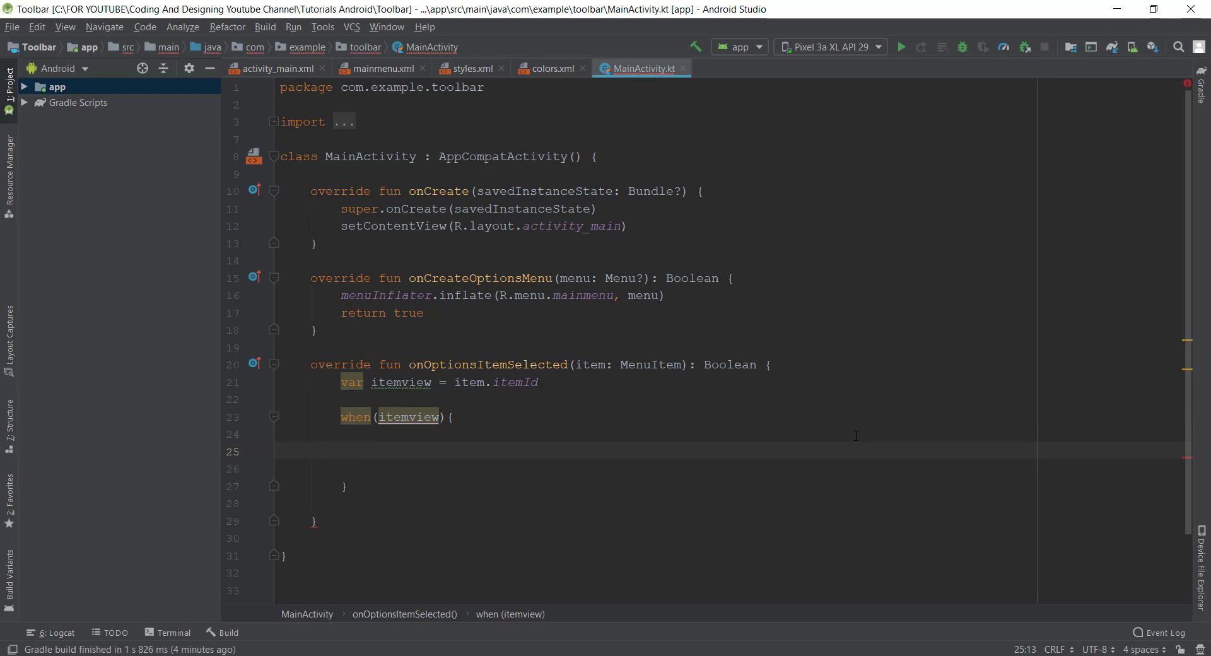
pyautogui.write('R.id')
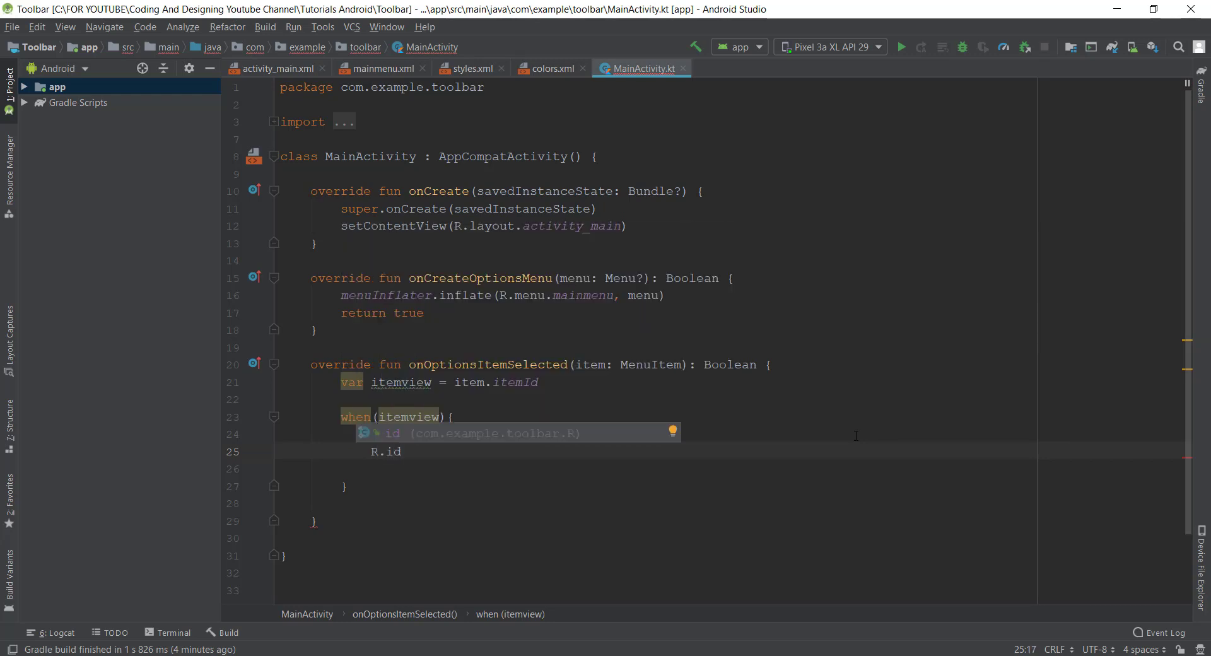
pyautogui.write('.')
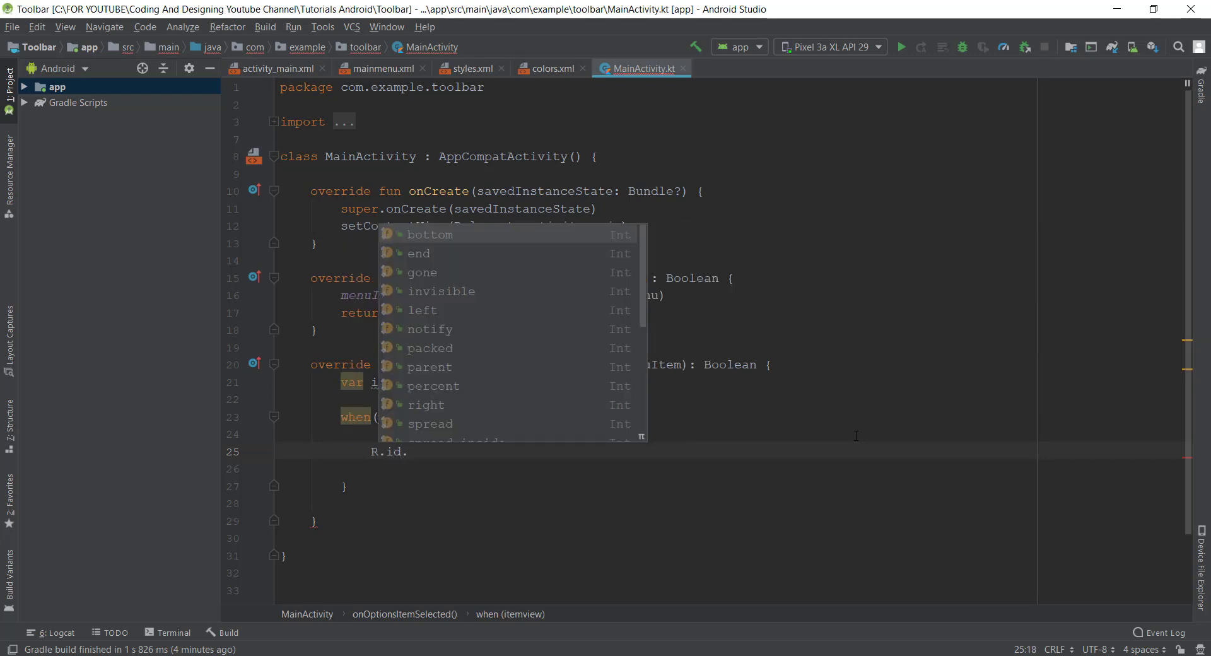
pyautogui.write('add')
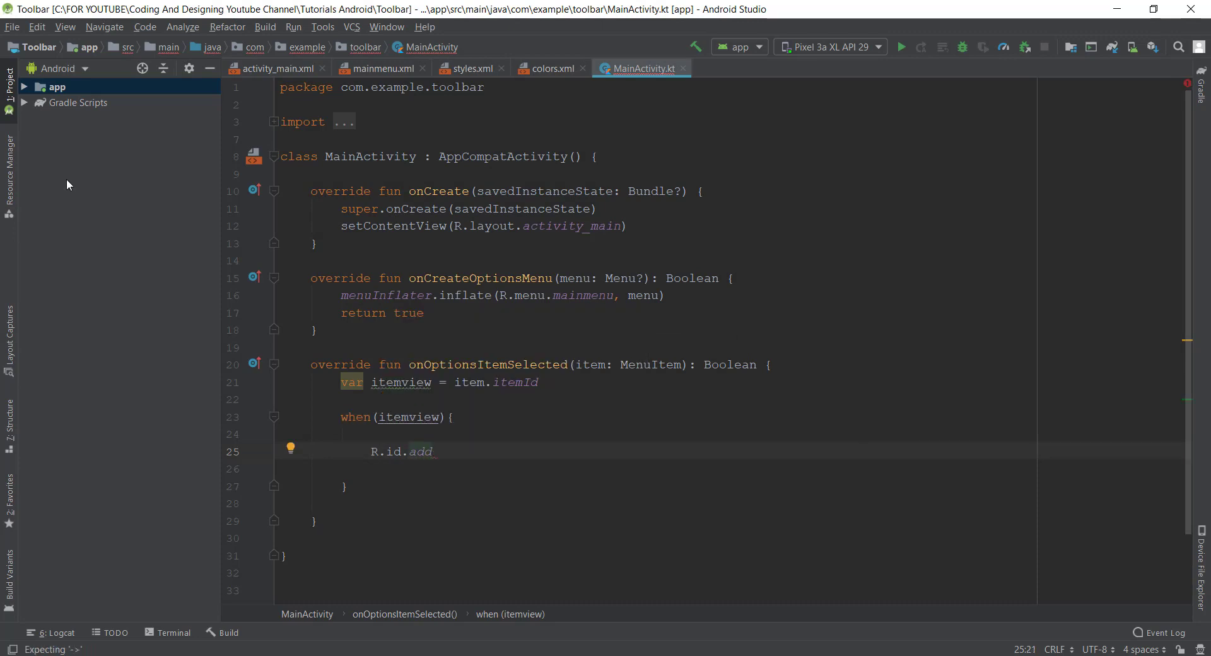
pyautogui.click(24, 87)
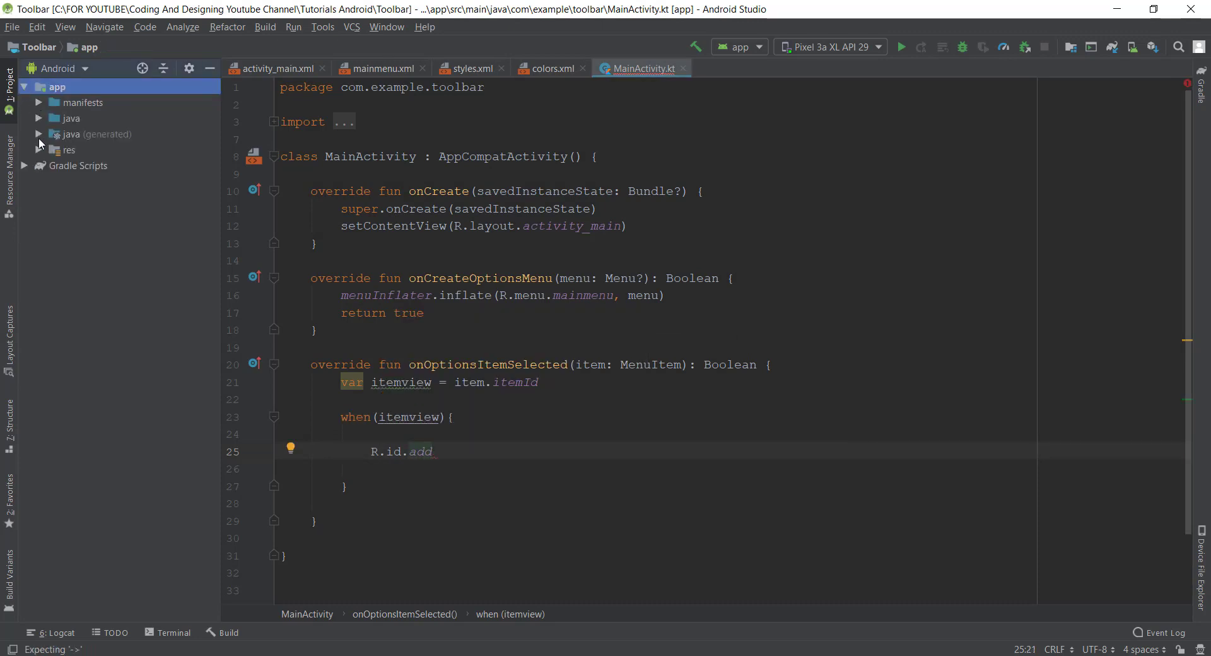
pyautogui.click(40, 150)
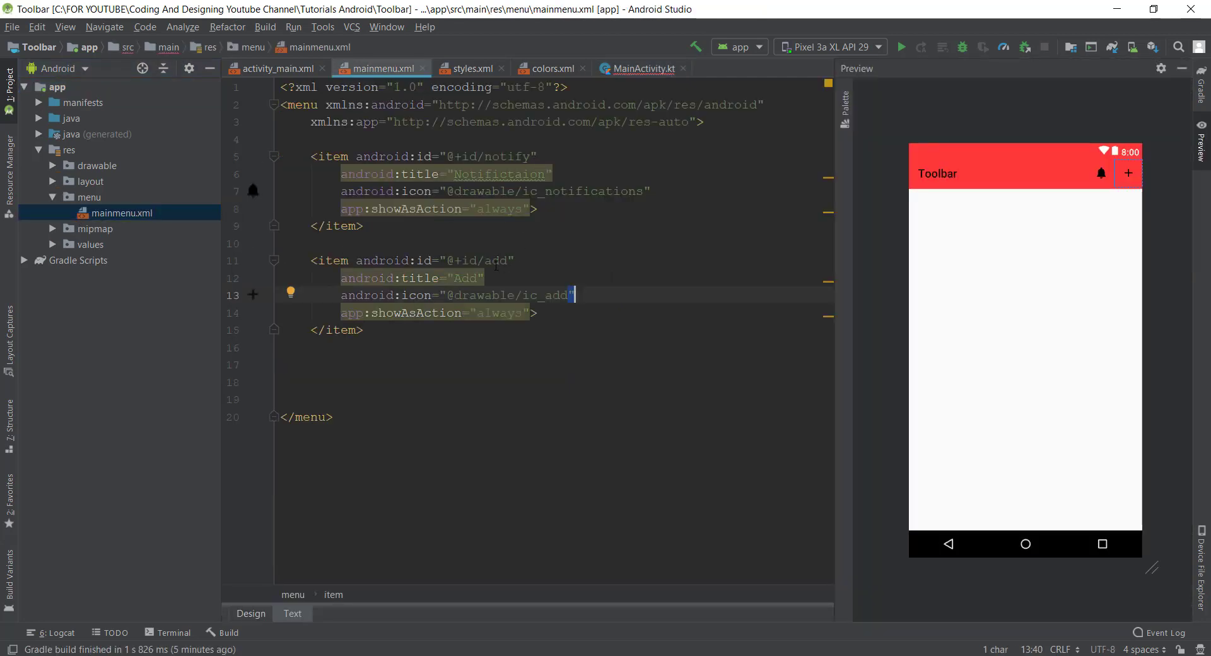
pyautogui.click(276, 68)
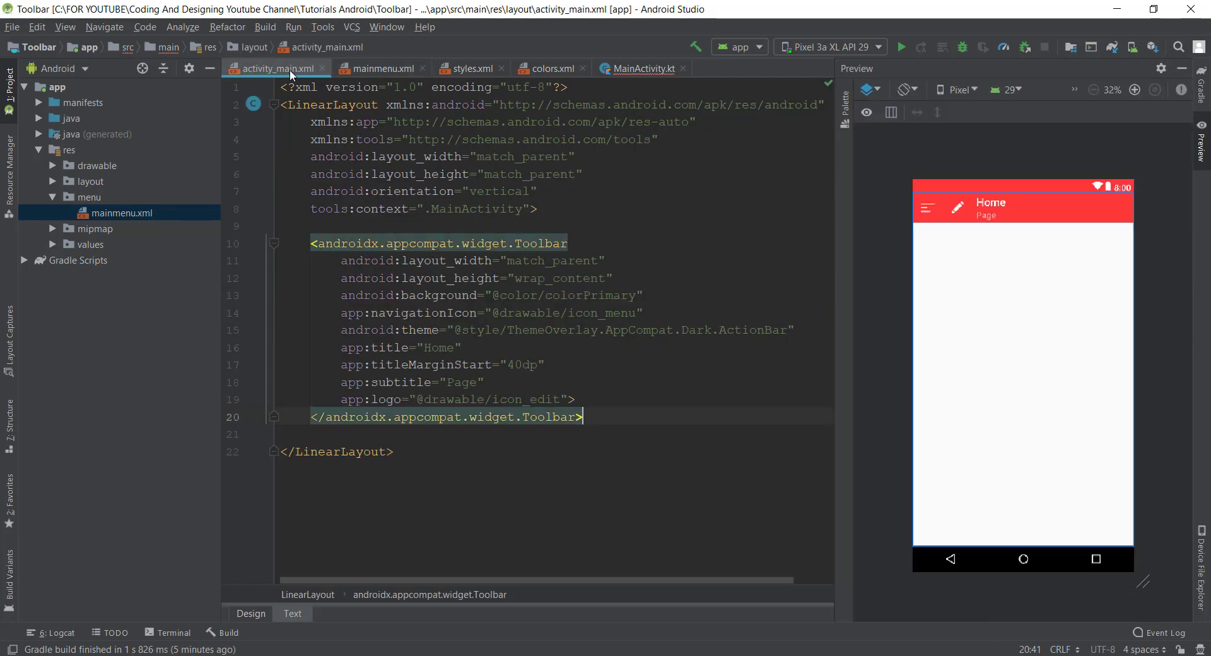
pyautogui.click(642, 69)
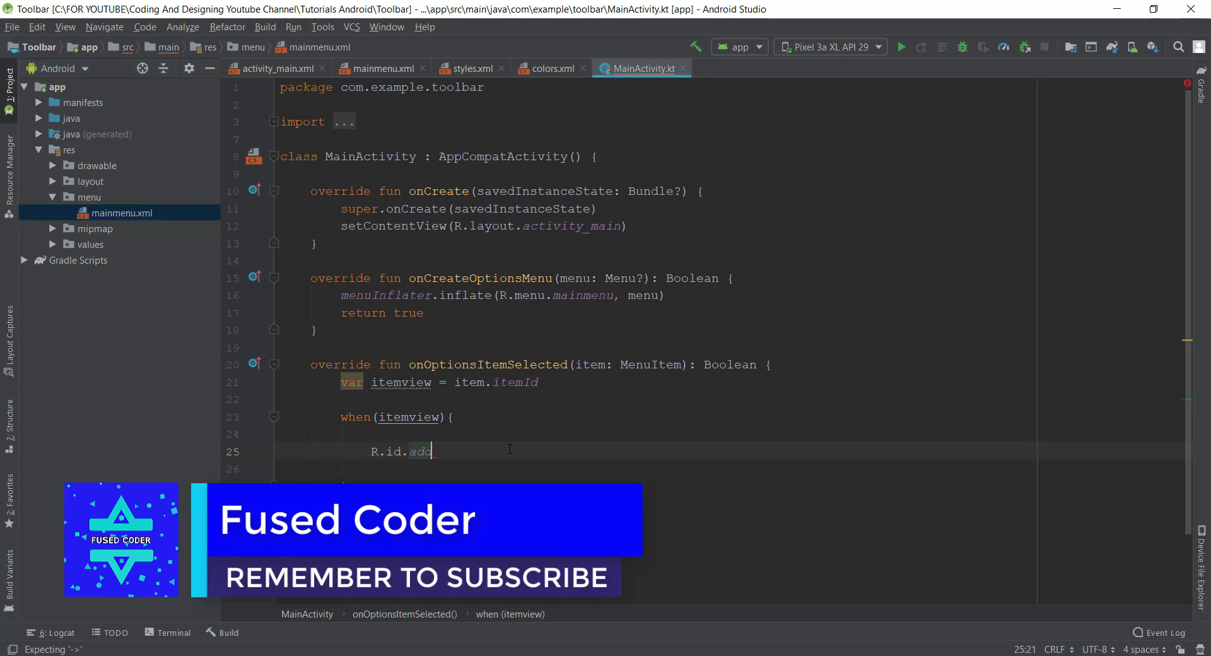
# - Make R.id.add show Toast.makeText(applicationContext, "Add Clicked", Toast.LENGTH_SHORT).show()
pyautogui.write('_')
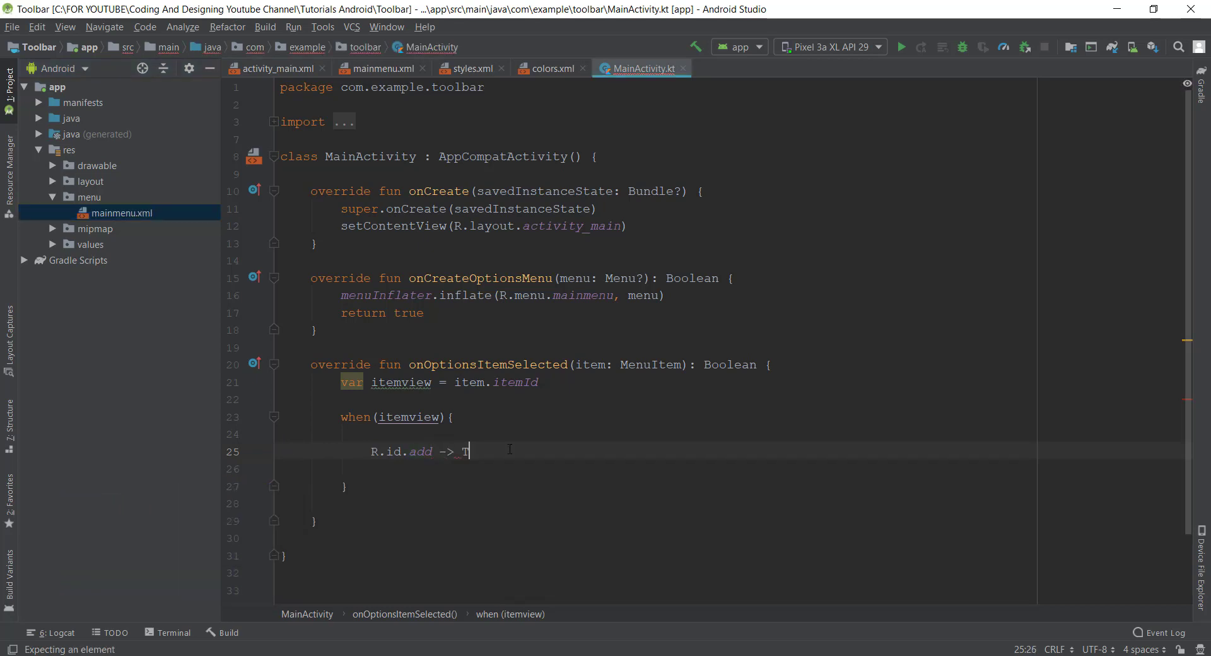
pyautogui.write('oast,')
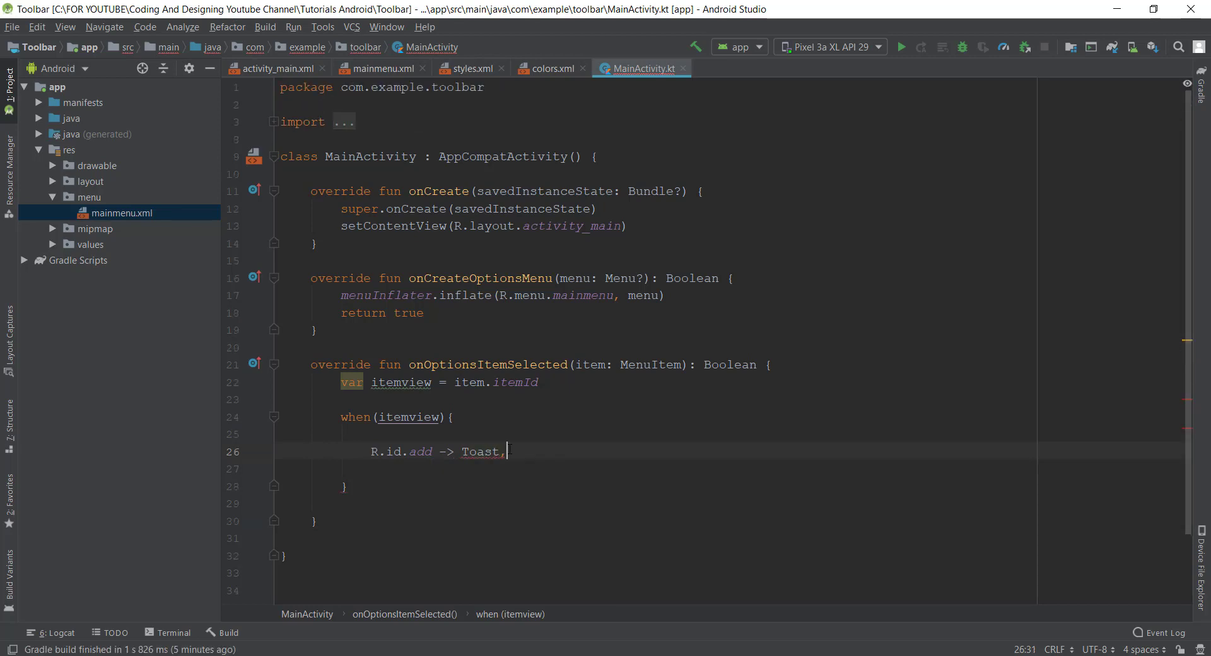
pyautogui.write('.amk')
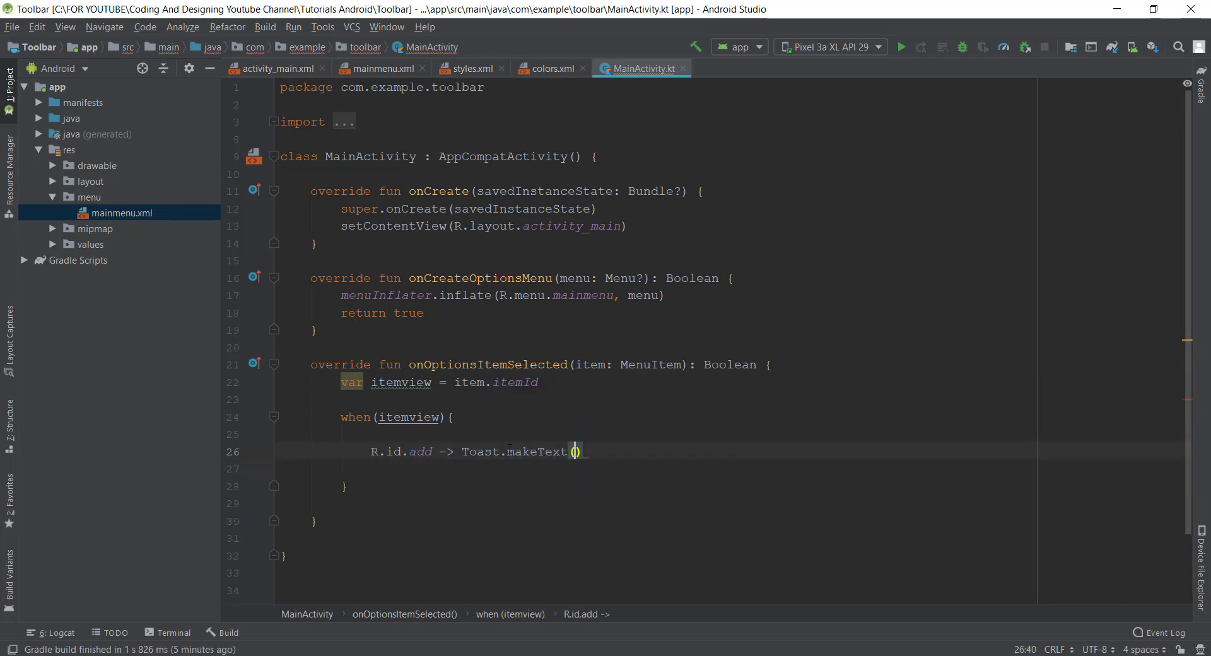
pyautogui.write('app')
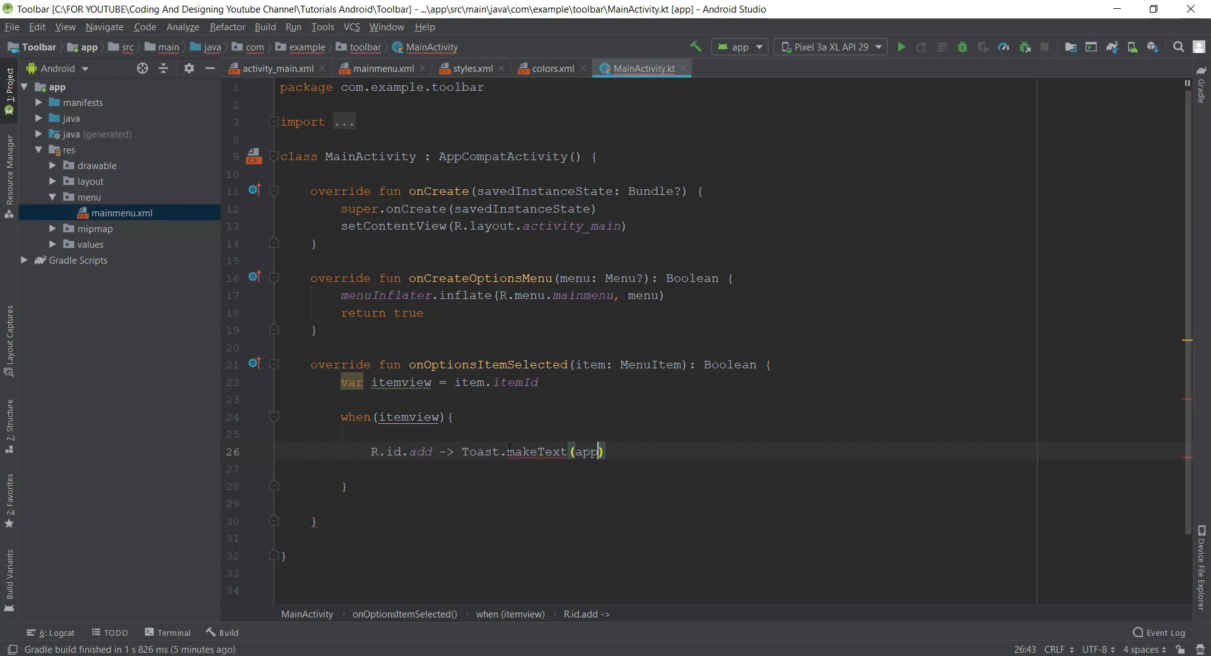
pyautogui.write('applicationContext,')
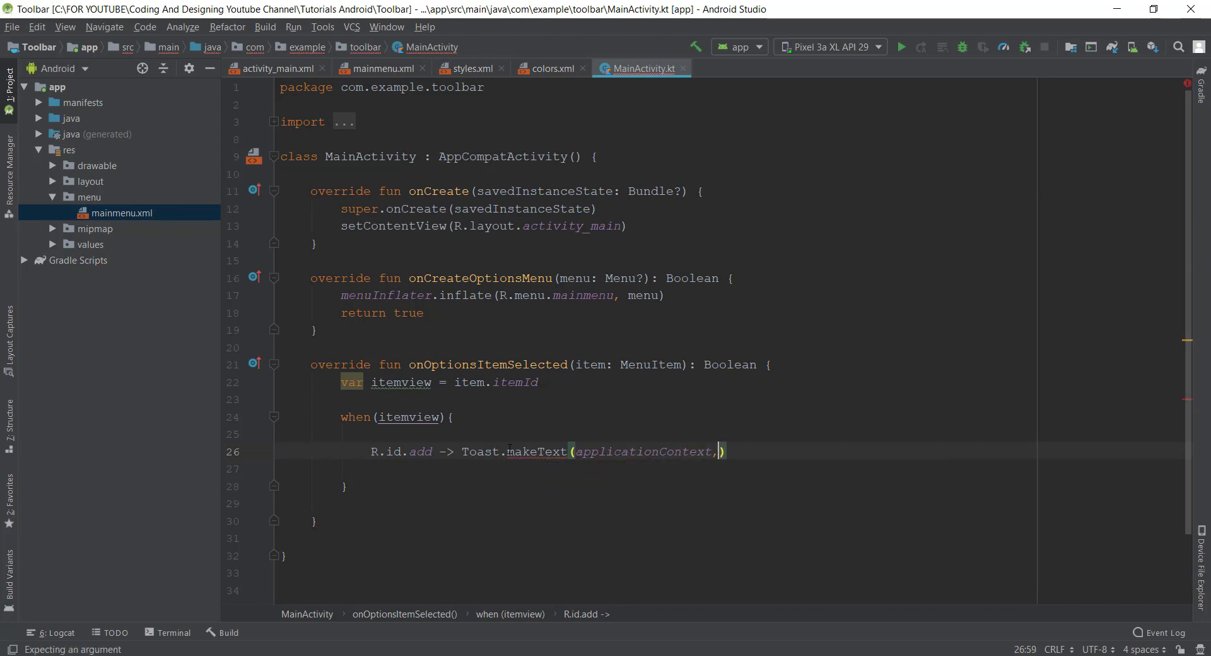
pyautogui.write('"Add "')
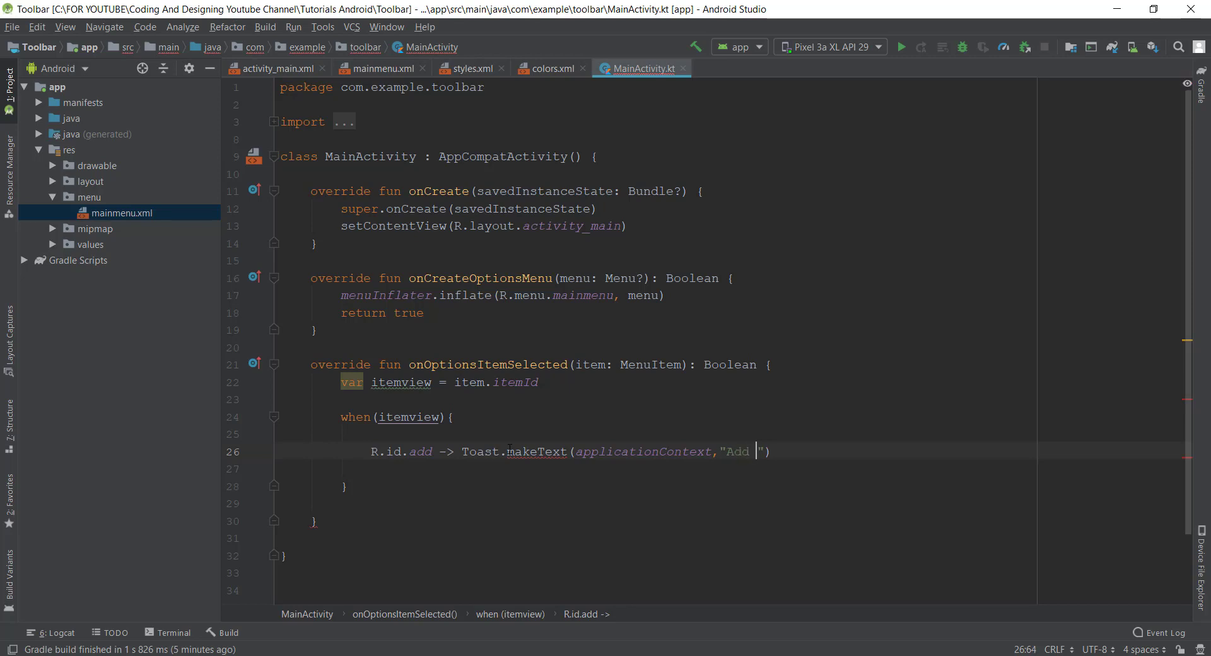
pyautogui.write('Clicked')
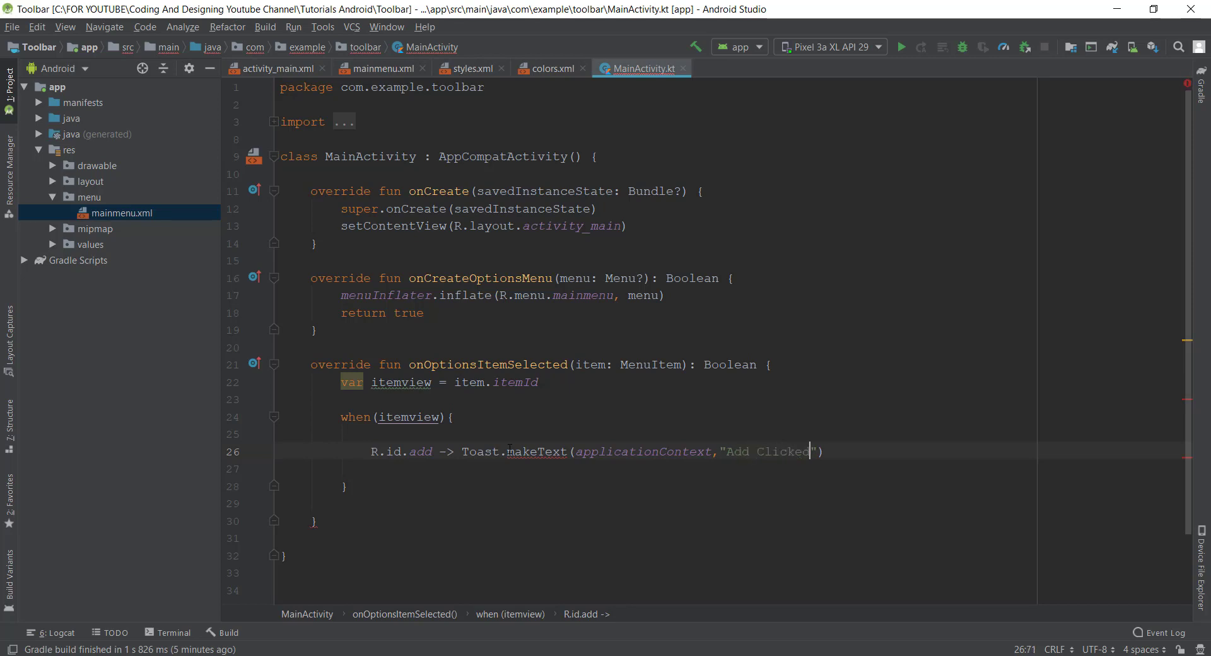
pyautogui.write(',T')
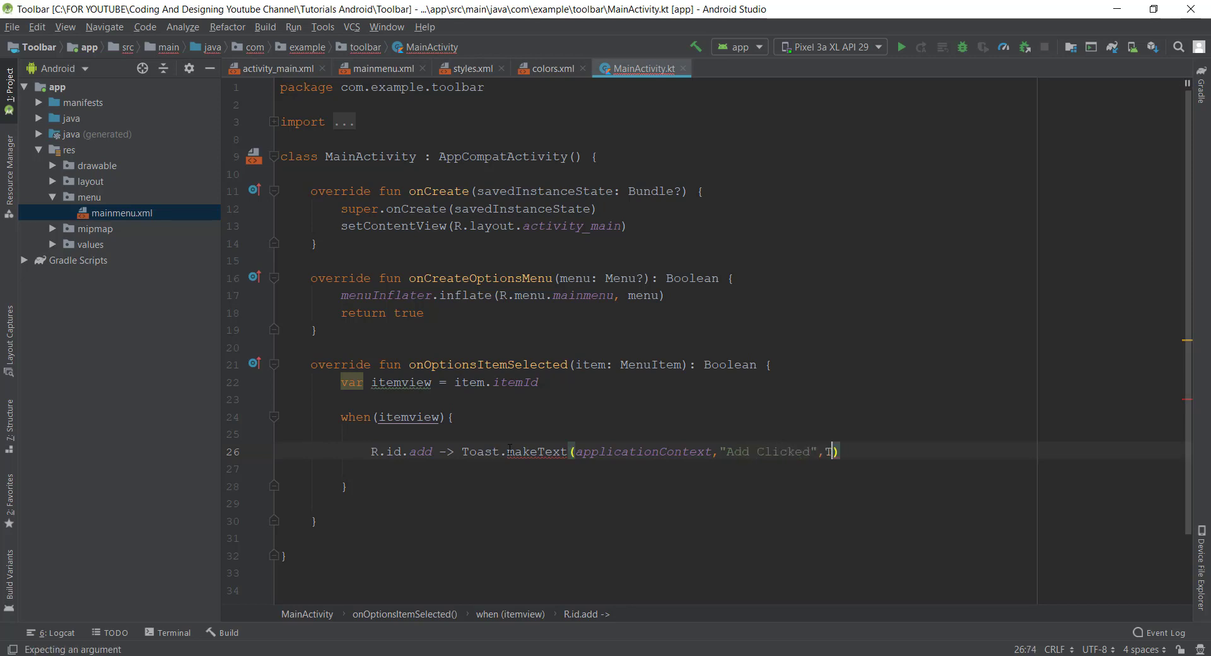
pyautogui.write('Toast.')
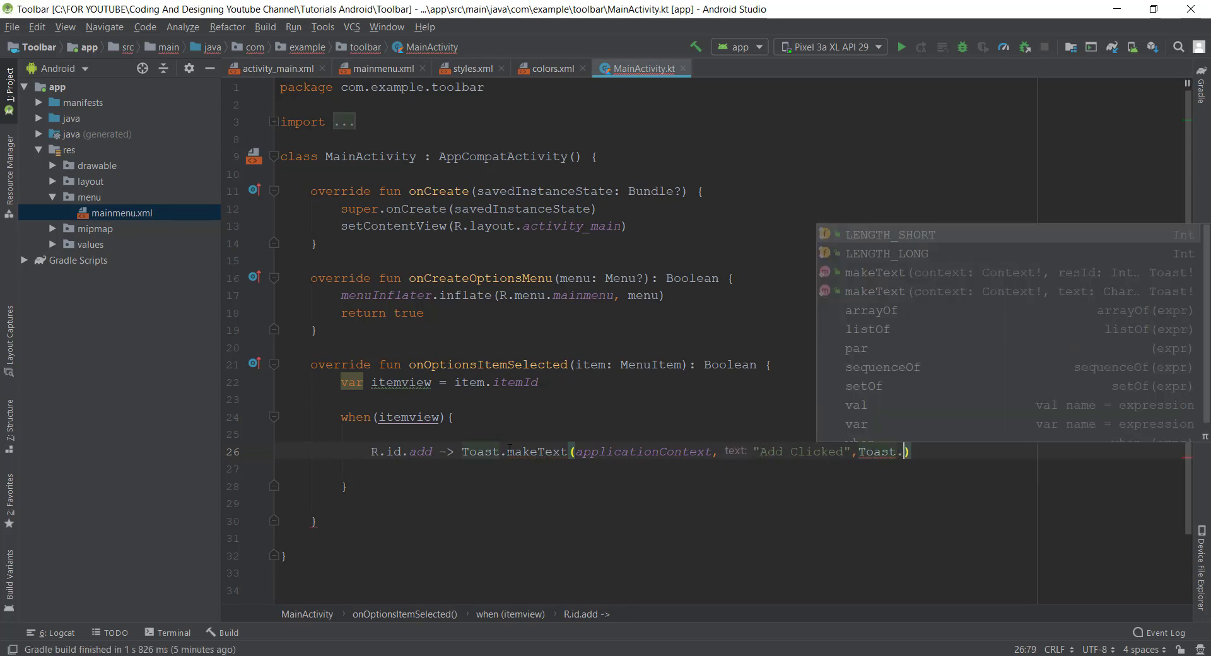
pyautogui.write('l')
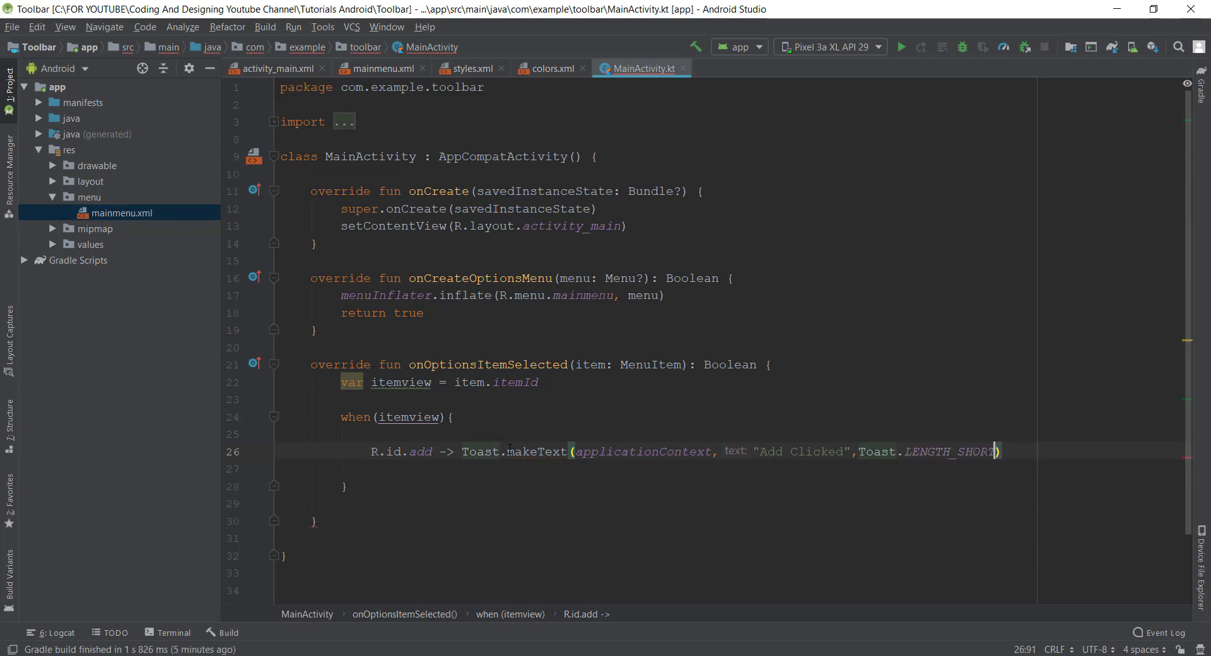
pyautogui.write('.show()')
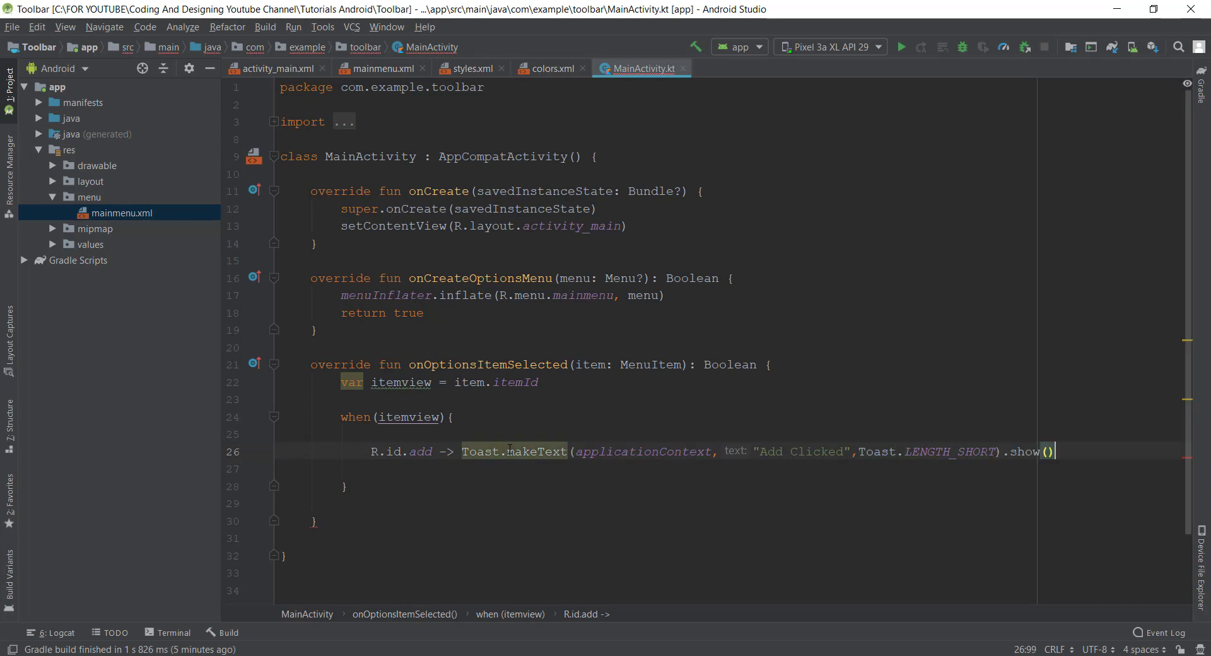
pyautogui.press('enter')
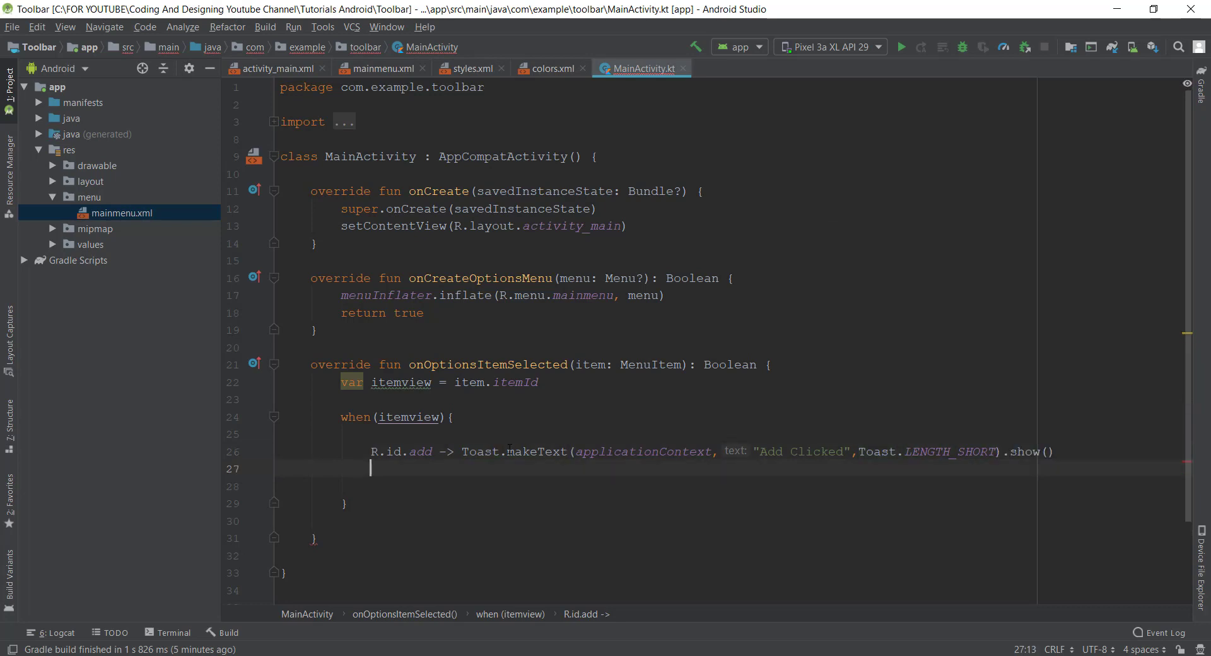
# - Duplicate the toast line for R.id.notify and add return false
pyautogui.press('backspace')
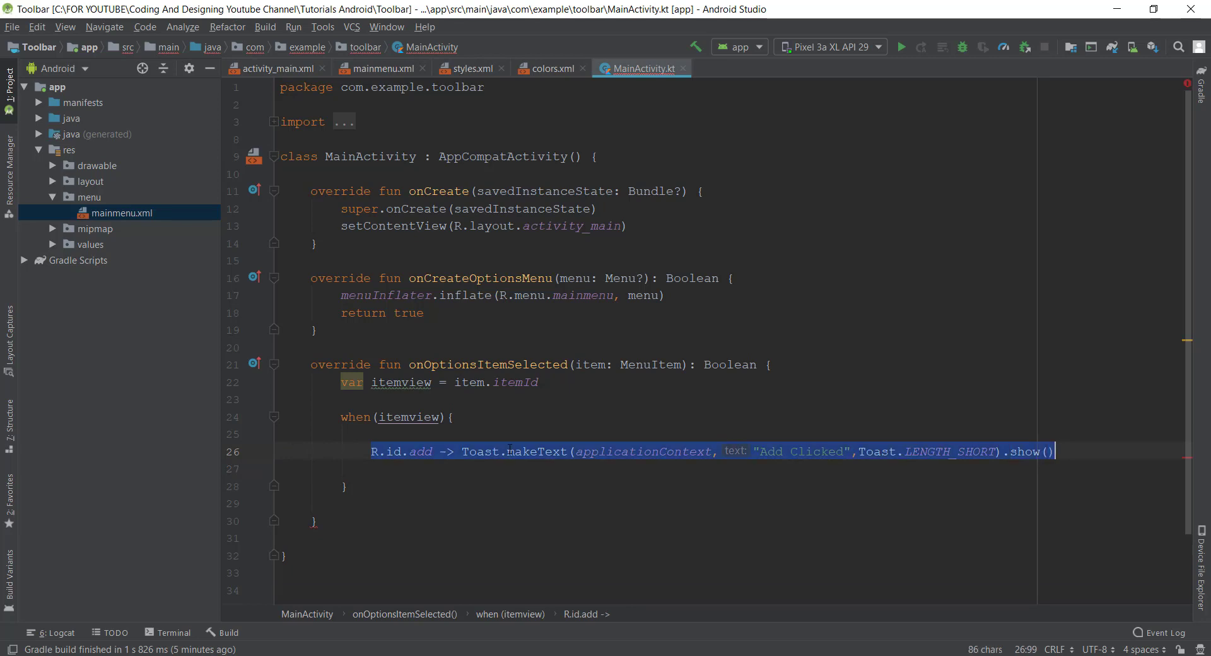
pyautogui.press('ctrl+d')
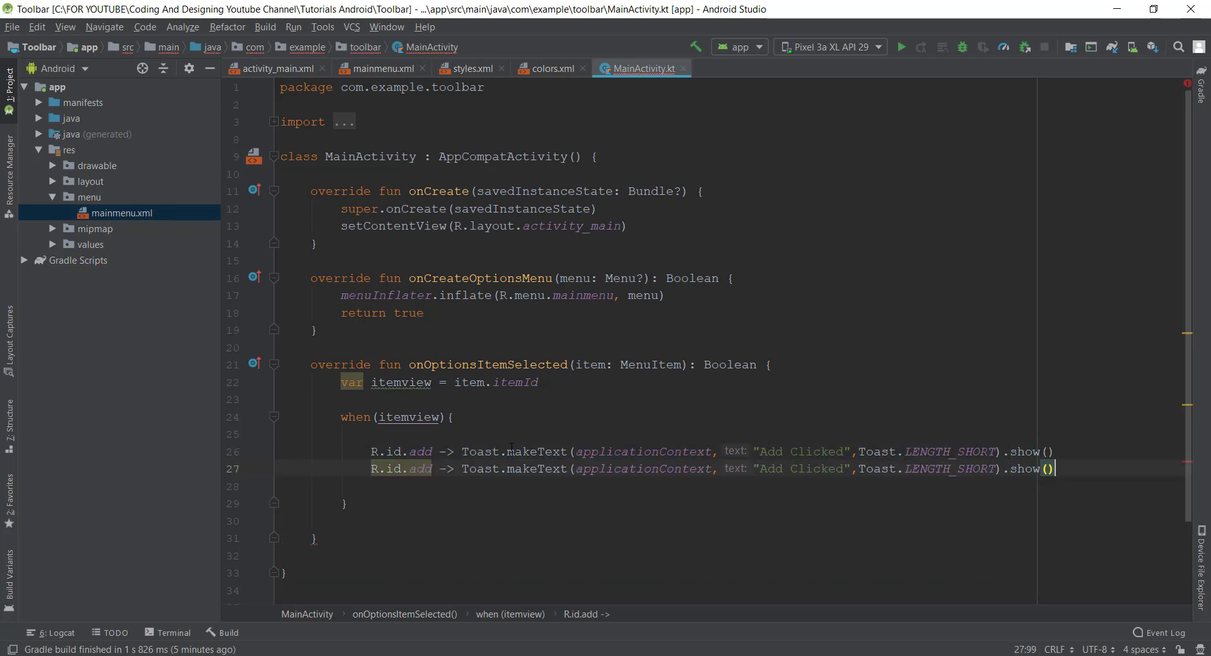
pyautogui.doubleClick(420, 468)
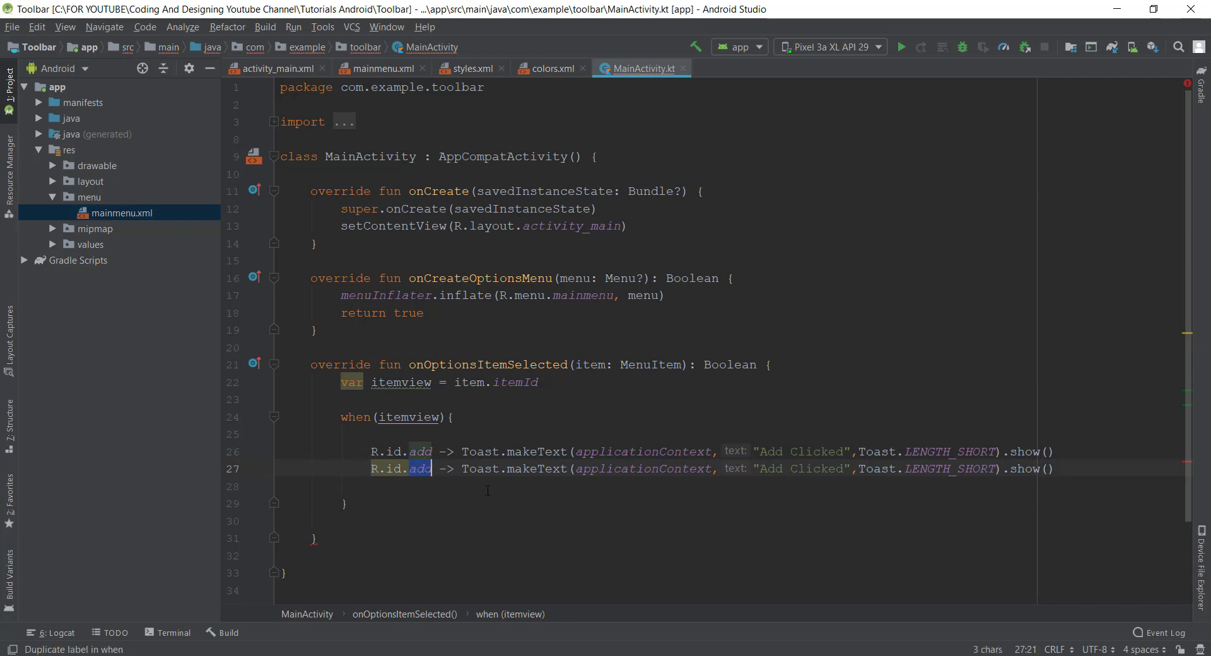
pyautogui.write('notify')
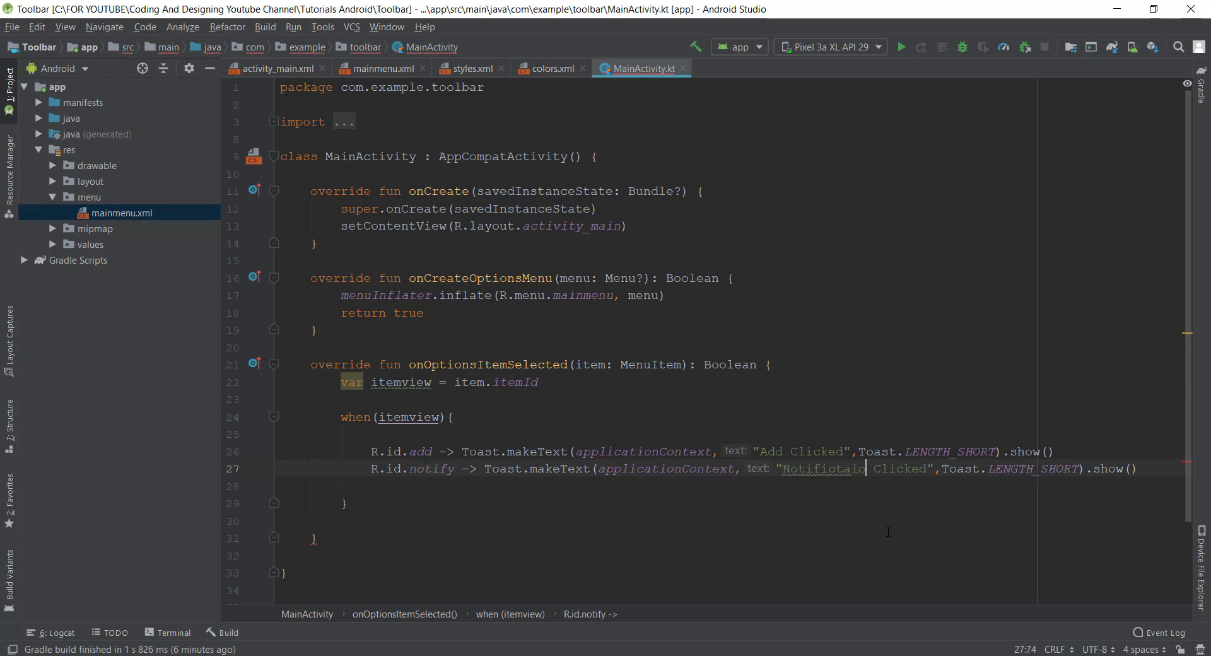
pyautogui.write('r')
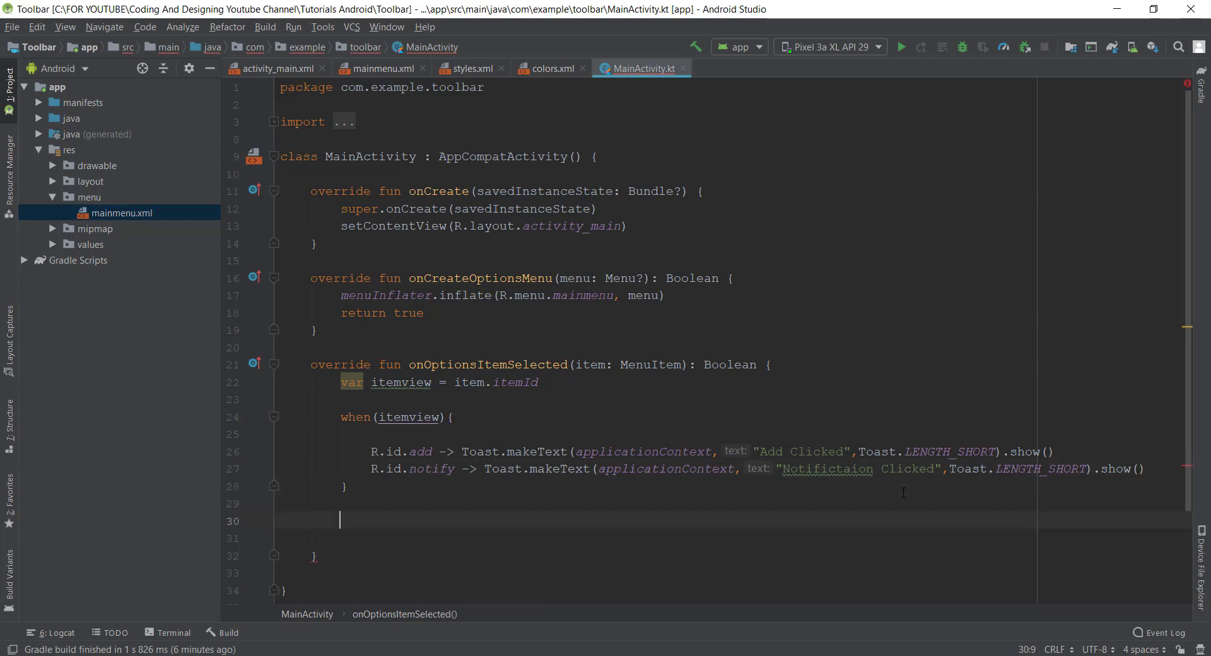
pyautogui.write('return false')
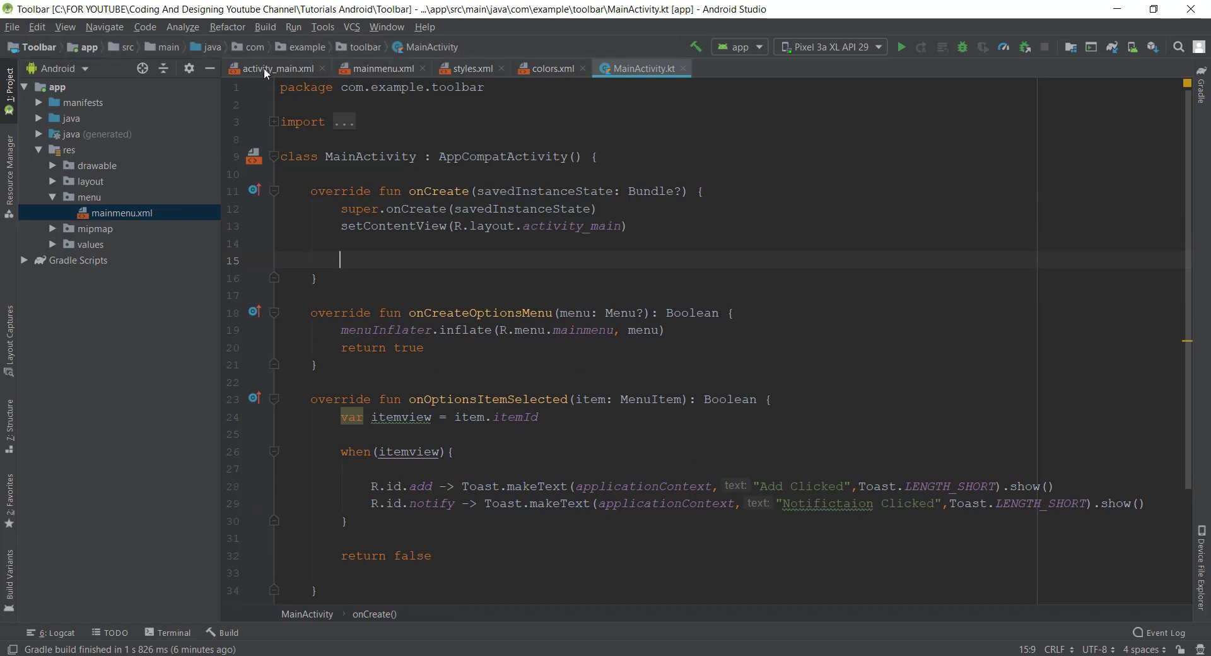
# - Give the Toolbar in activity_main.xml android:id @+id/toolbar
pyautogui.click(270, 69)
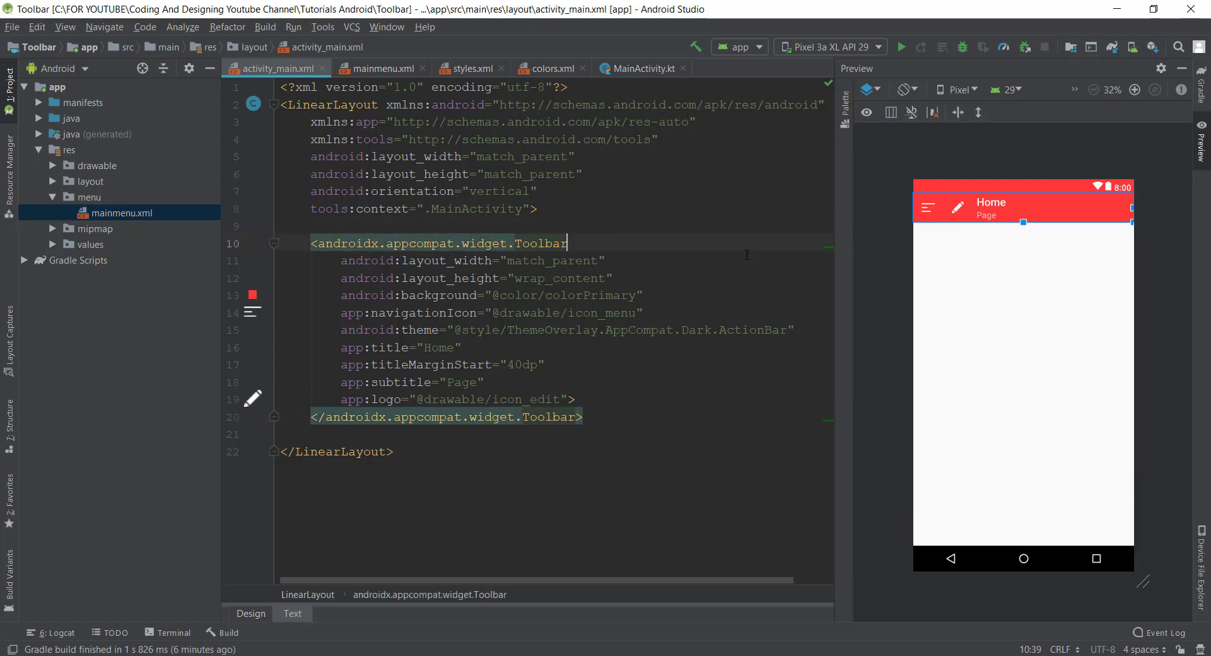
pyautogui.write('android:id="@+id/')
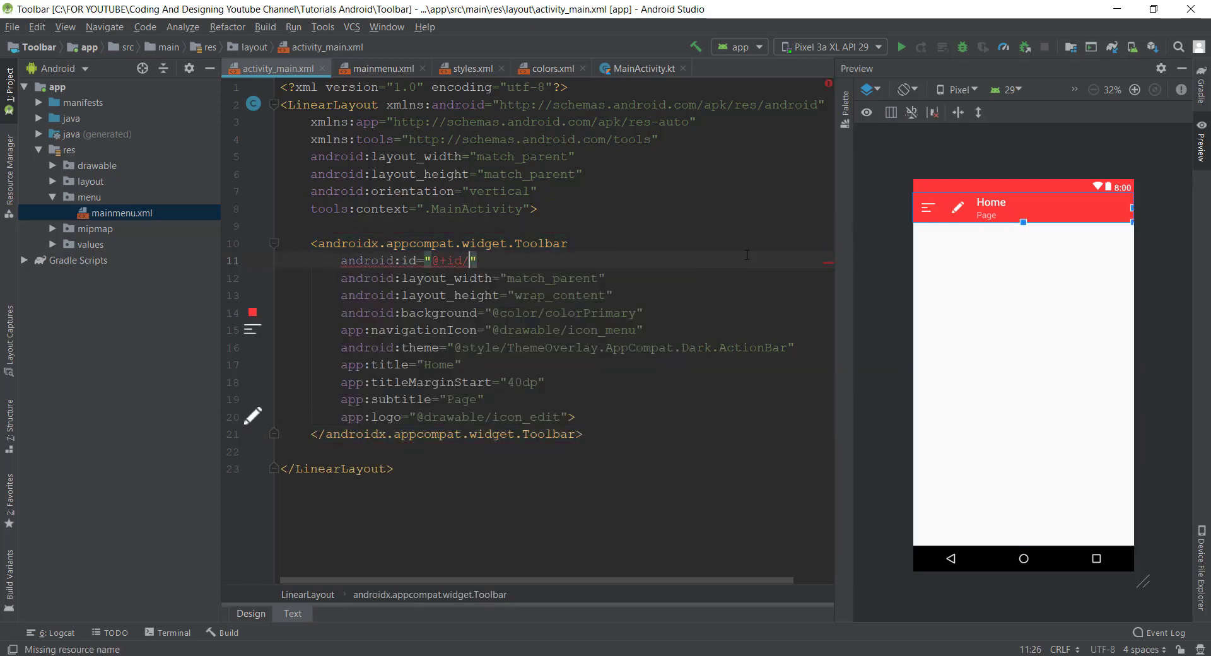
pyautogui.write('toolbar')
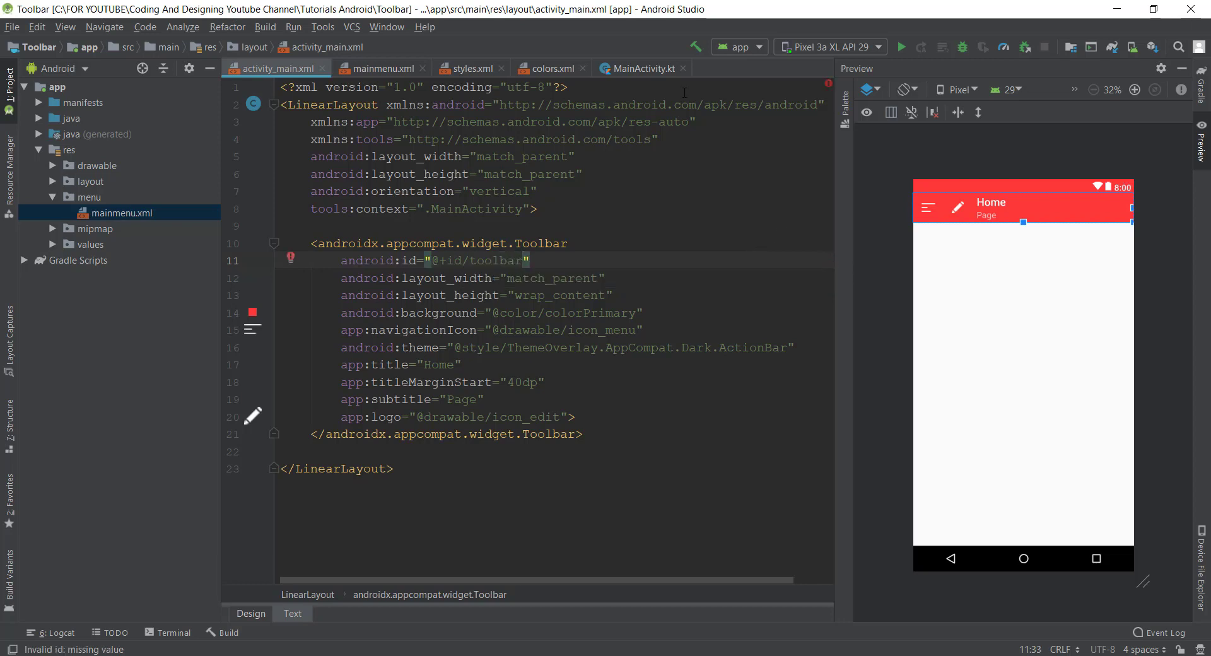
# - Call setSupportActionBar(toolbar) in MainActivity.kt onCreate
pyautogui.click(641, 68)
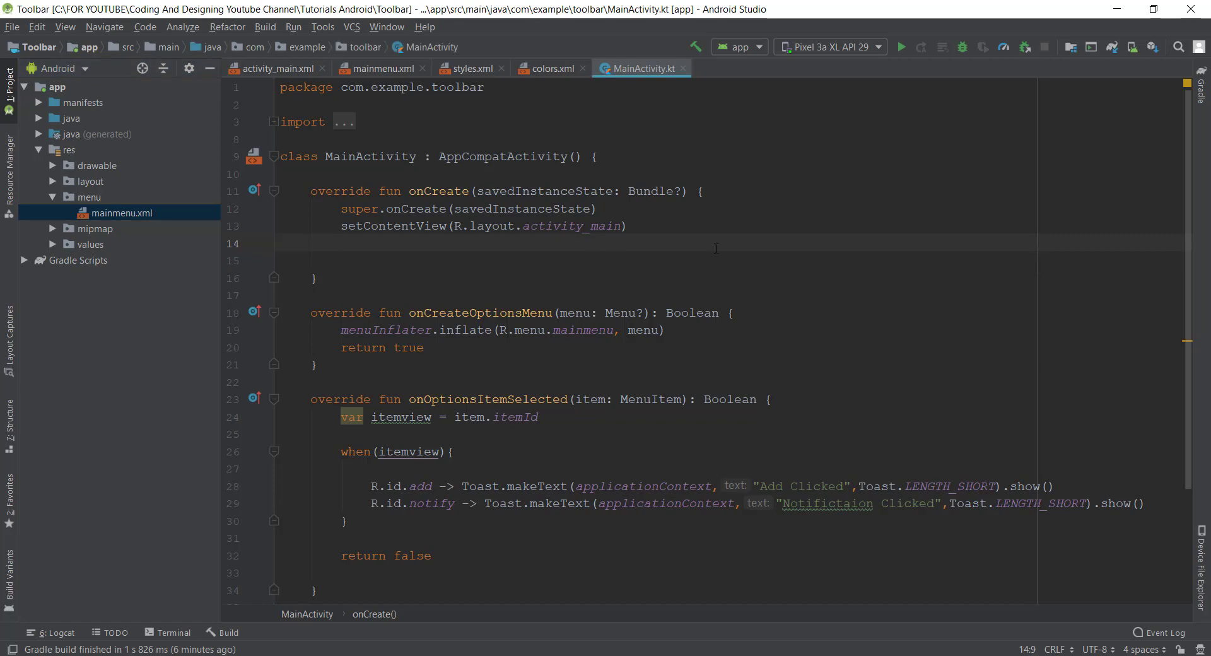
pyautogui.write('setSupportActionBar(t')
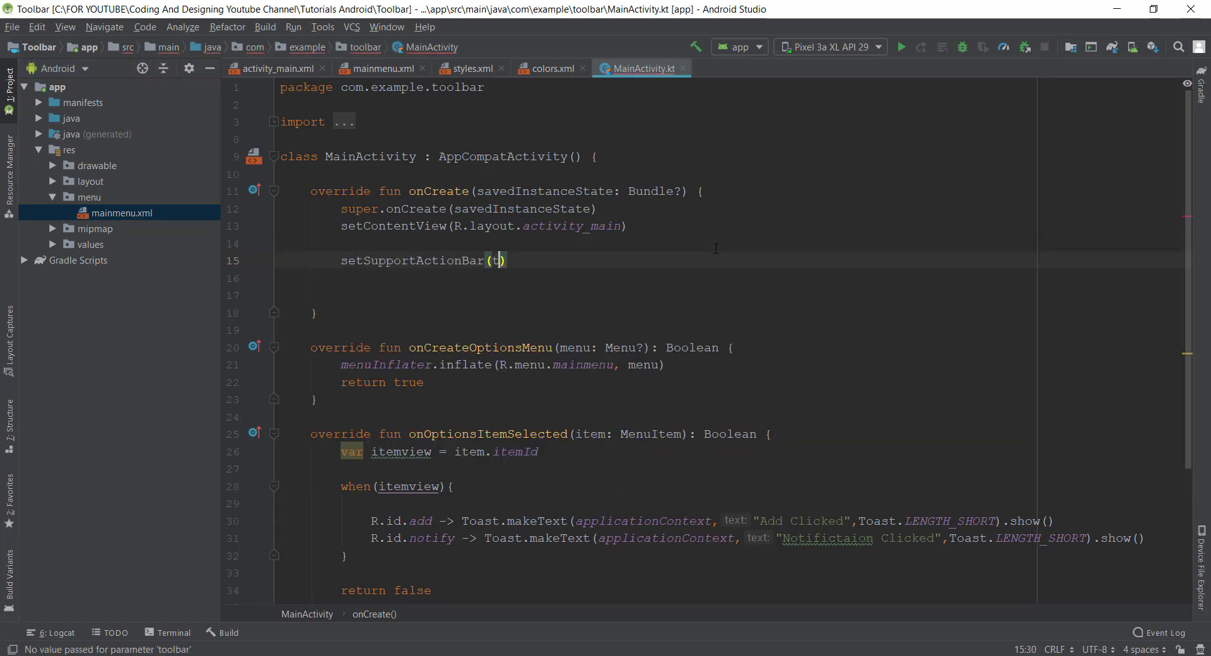
pyautogui.press('Backspace')
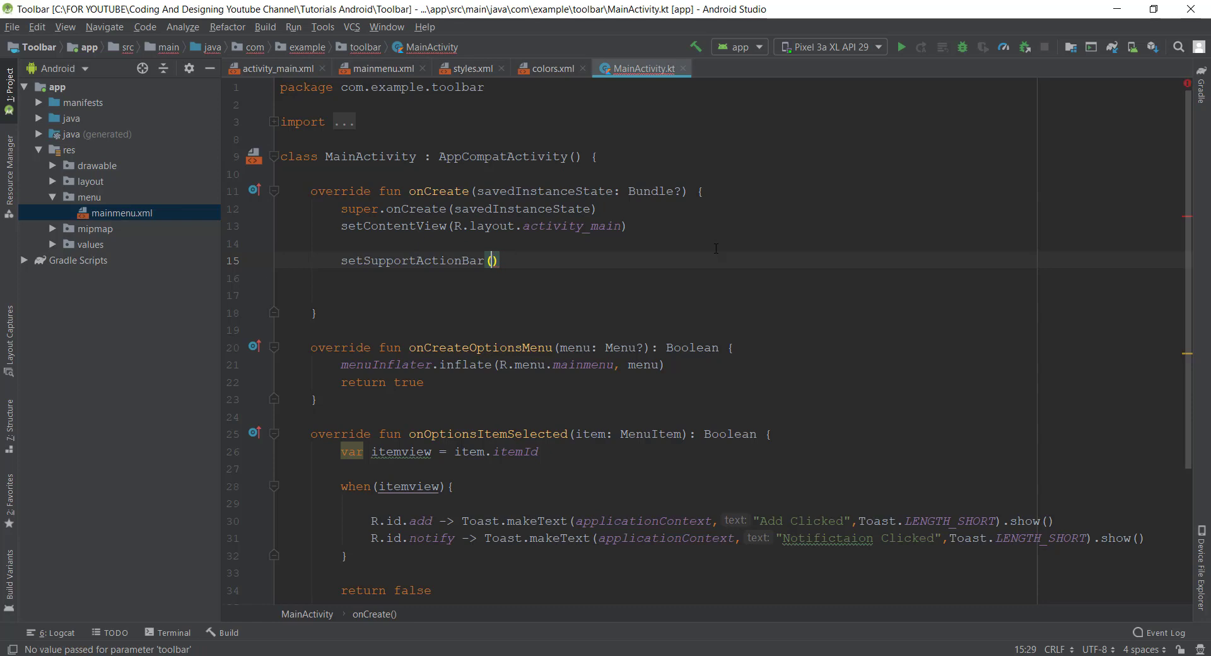
pyautogui.write('toolbar')
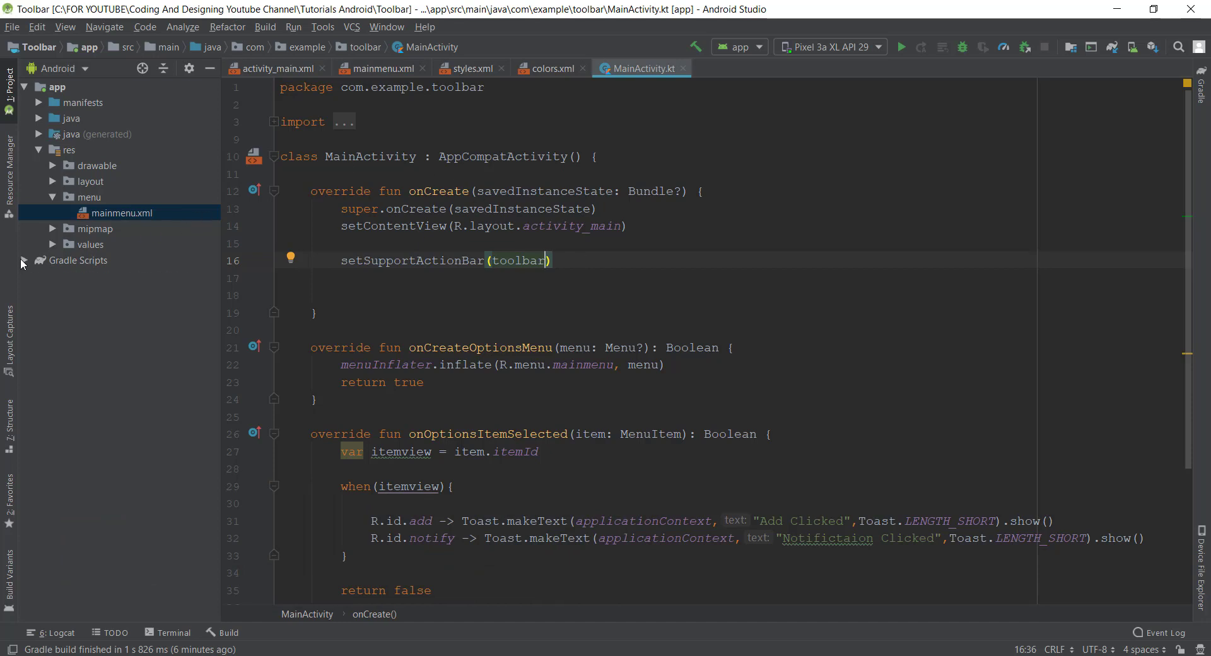
# - Confirm the module build.gradle applies 'kotlin-android-extensions', then return to MainActivity.kt
pyautogui.click(23, 260)
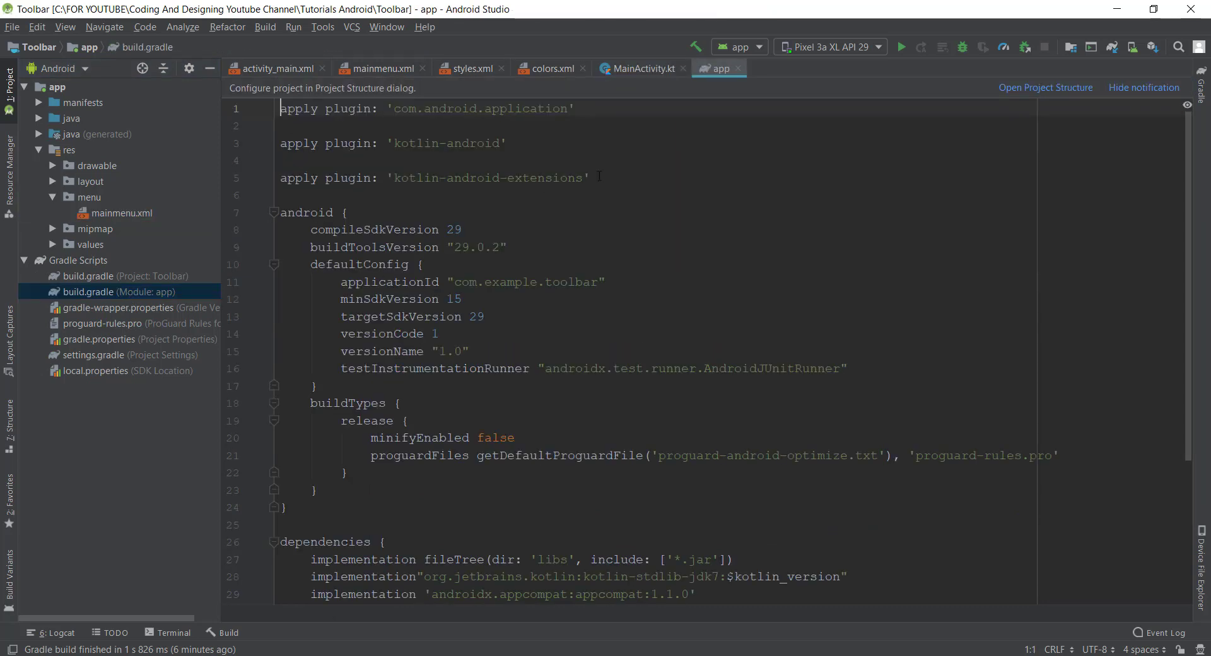
pyautogui.tripleClick(432, 177)
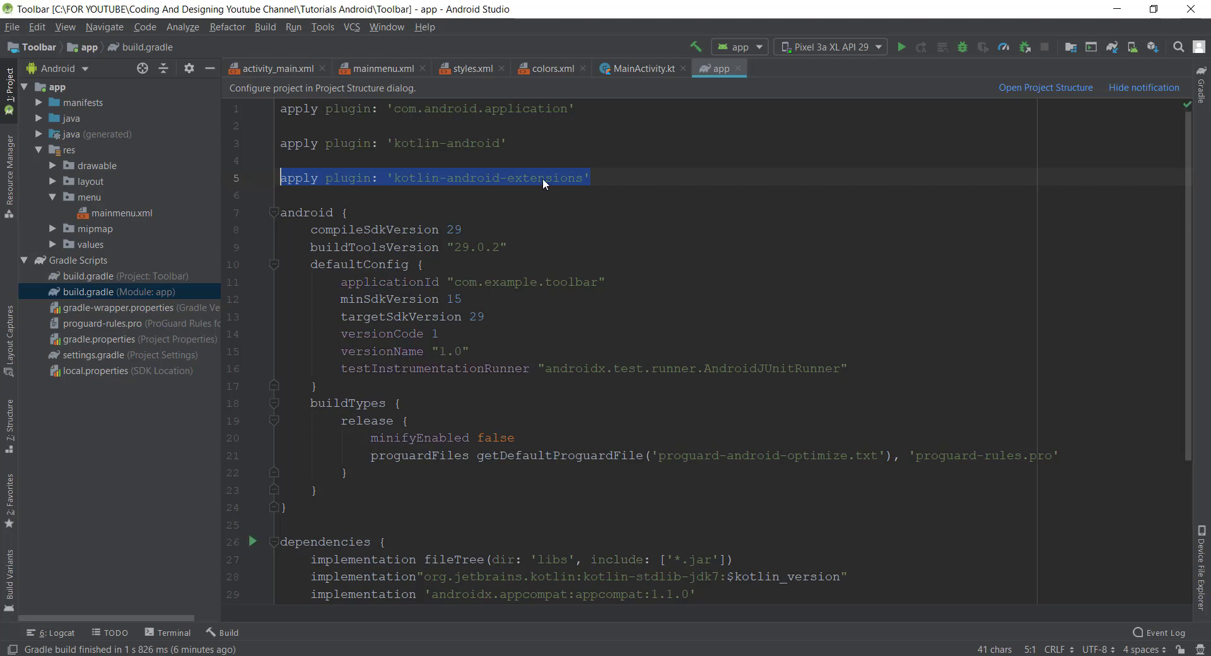
pyautogui.click(641, 68)
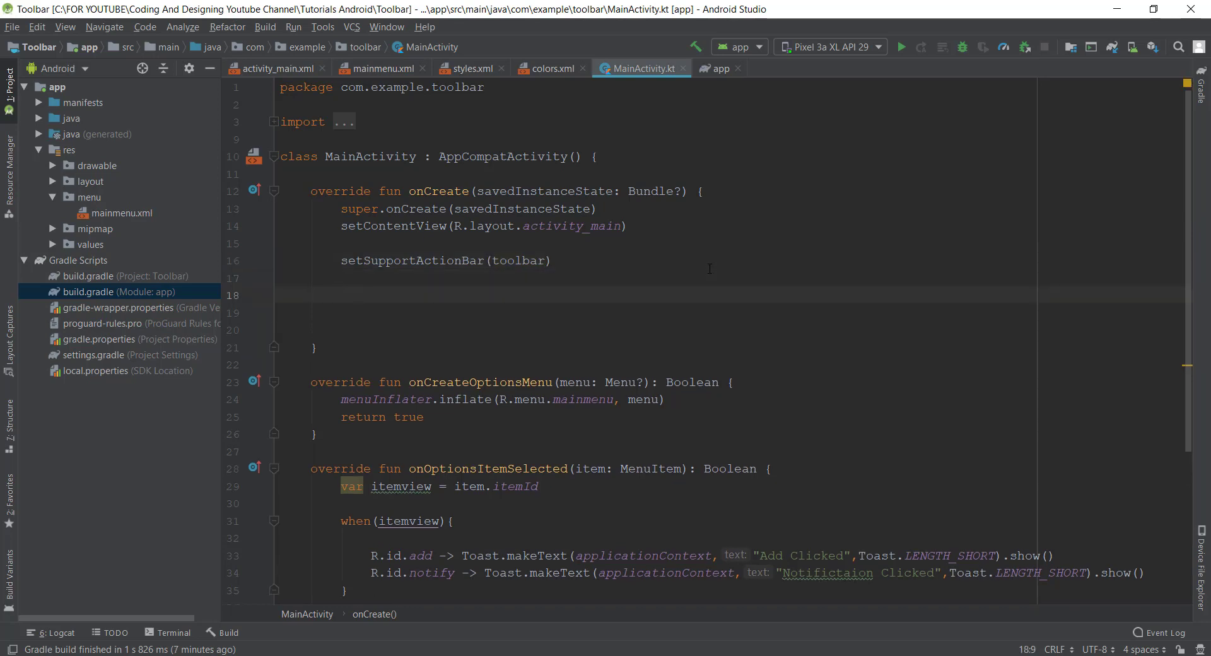
# - Add toolbar.setNavigationOnClickListener in onCreate via autocomplete
pyautogui.write('toolbar')
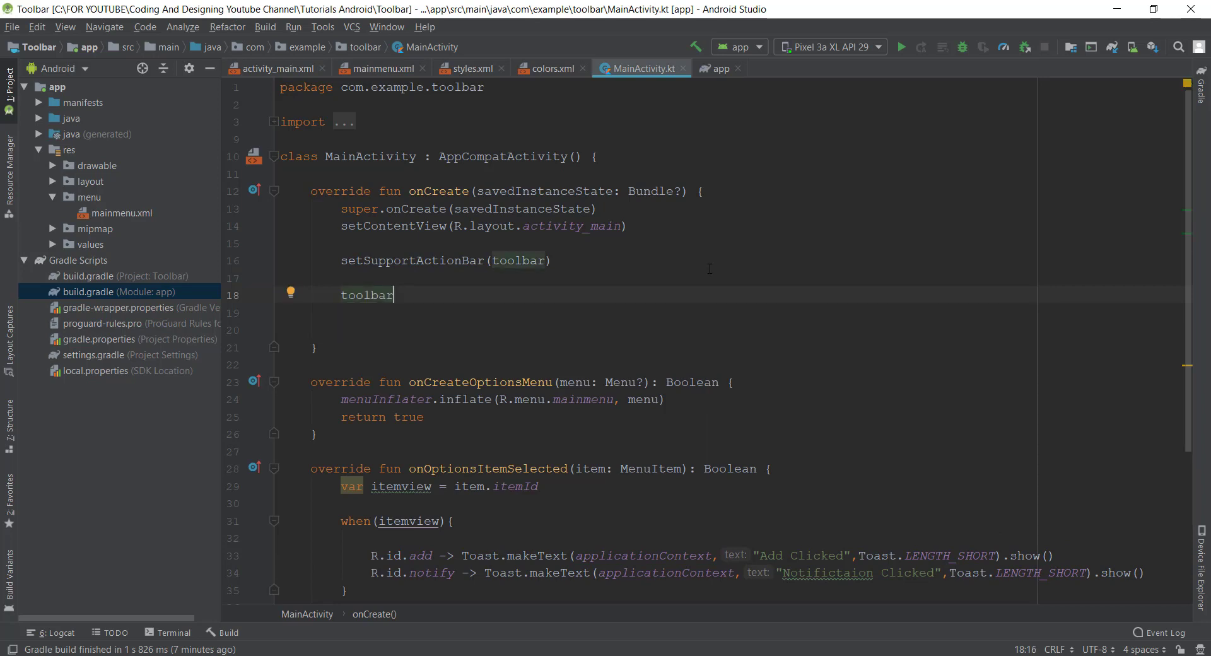
pyautogui.write('.se')
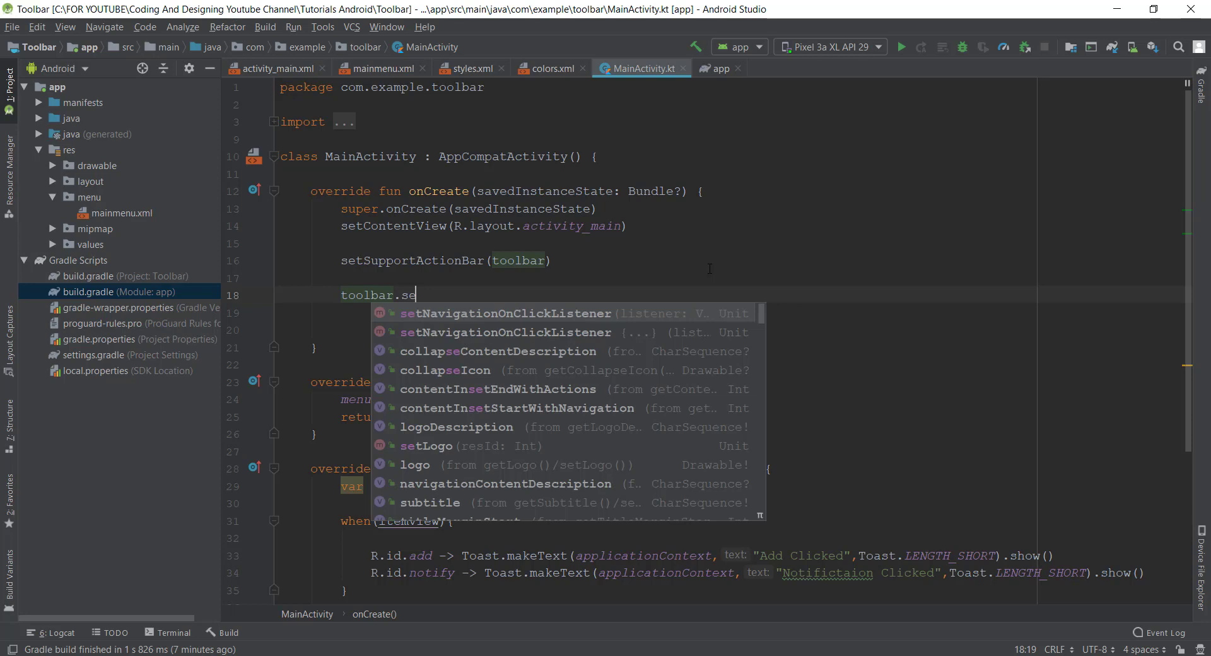
pyautogui.click(506, 313)
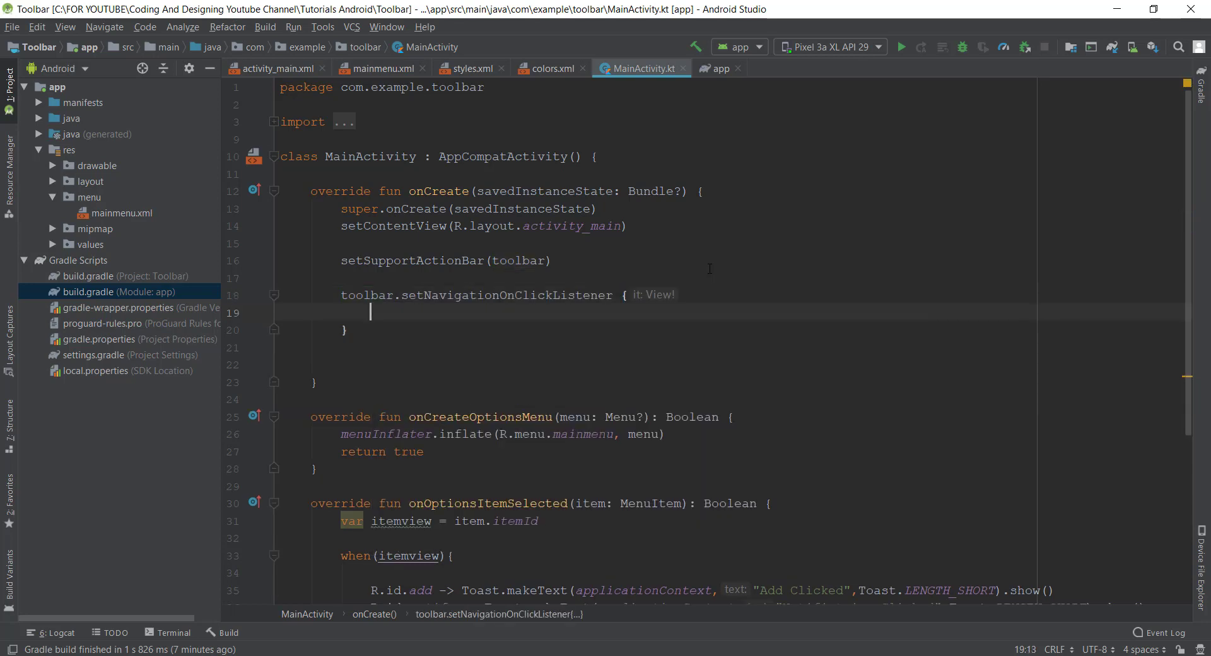
# - Inside the listener show Toast.makeText(this, "Navigation Menu Clicked", Toast.LENGTH_SHORT).show()
pyautogui.write('T')
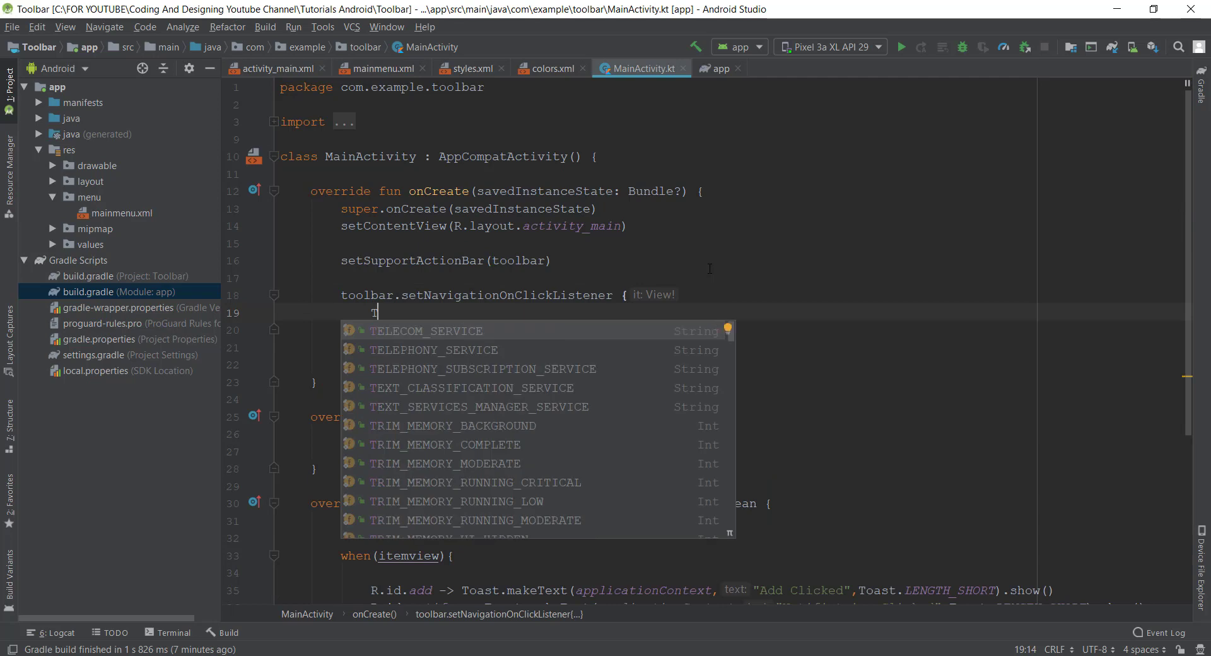
pyautogui.write('oast.makeText(this,"')
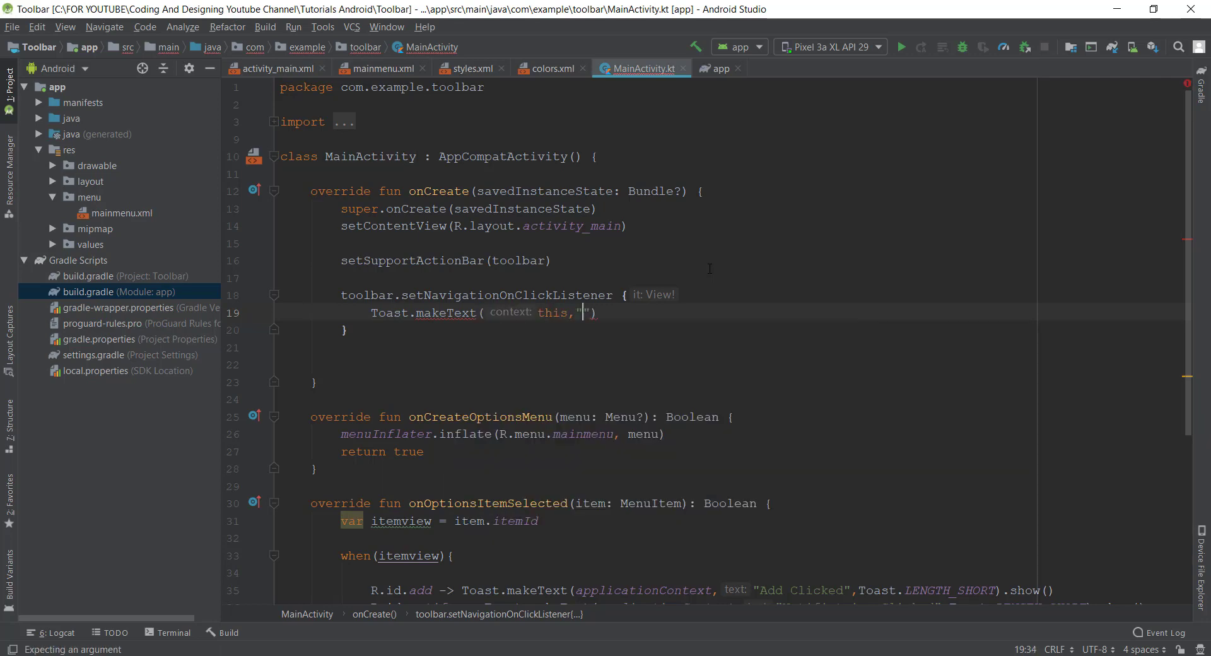
pyautogui.write('N')
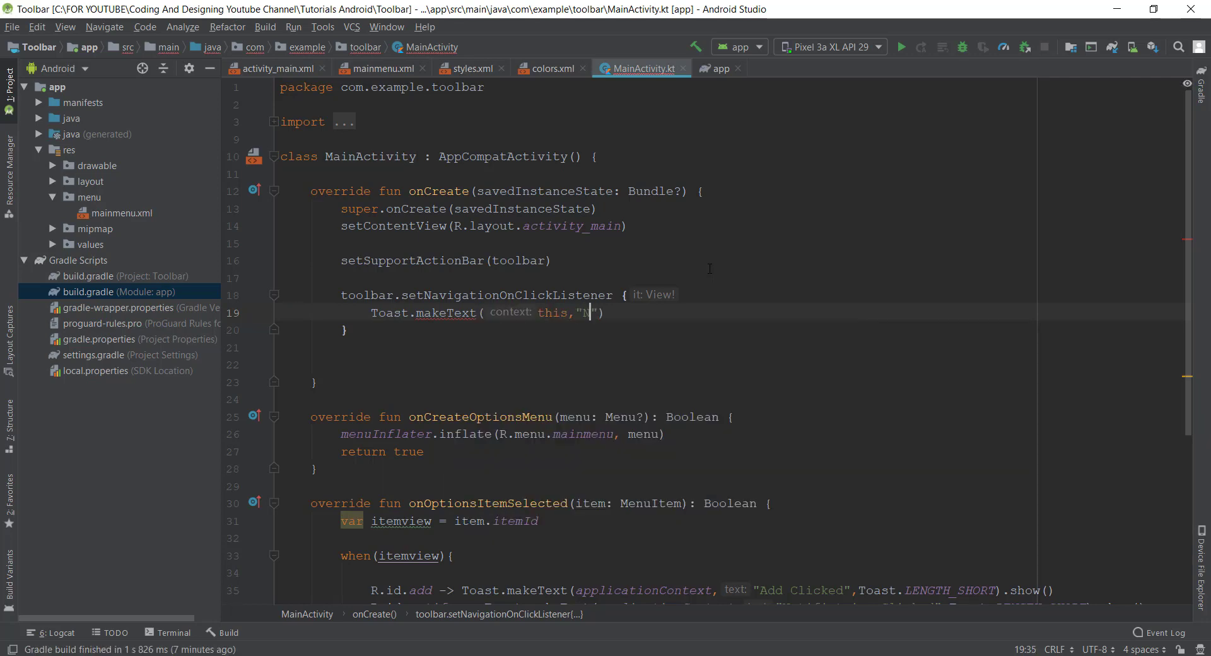
pyautogui.write('avigation M')
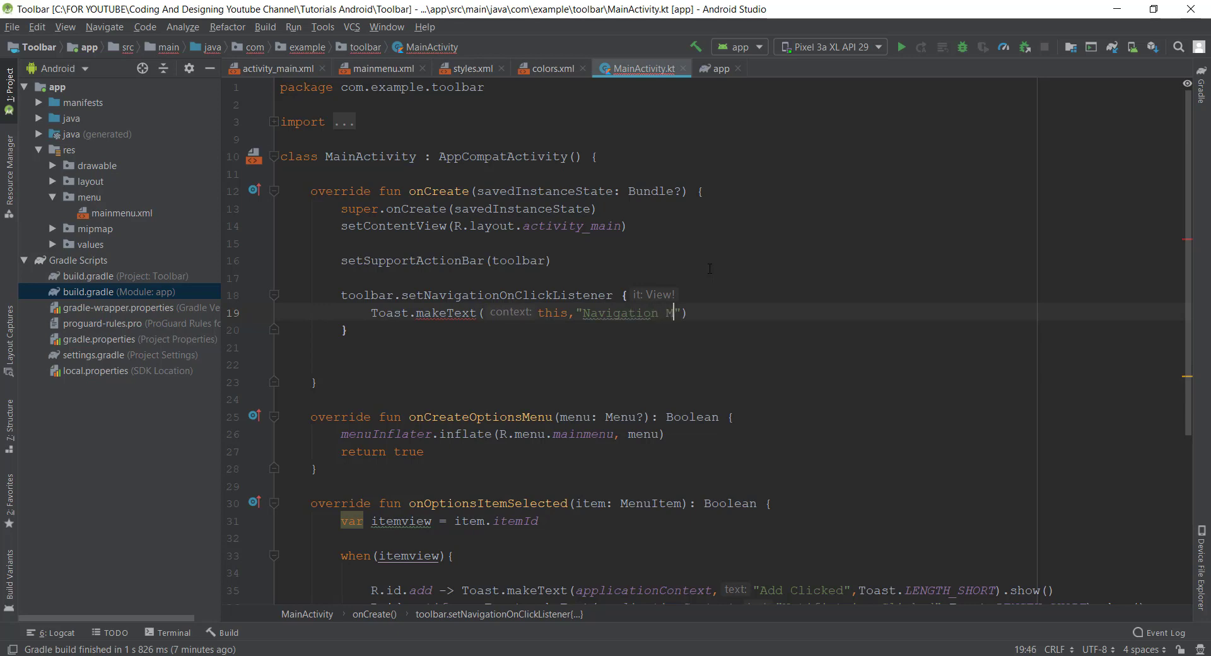
pyautogui.write('enu')
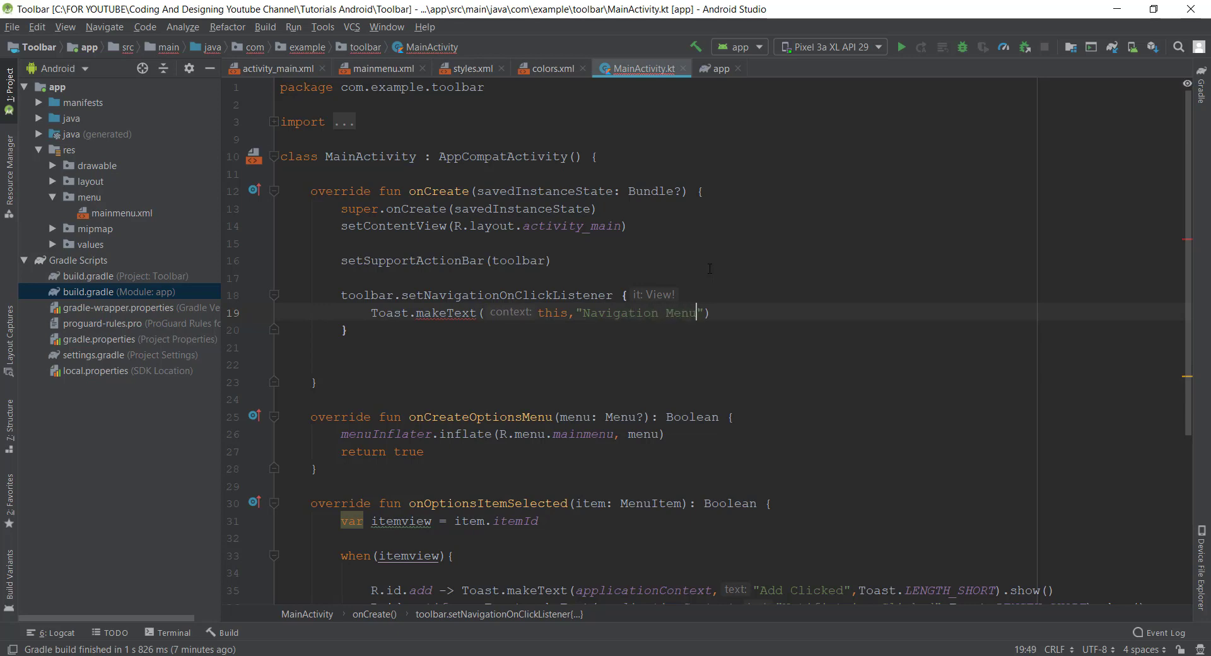
pyautogui.write('Clicked')
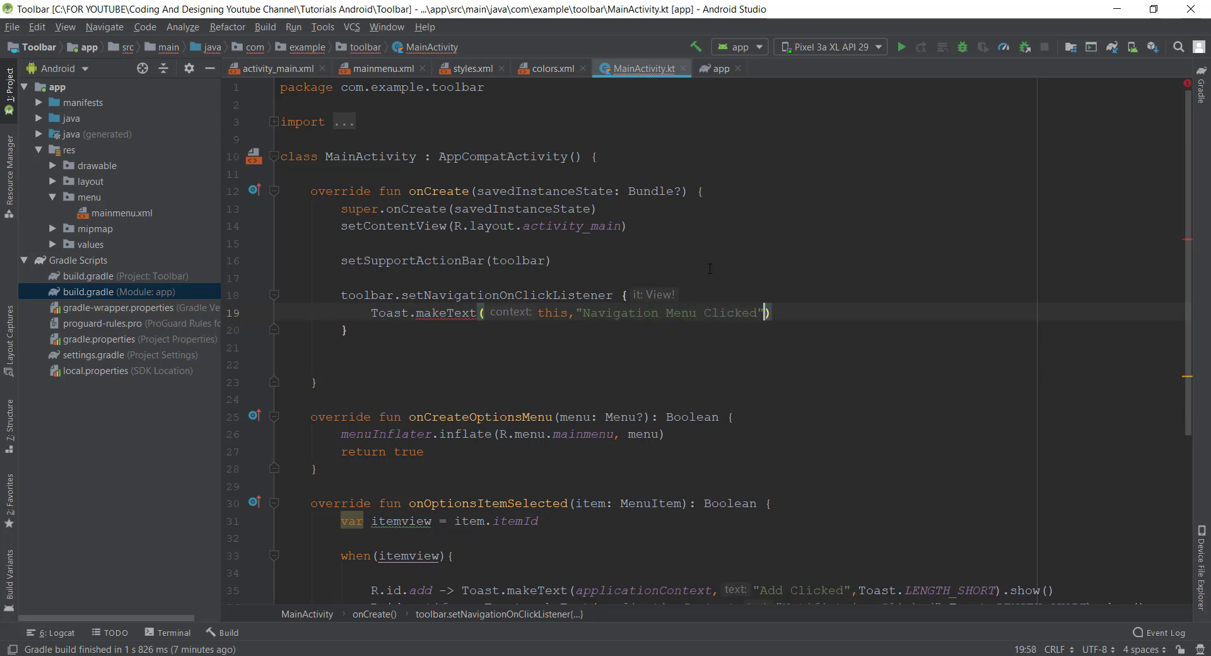
pyautogui.write(',Toast')
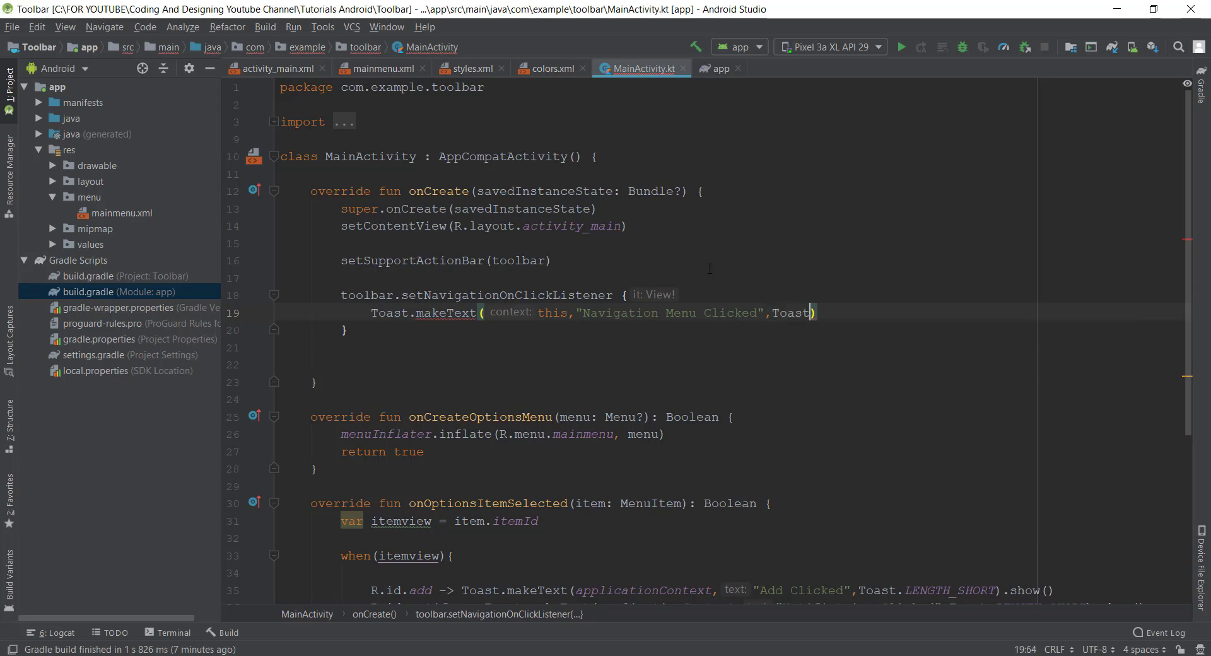
pyautogui.write('.LENGTH_SHORT)')
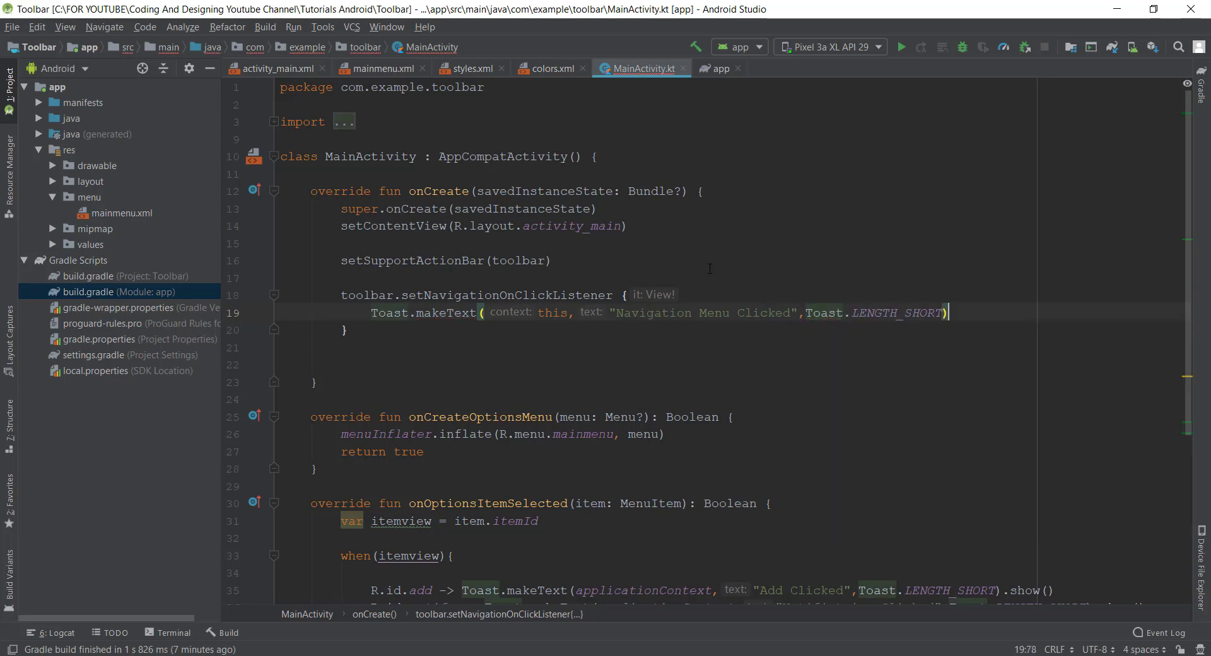
pyautogui.write('.show()')
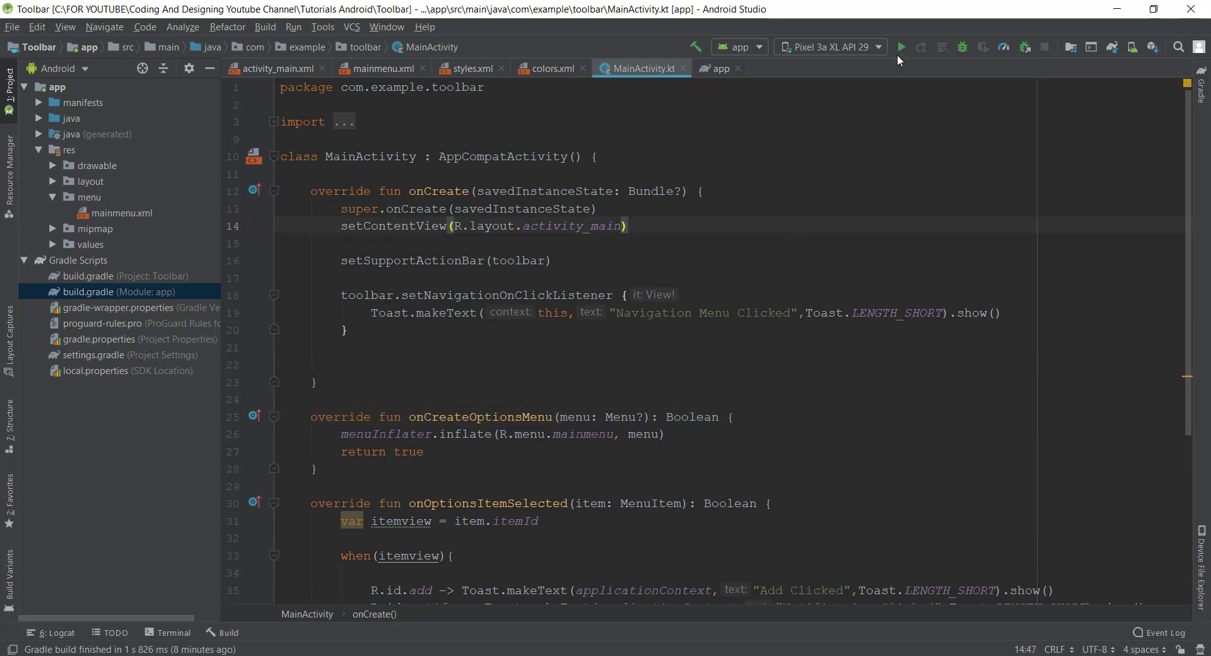
# - Run the updated app on the emulator
pyautogui.click(900, 47)
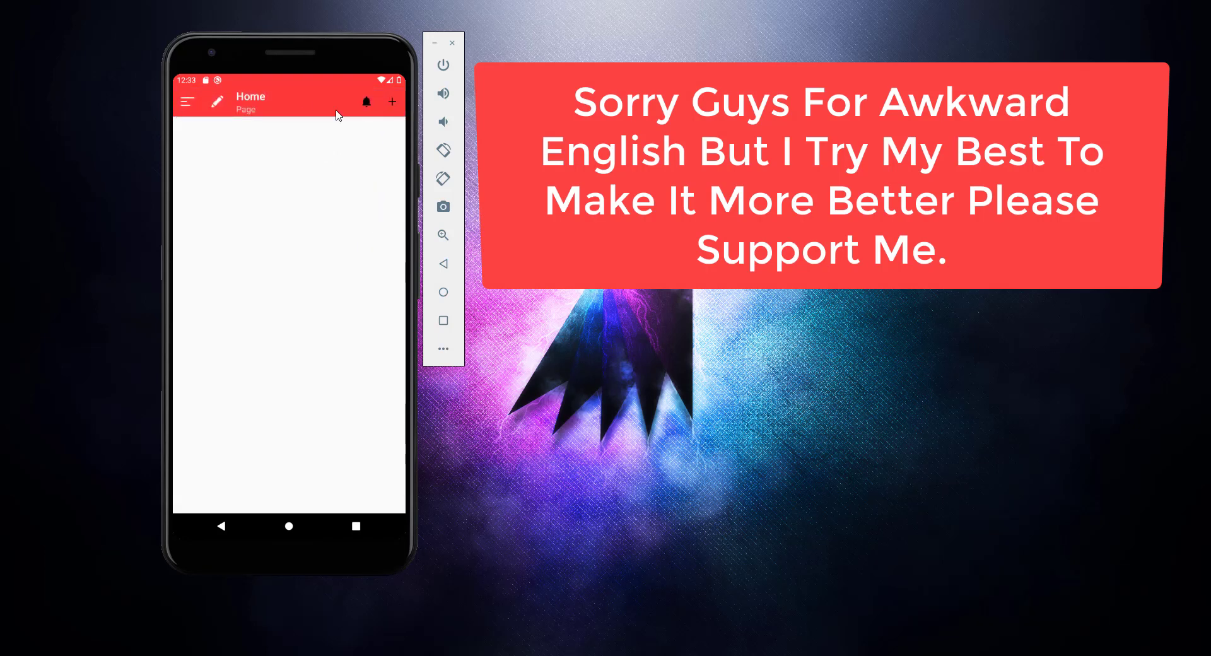
pyautogui.moveTo(306, 111)
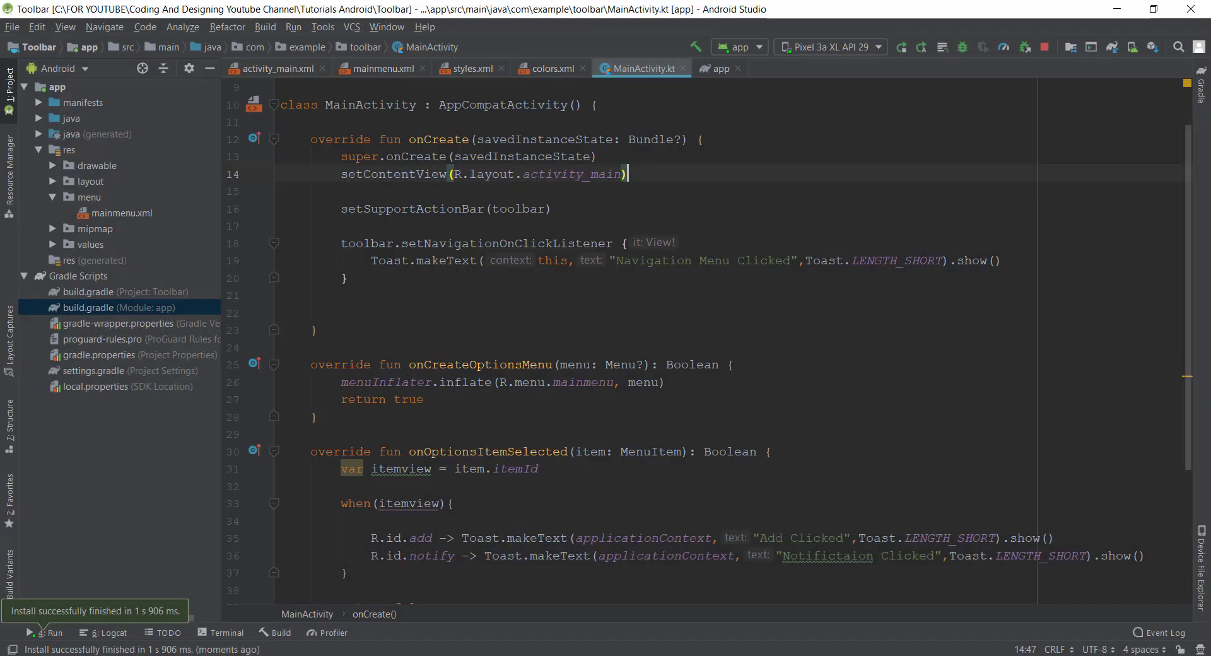
pyautogui.rightClick(57, 87)
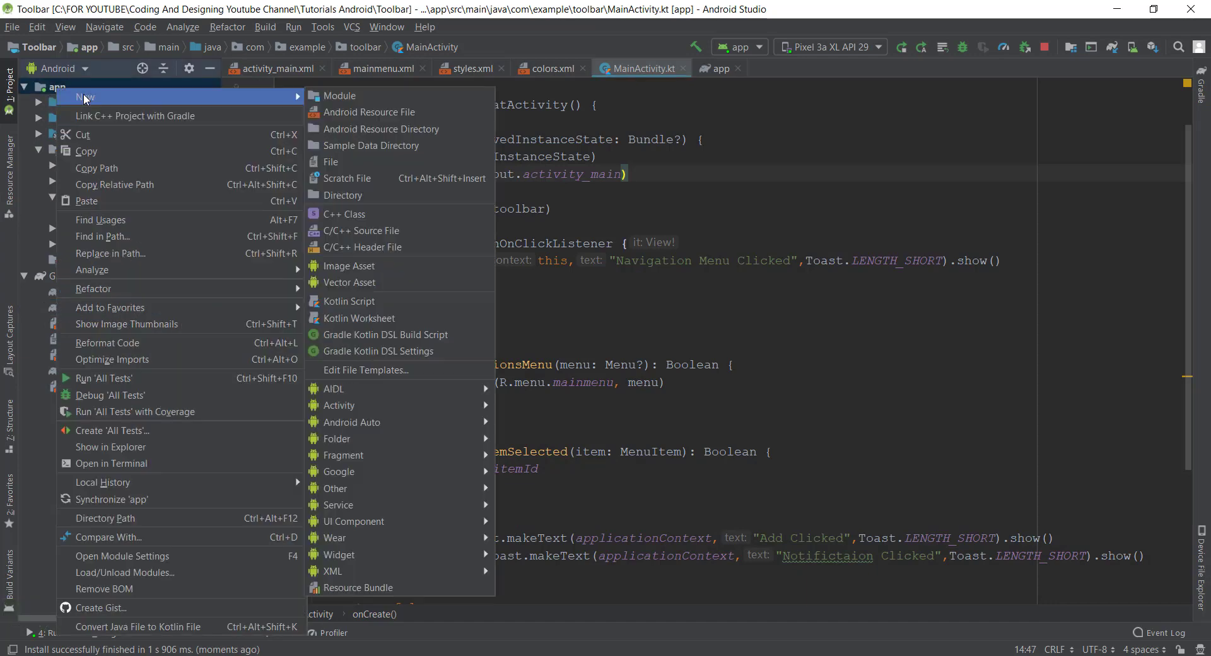
pyautogui.click(350, 283)
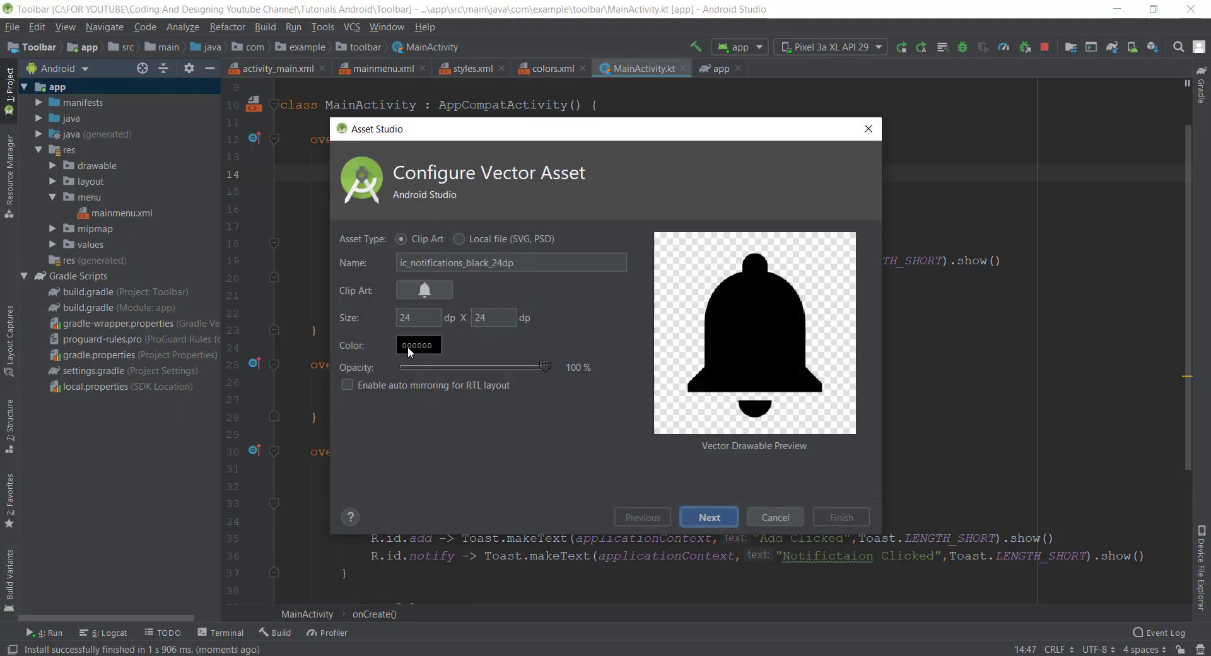
pyautogui.click(418, 345)
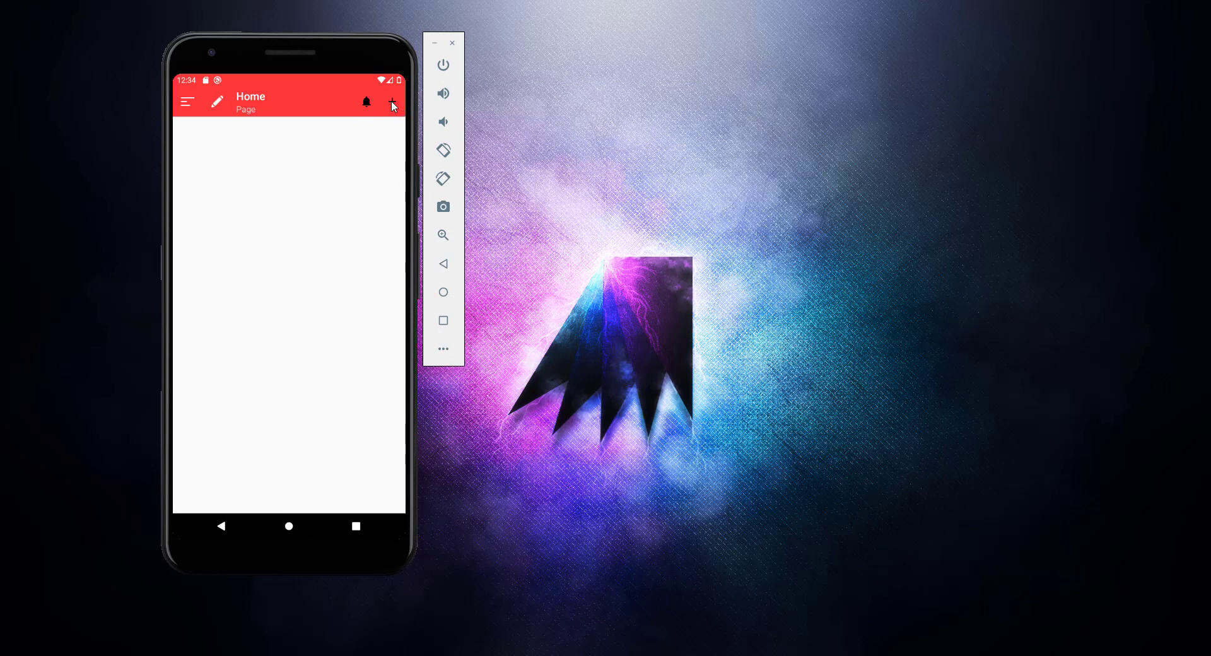
# - Tap the add, bell and navigation icons on the red toolbar to see their Toasts
pyautogui.click(393, 100)
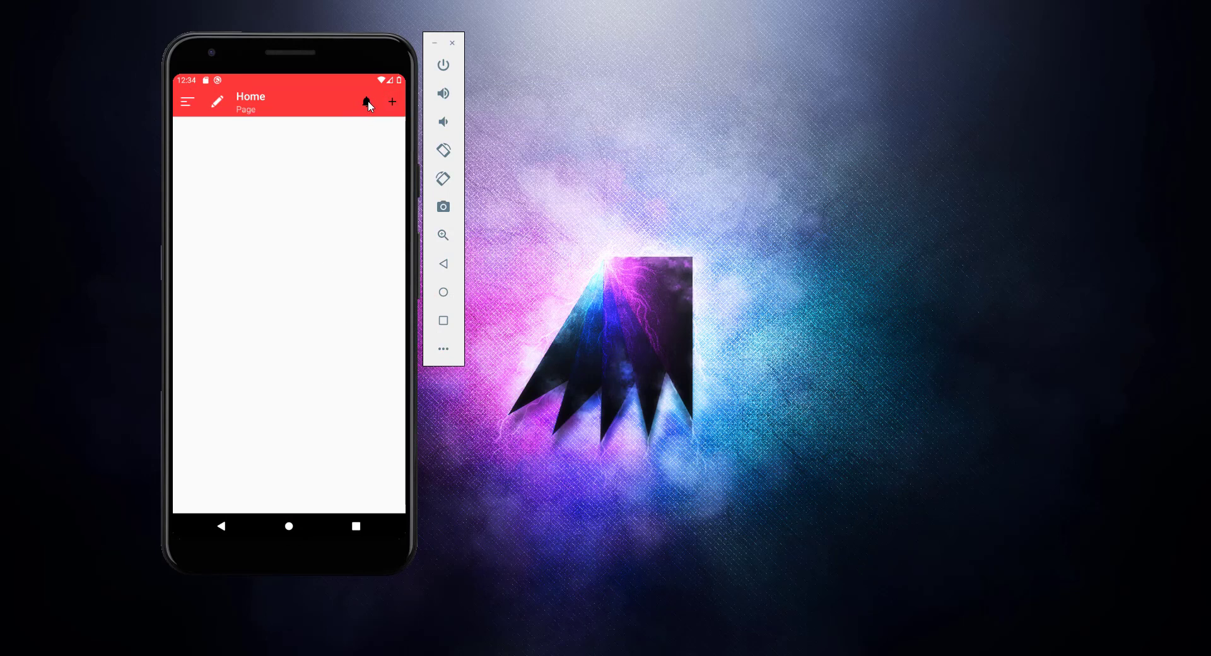
pyautogui.click(365, 101)
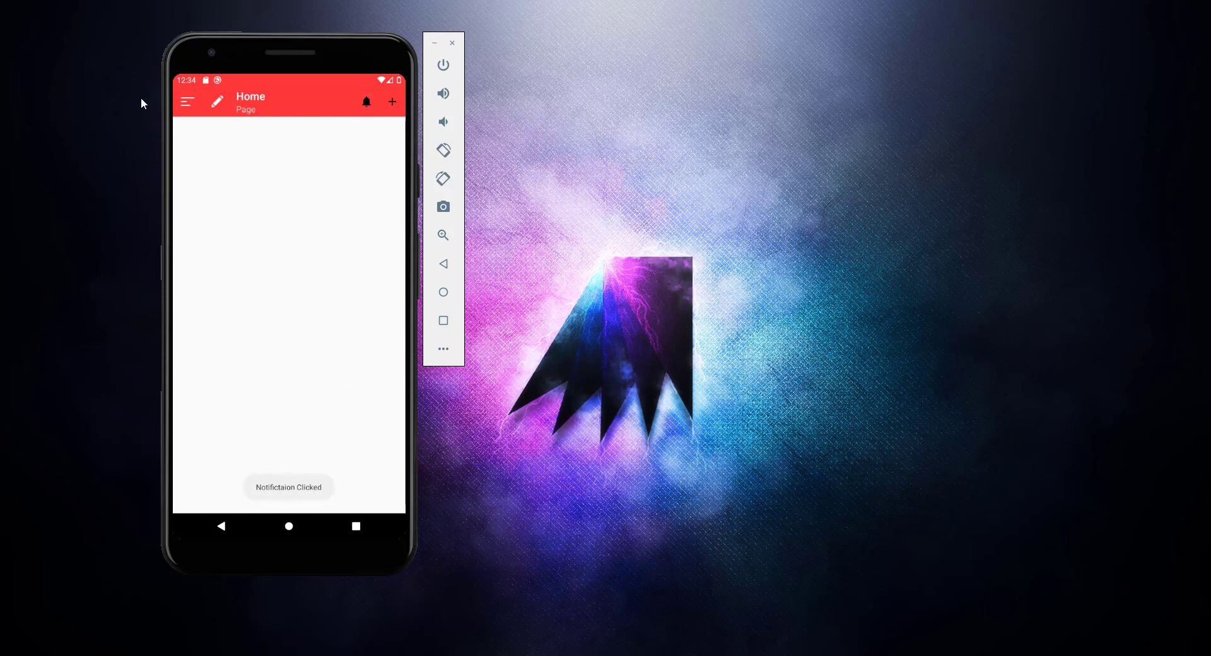
pyautogui.click(186, 100)
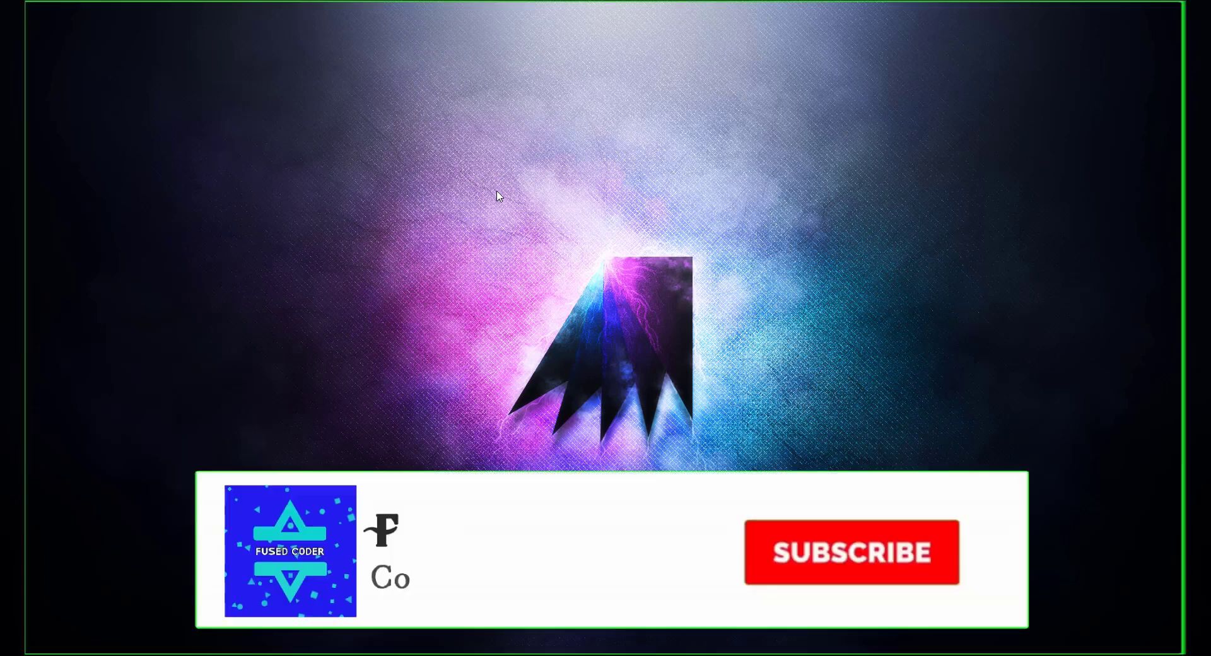
pyautogui.click(849, 552)
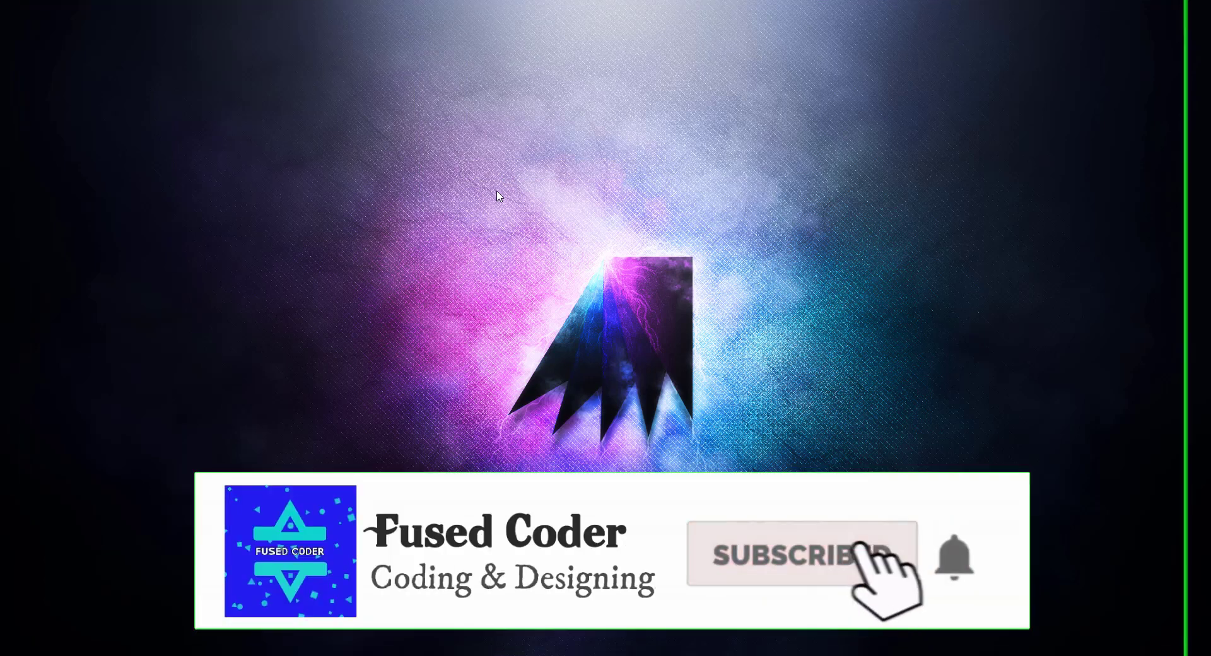
pyautogui.click(800, 554)
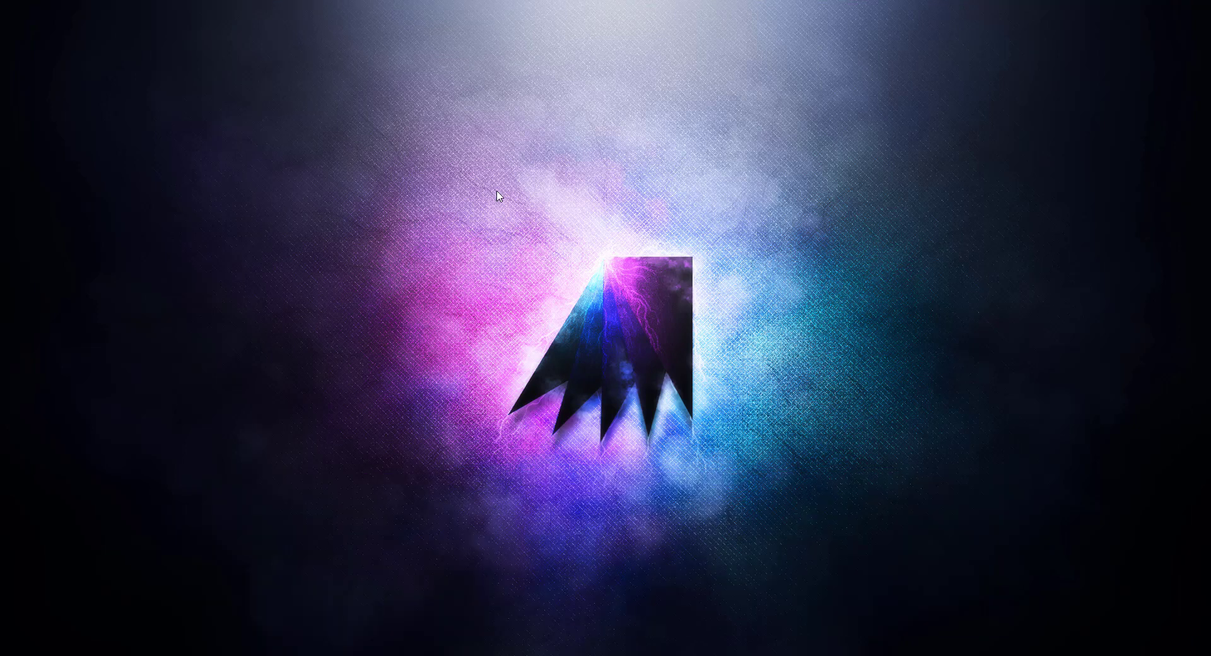
pyautogui.moveTo(494, 236)
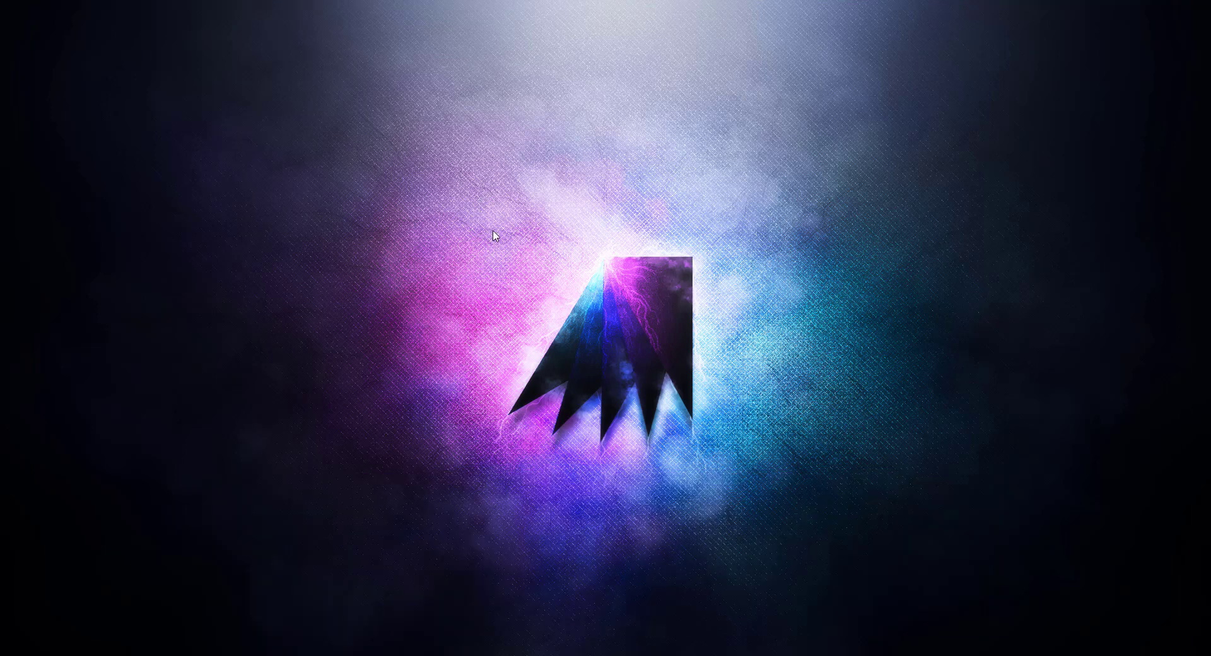
pyautogui.moveTo(584, 301)
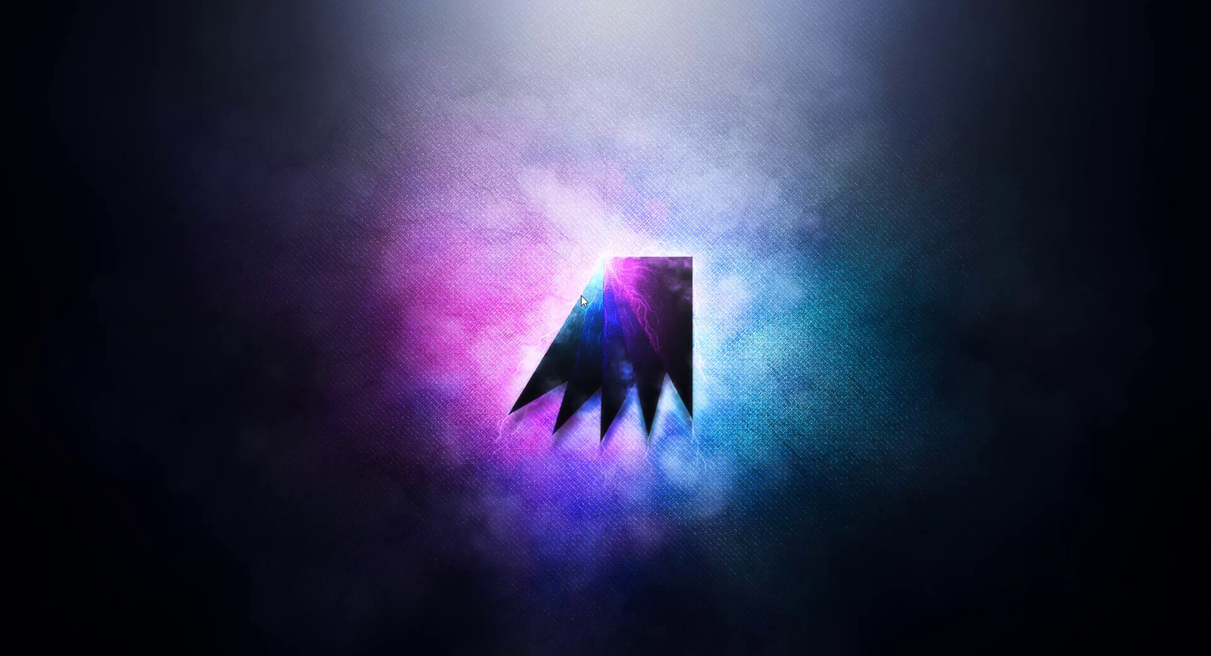